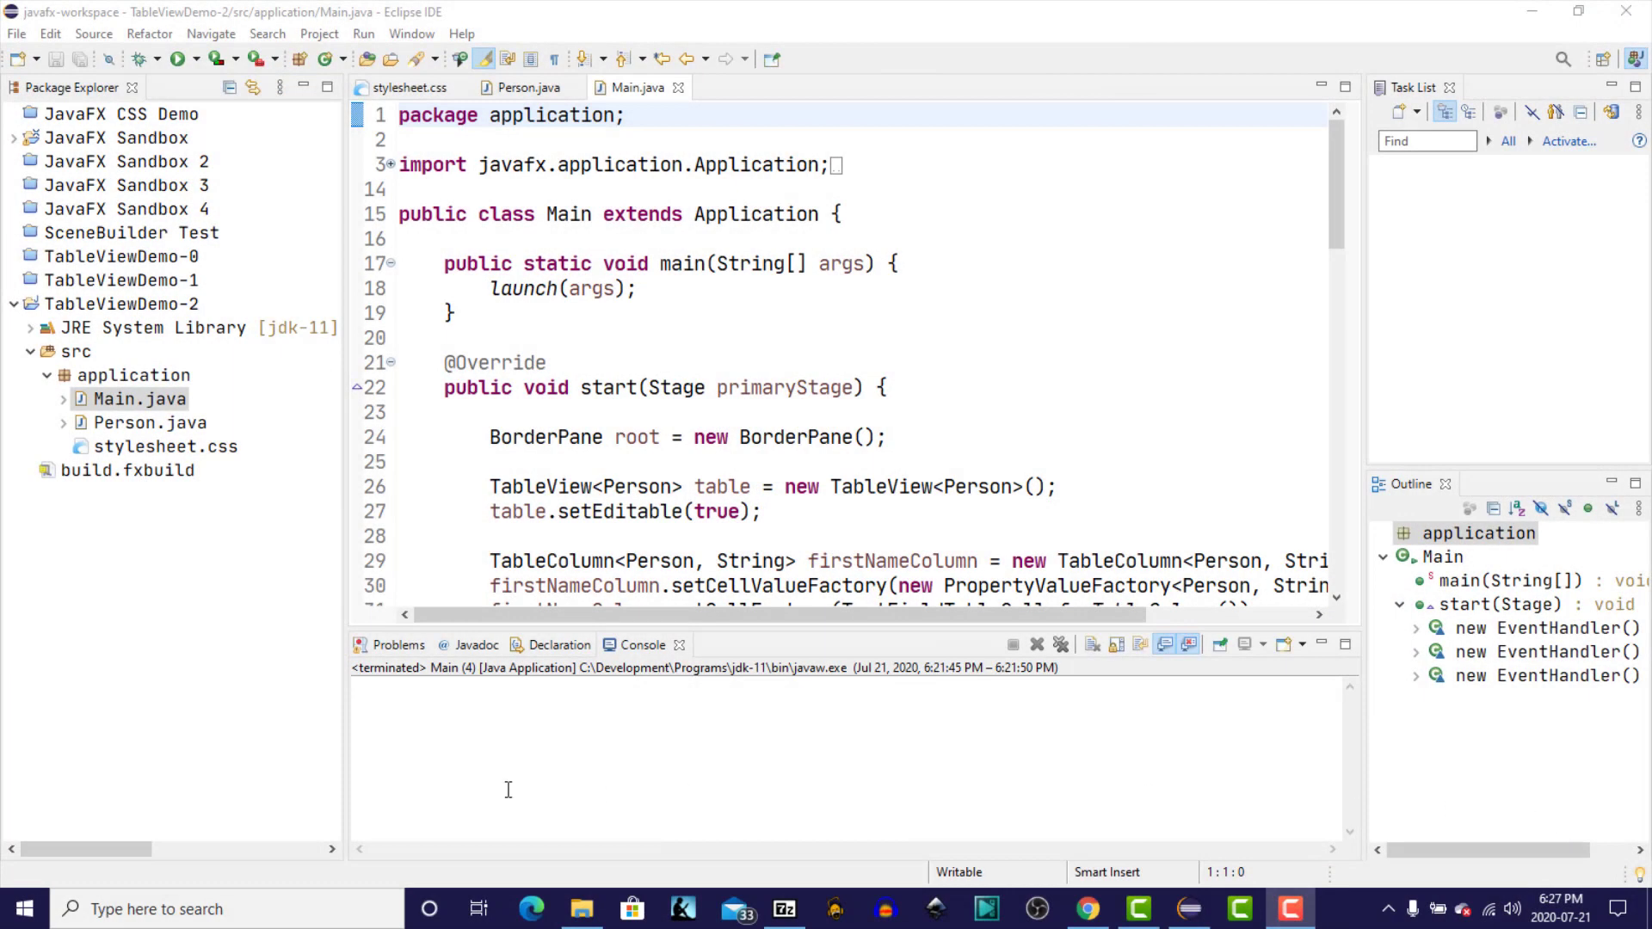
- Refactor-rename Main.java to TableViewDemo via the Rename dialog
click(139, 397)
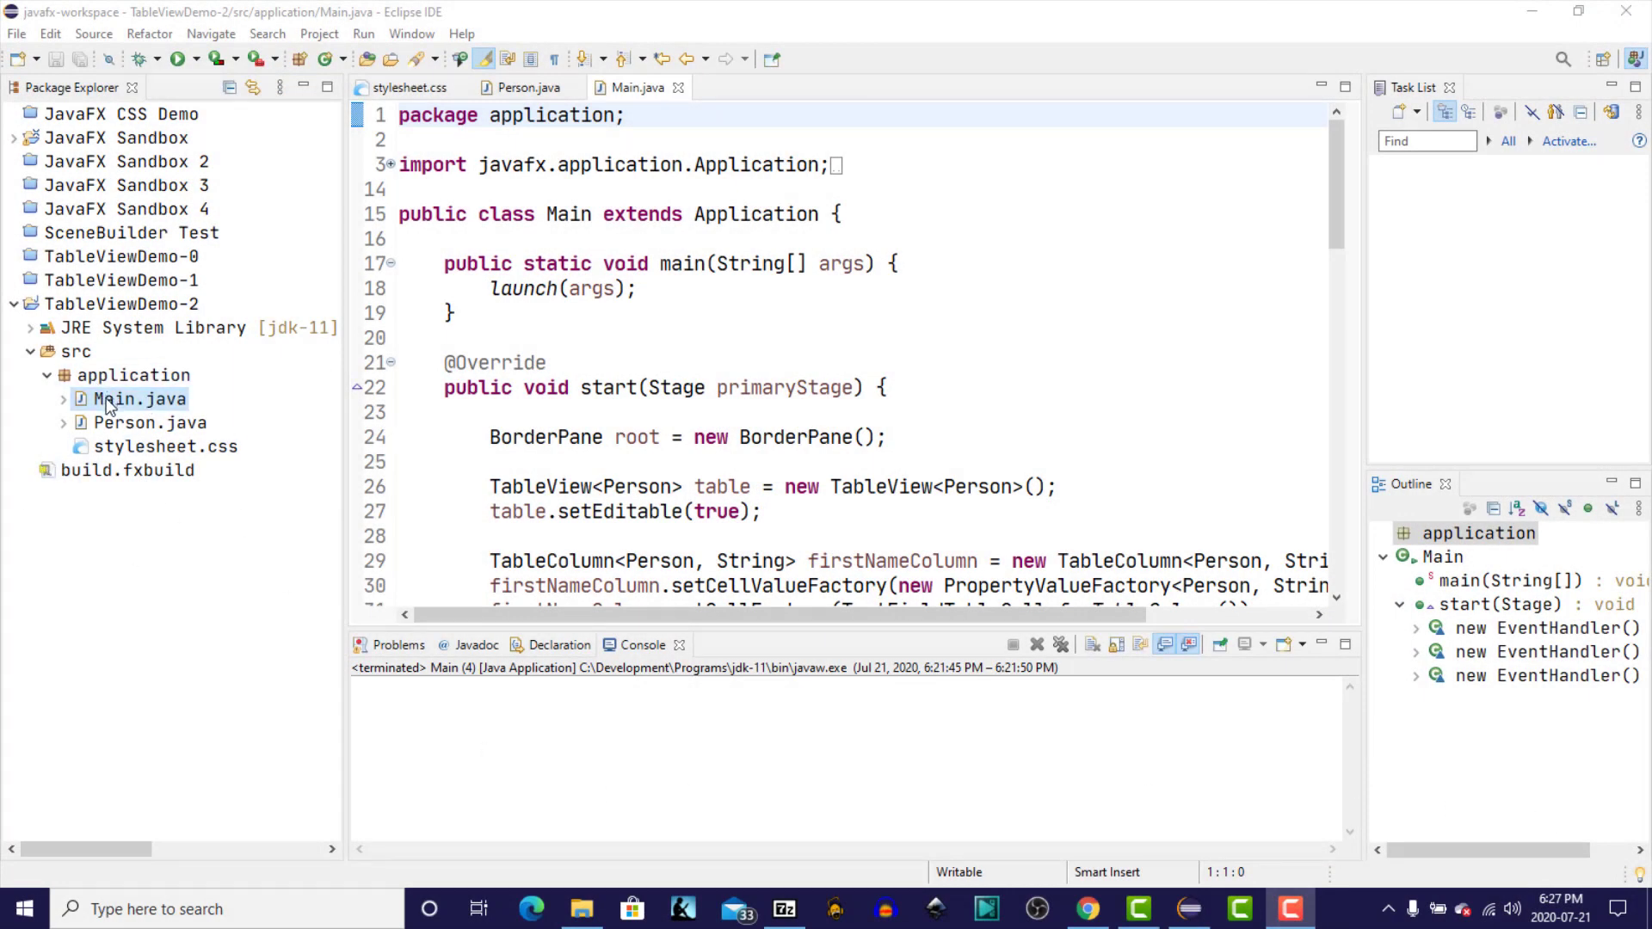
right_click(138, 398)
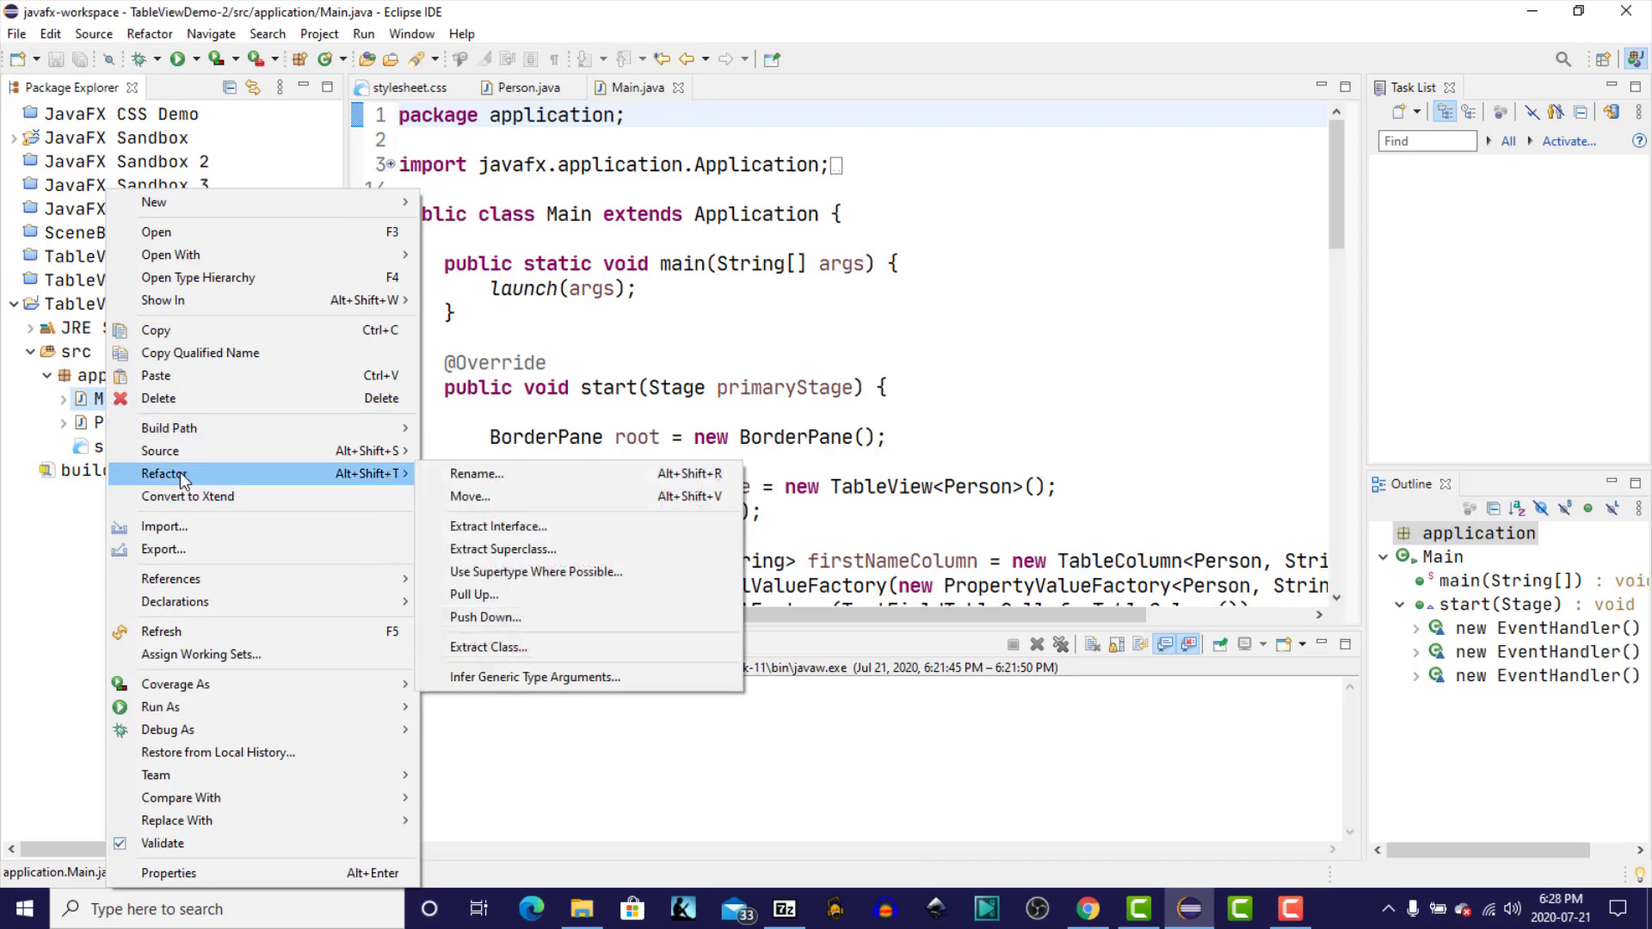
click(477, 474)
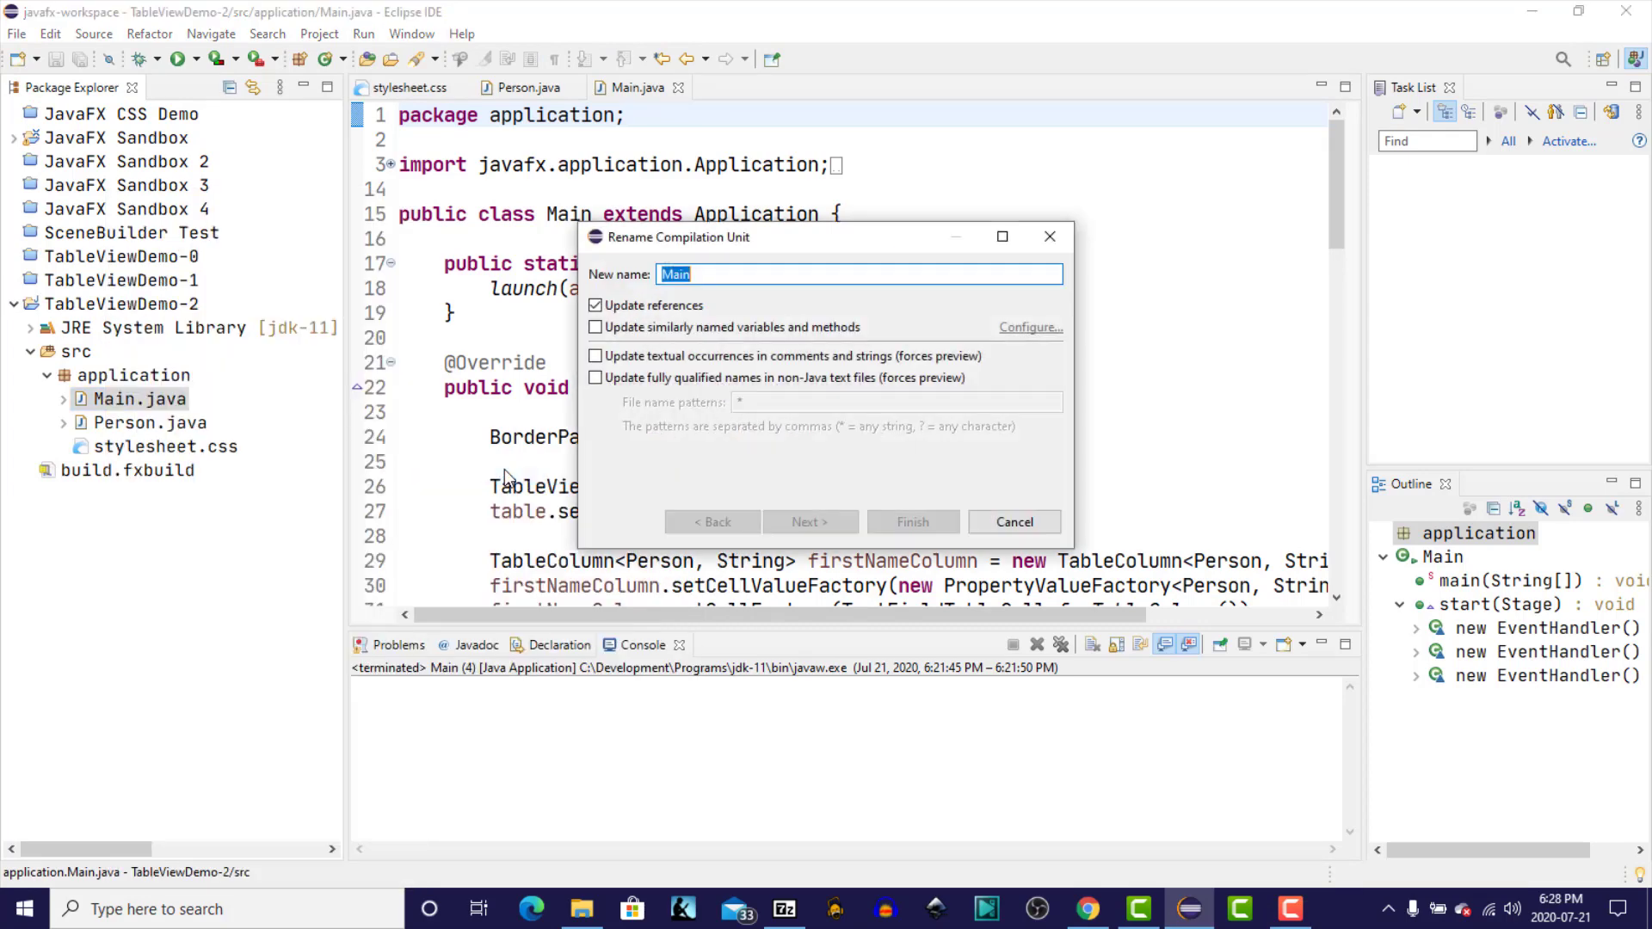
text(T)
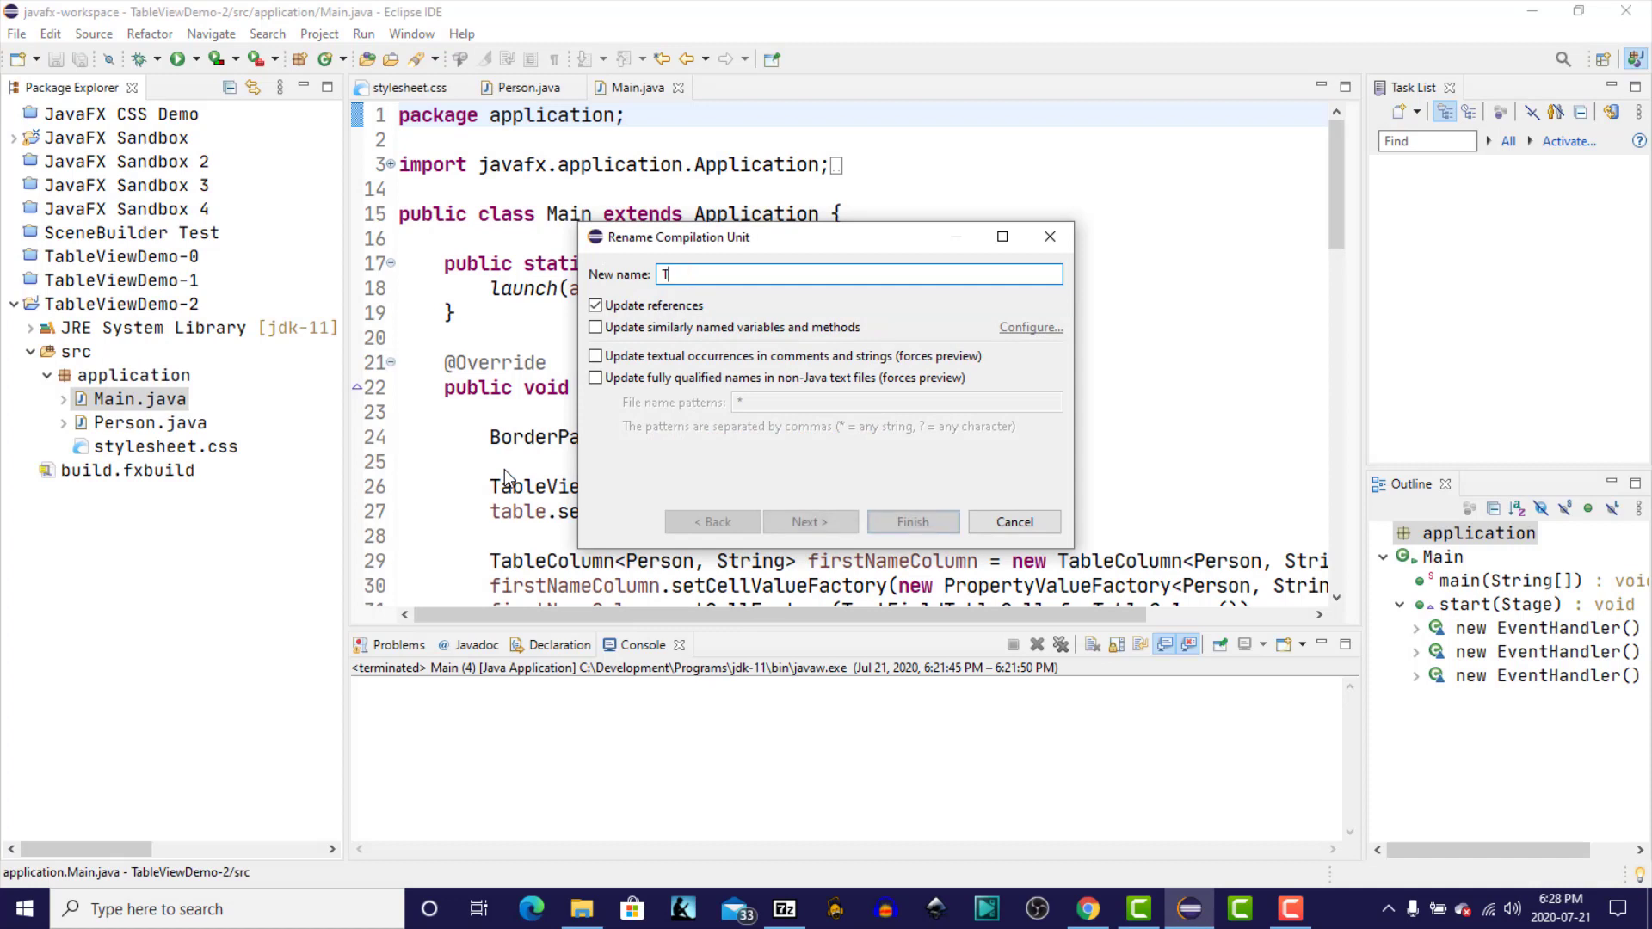
text(ableView)
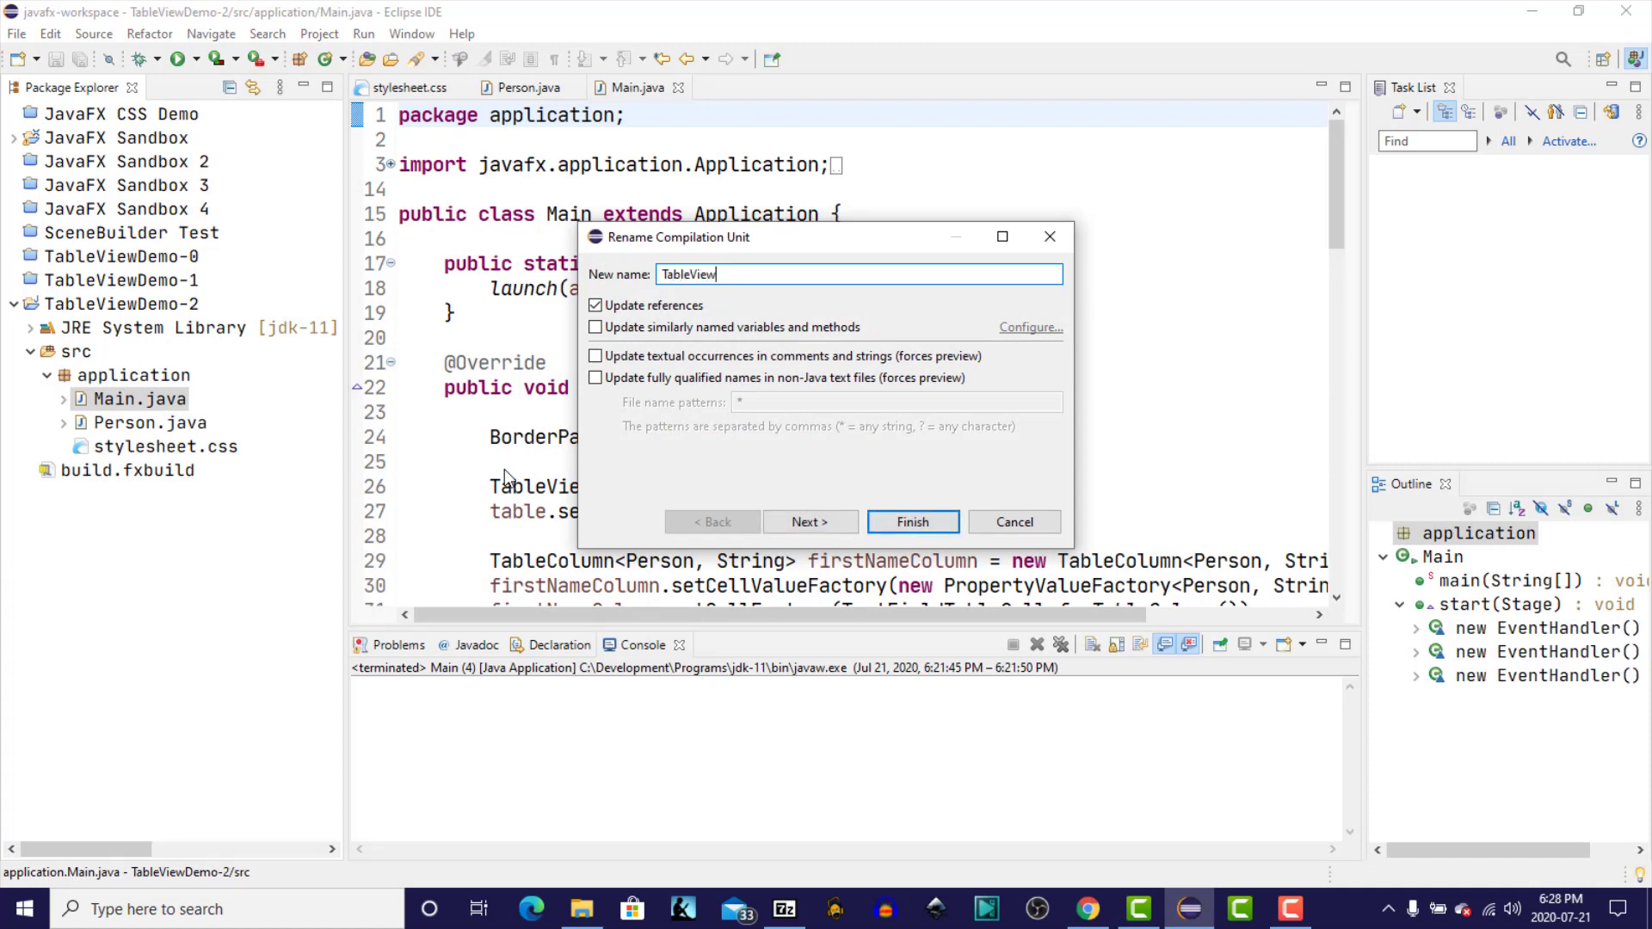
click(912, 521)
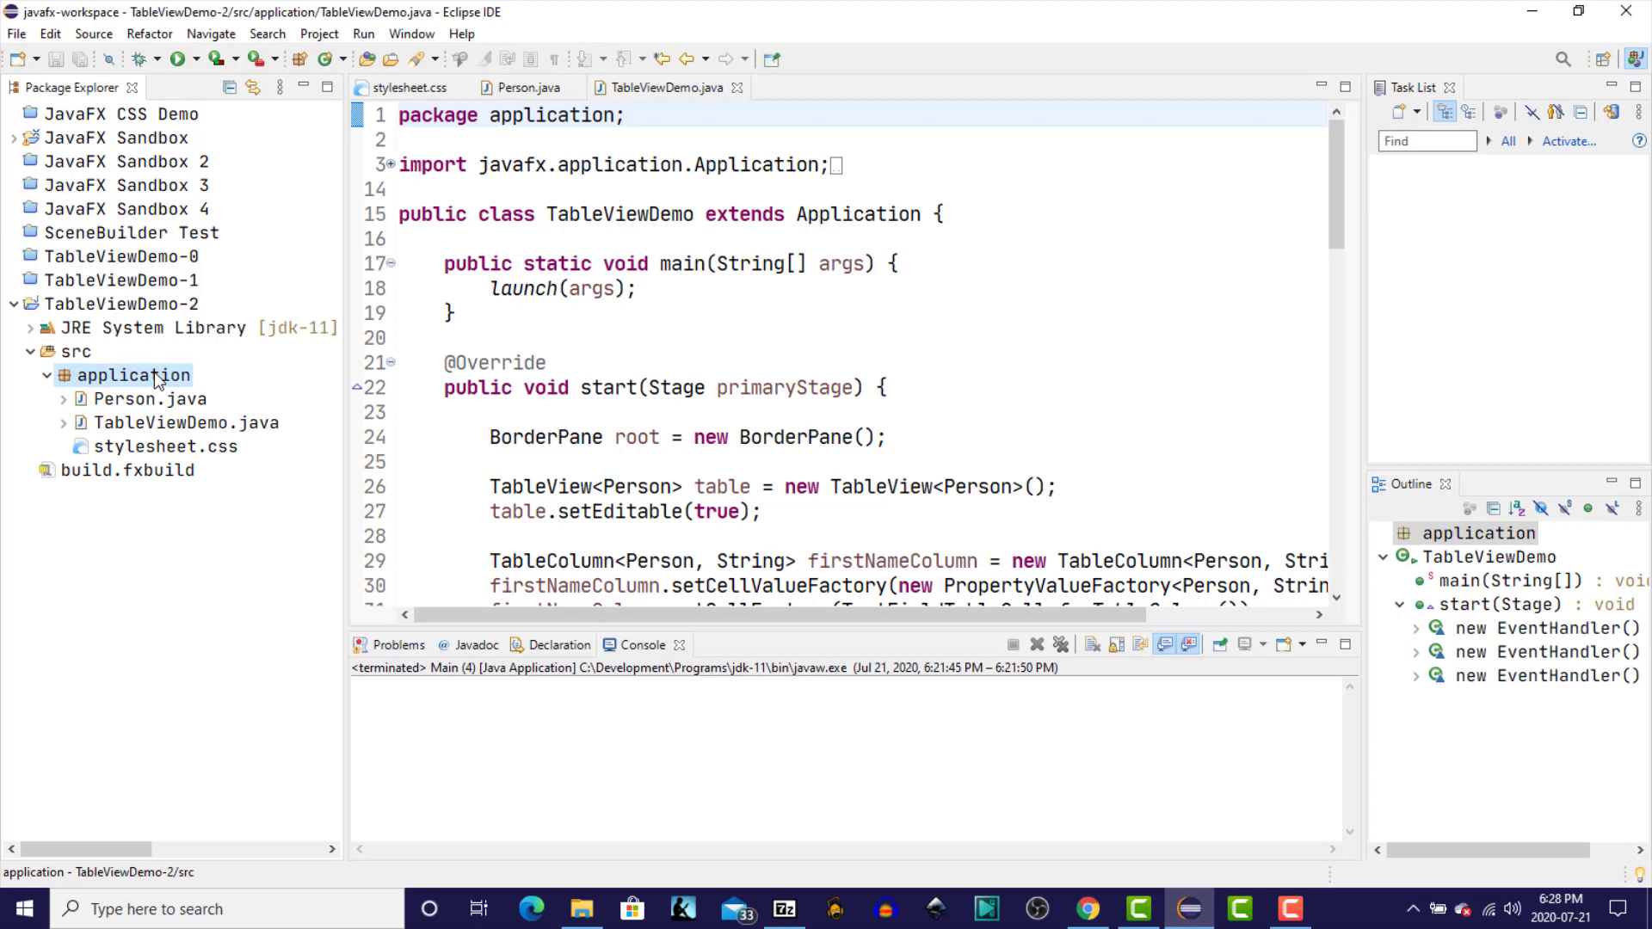
- Create a new class named MainView in the application package
right_click(133, 375)
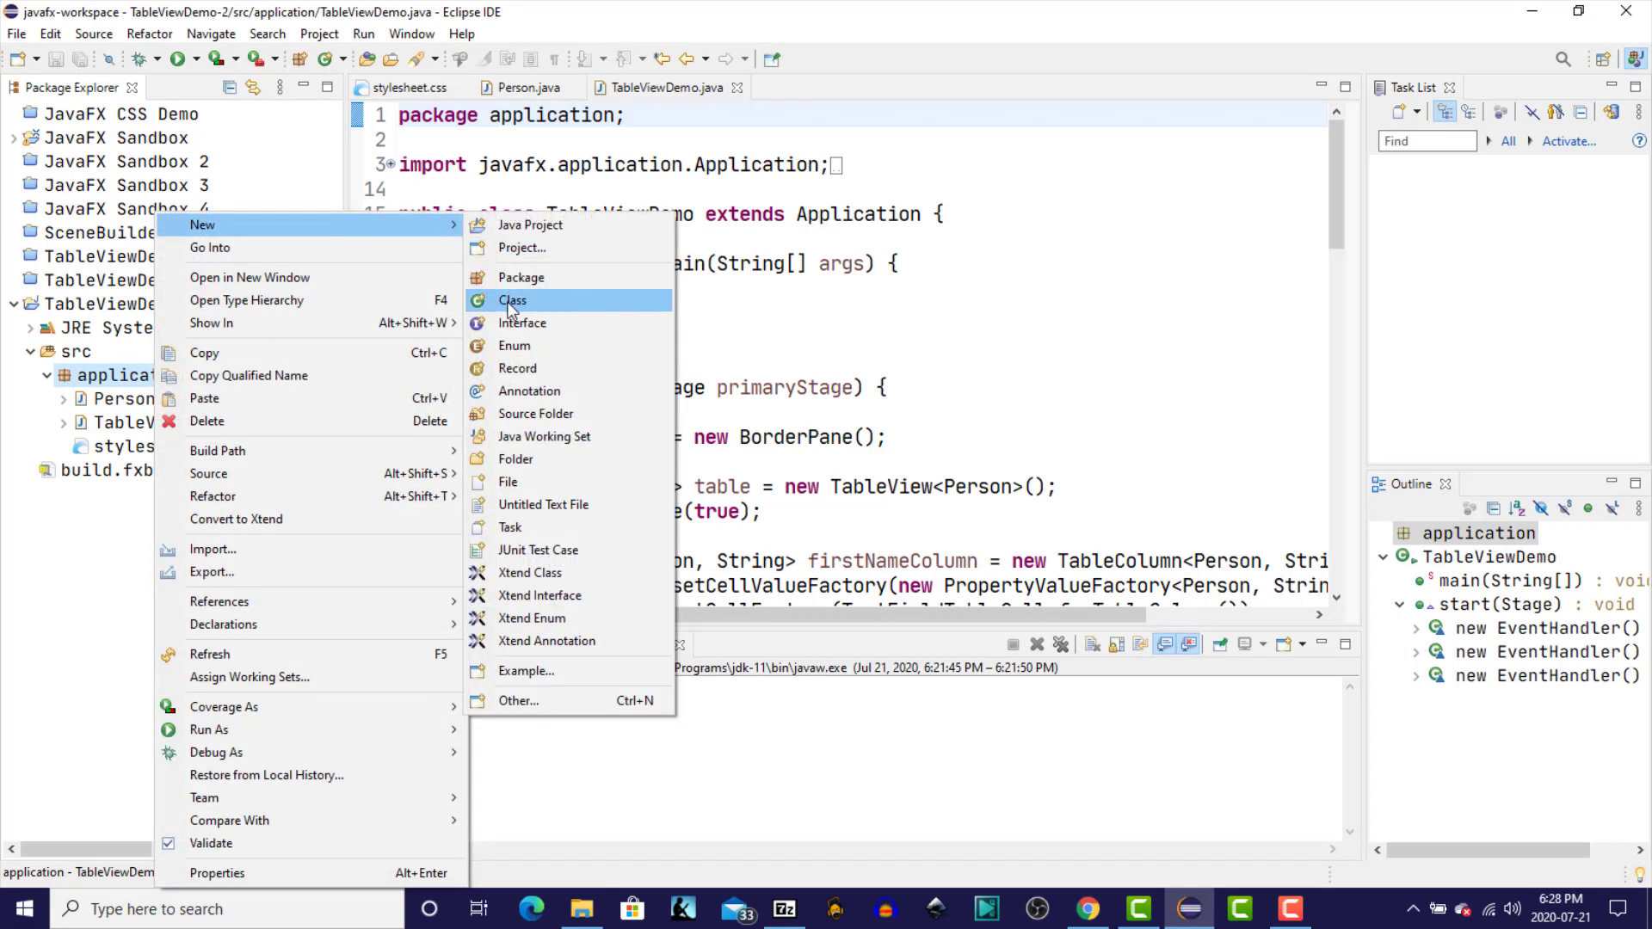
click(513, 299)
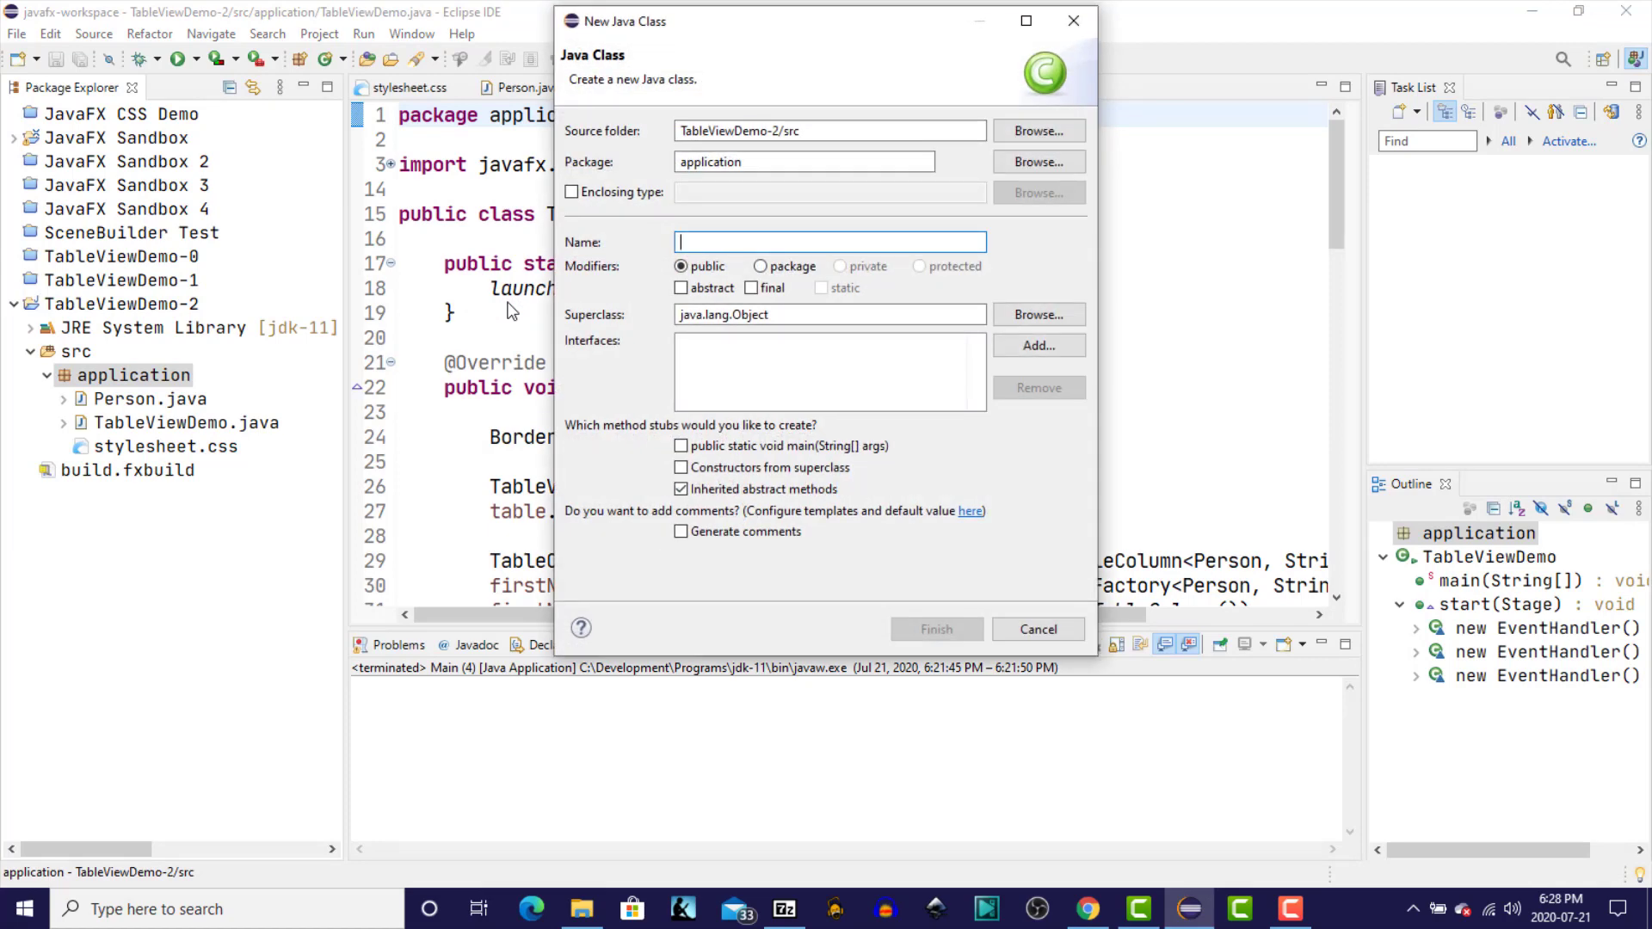
text(Mai)
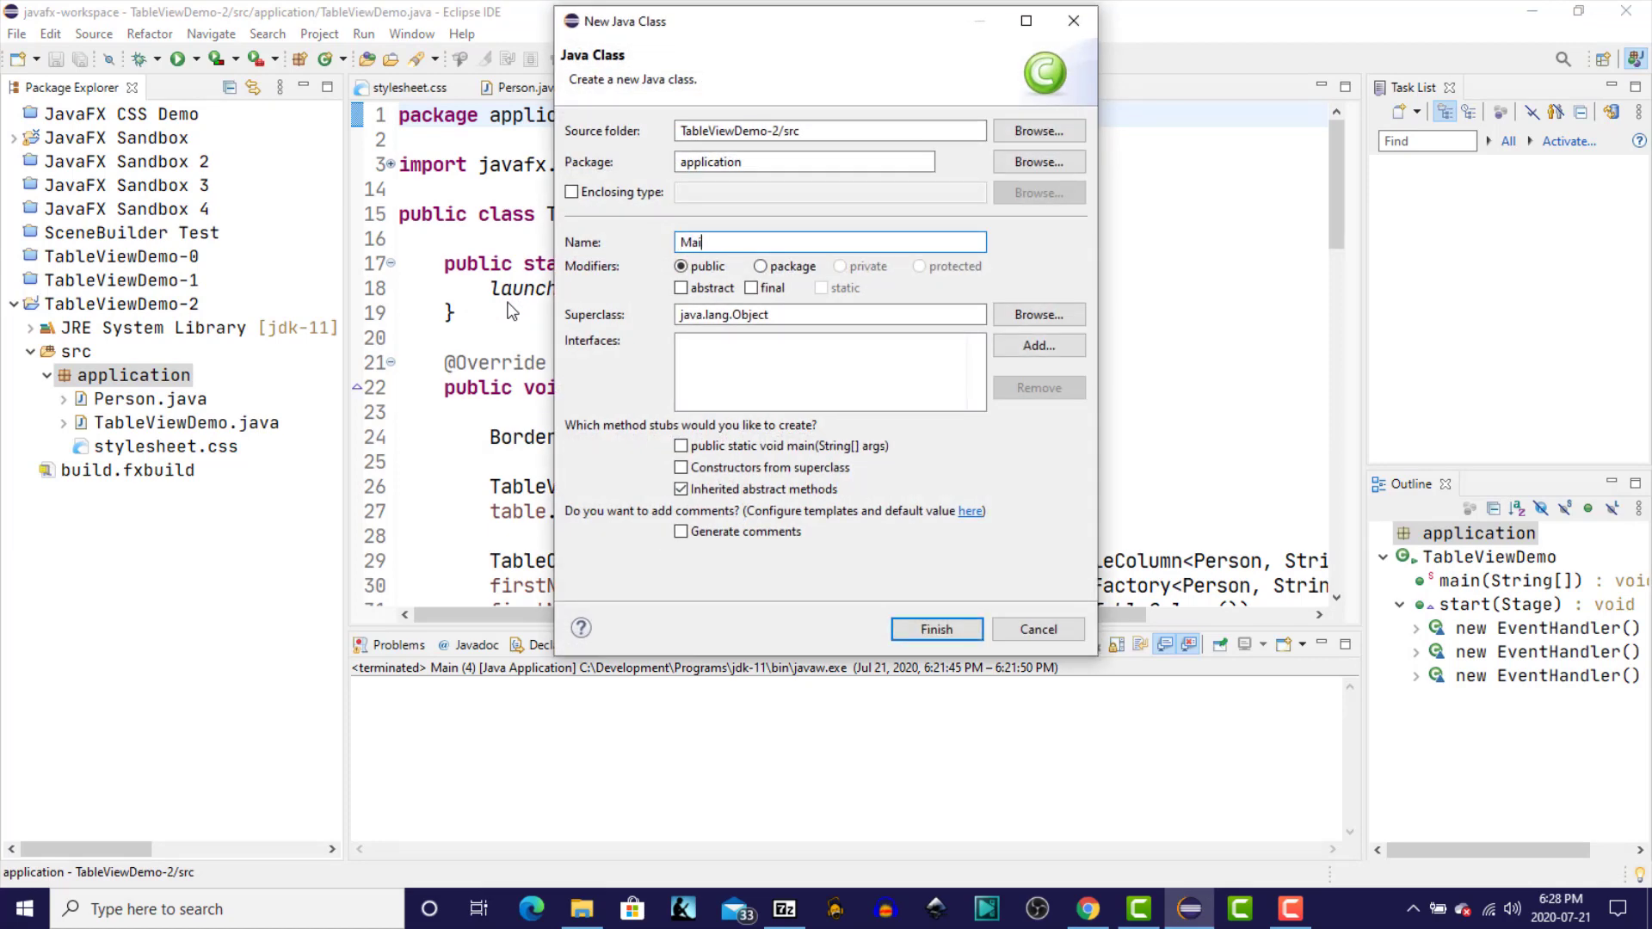
text(nView)
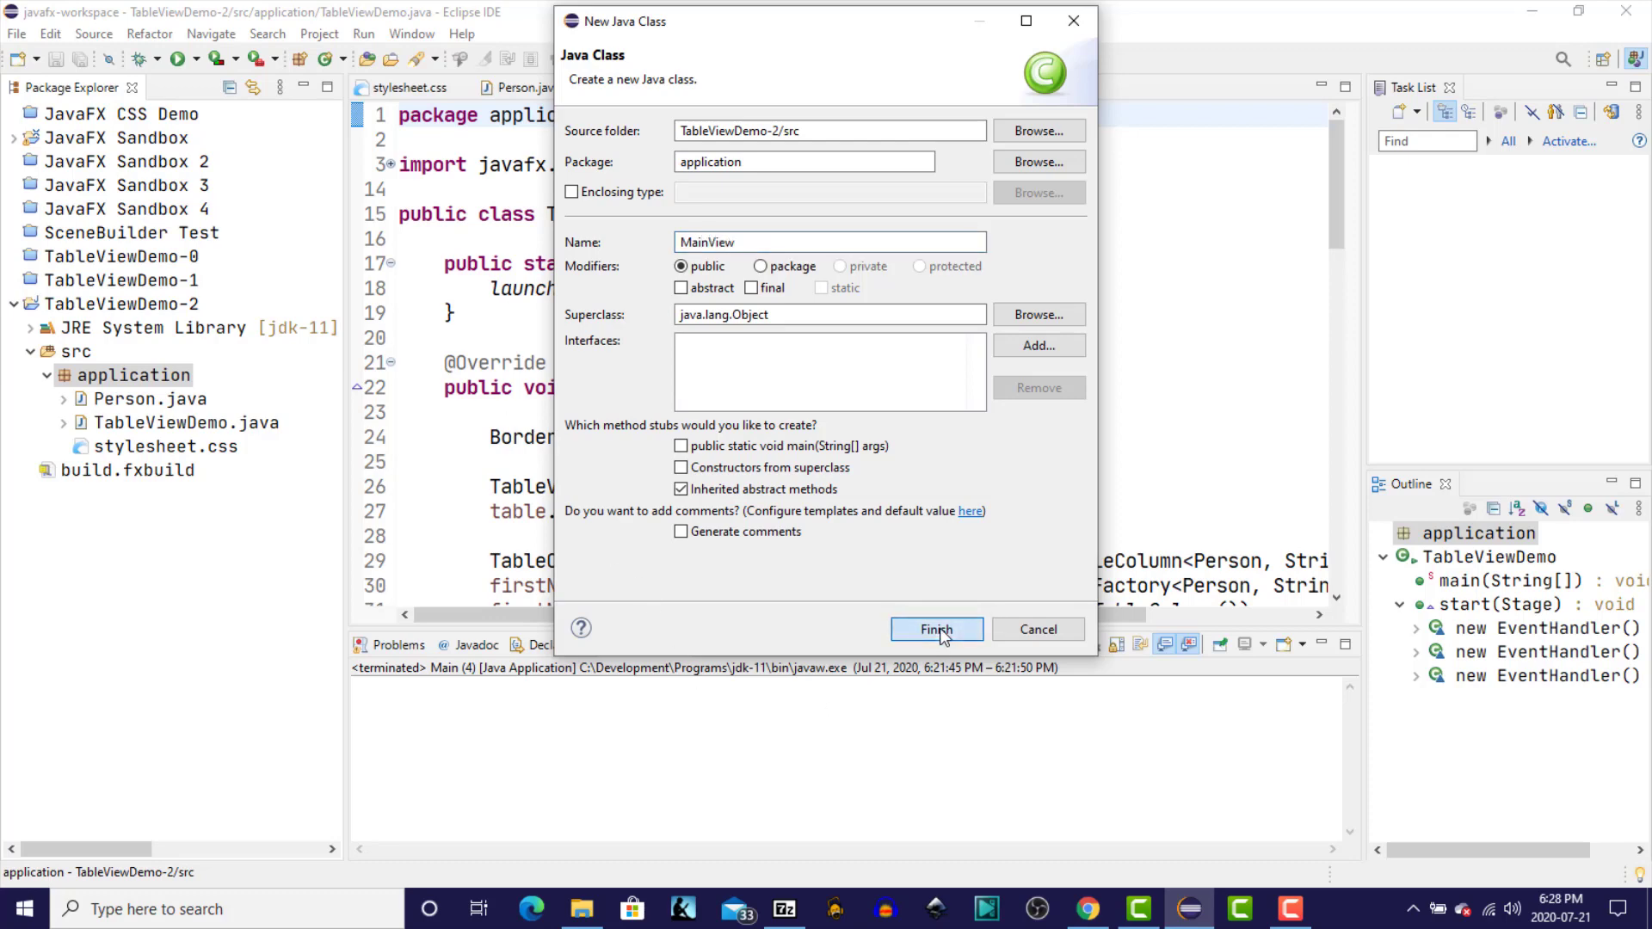
click(934, 630)
text(p)
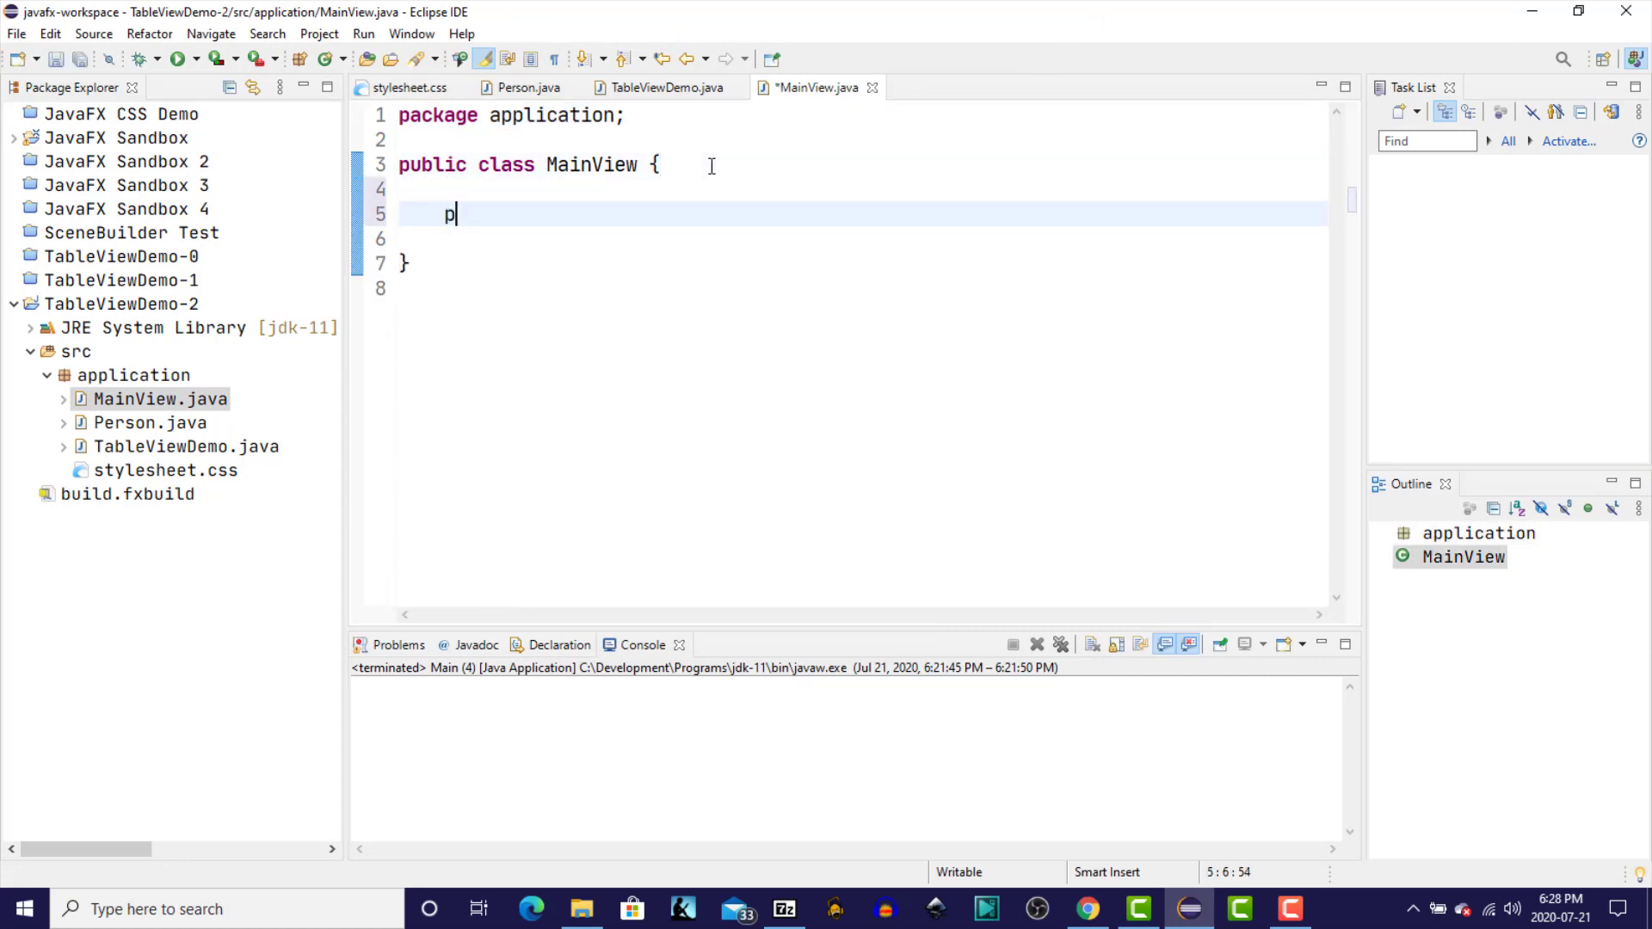
- Write a MainView() constructor calling buildUI() and generate the empty buildUI method
text(ublic Ma)
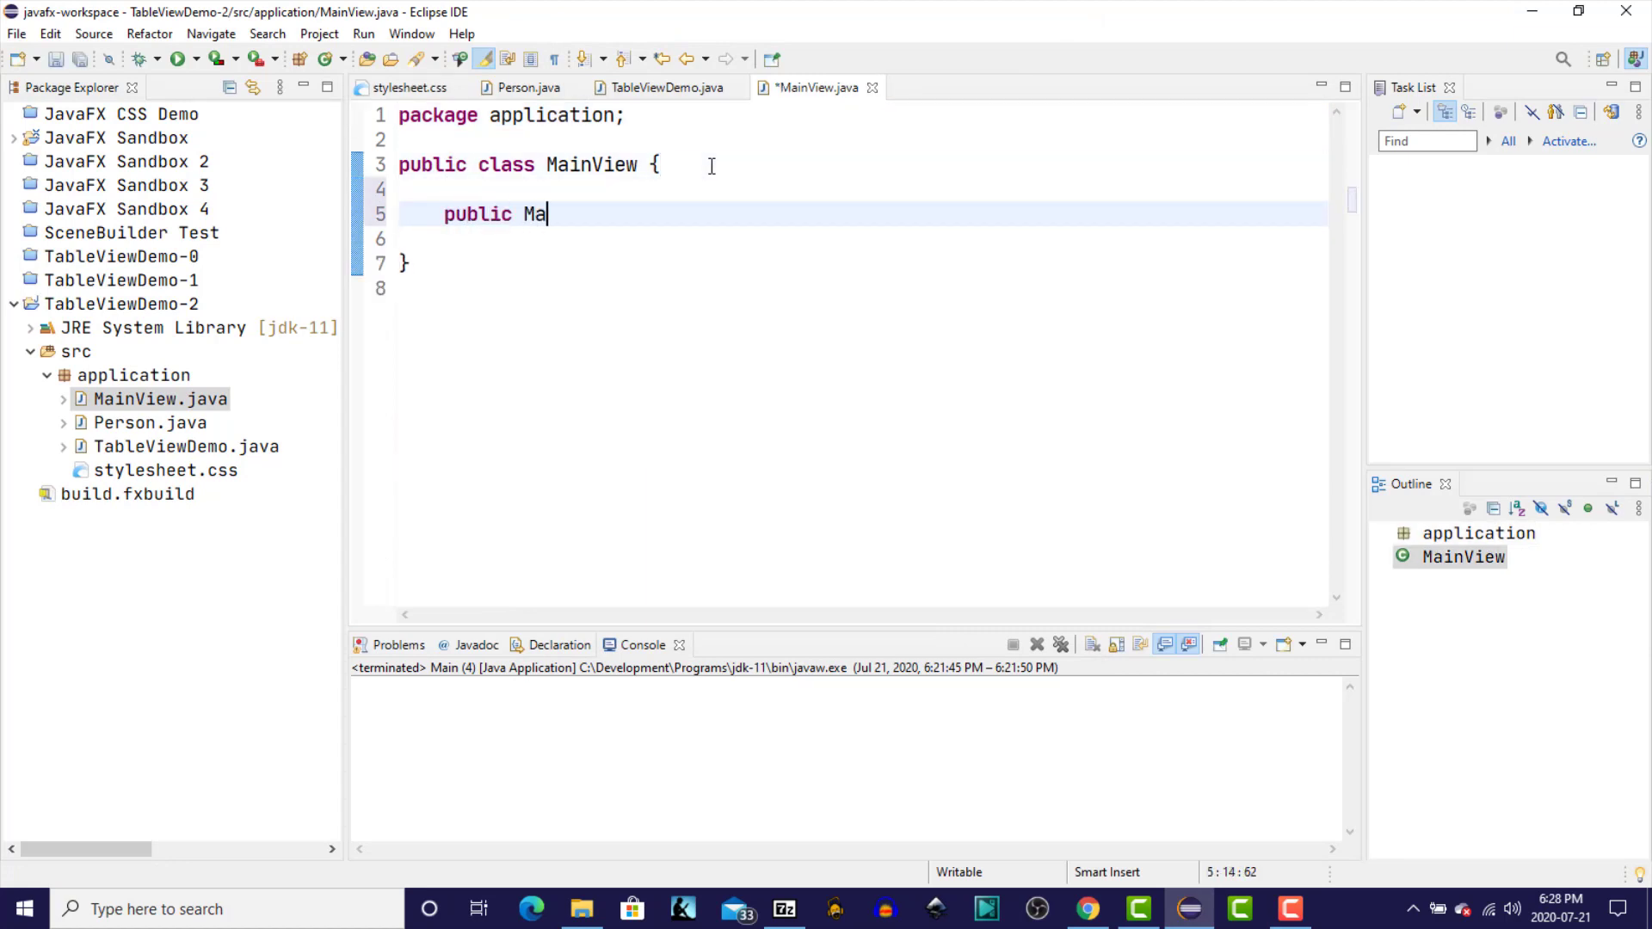
text(inView() {)
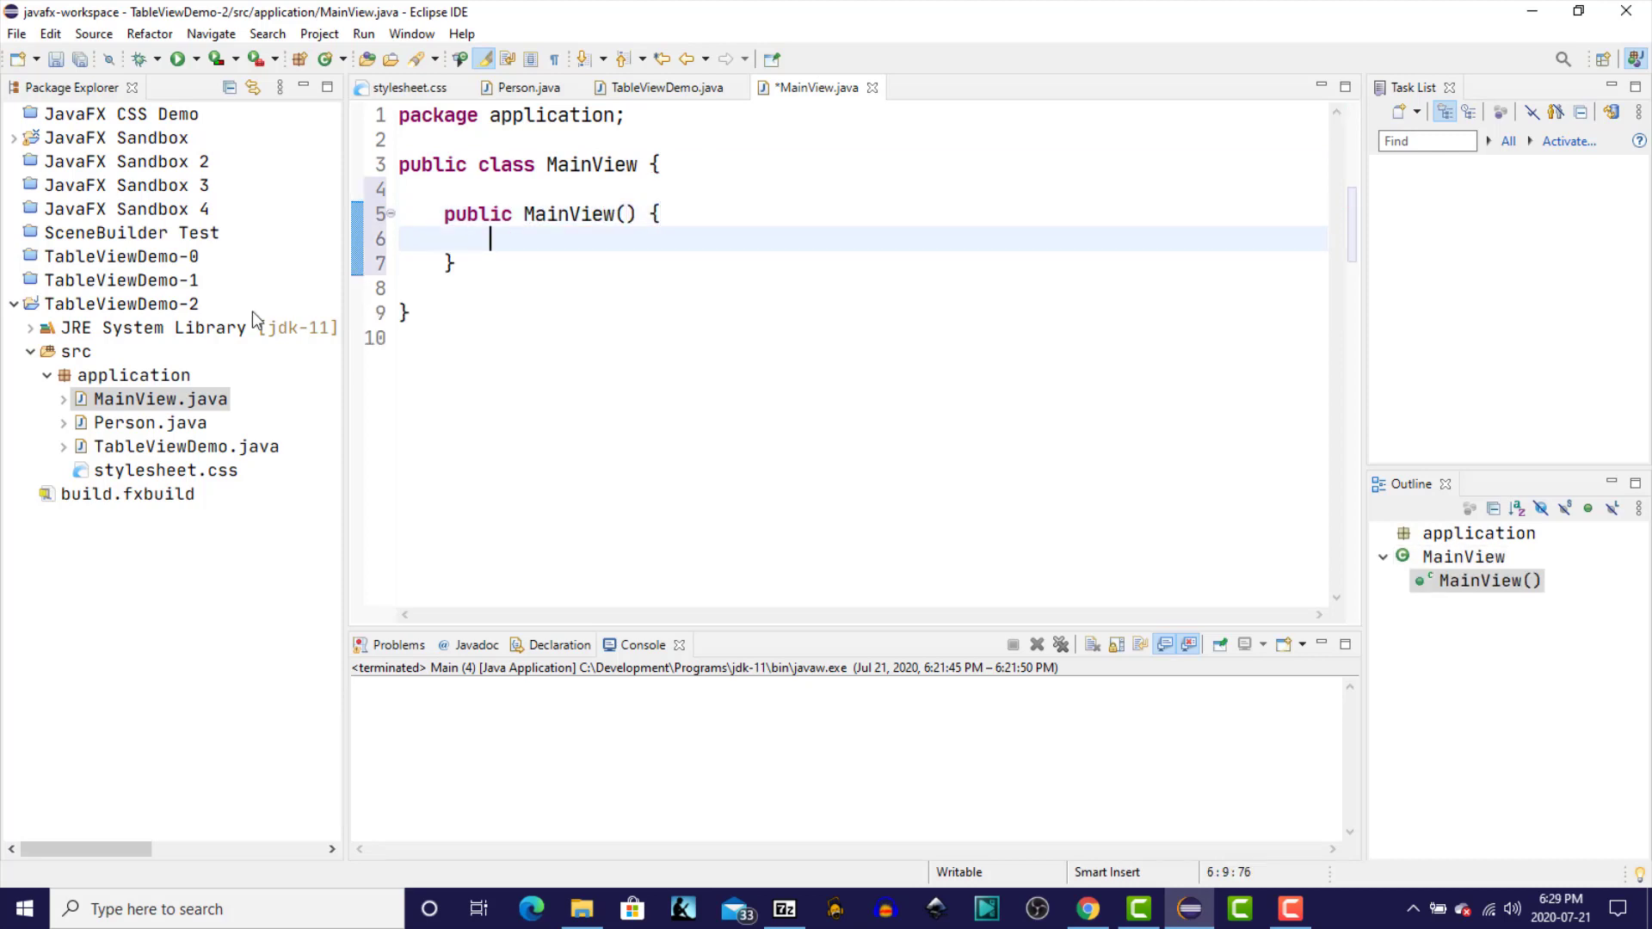
text(bui)
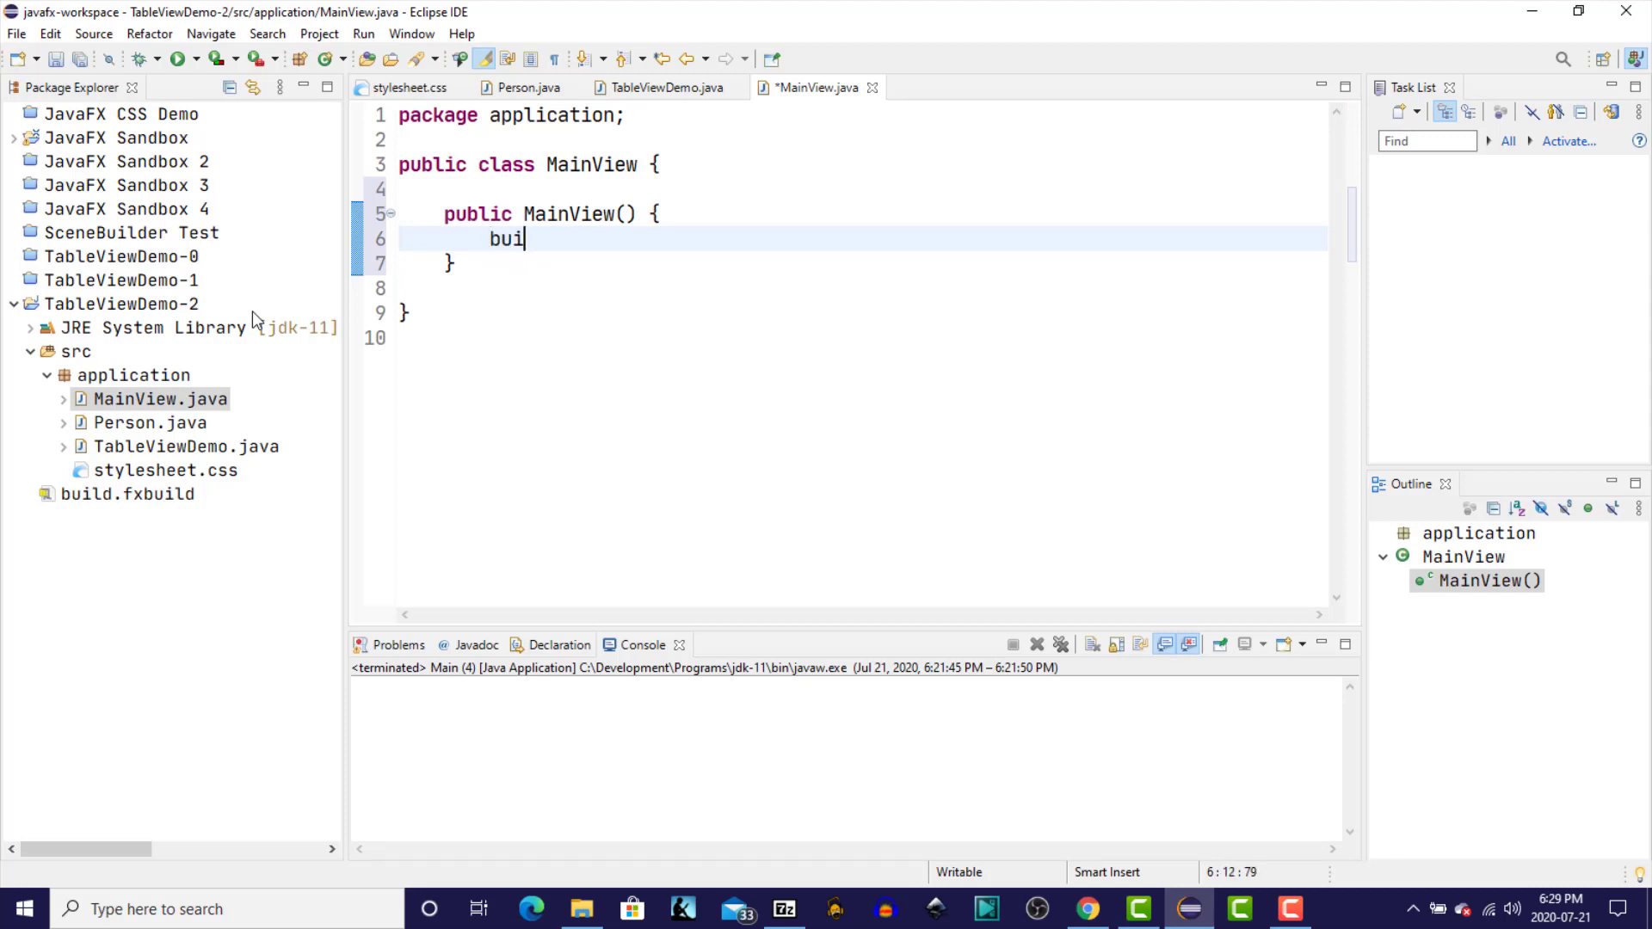
text(ldUI())
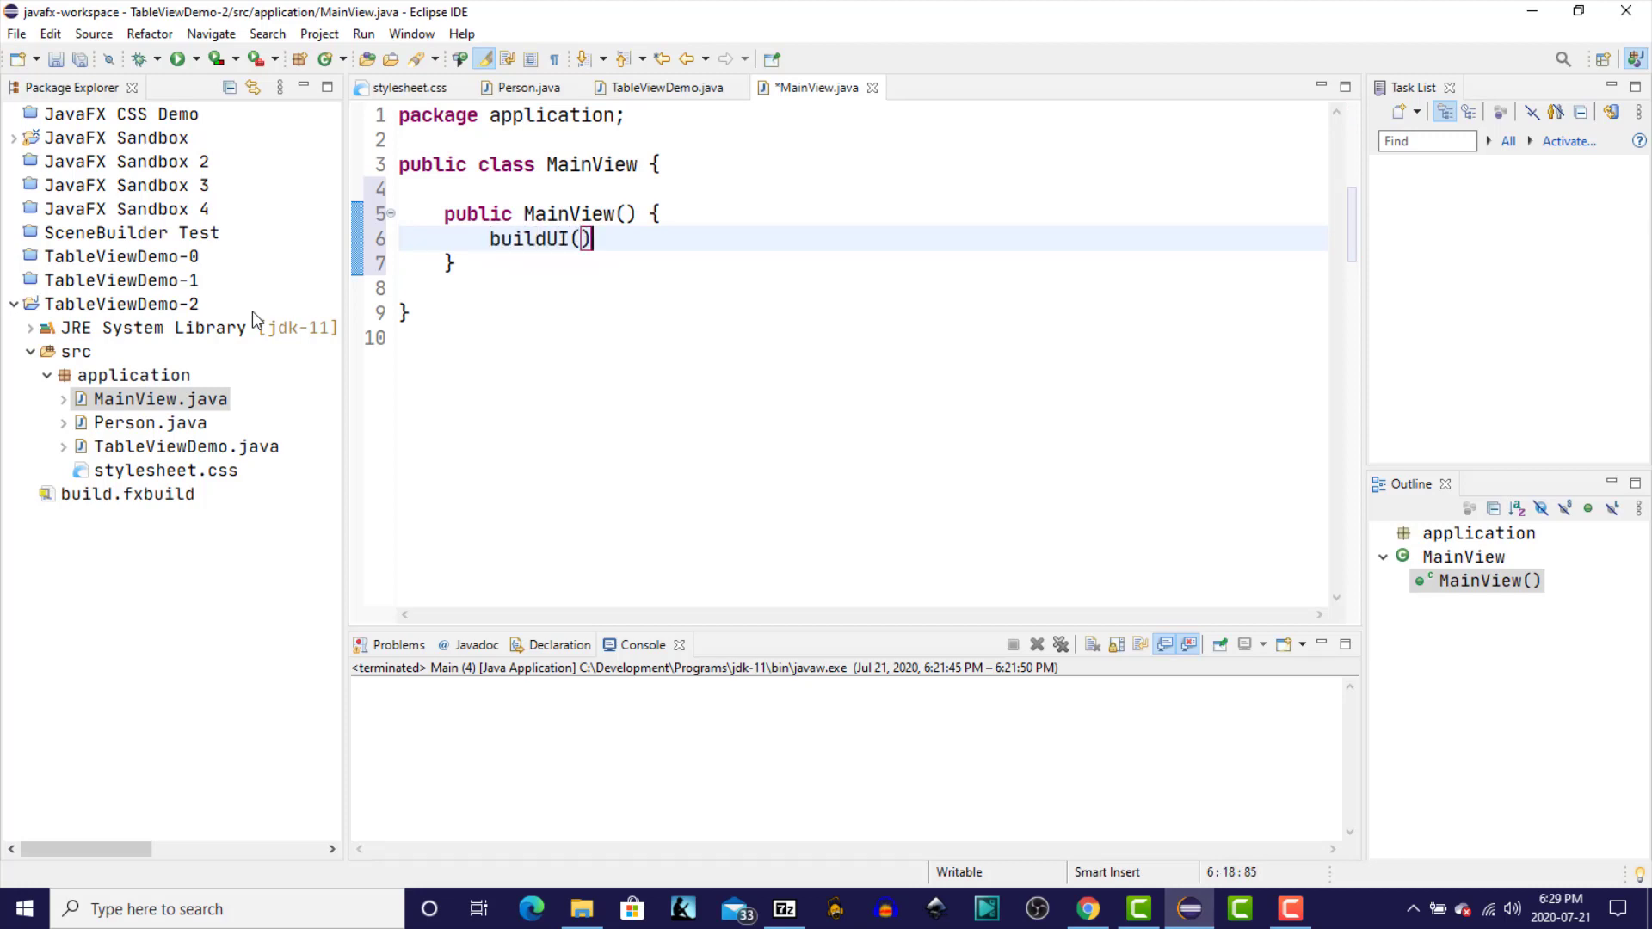
text(;)
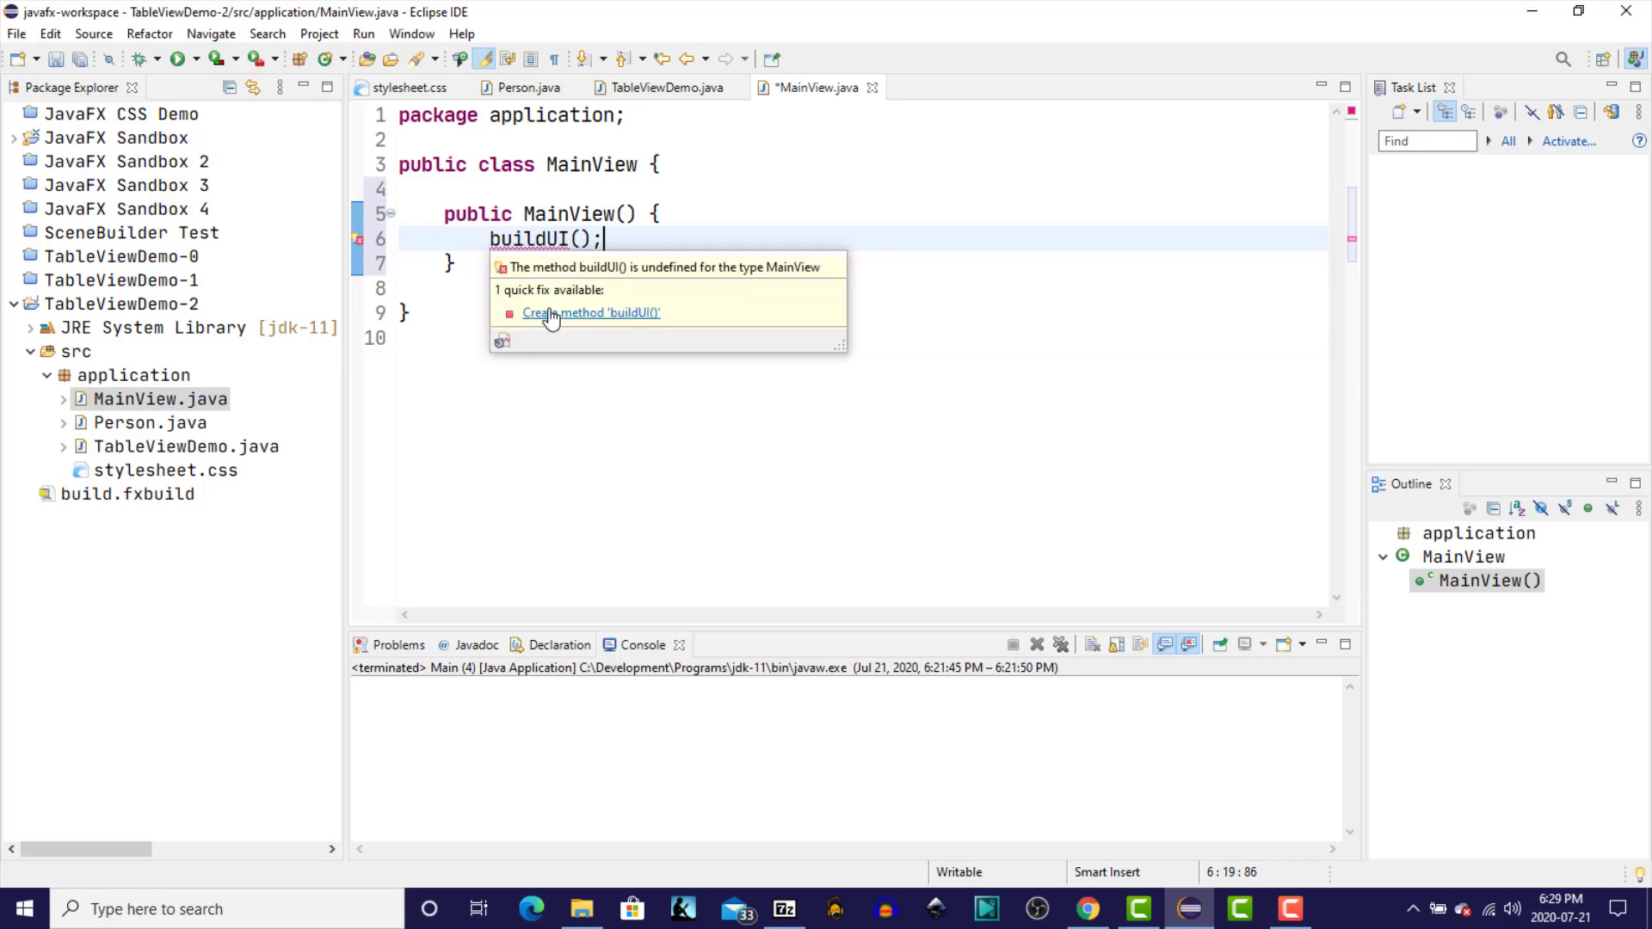
click(590, 313)
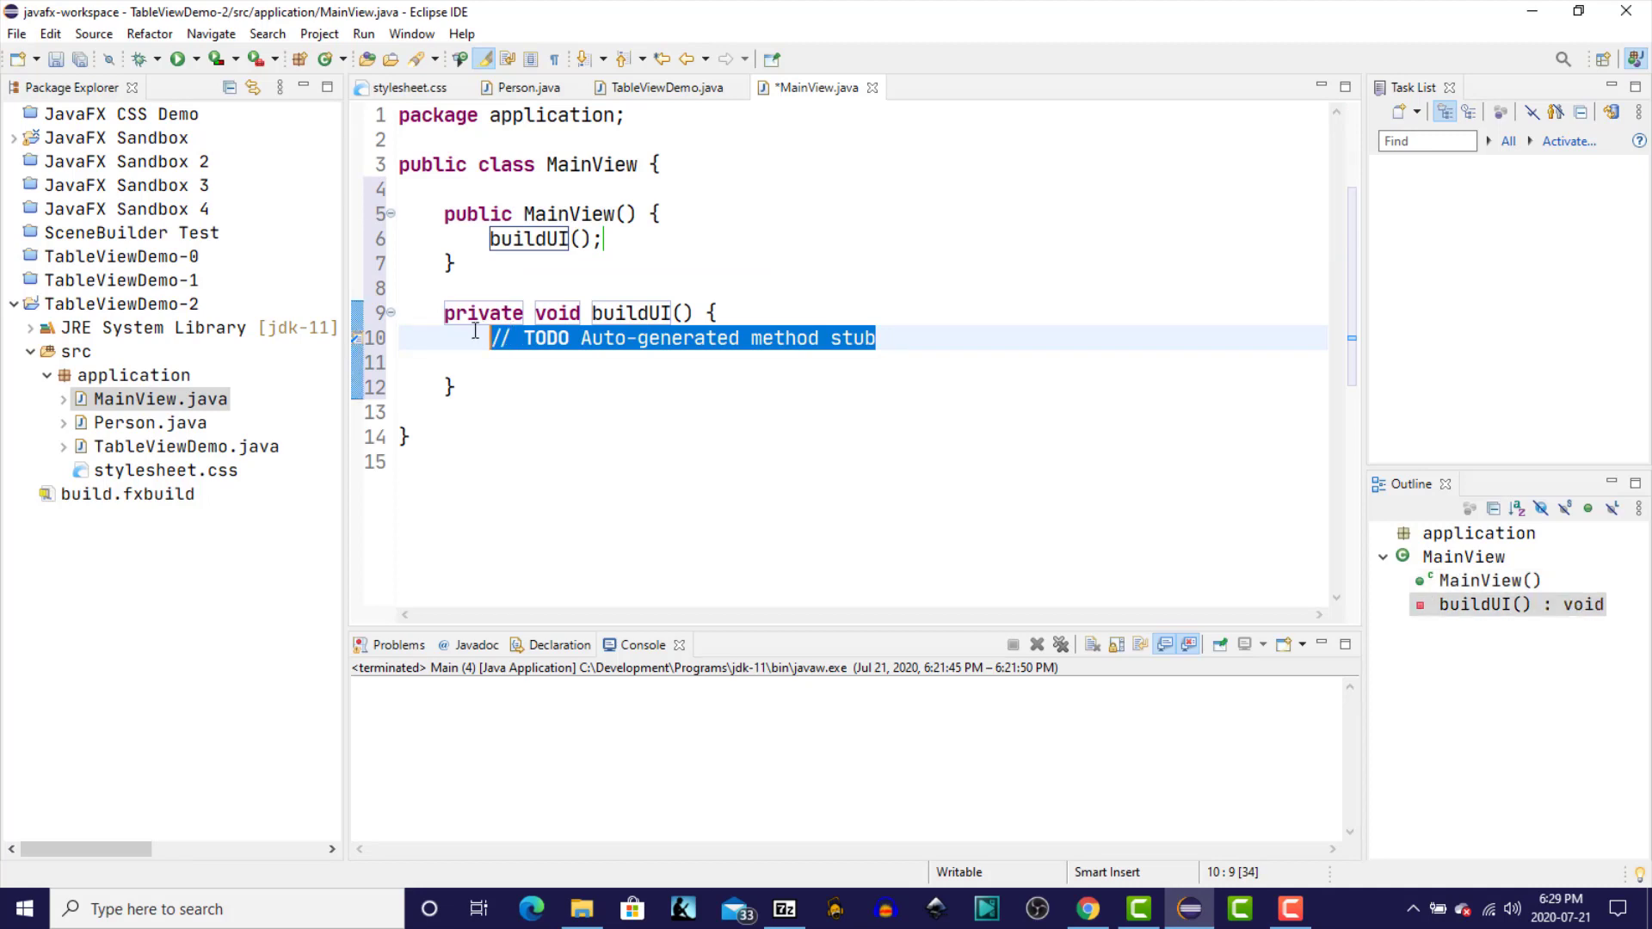
key(Delete)
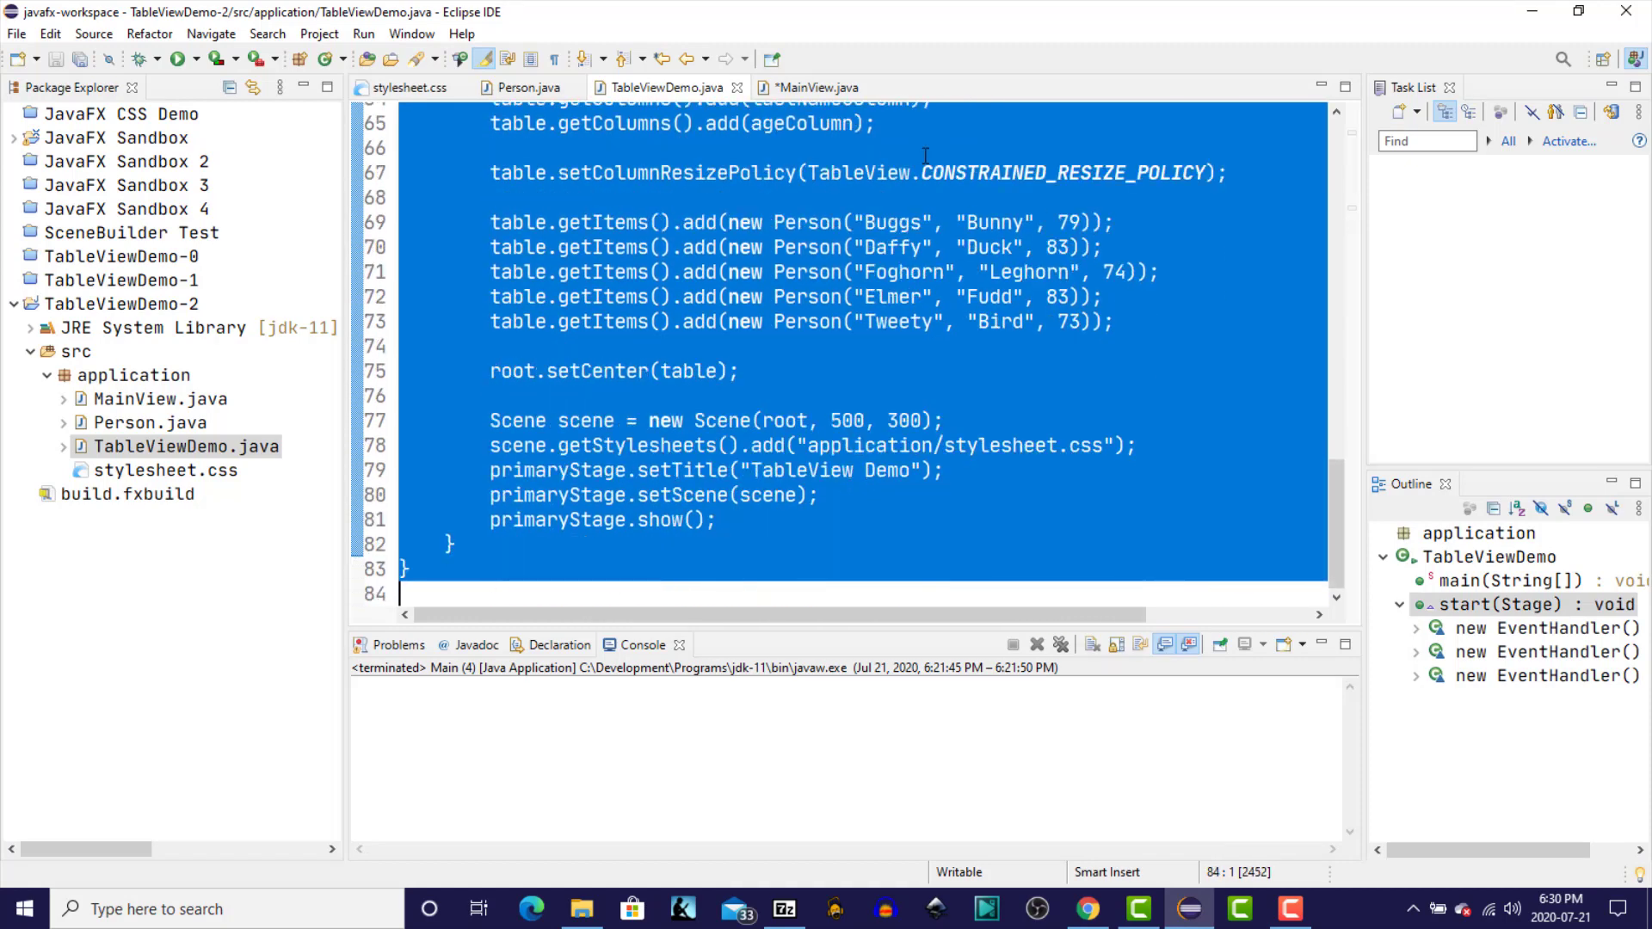
- Move start()'s table code into MainView.buildUI and leave start() with 'new MainView();'
click(819, 88)
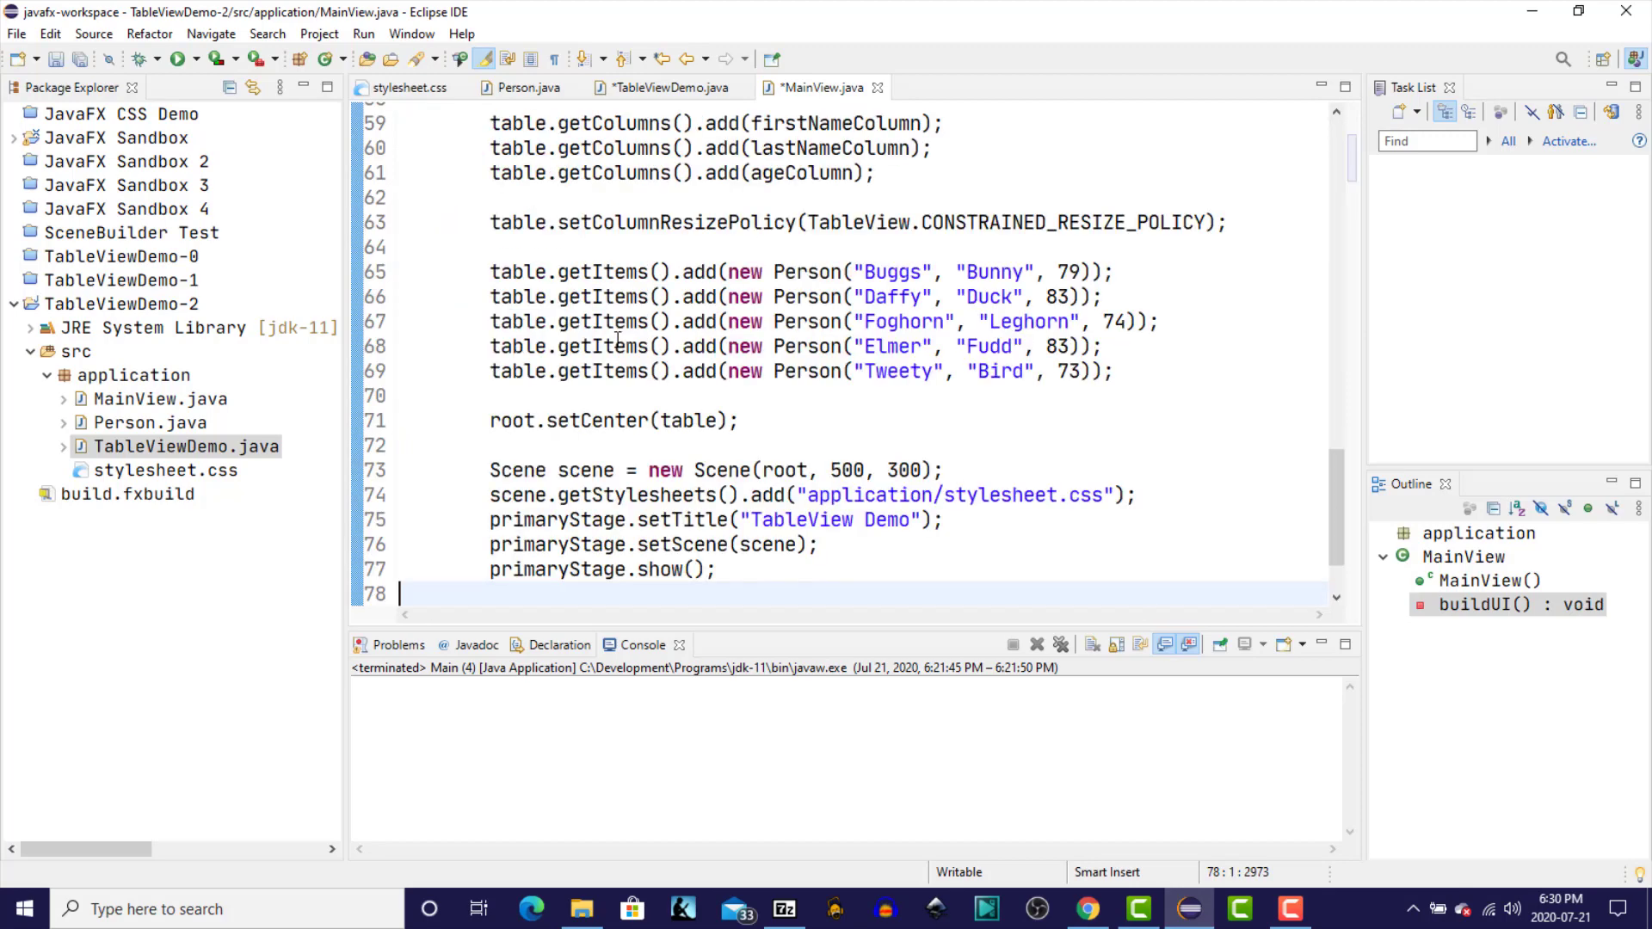
click(665, 88)
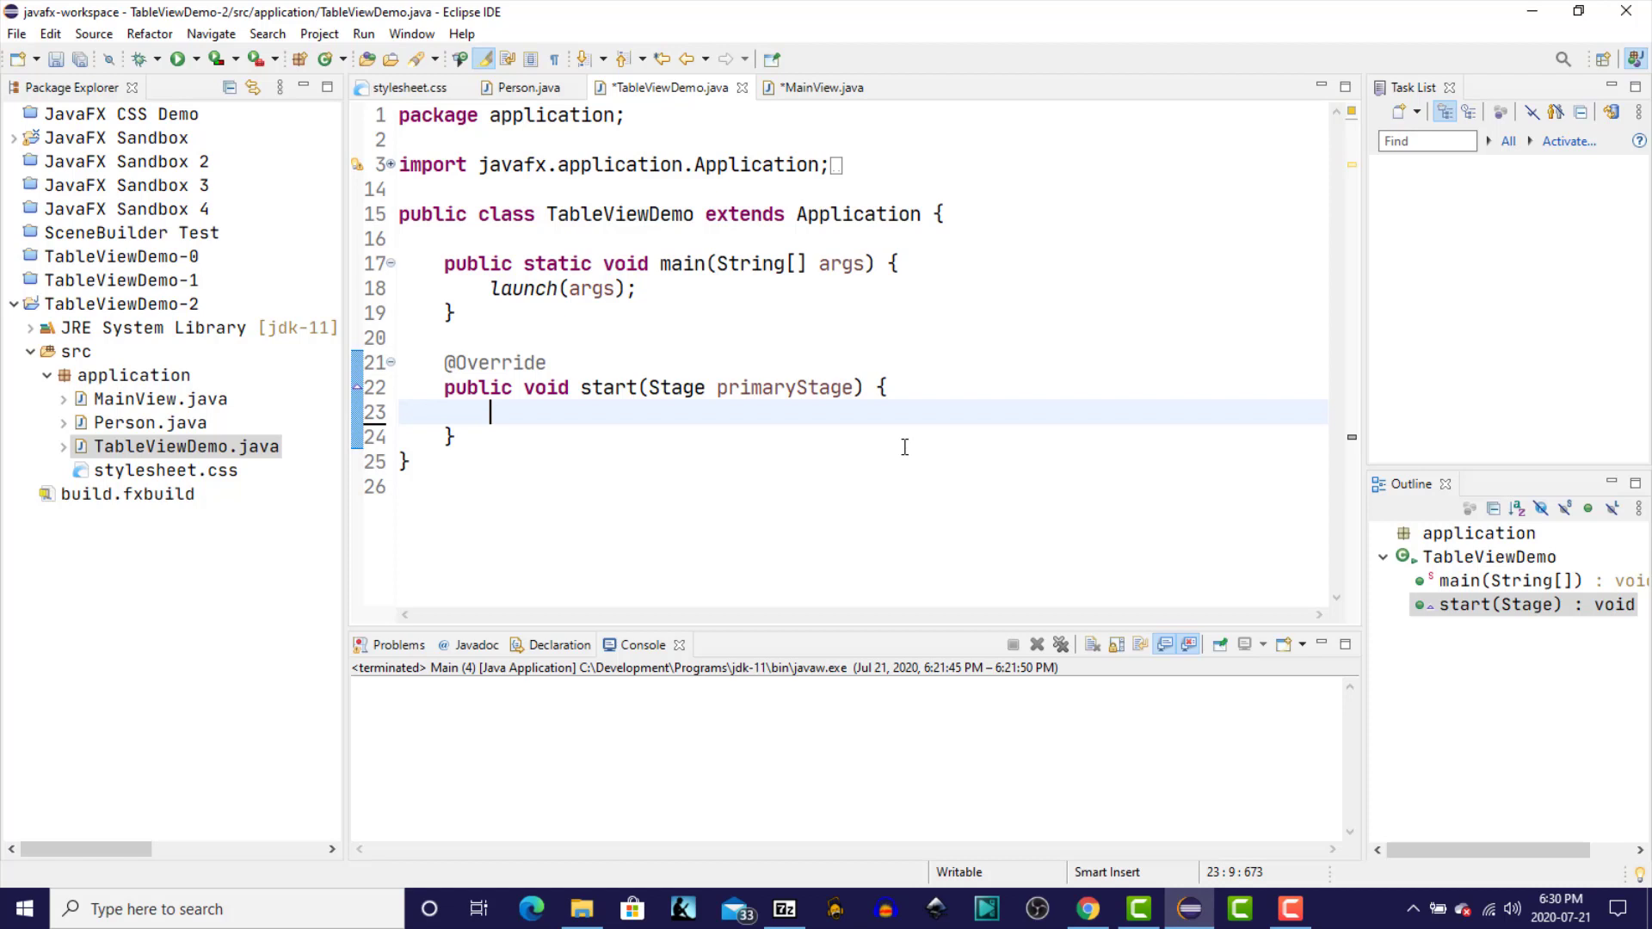
text(new MainView)
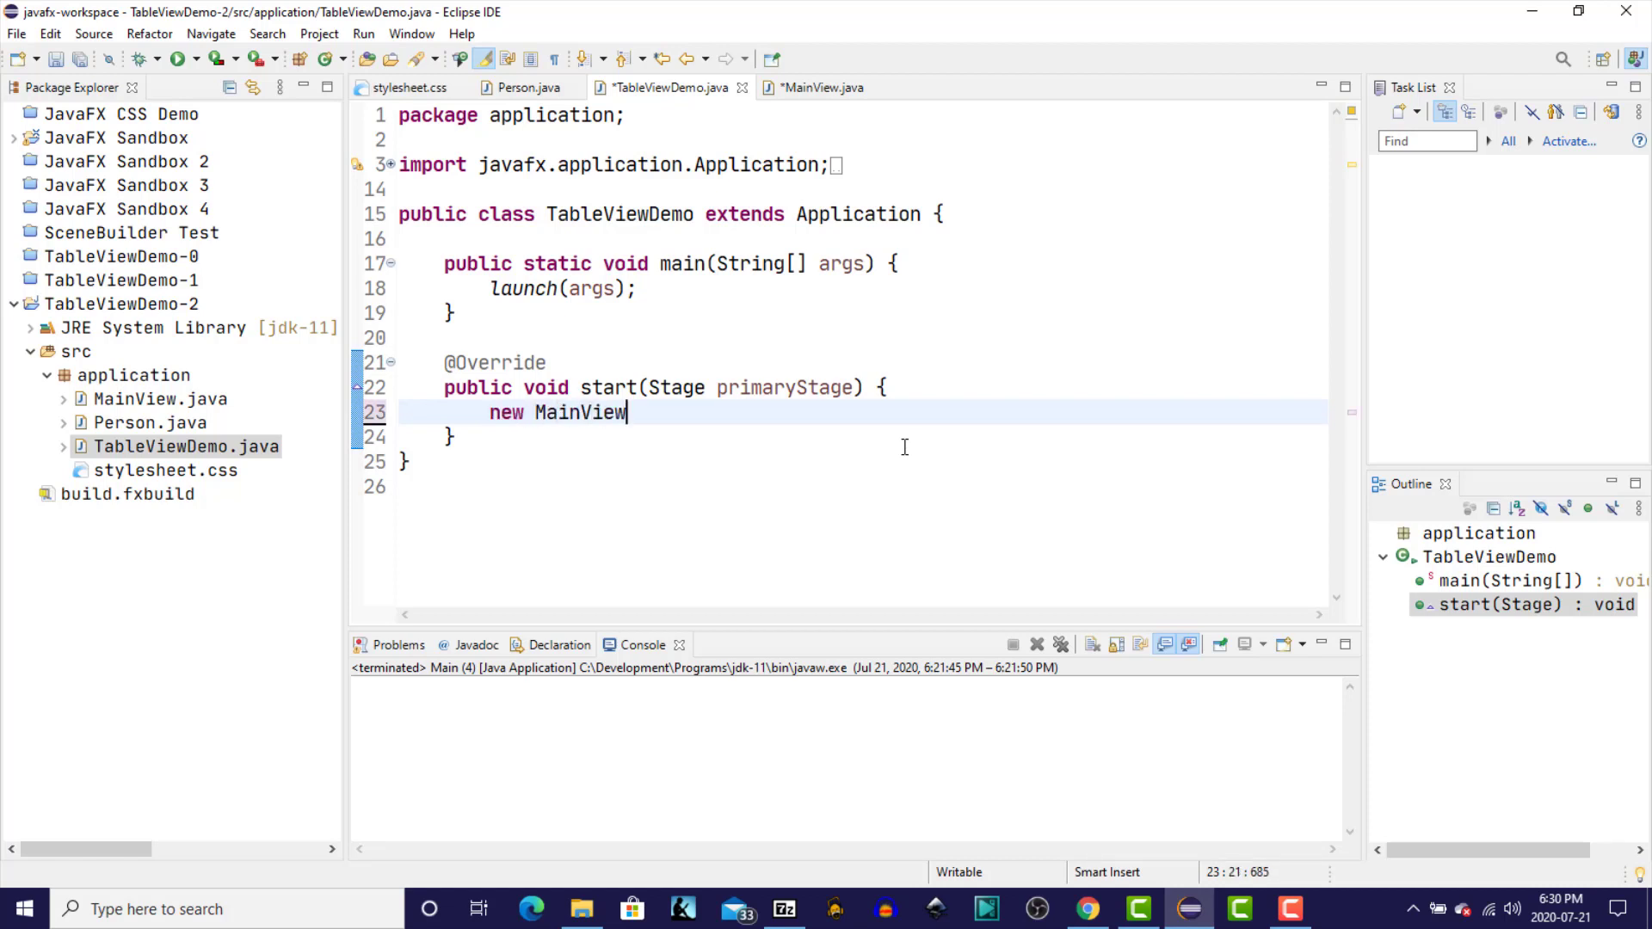
text(();)
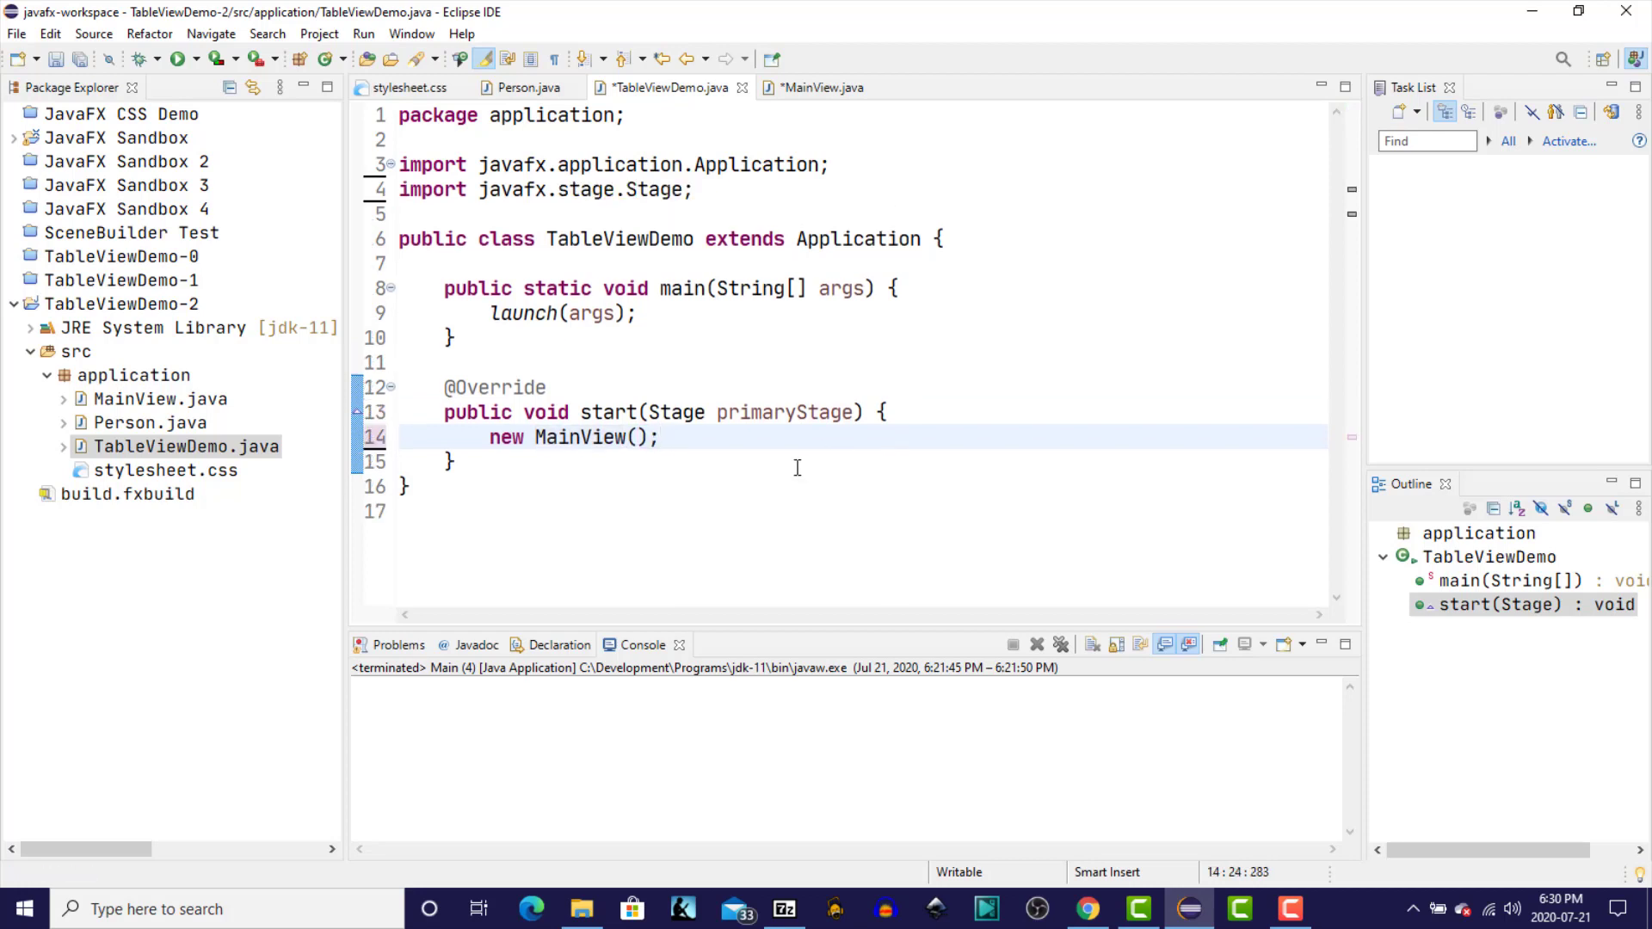
click(816, 88)
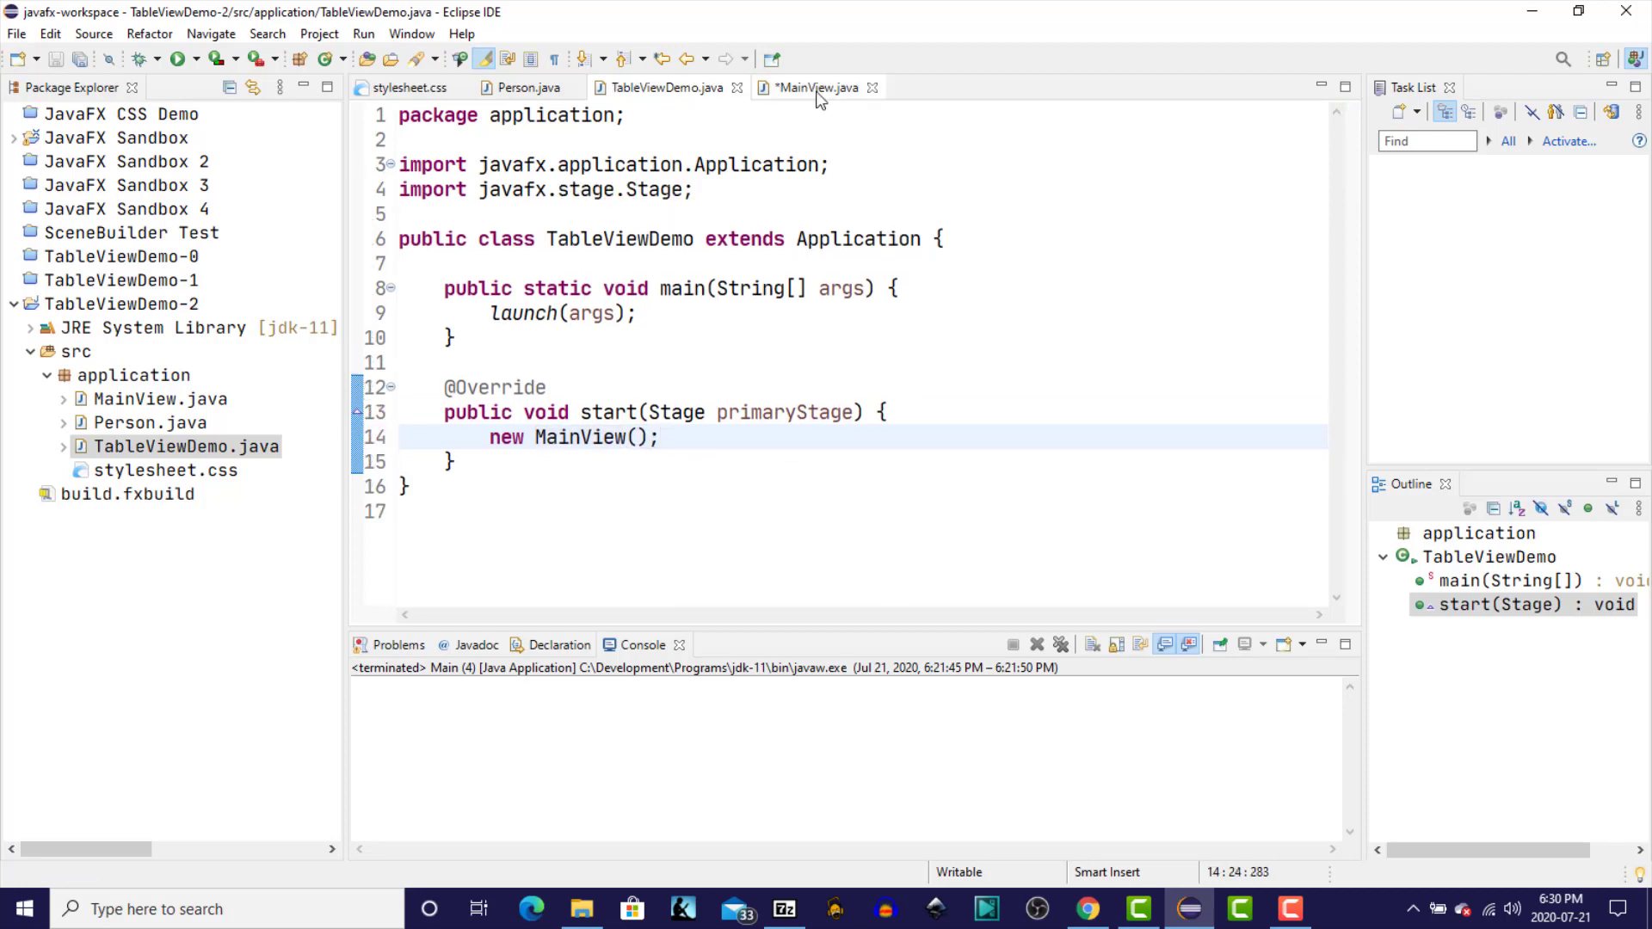
- Create the PersonTableView class in the application package and begin its public constructor
click(815, 88)
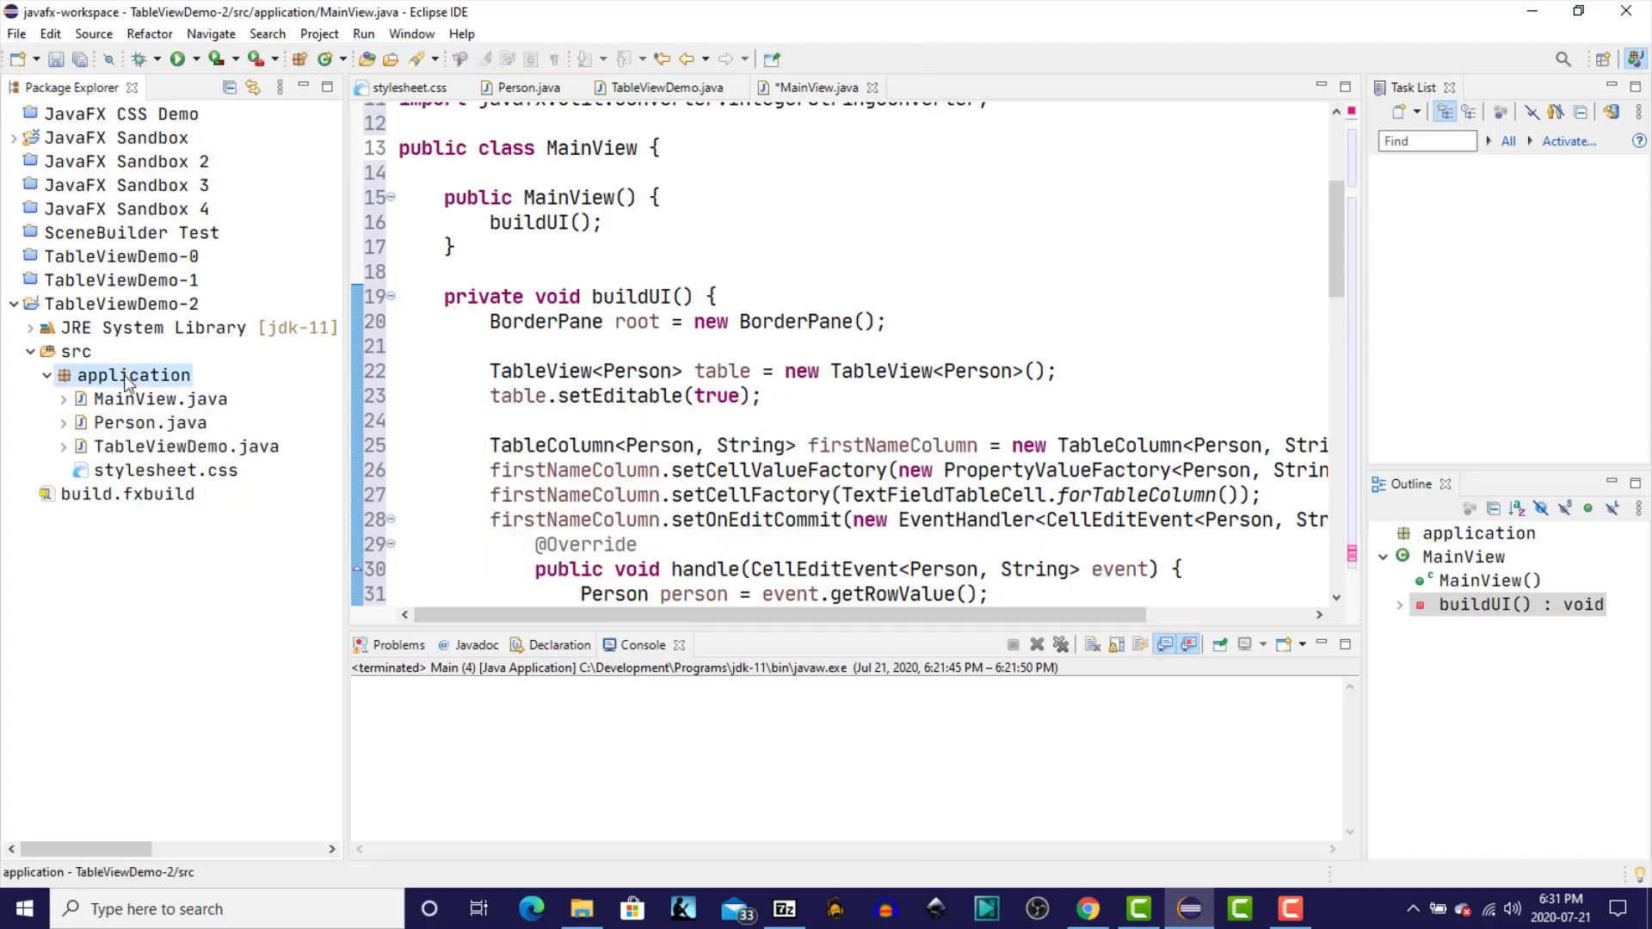
right_click(135, 375)
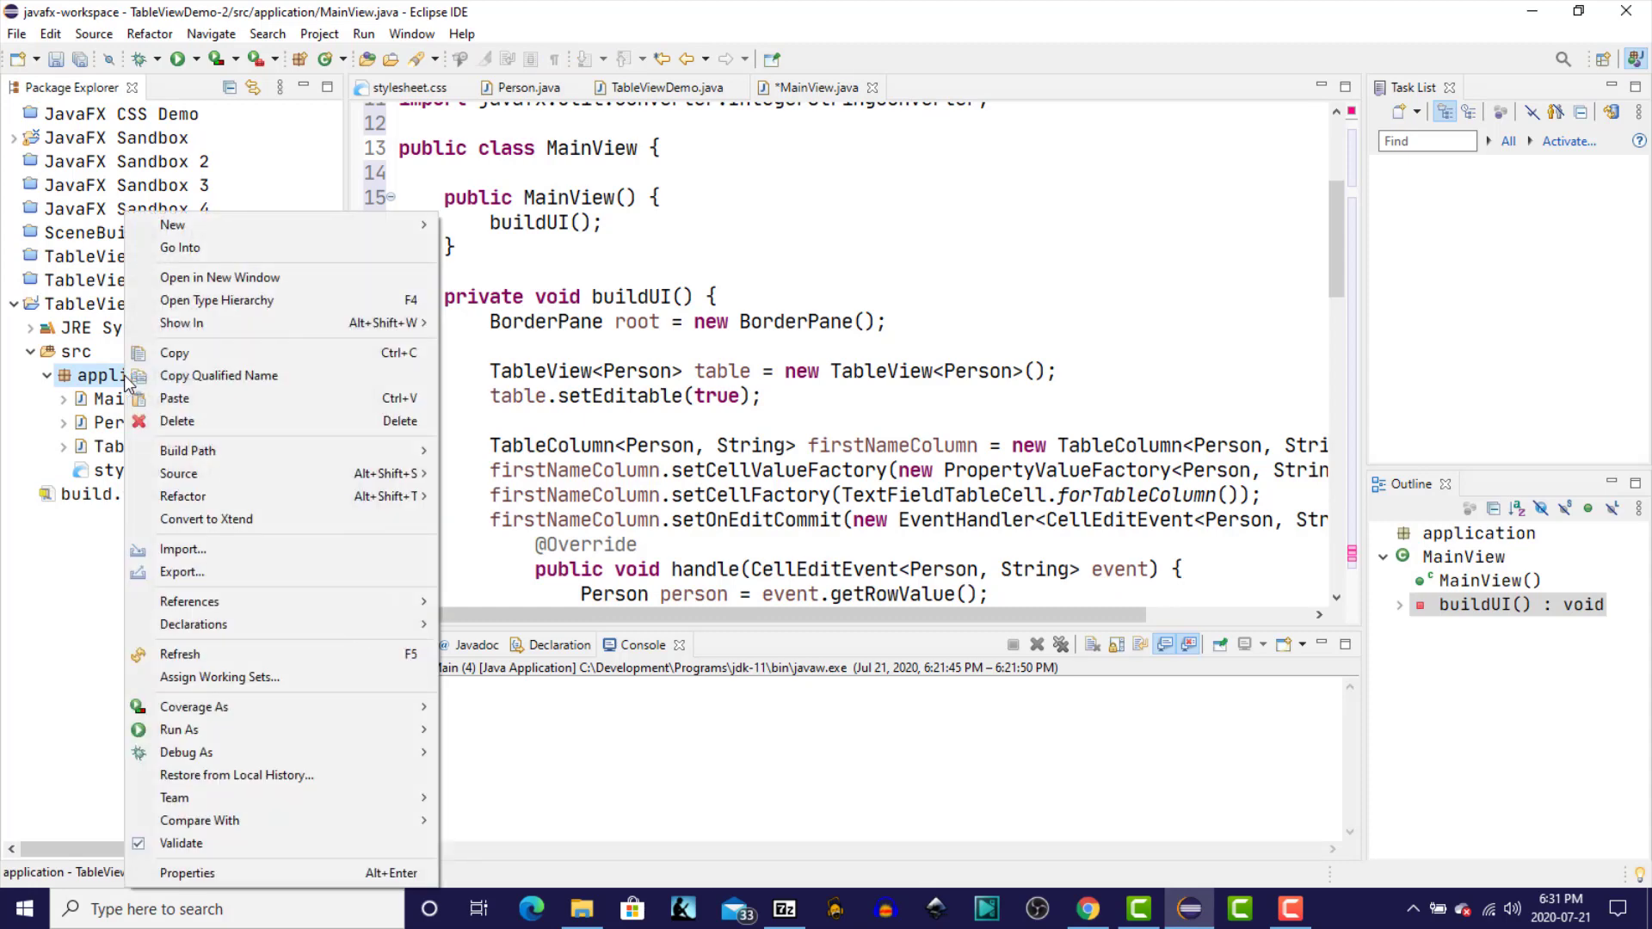
mouse_move(172, 224)
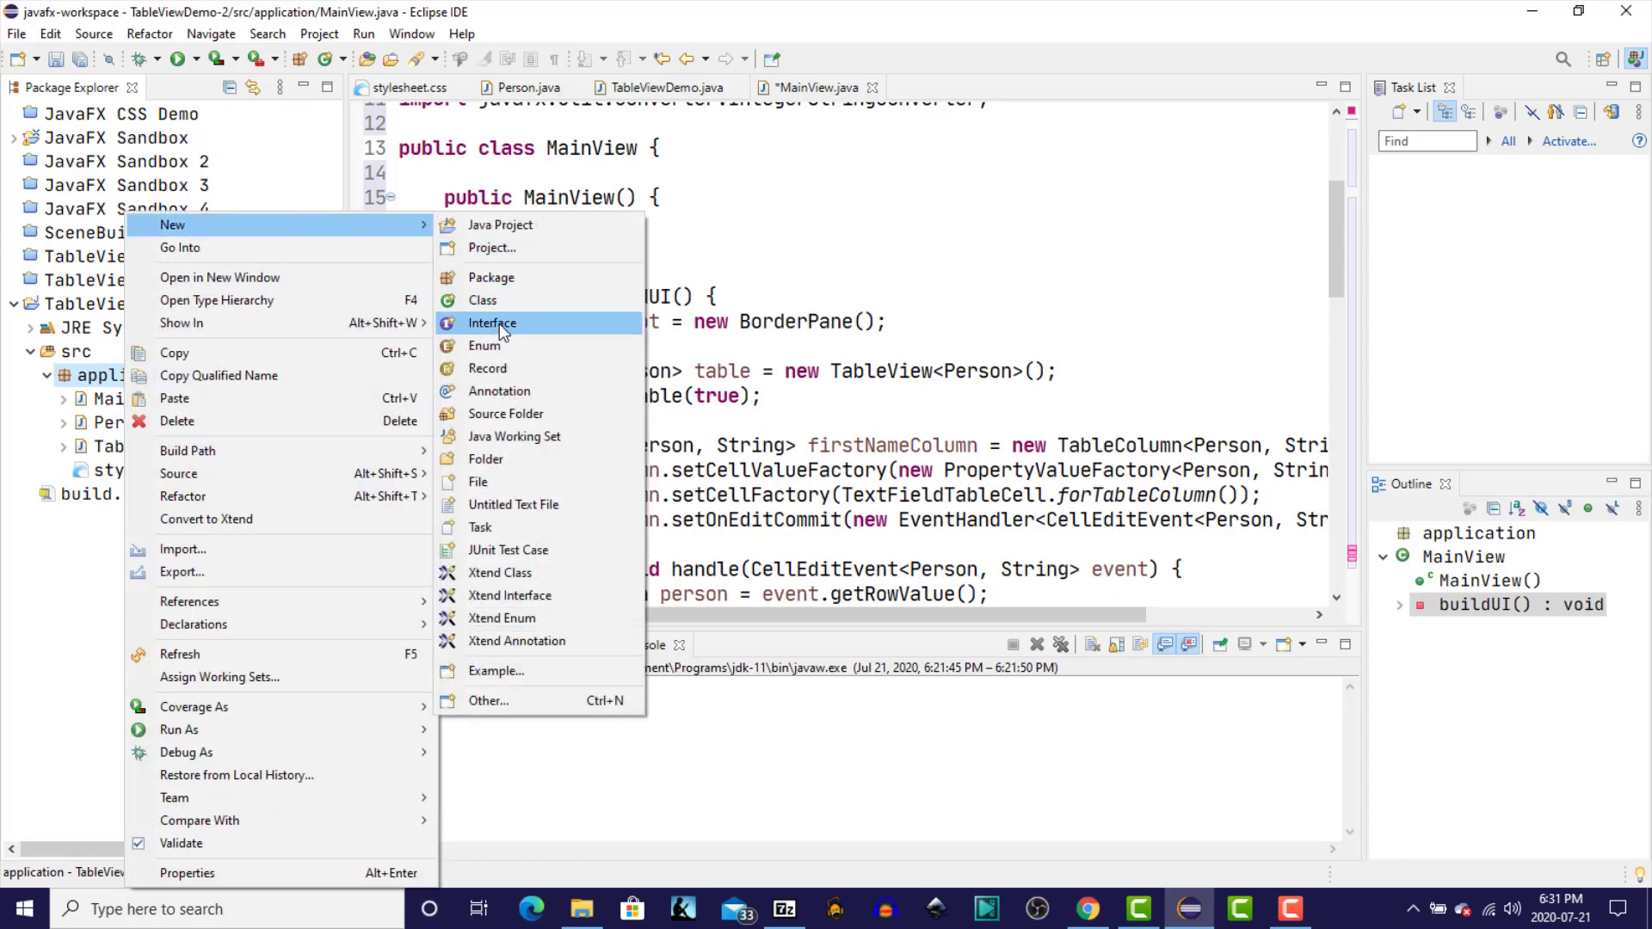
click(481, 300)
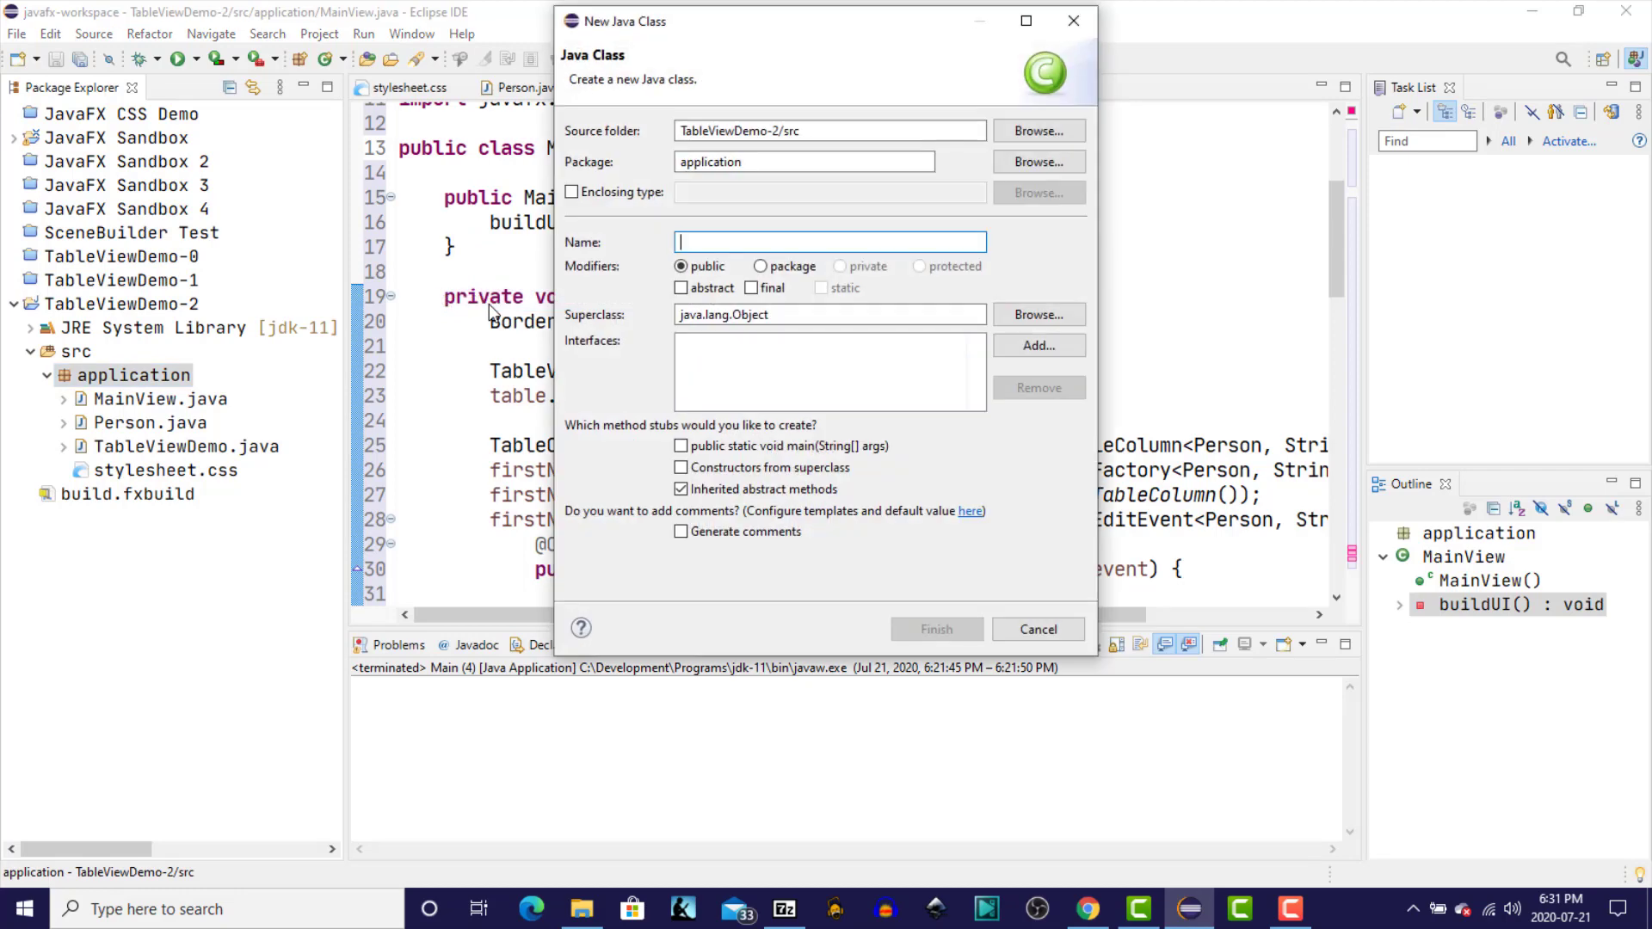
mouse_move(829, 200)
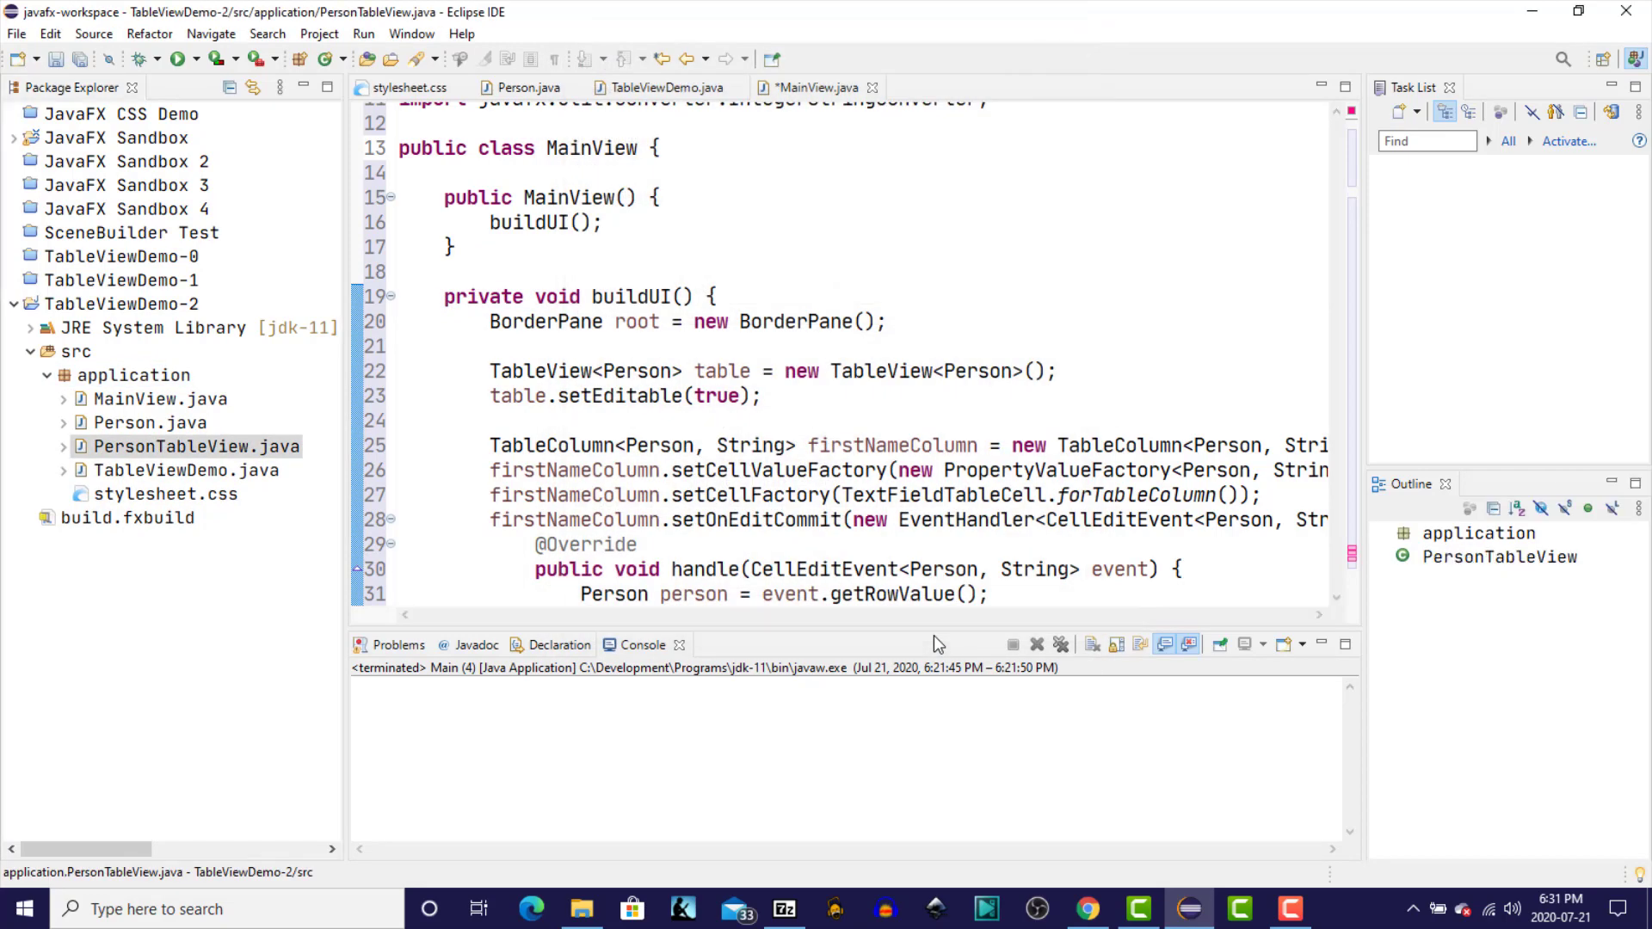
text(public Person)
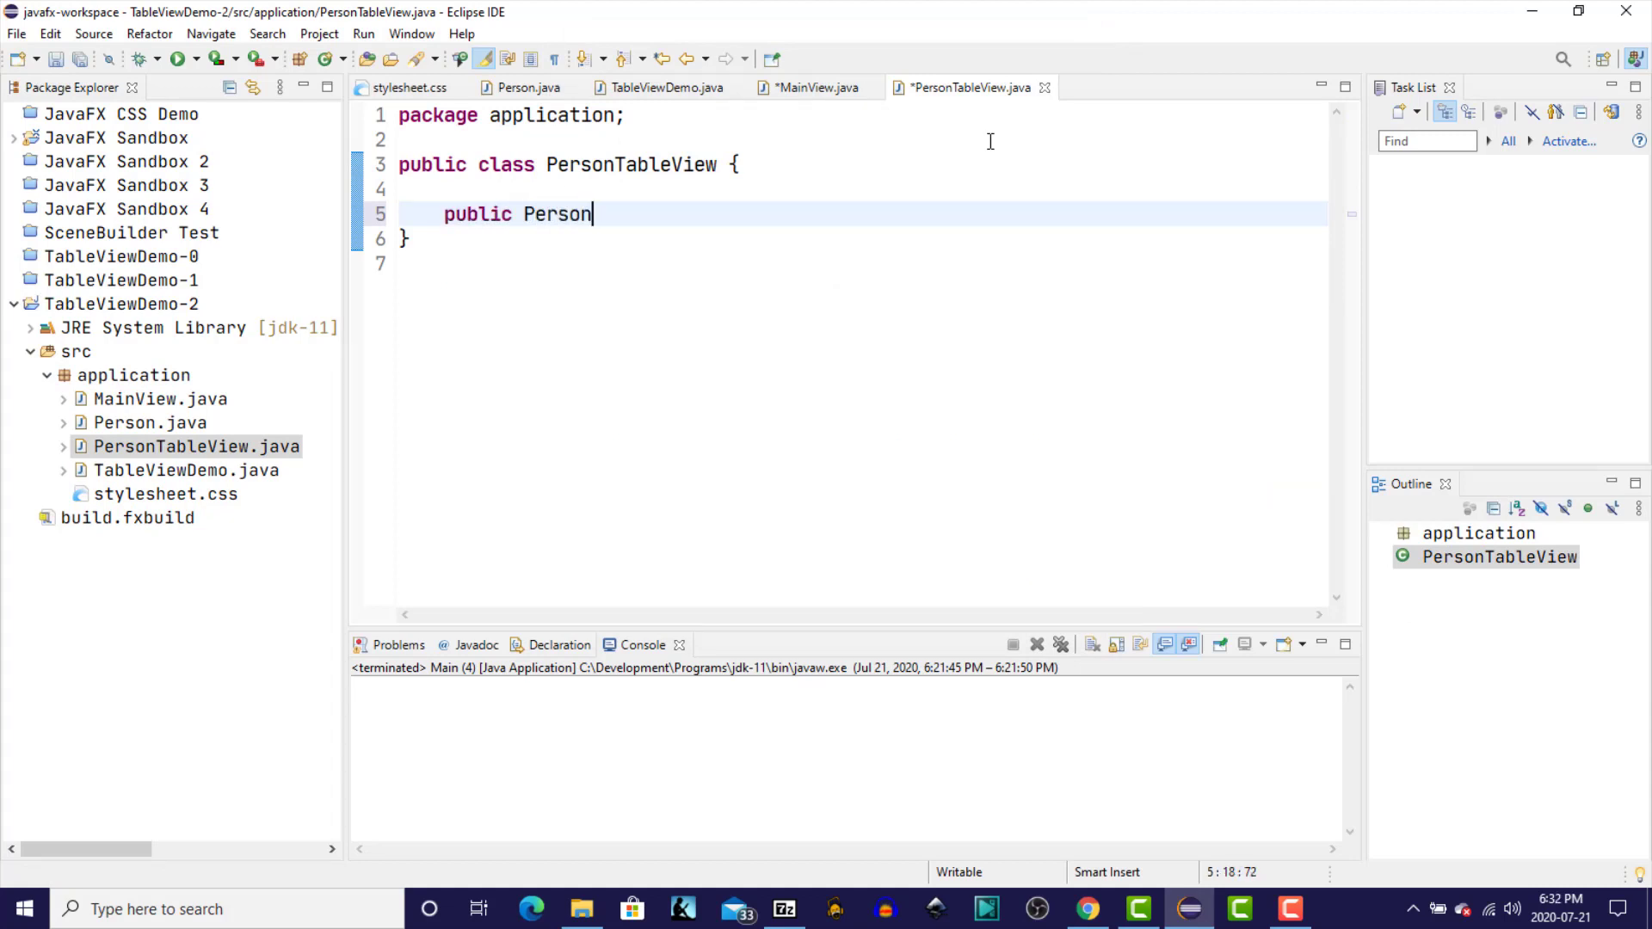
text(TableView() {)
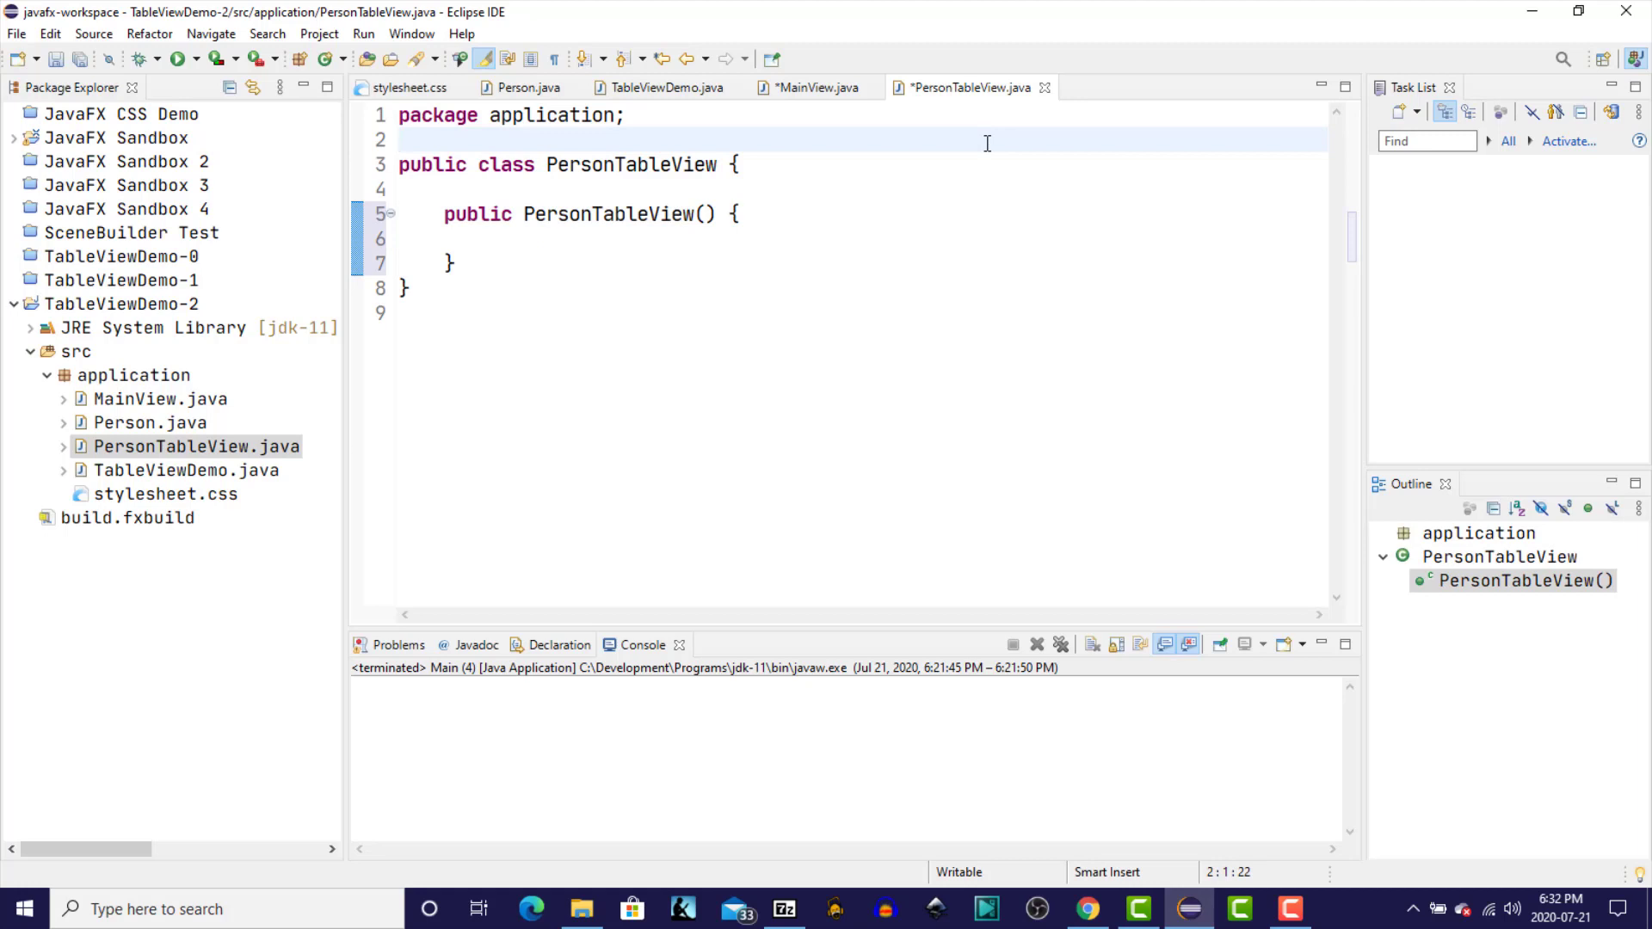
- Have the constructor call buildUI() and quick-fix generate the private buildUI method
text(build)
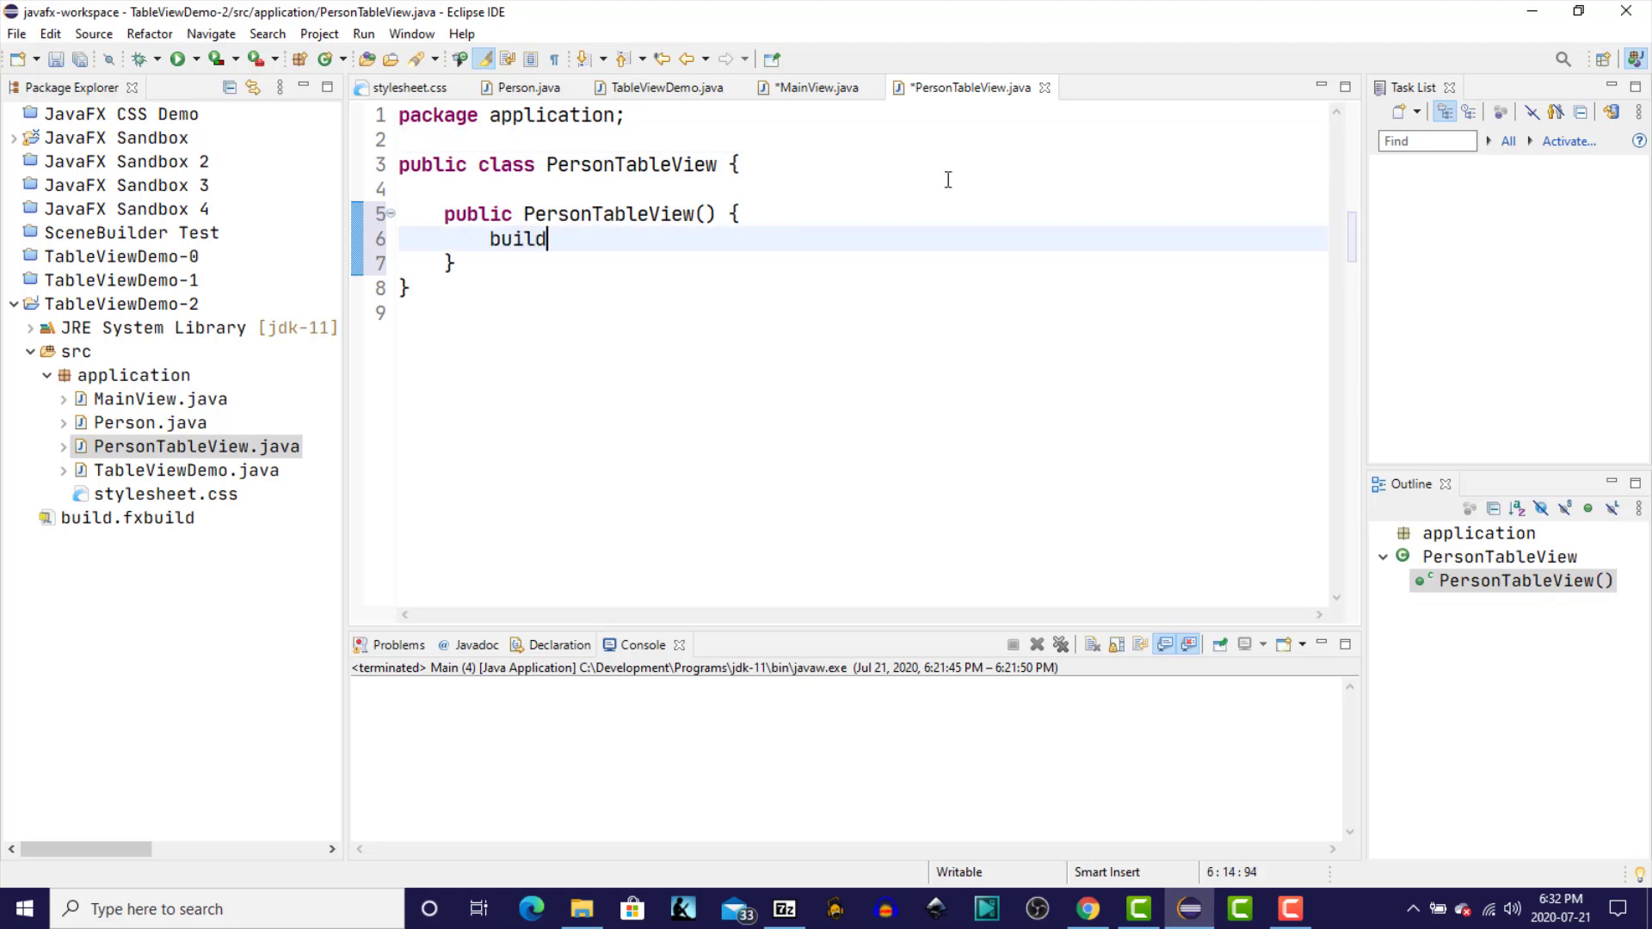
text(UI())
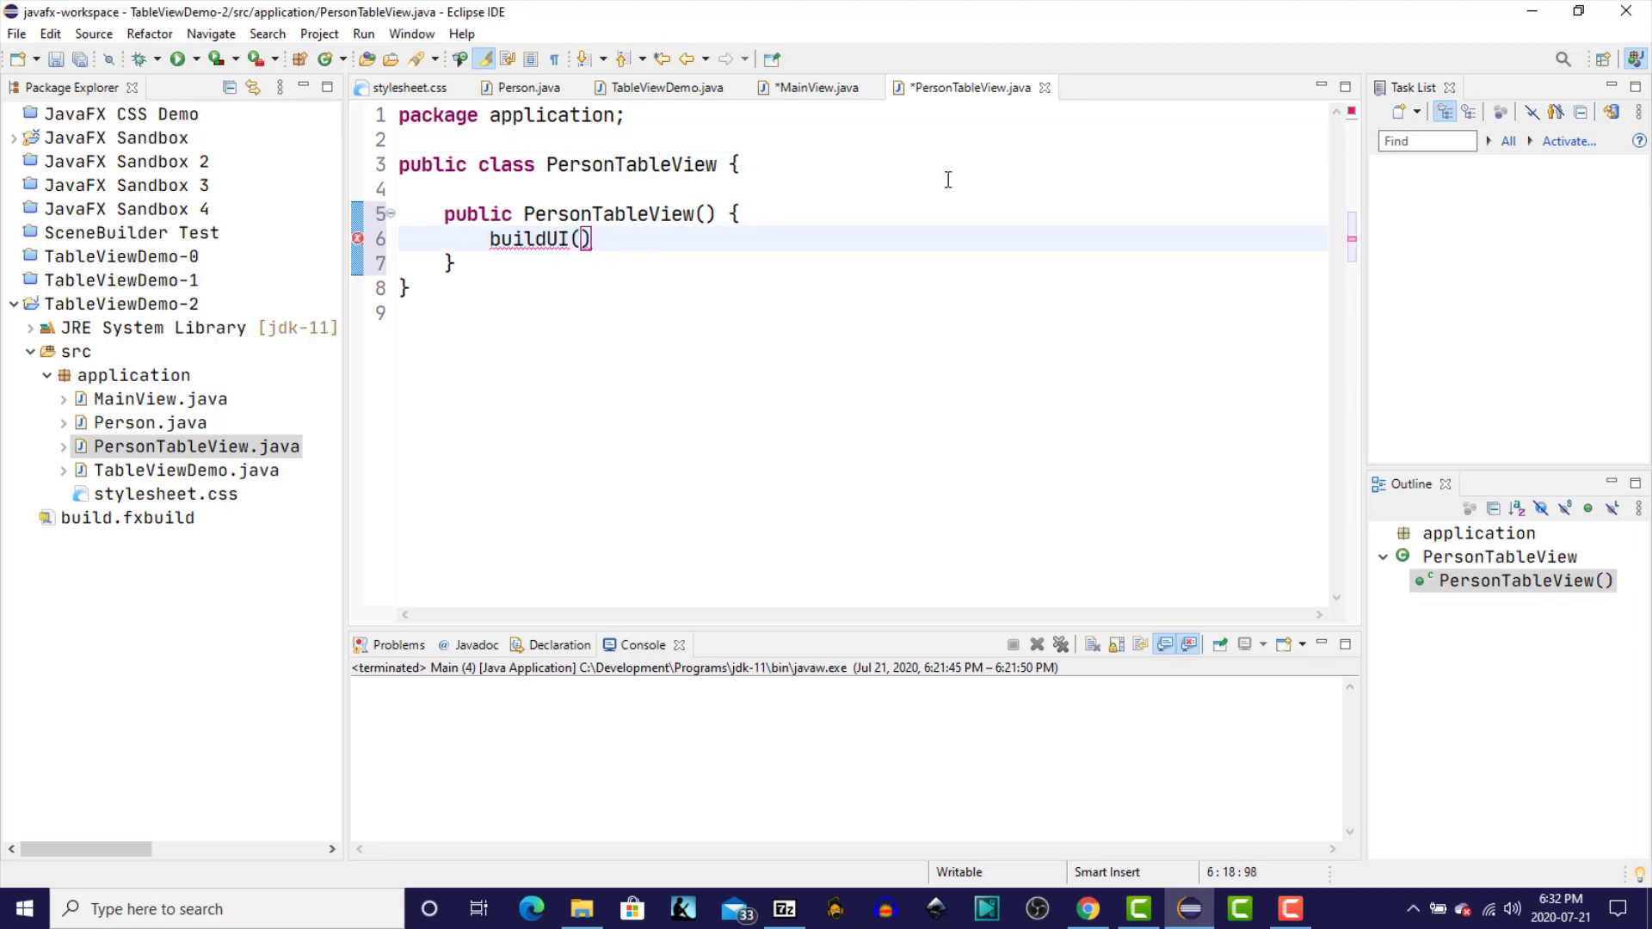
text(;)
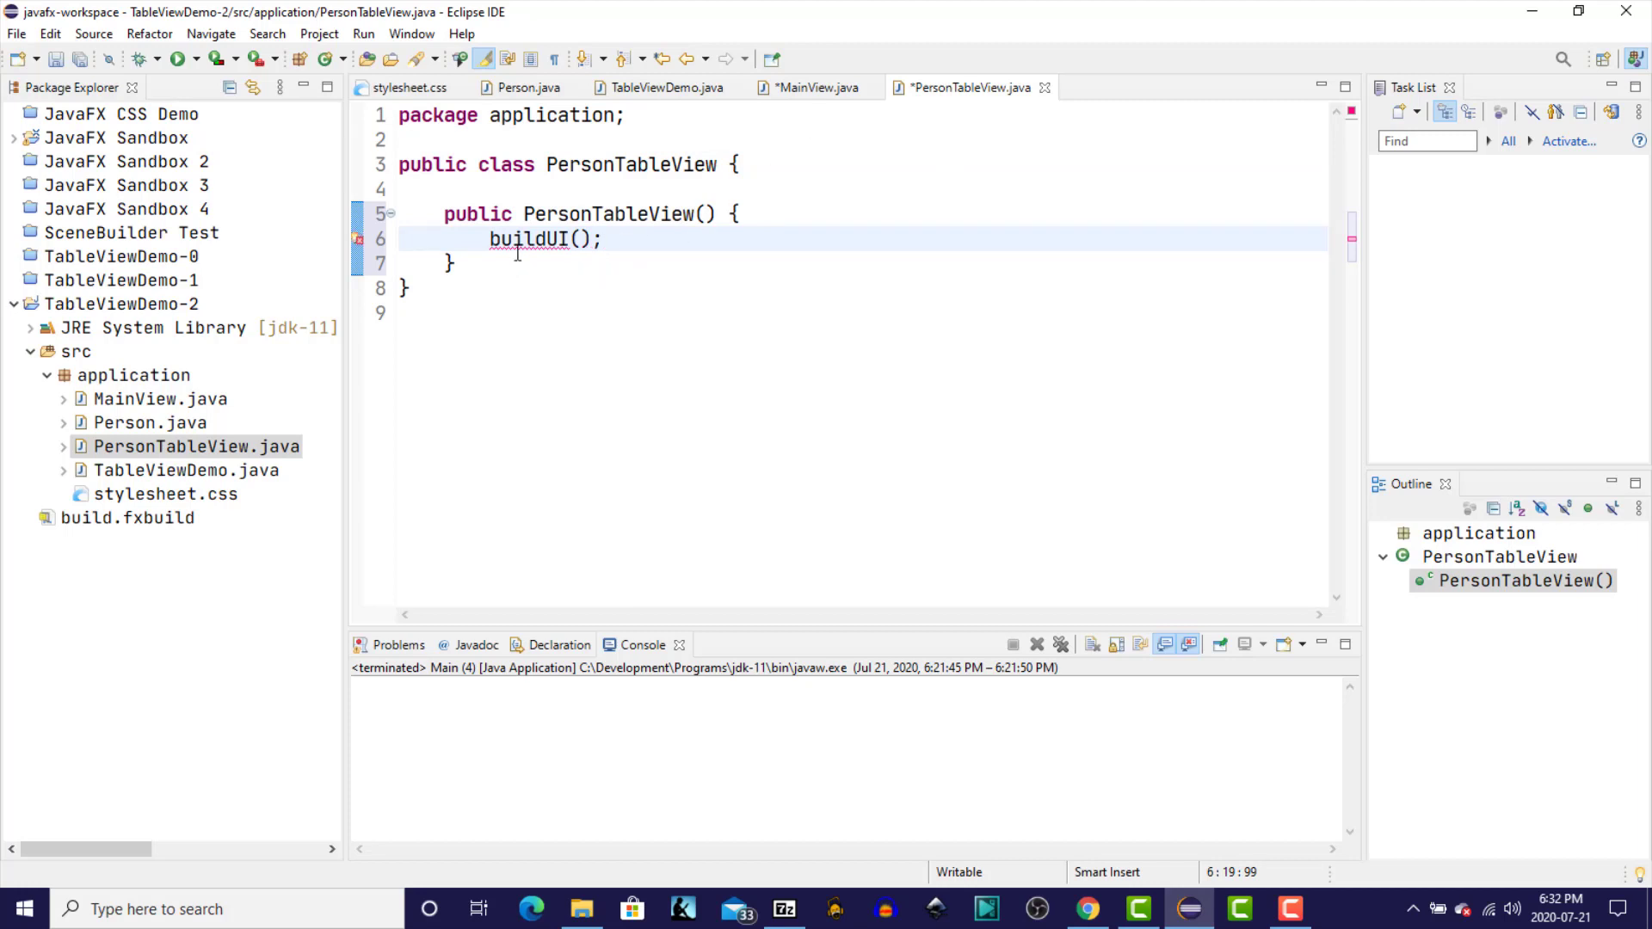
click(531, 239)
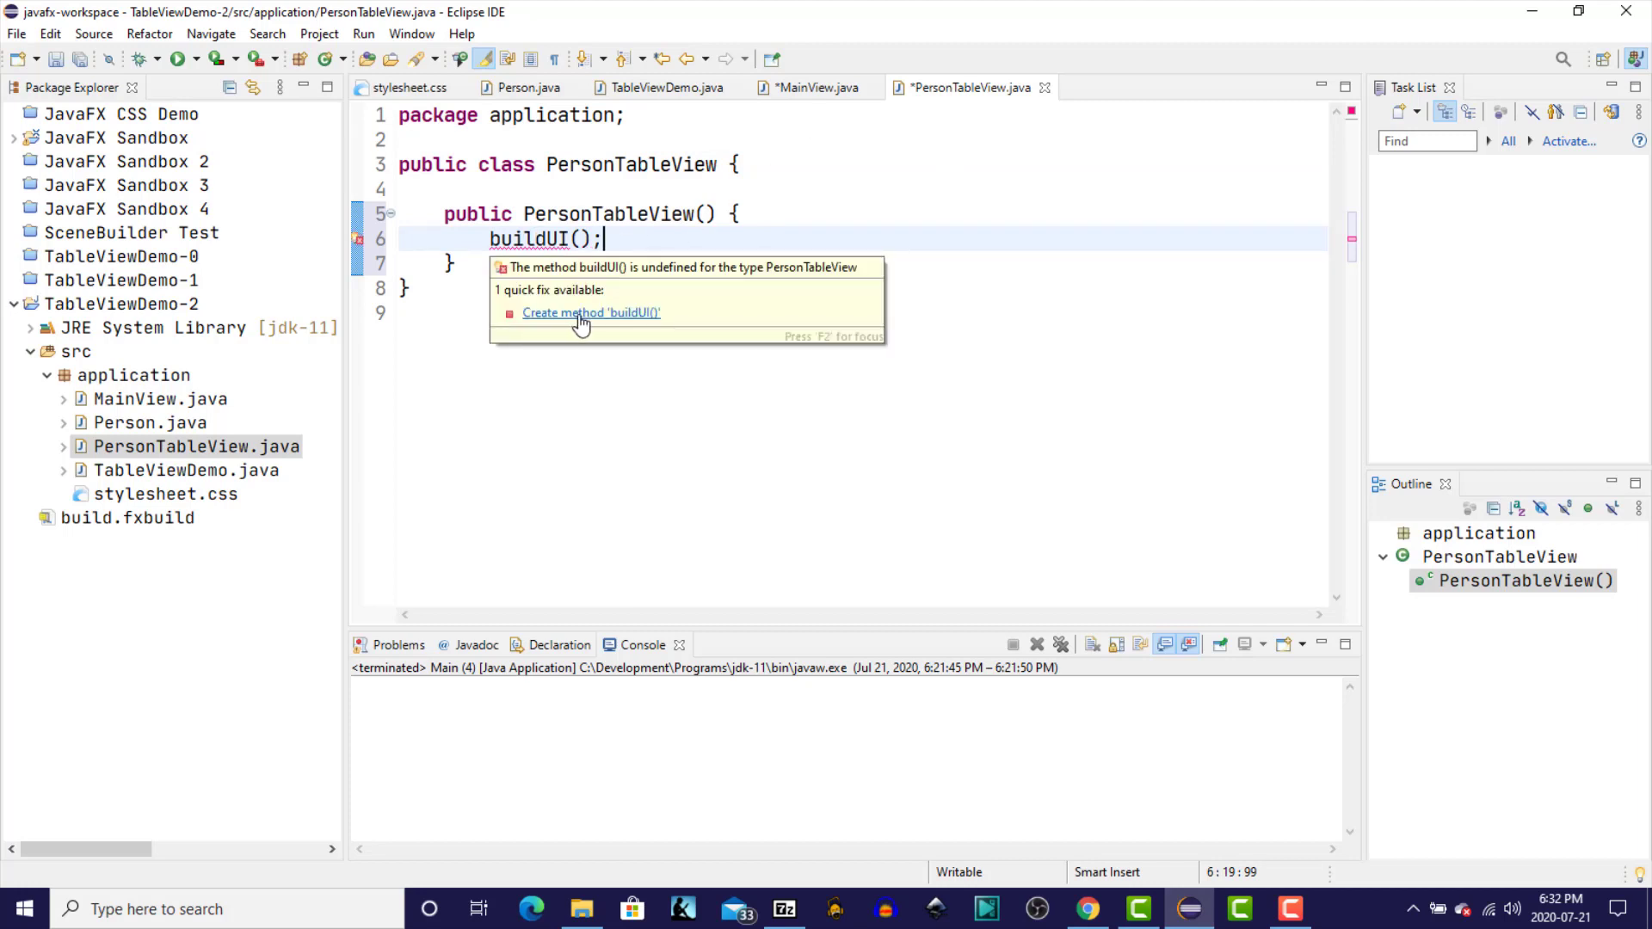
click(590, 312)
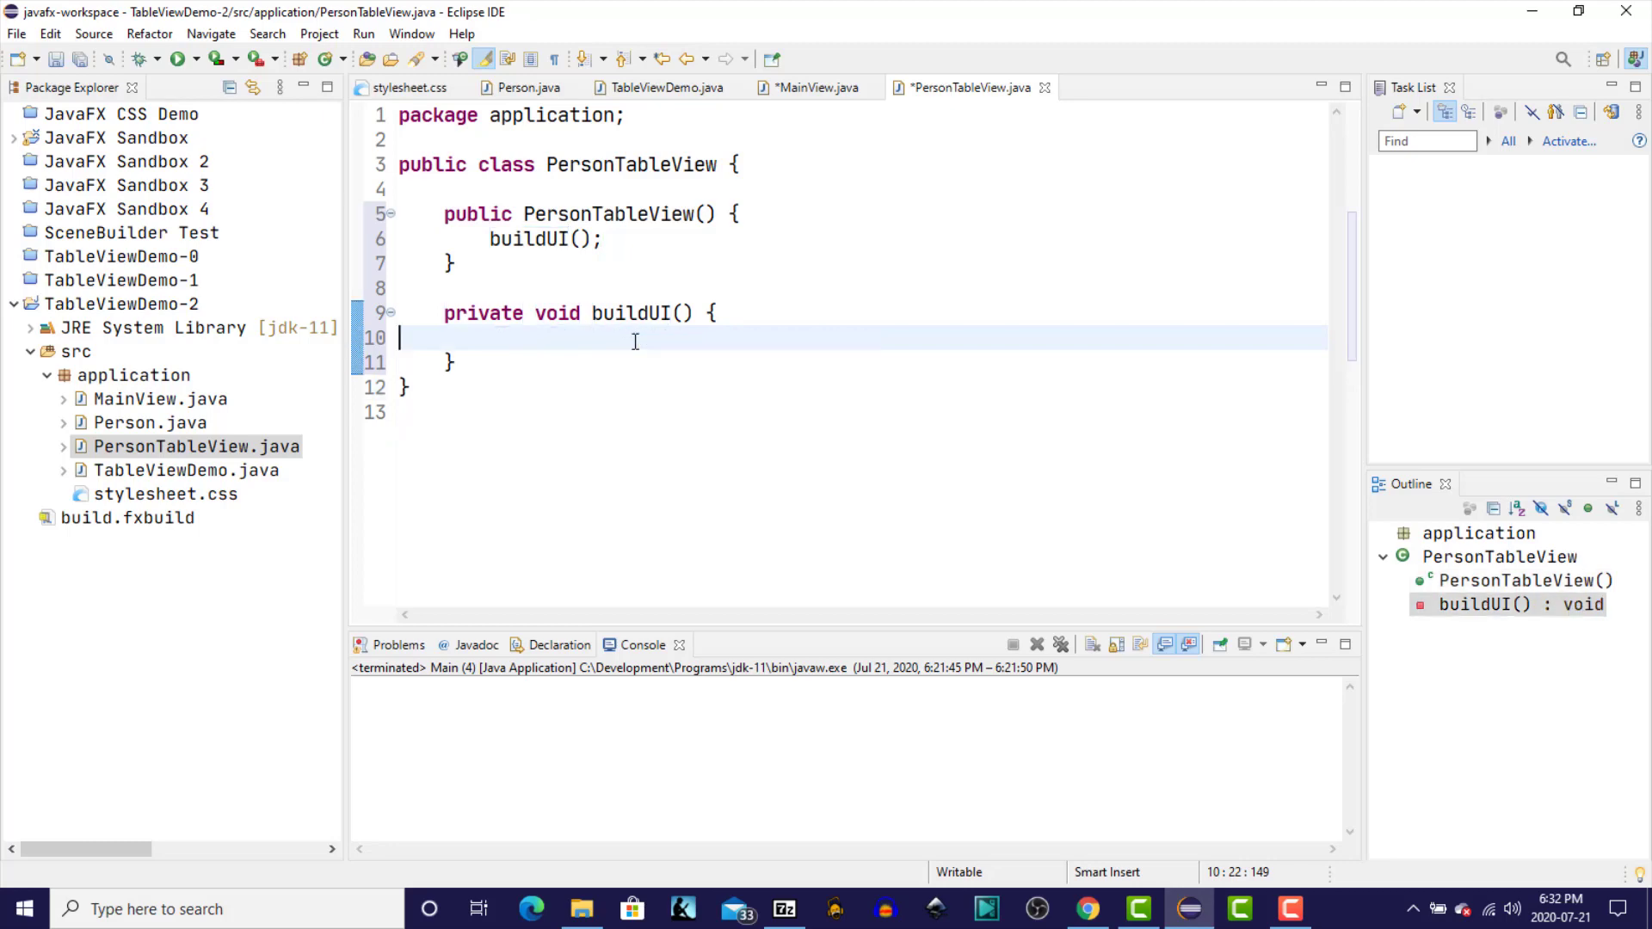
click(814, 88)
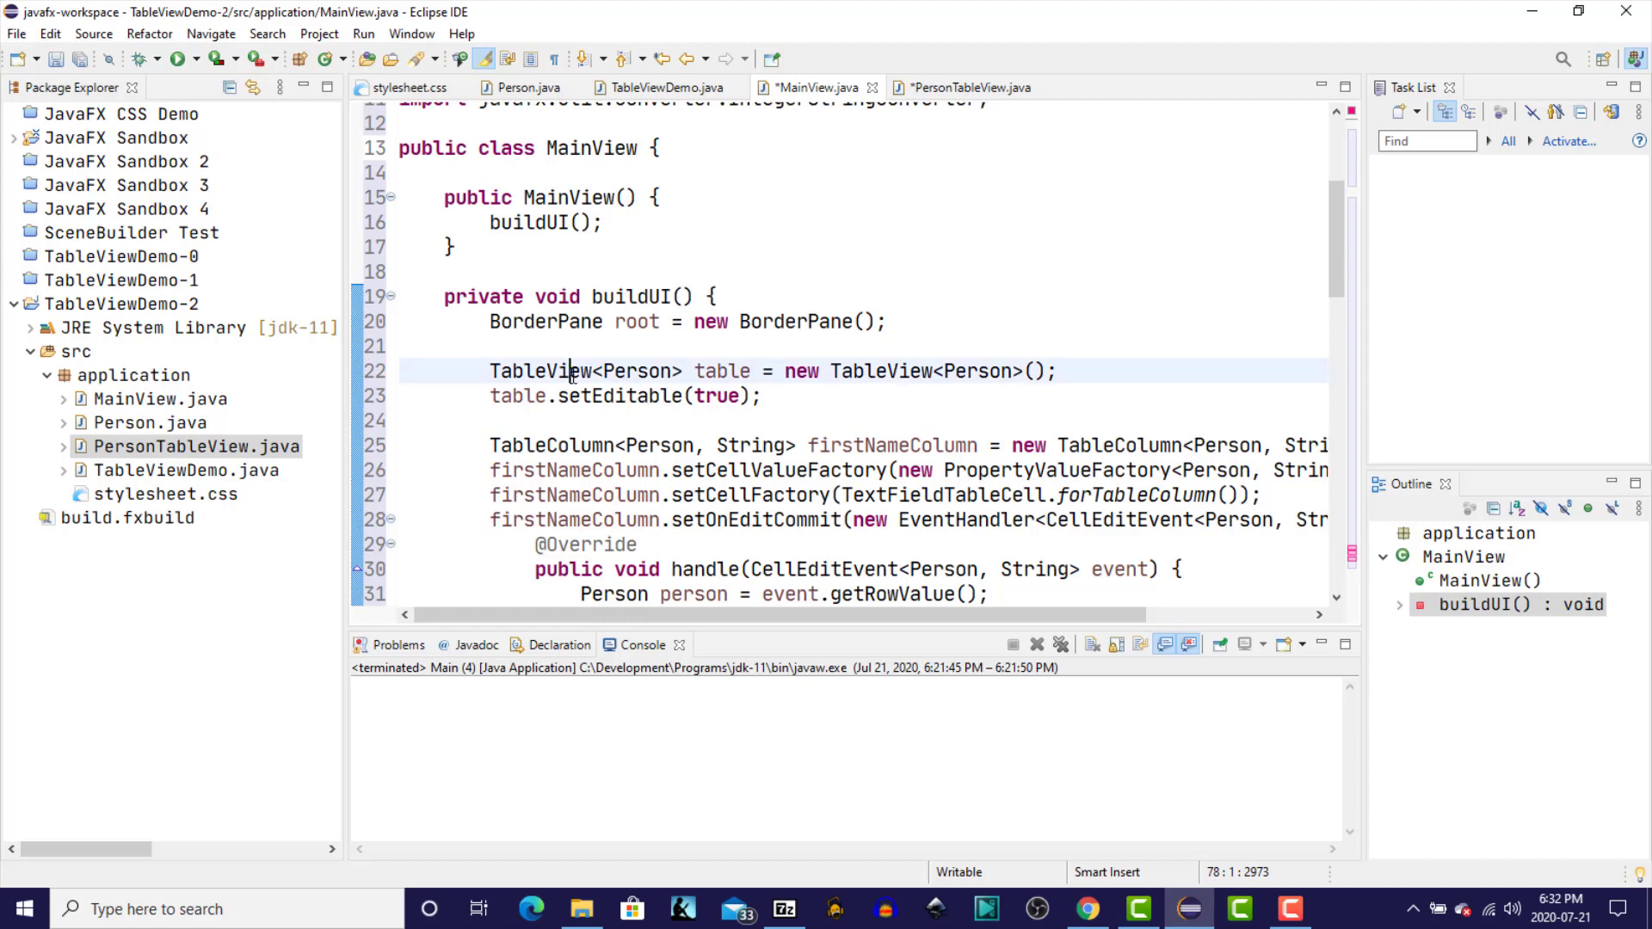
- Cut the TableView columns and sample-row code out of MainView's buildUI for PersonTableView
double_click(541, 371)
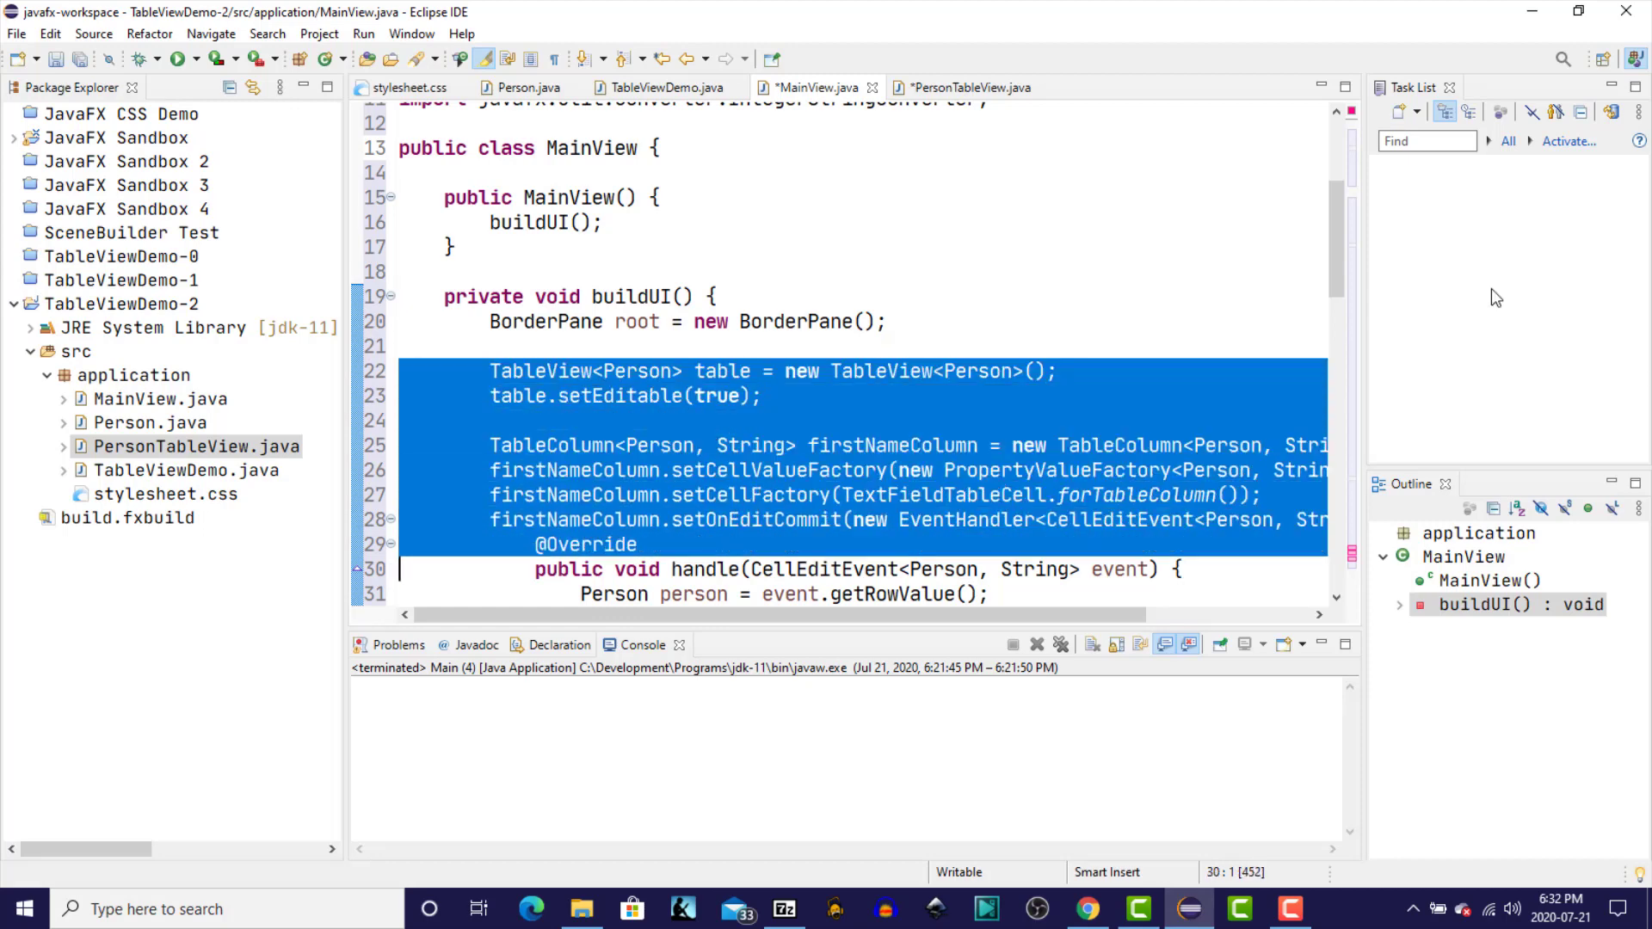
scroll(down, 3)
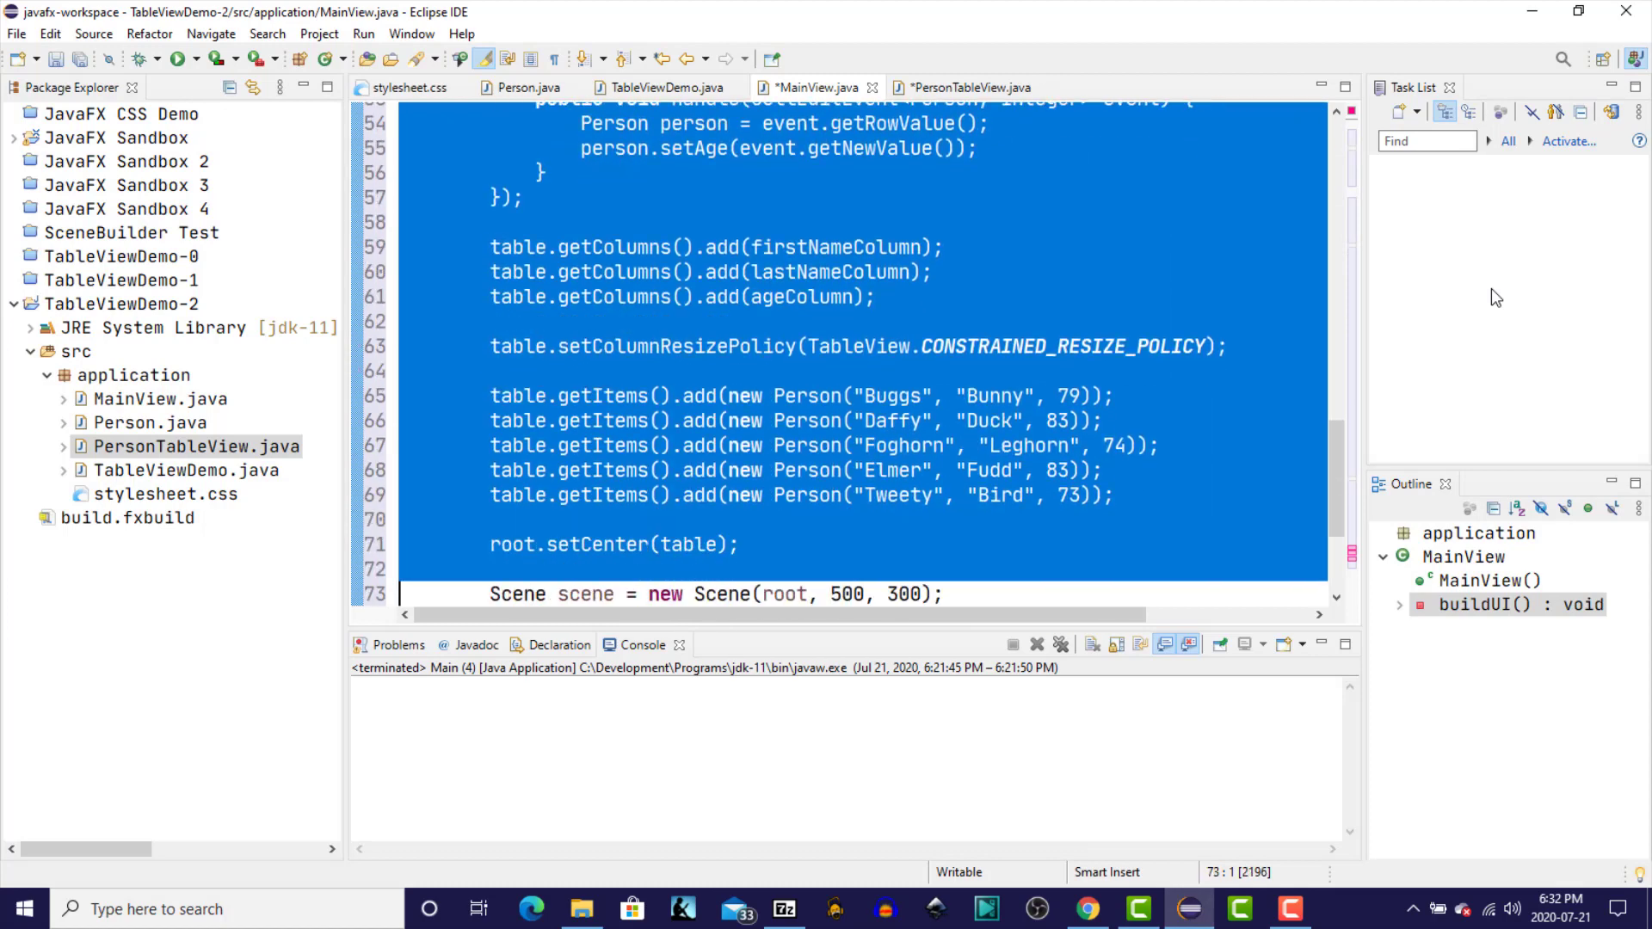
scroll(down, 3)
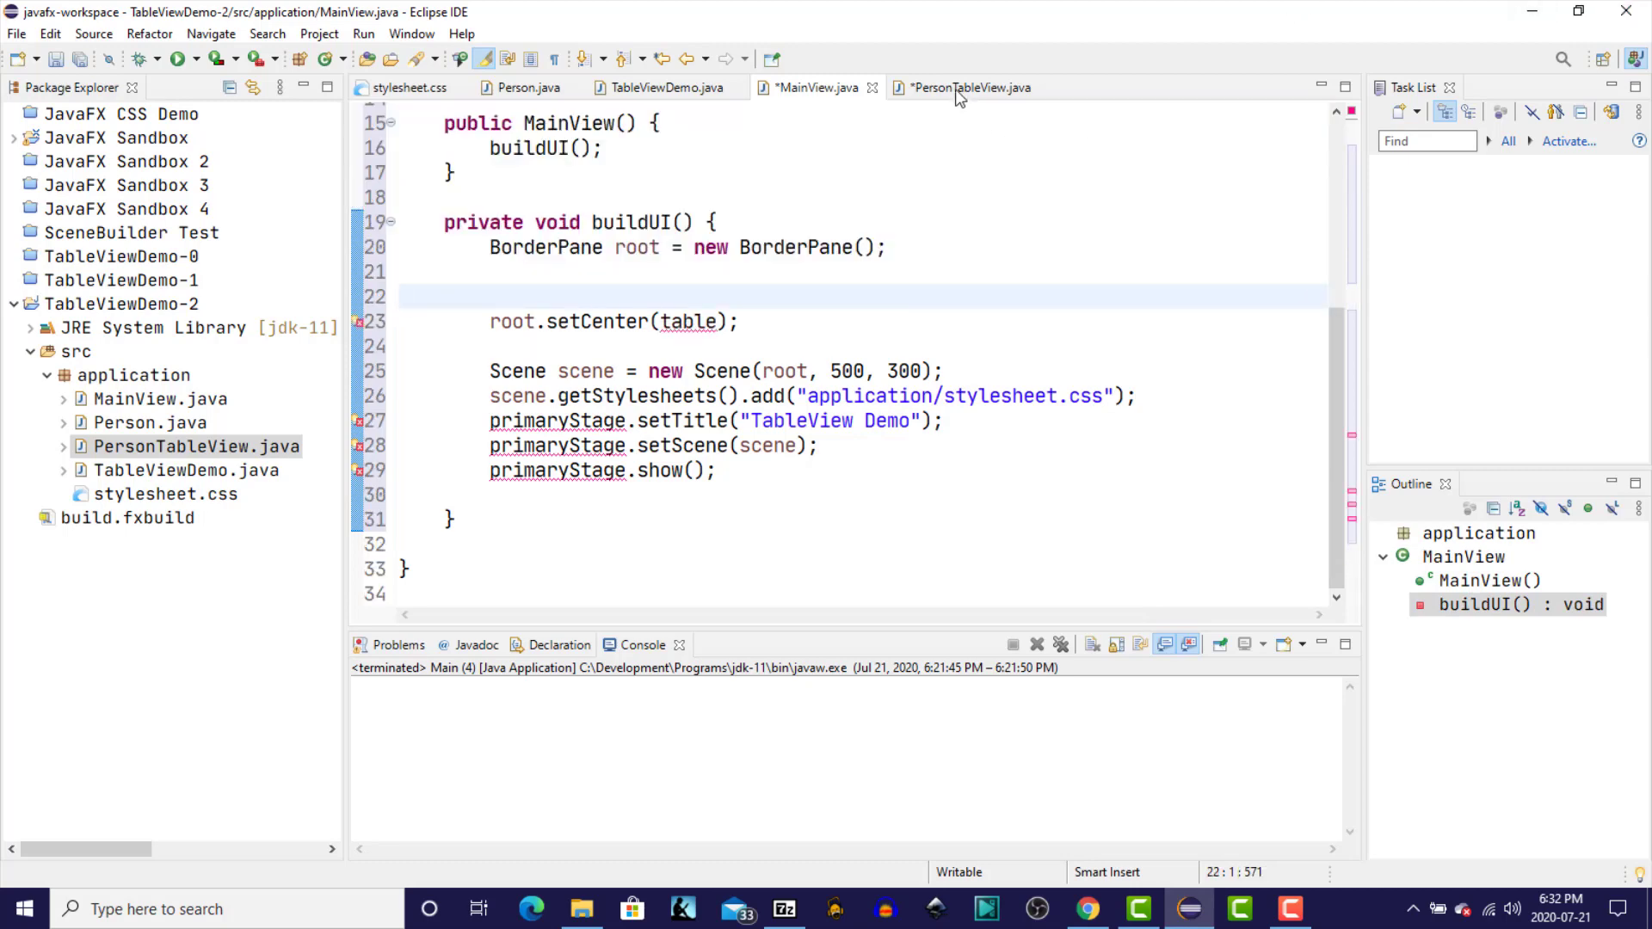
click(967, 87)
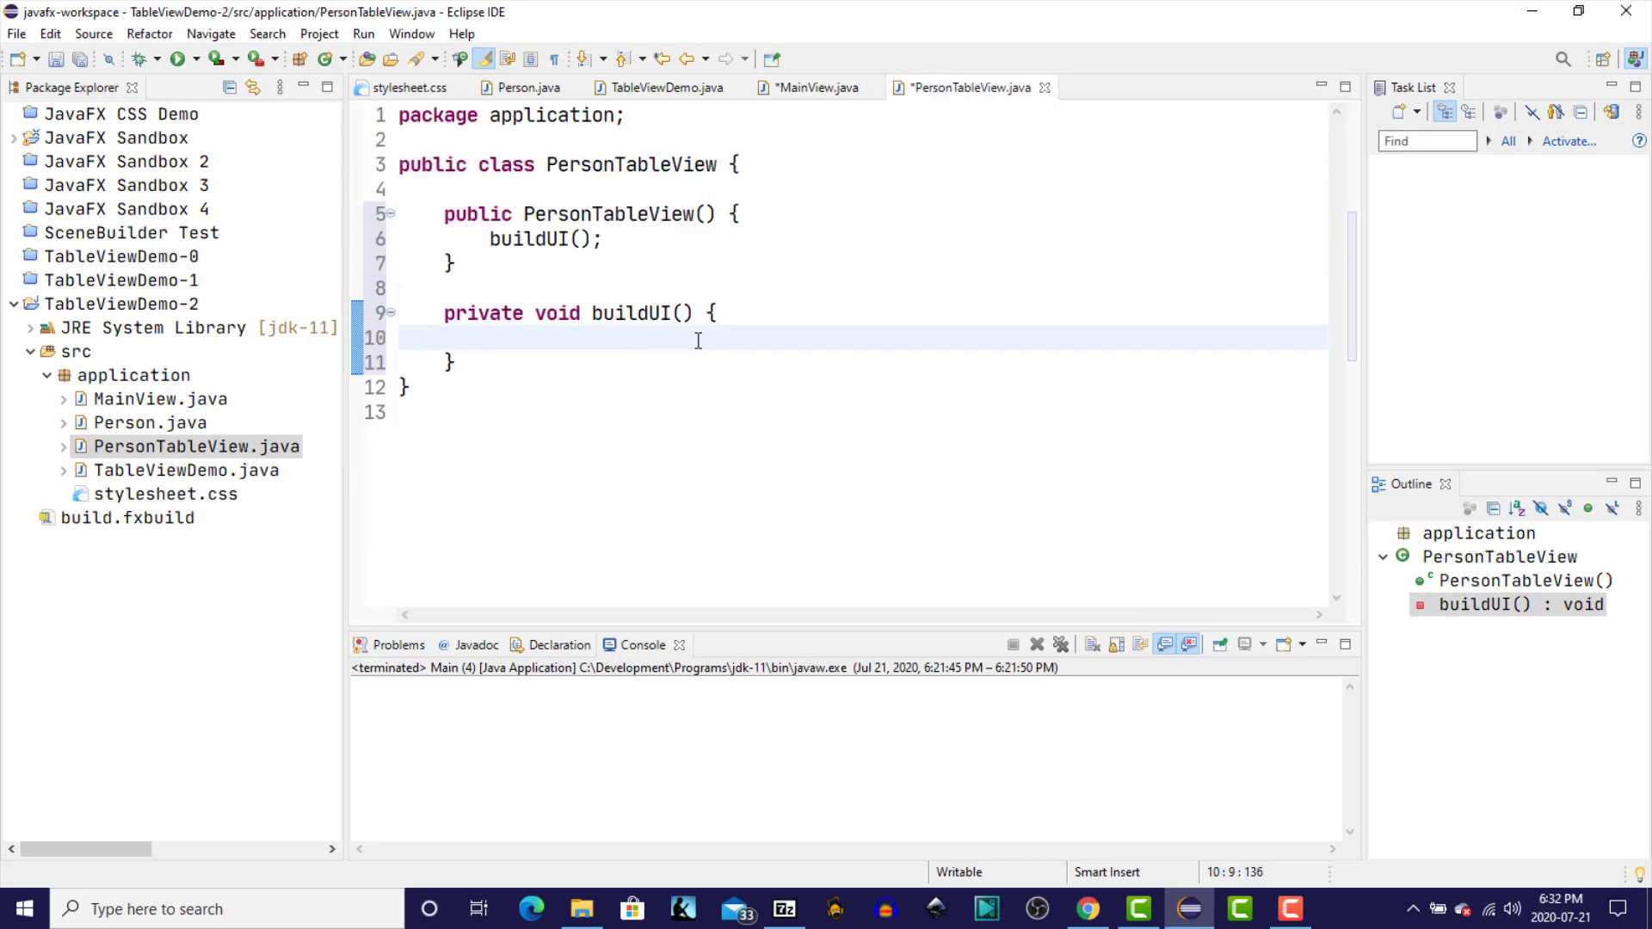
click(816, 88)
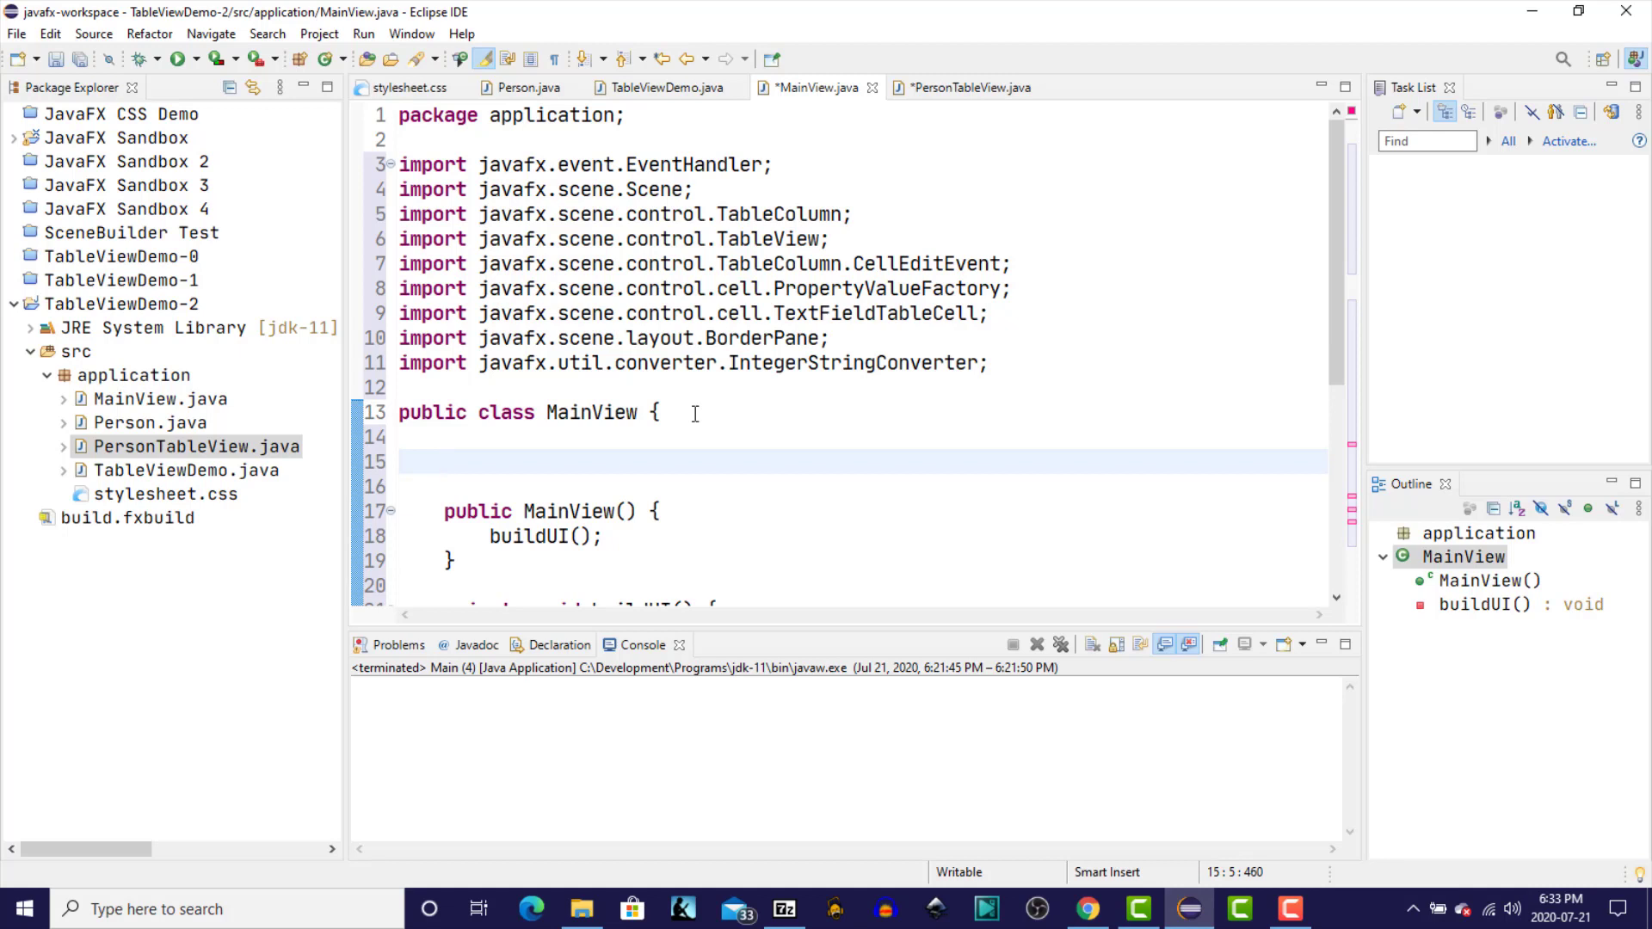
- Declare 'private PersonTableView table;' as a MainView field
click(444, 461)
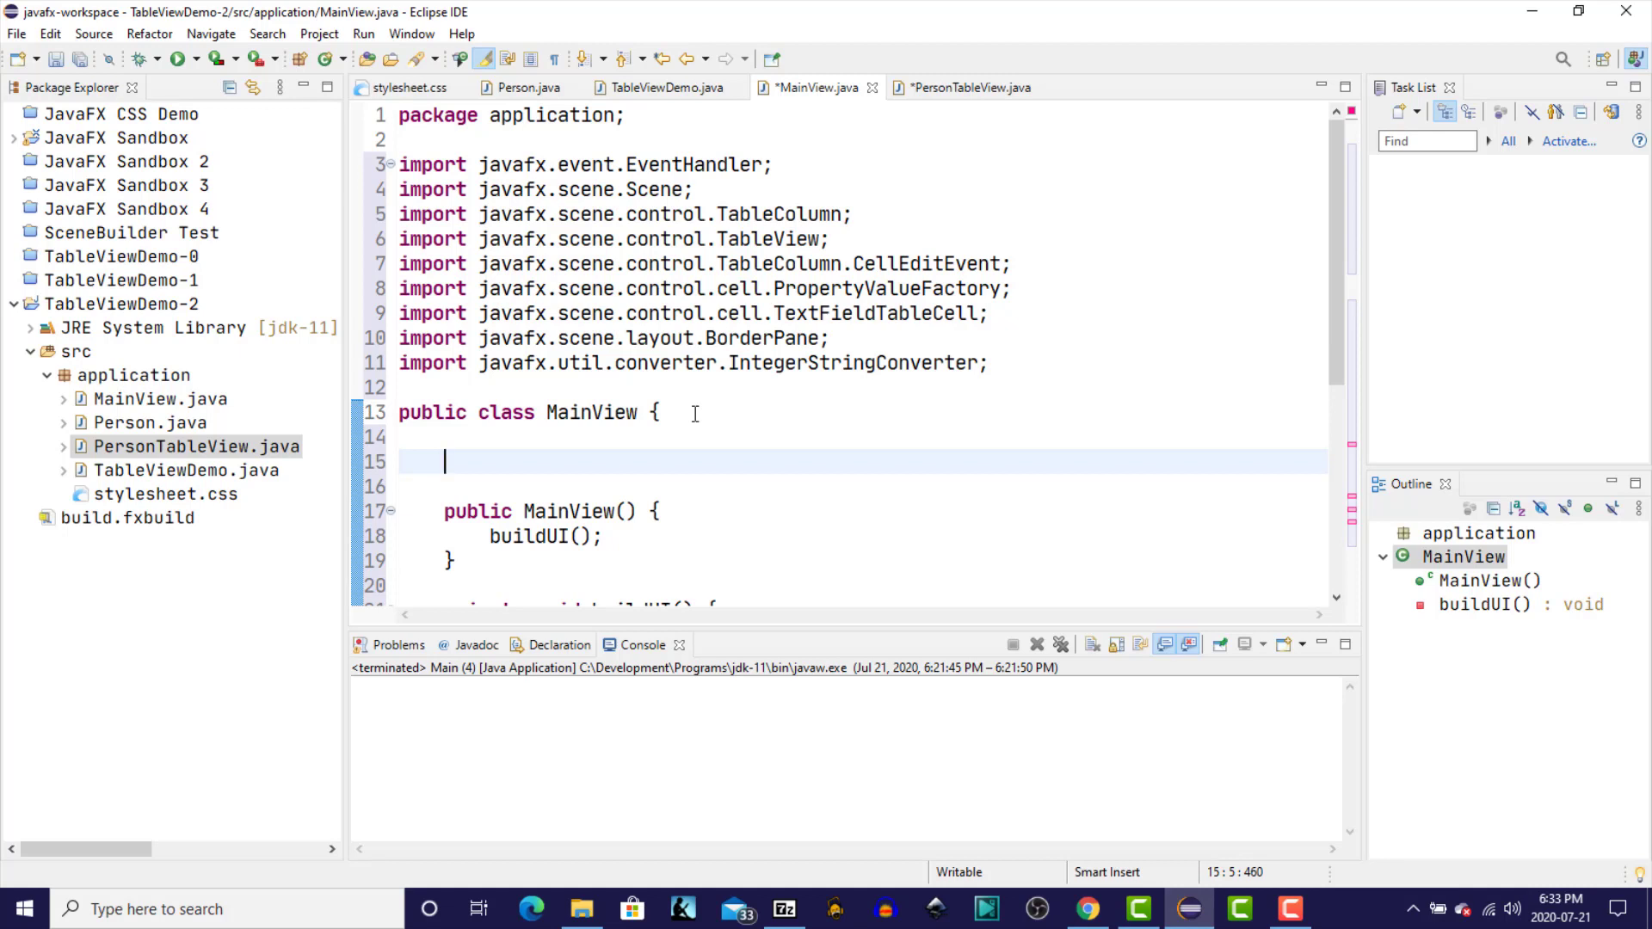
text(priva)
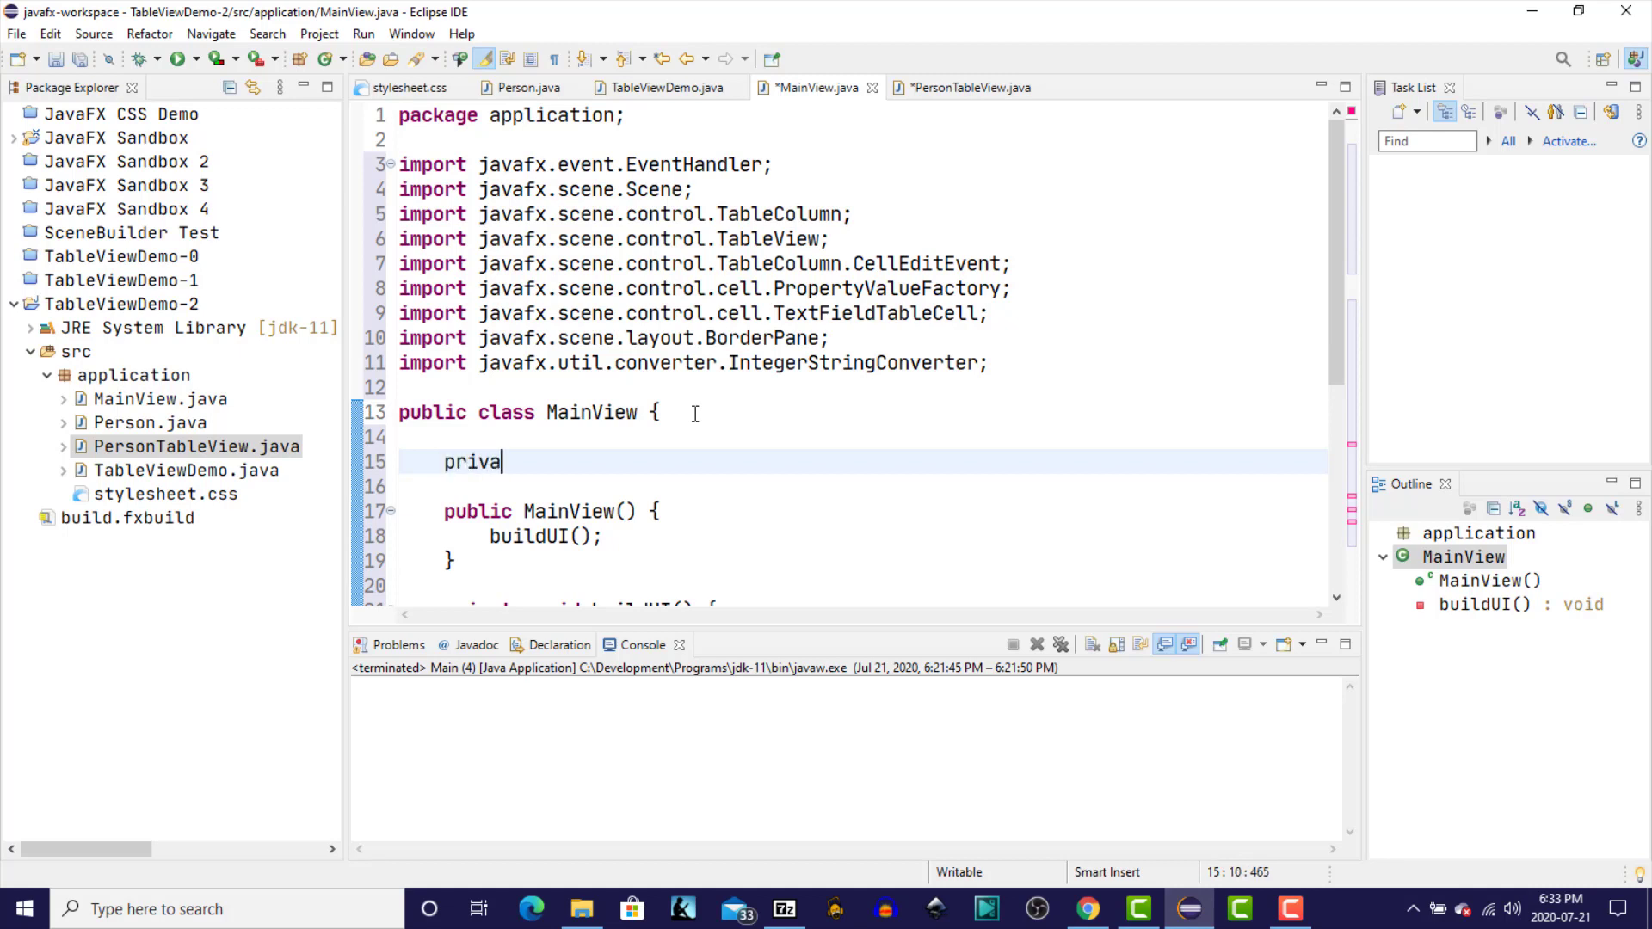
text(te PersonTableV)
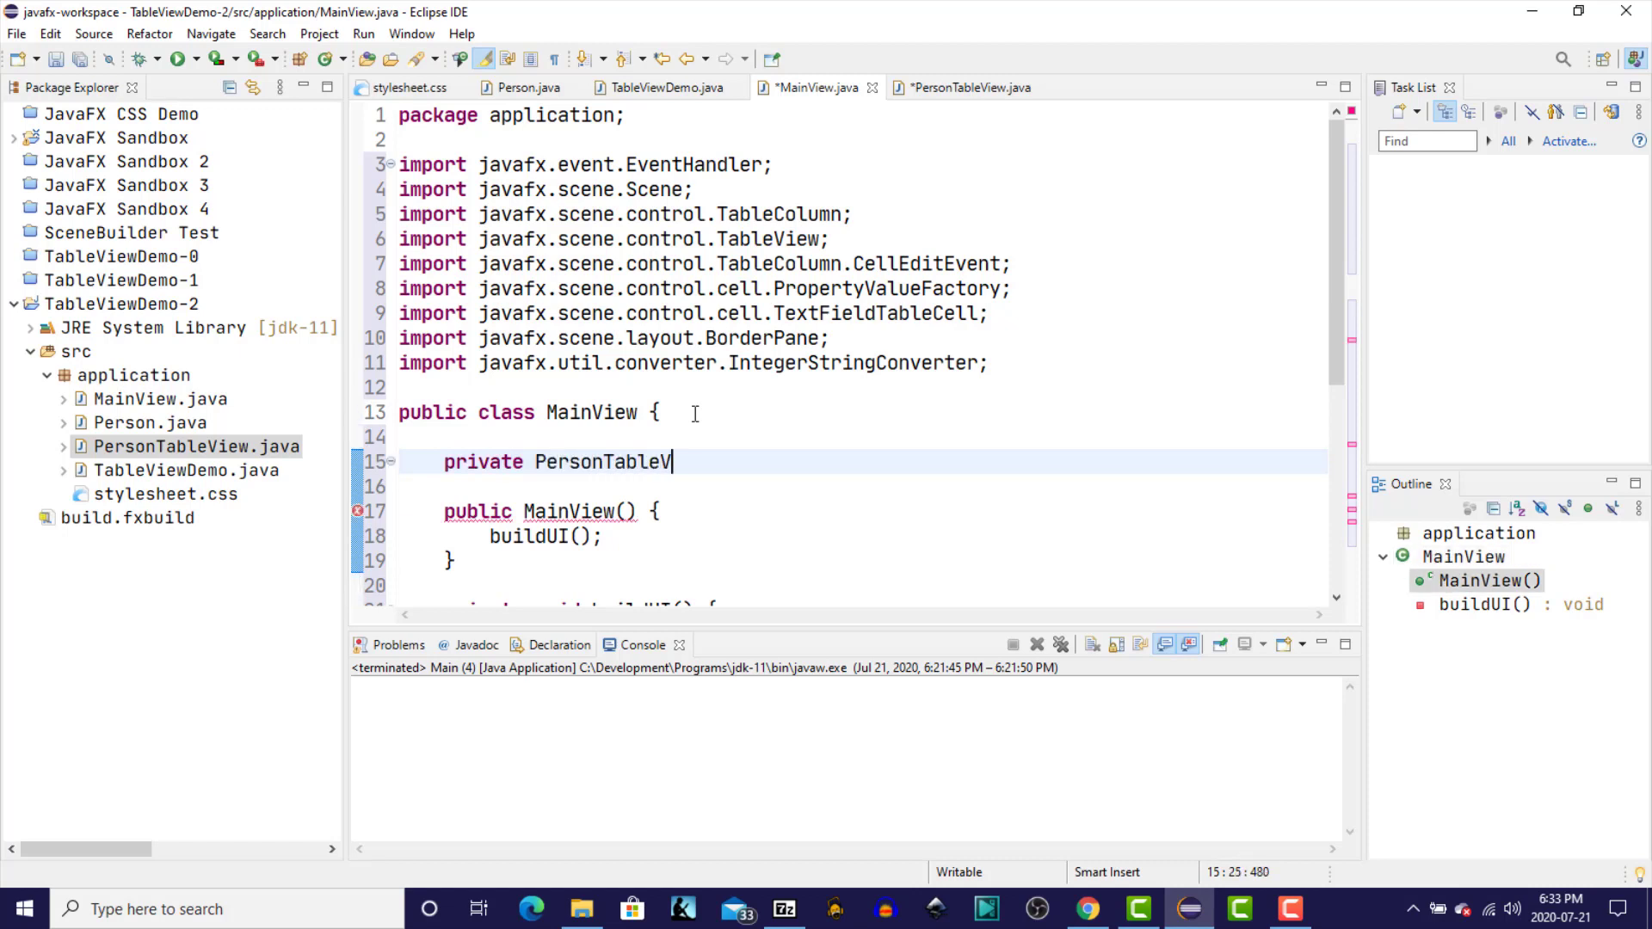
text(iew)
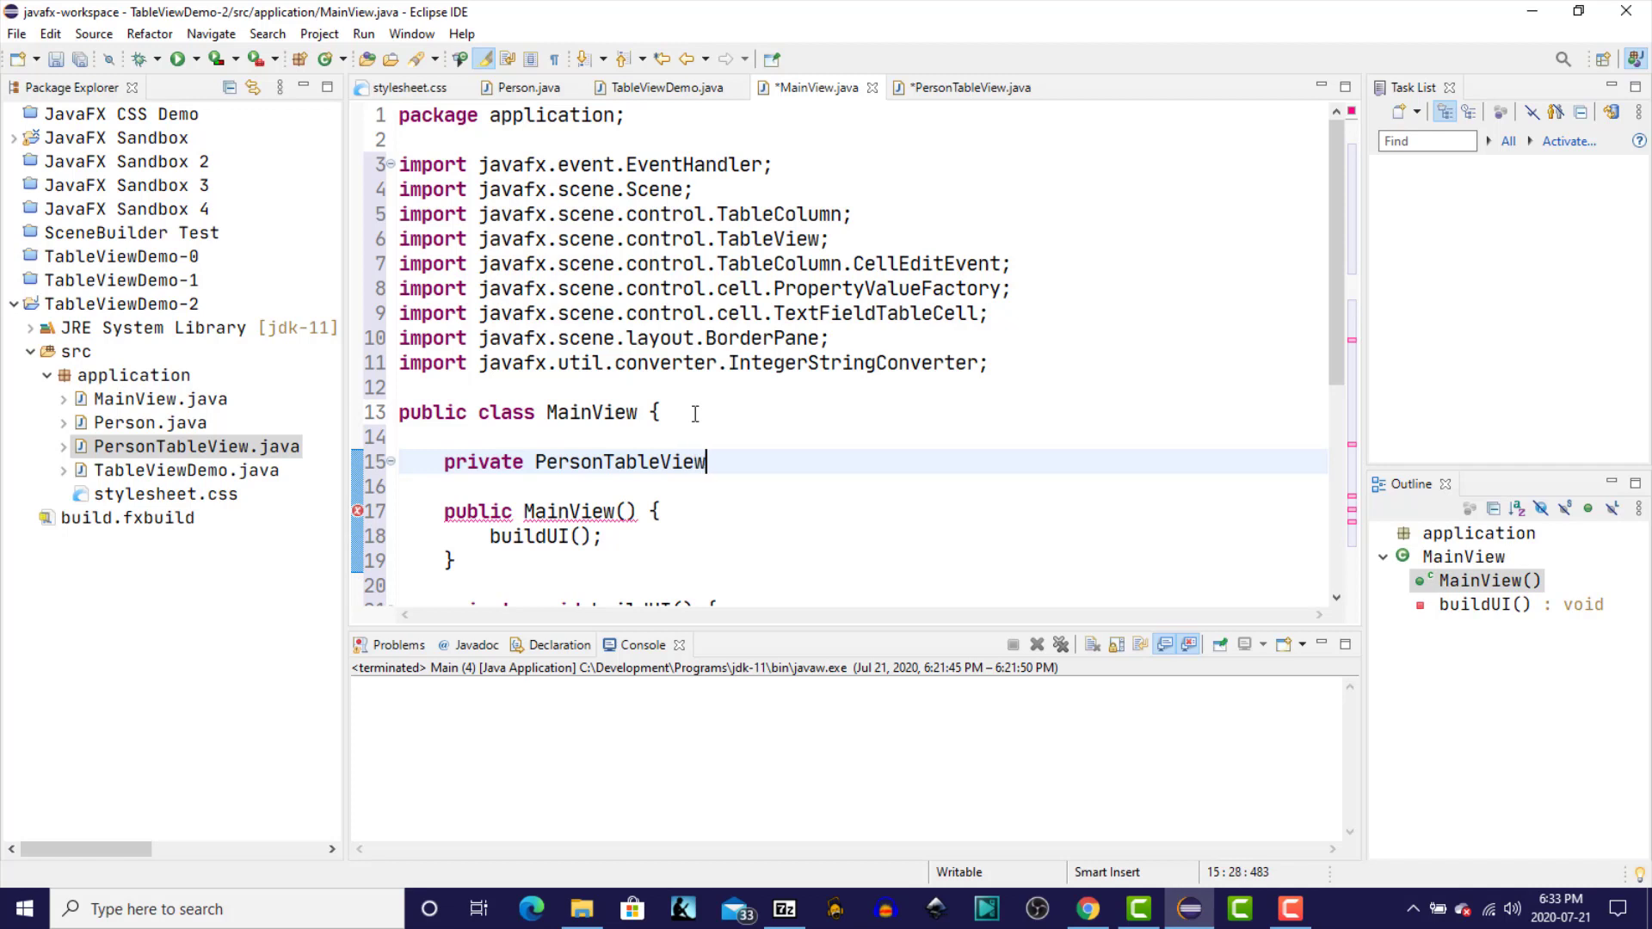
text(ta)
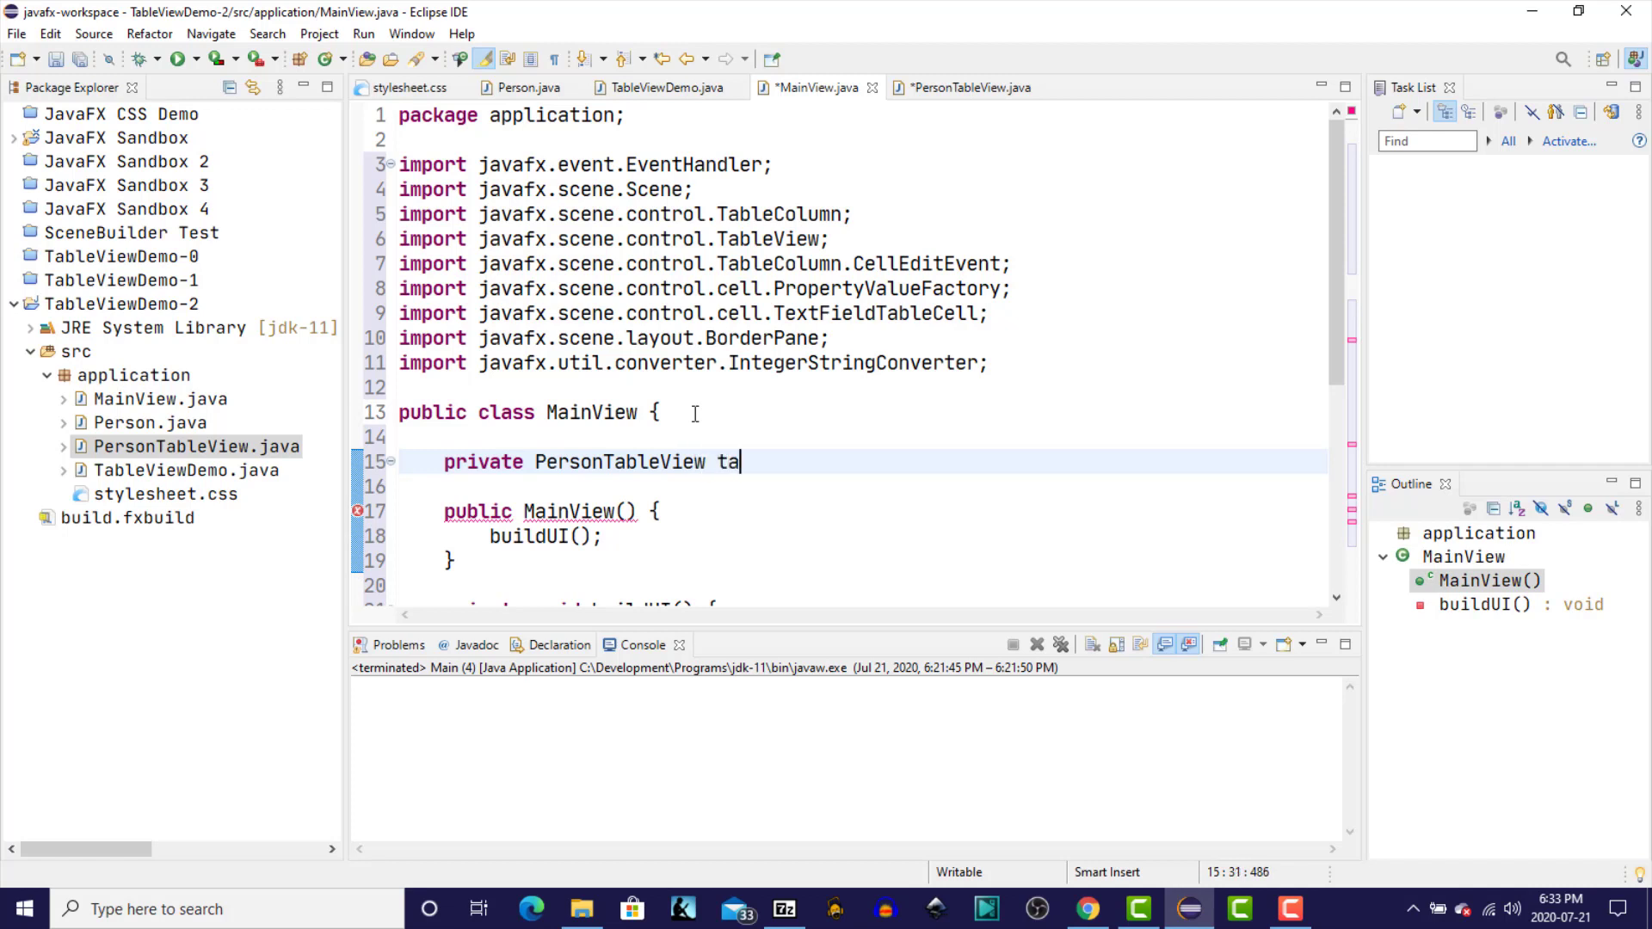
text(ble;)
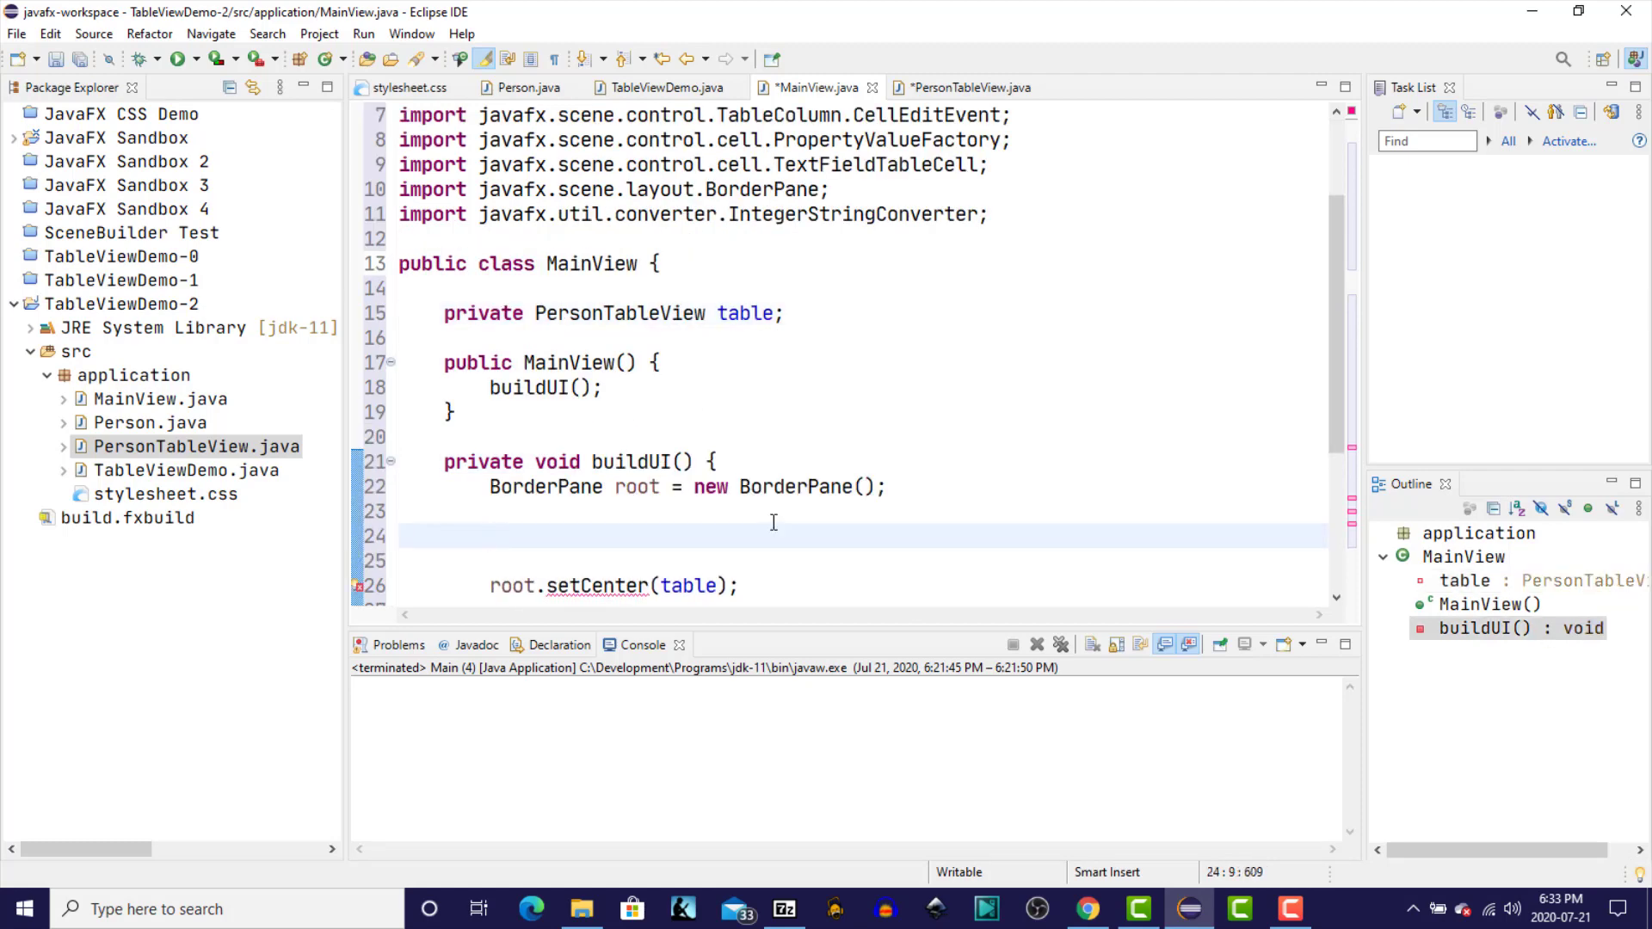
- Assign 'table = new PersonTableView()' at the start of buildUI
text(table)
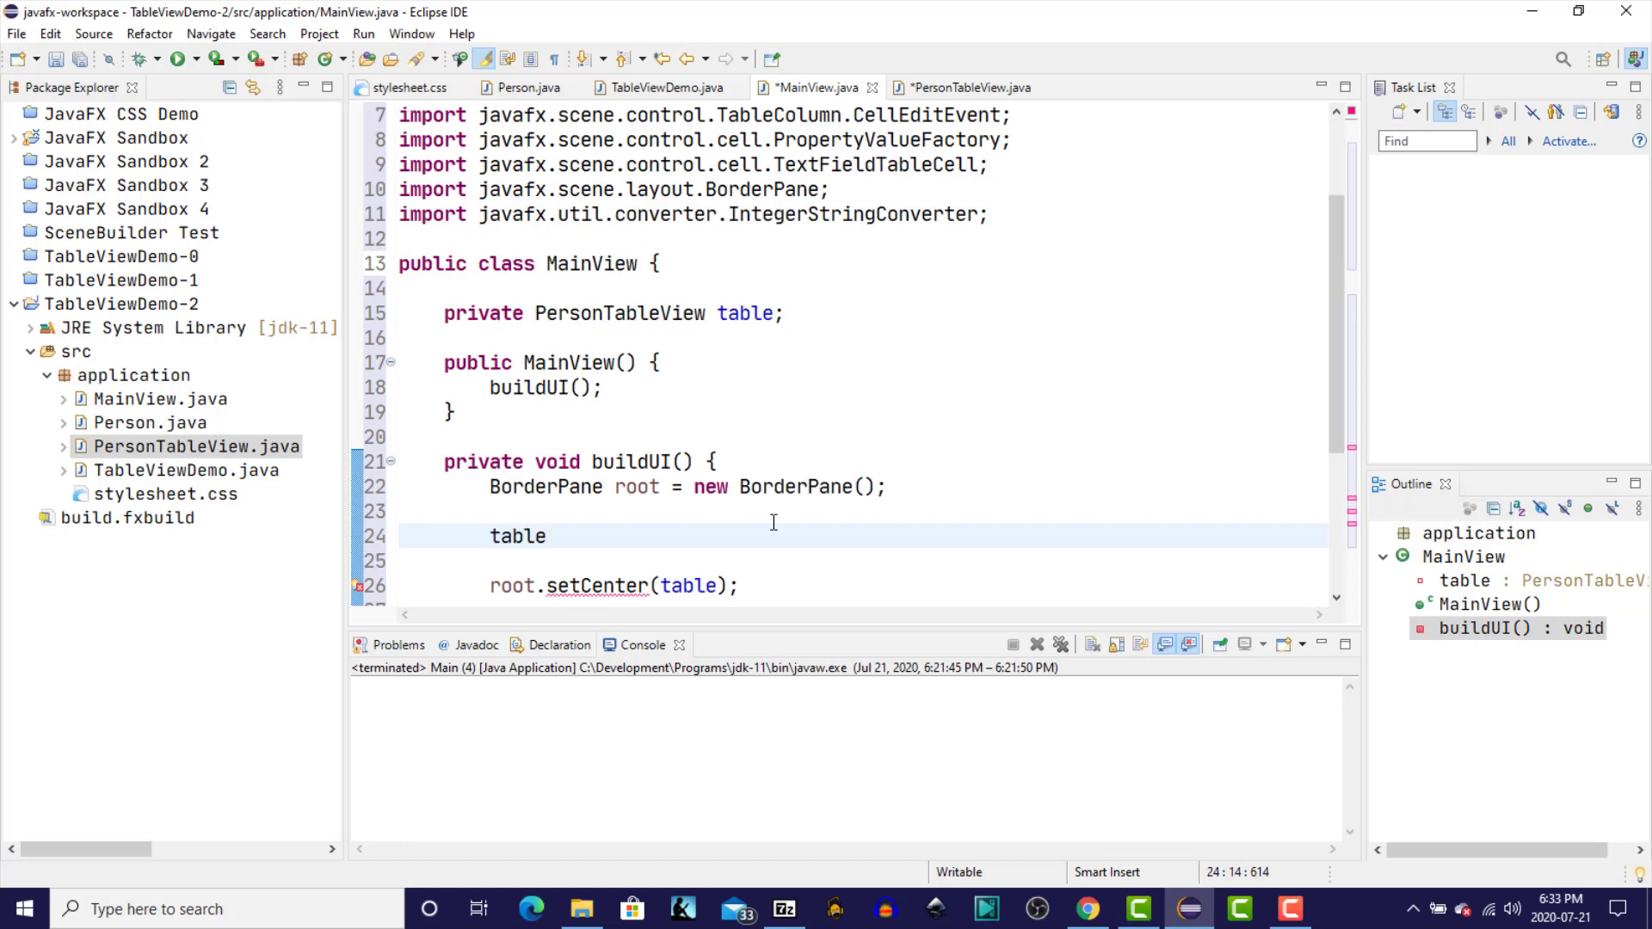
text(= ne)
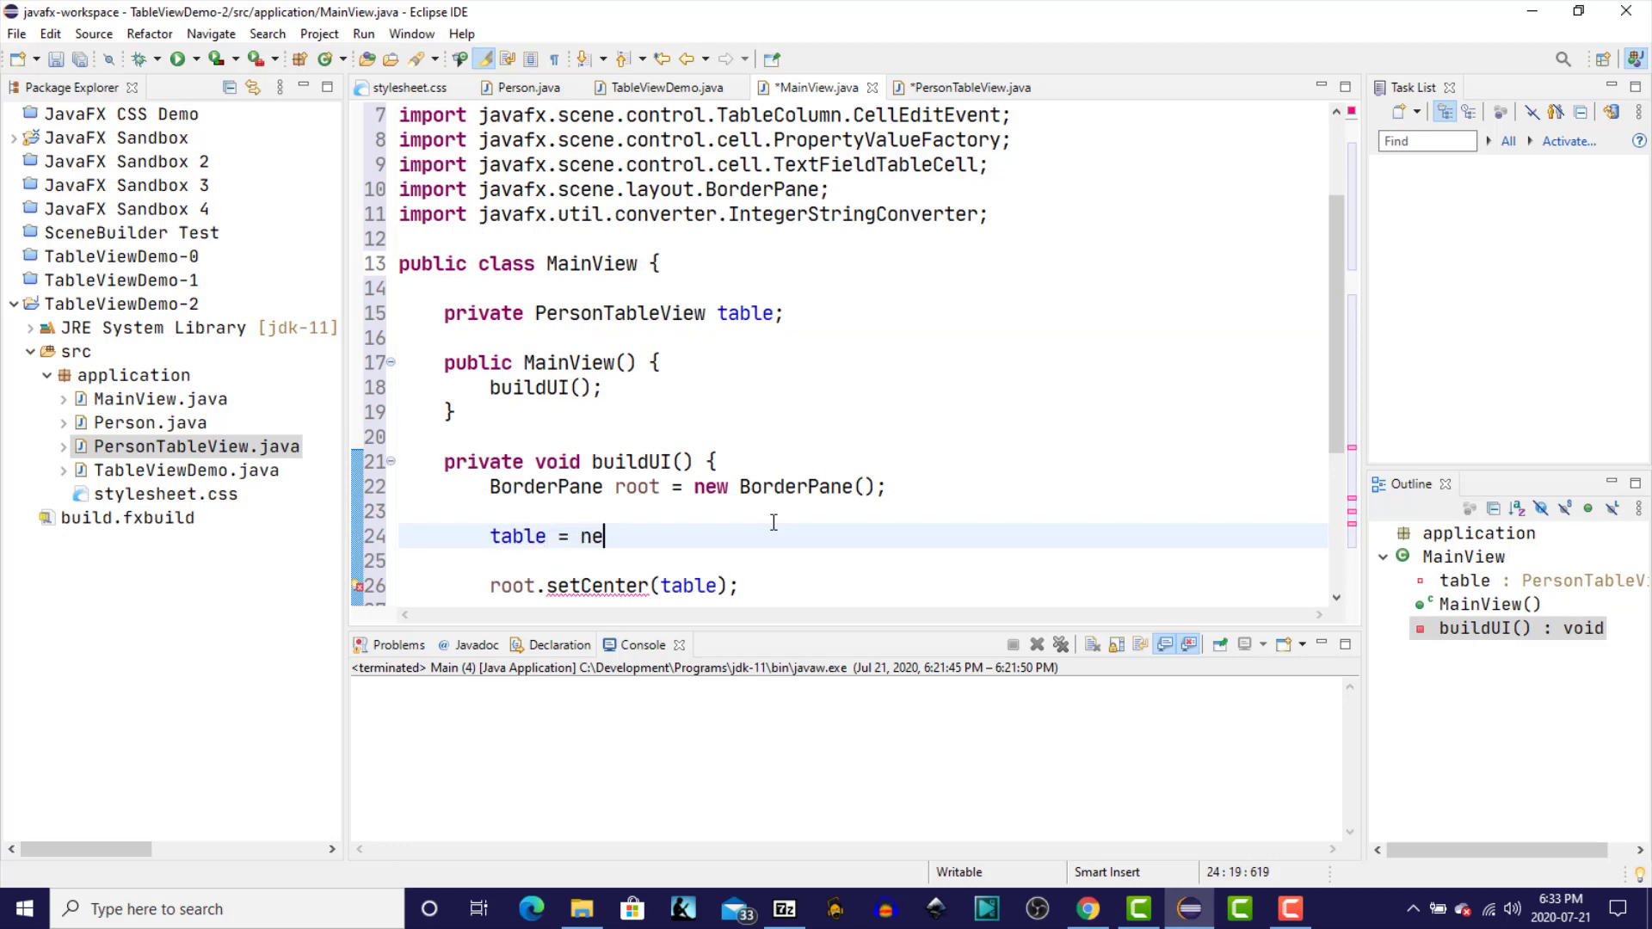
text(w P)
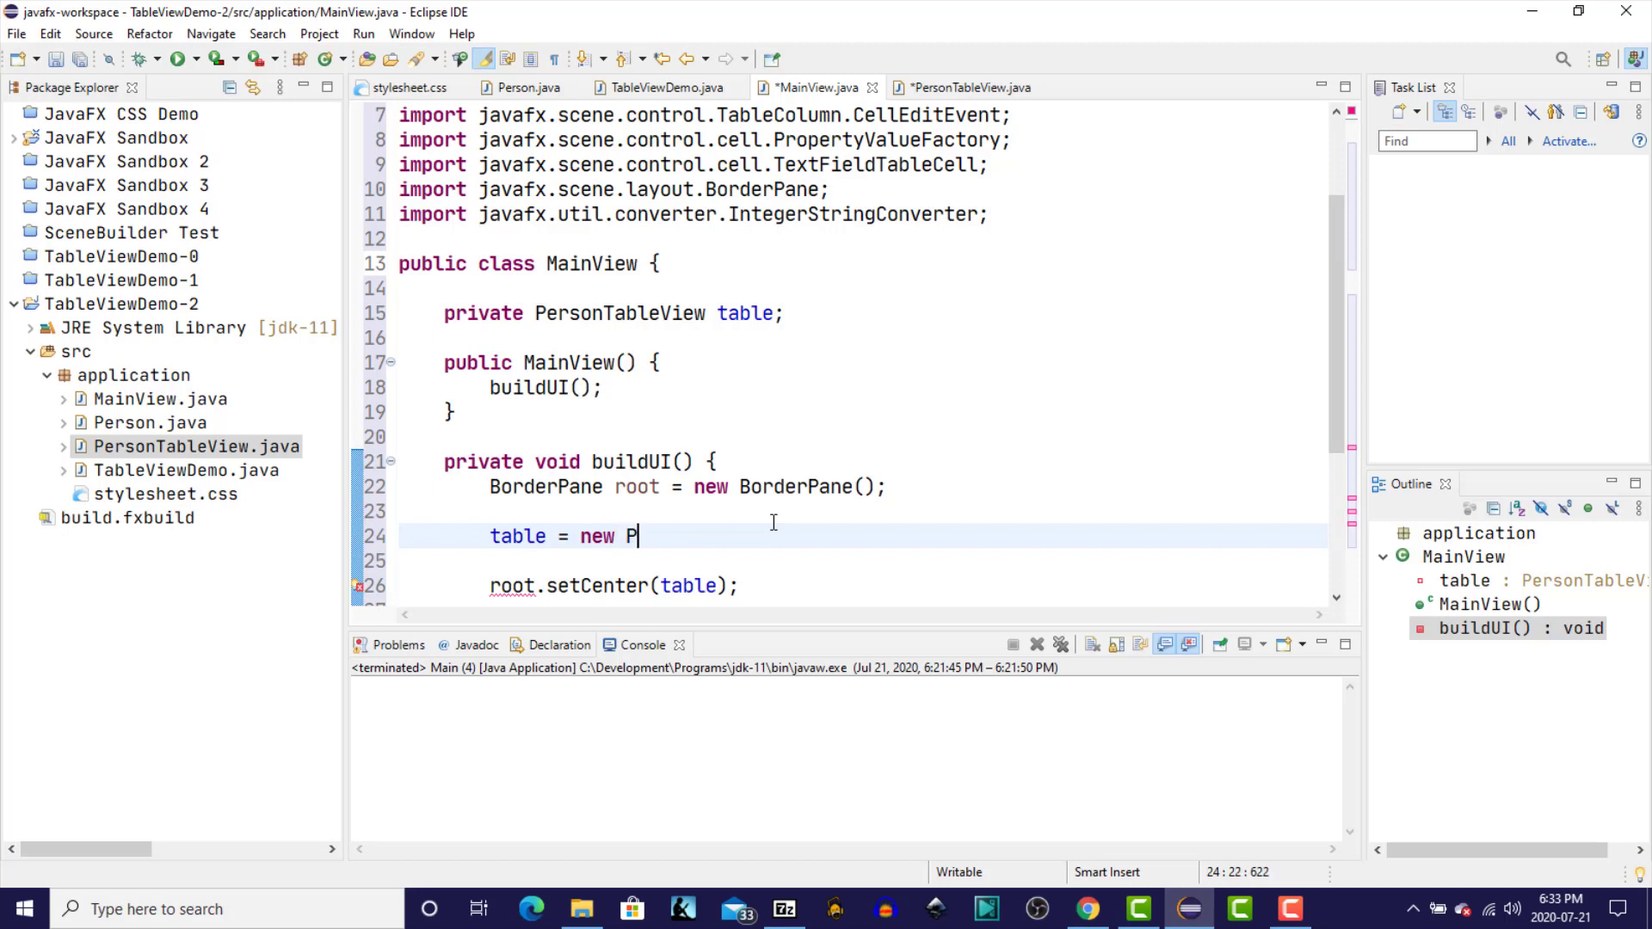
text(erso)
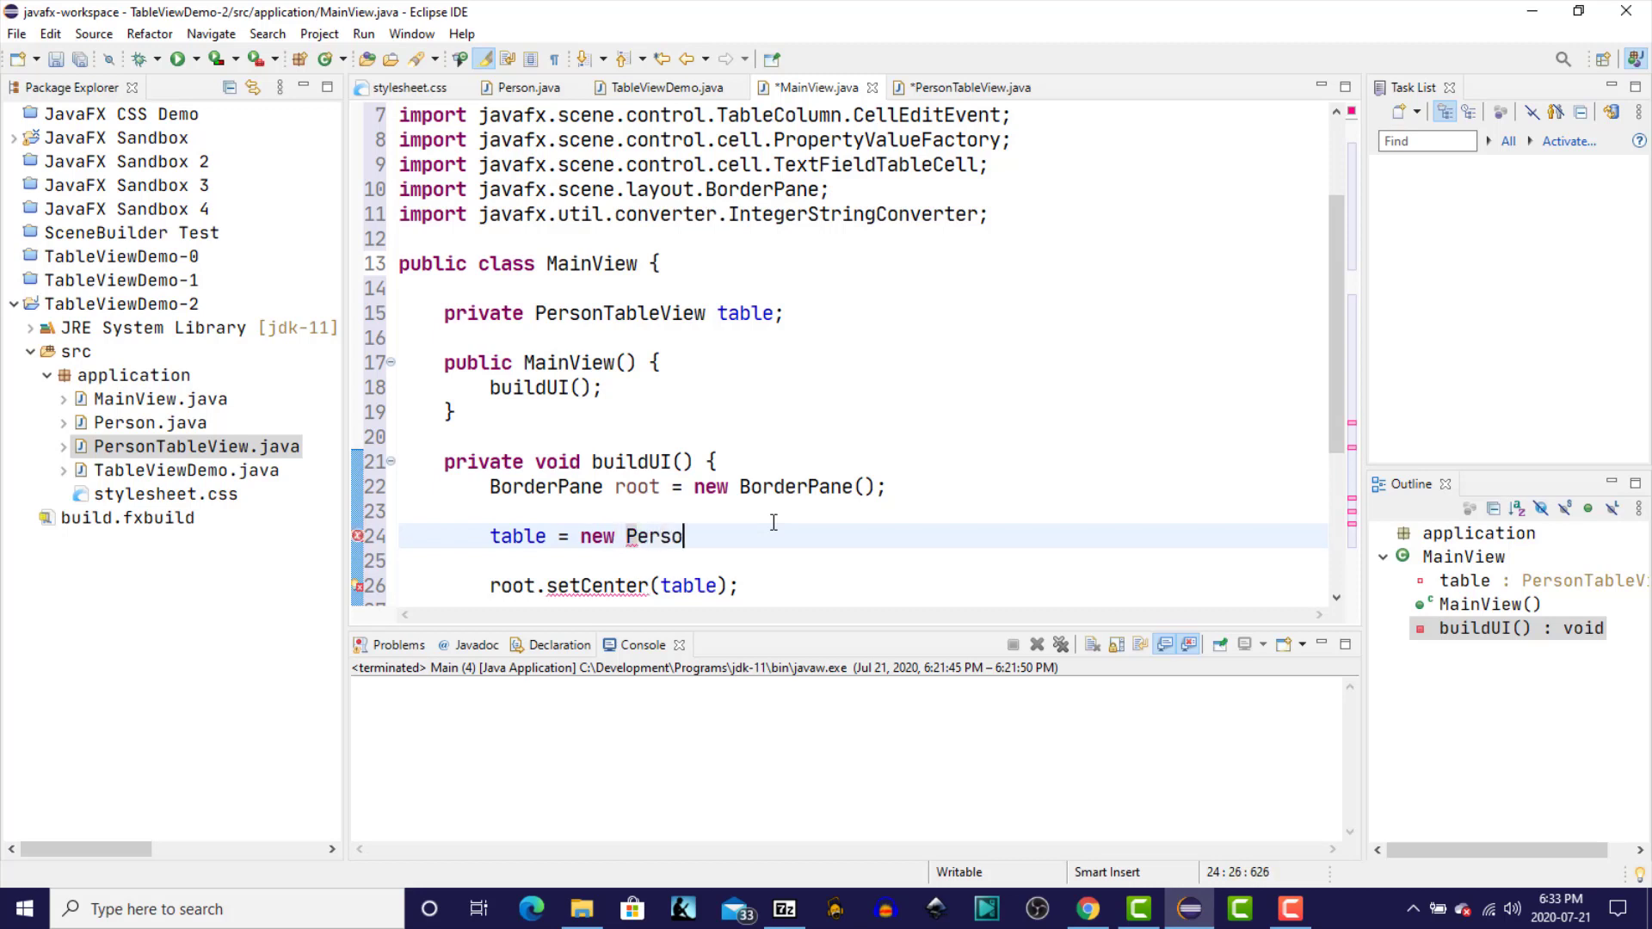
text(nTableView)
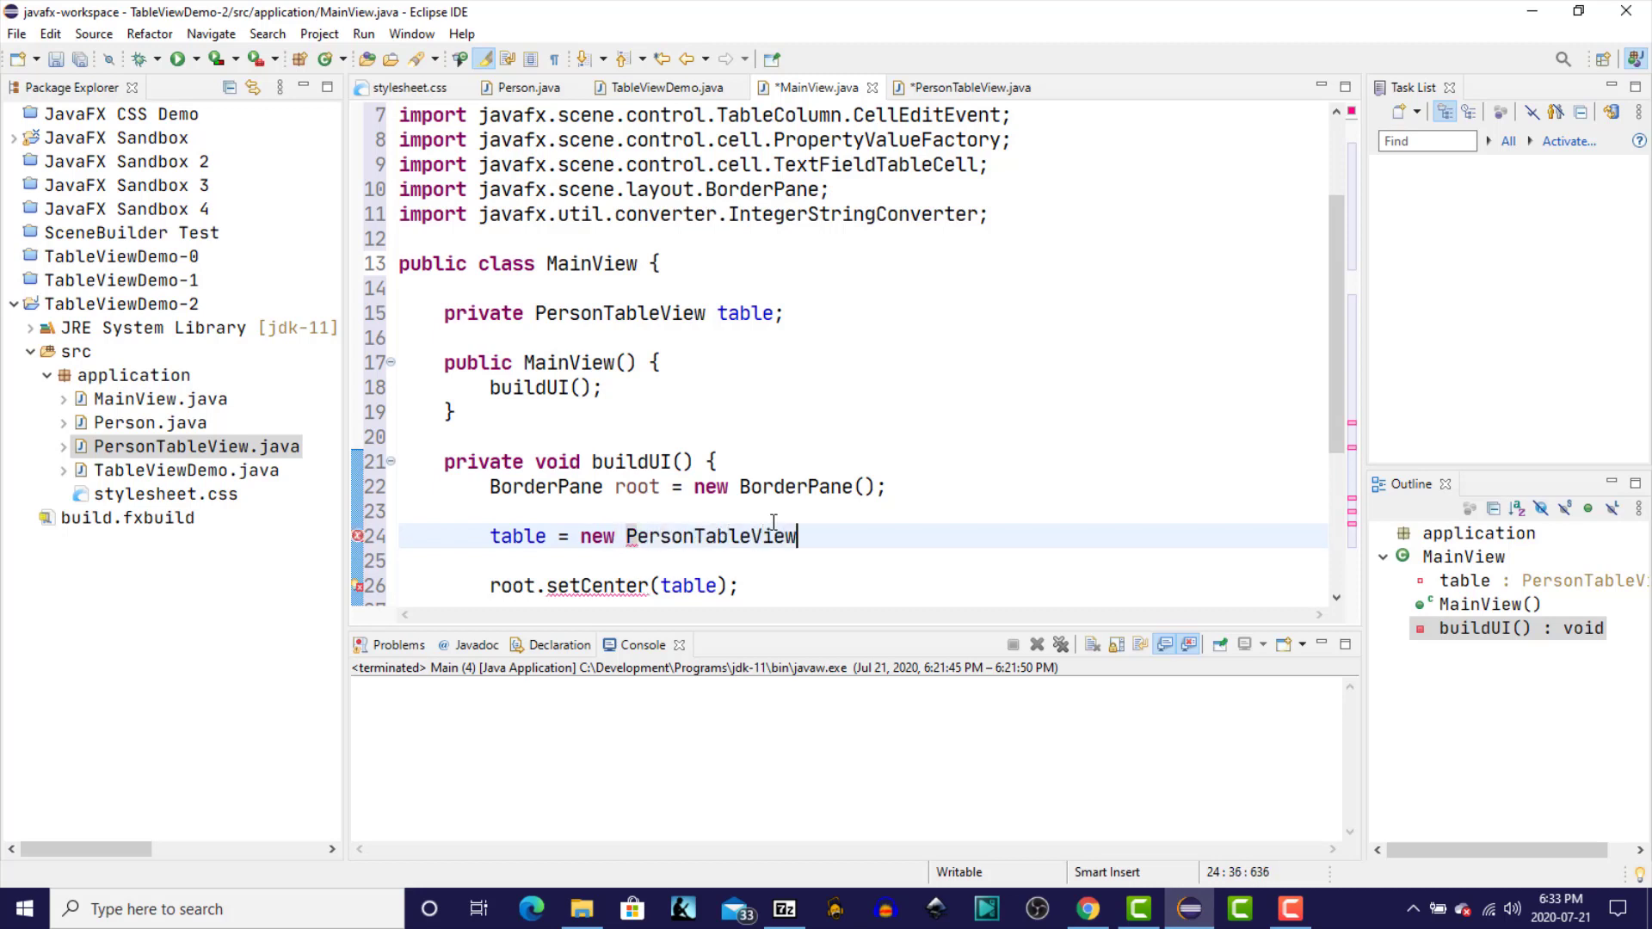
text(();)
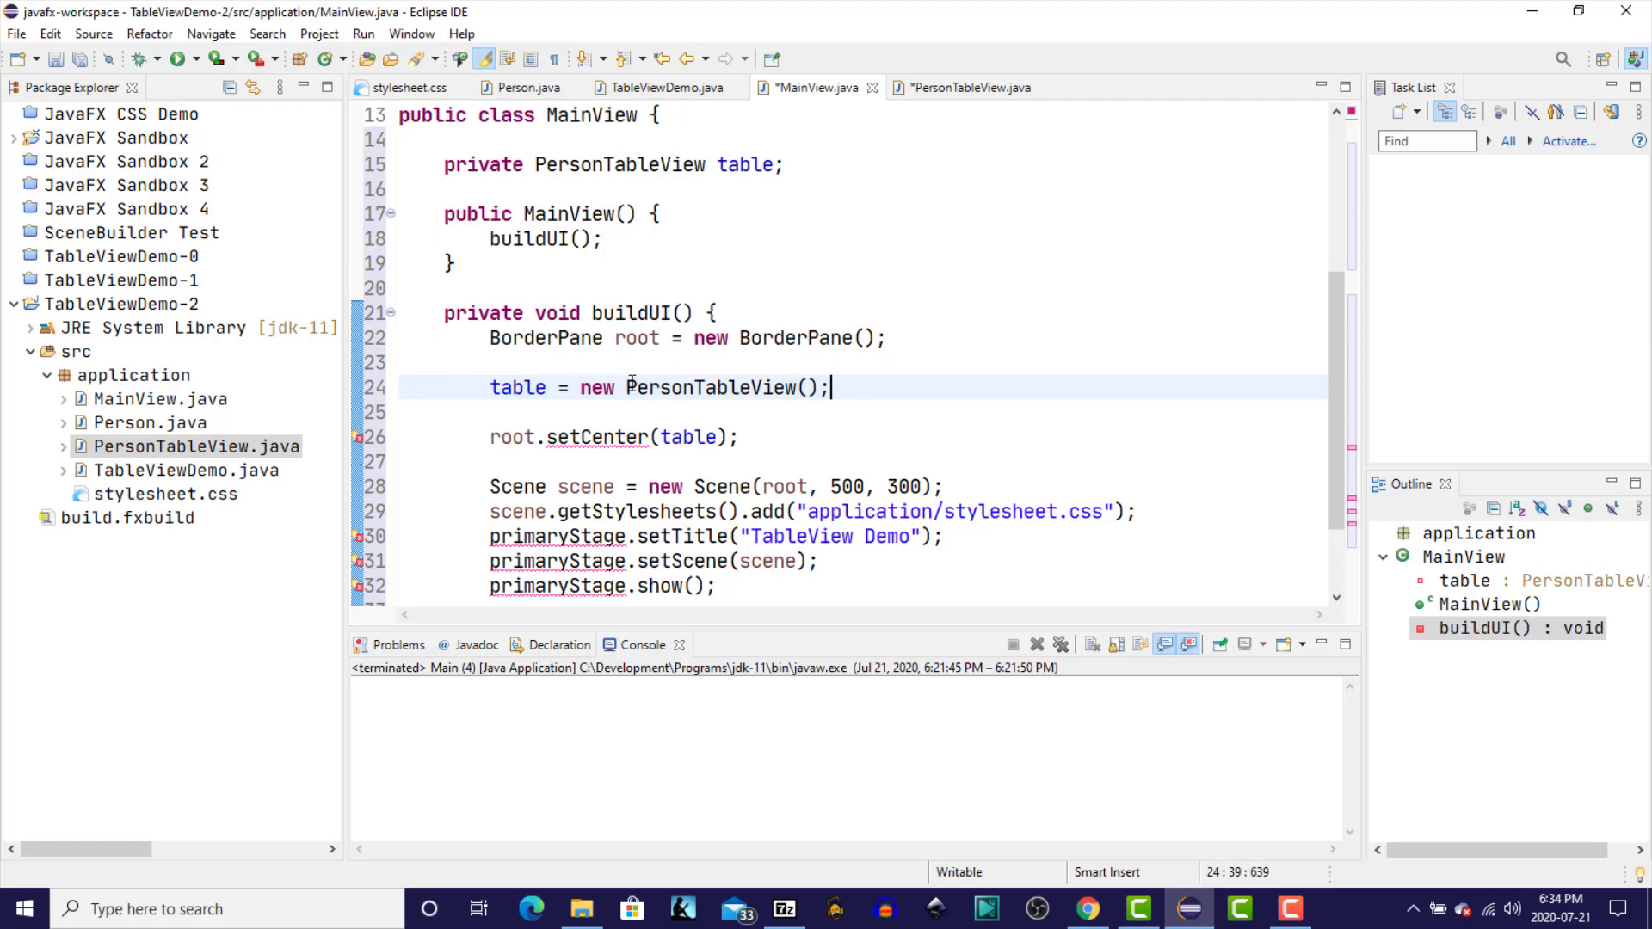
double_click(704, 387)
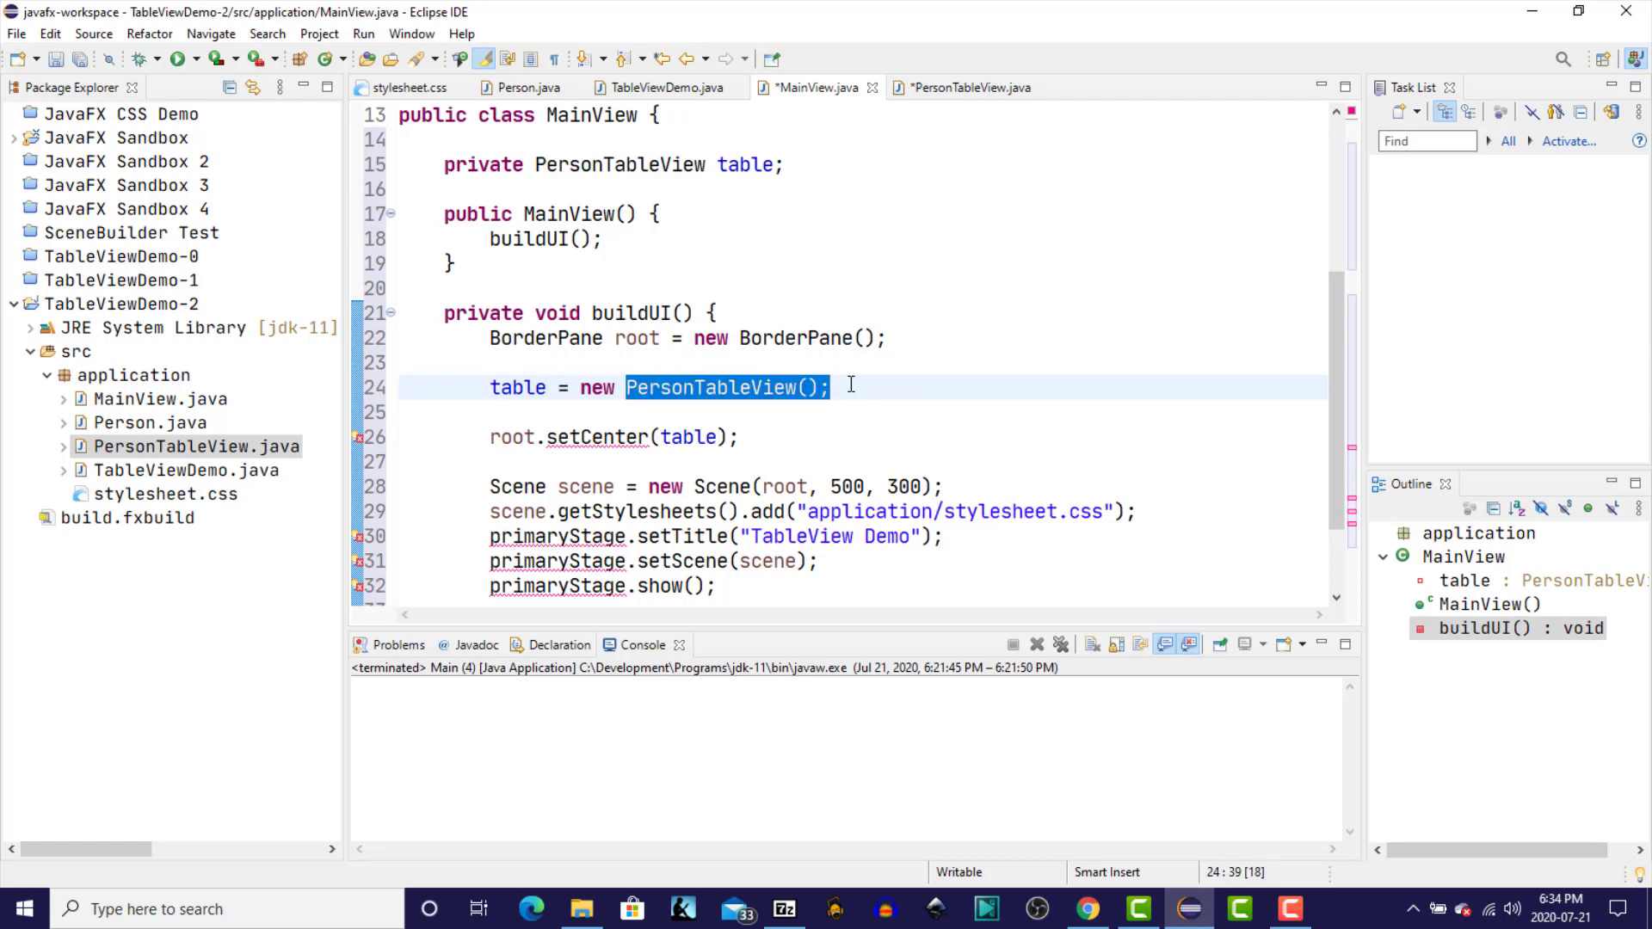
mouse_move(967, 87)
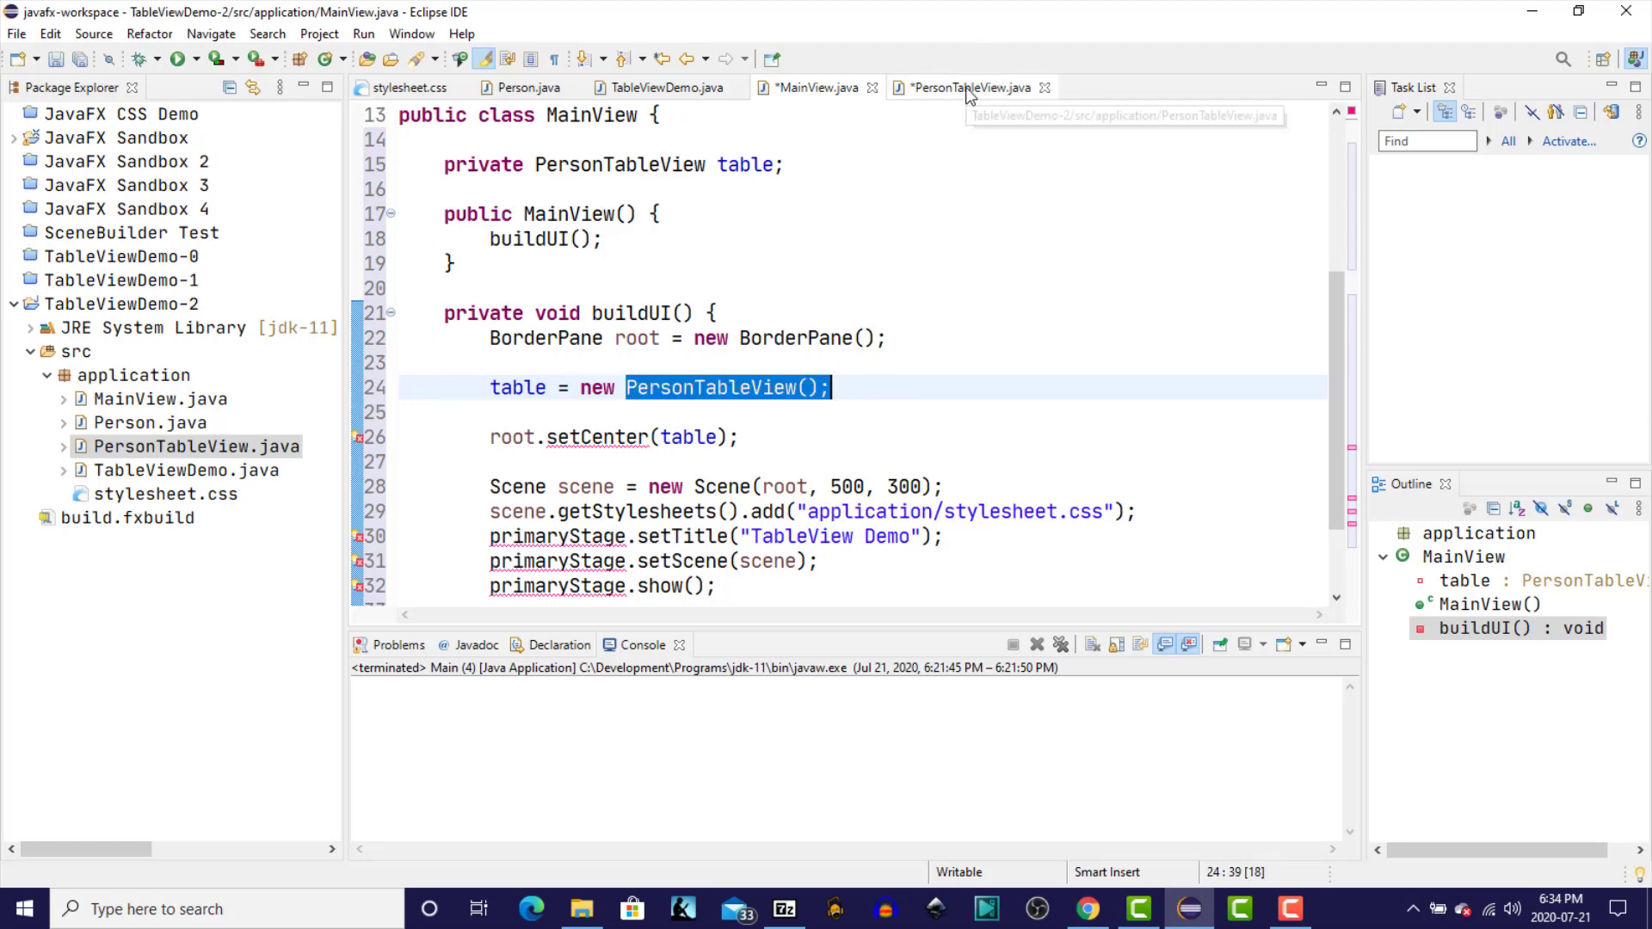
- Make PersonTableView extend VBox with its import and save the file
click(969, 88)
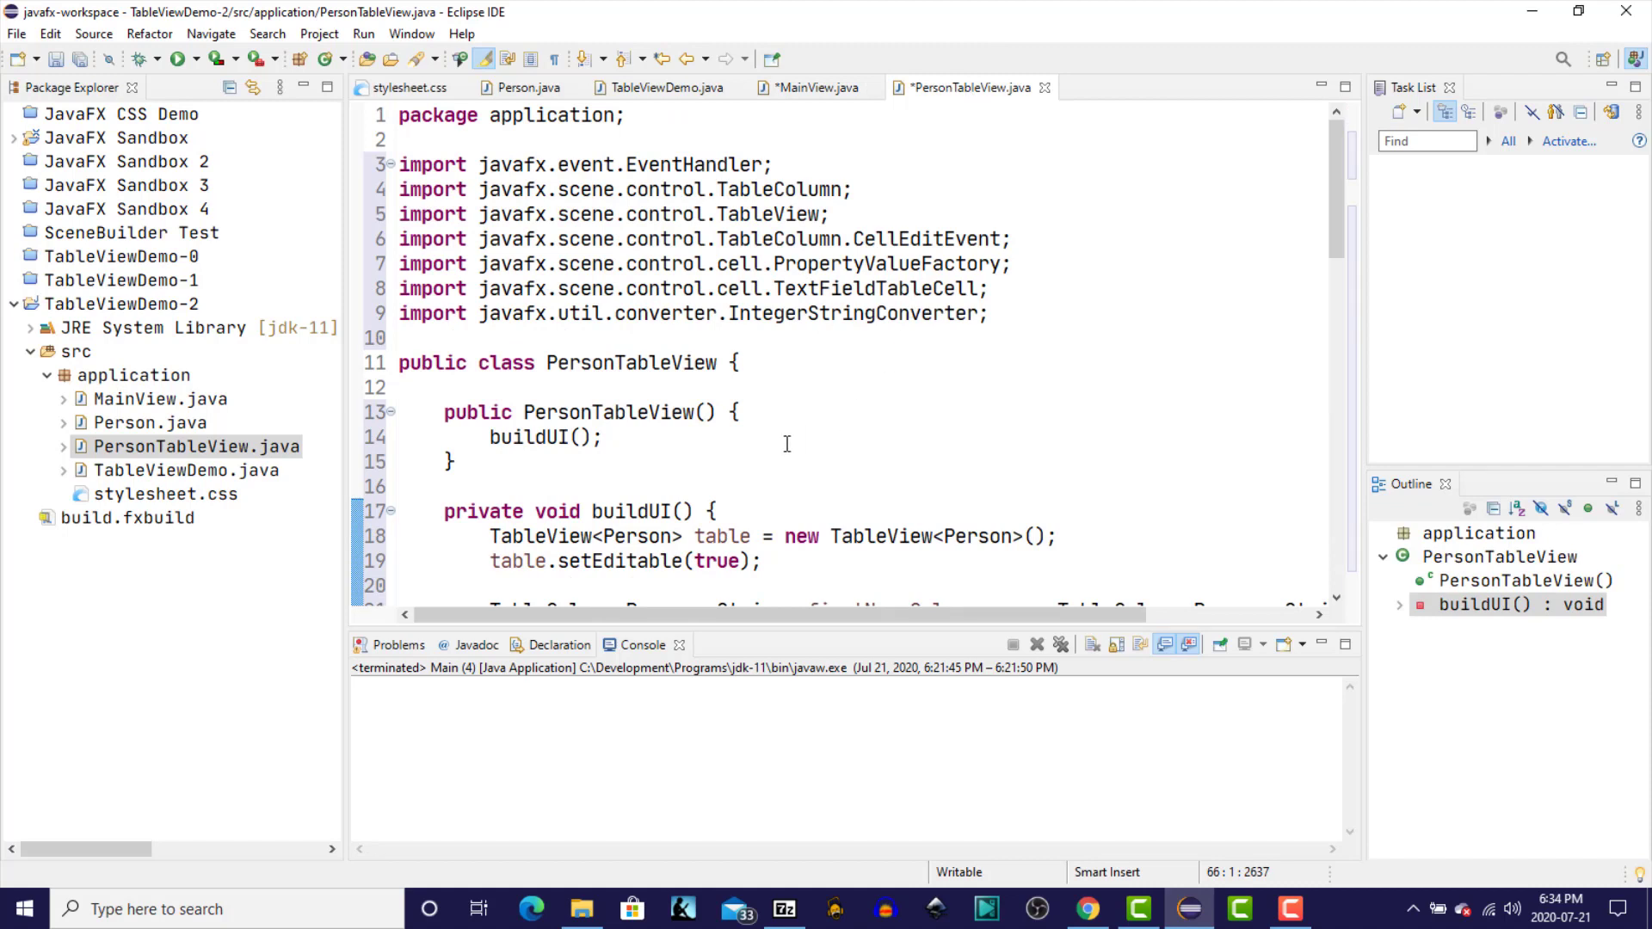
click(717, 363)
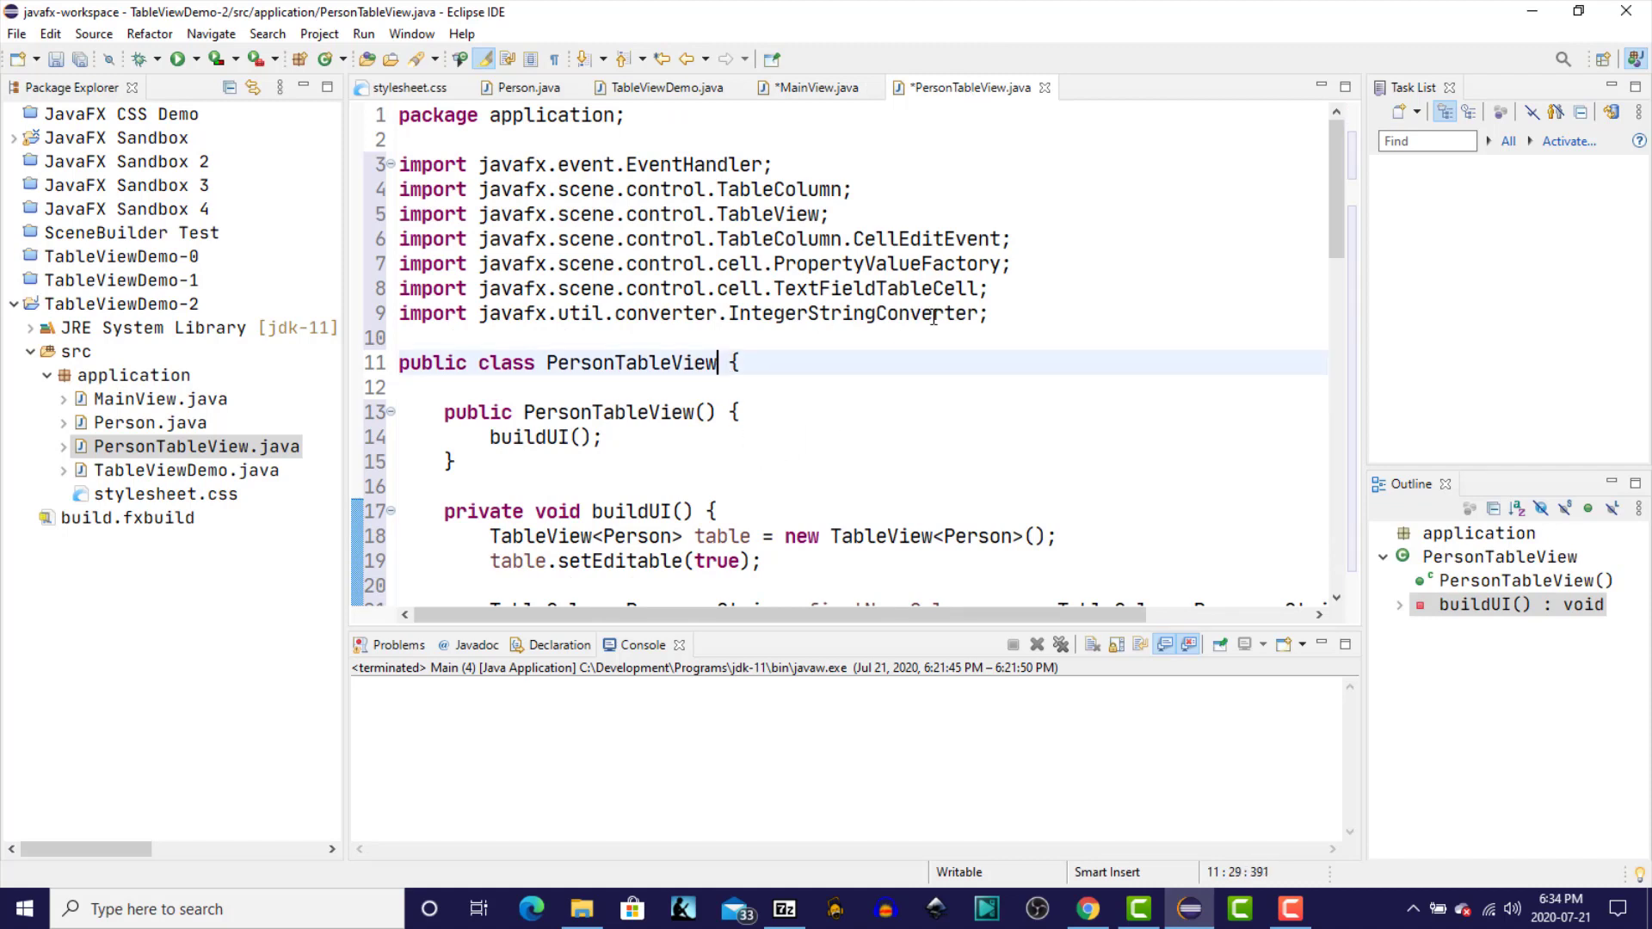
double_click(629, 363)
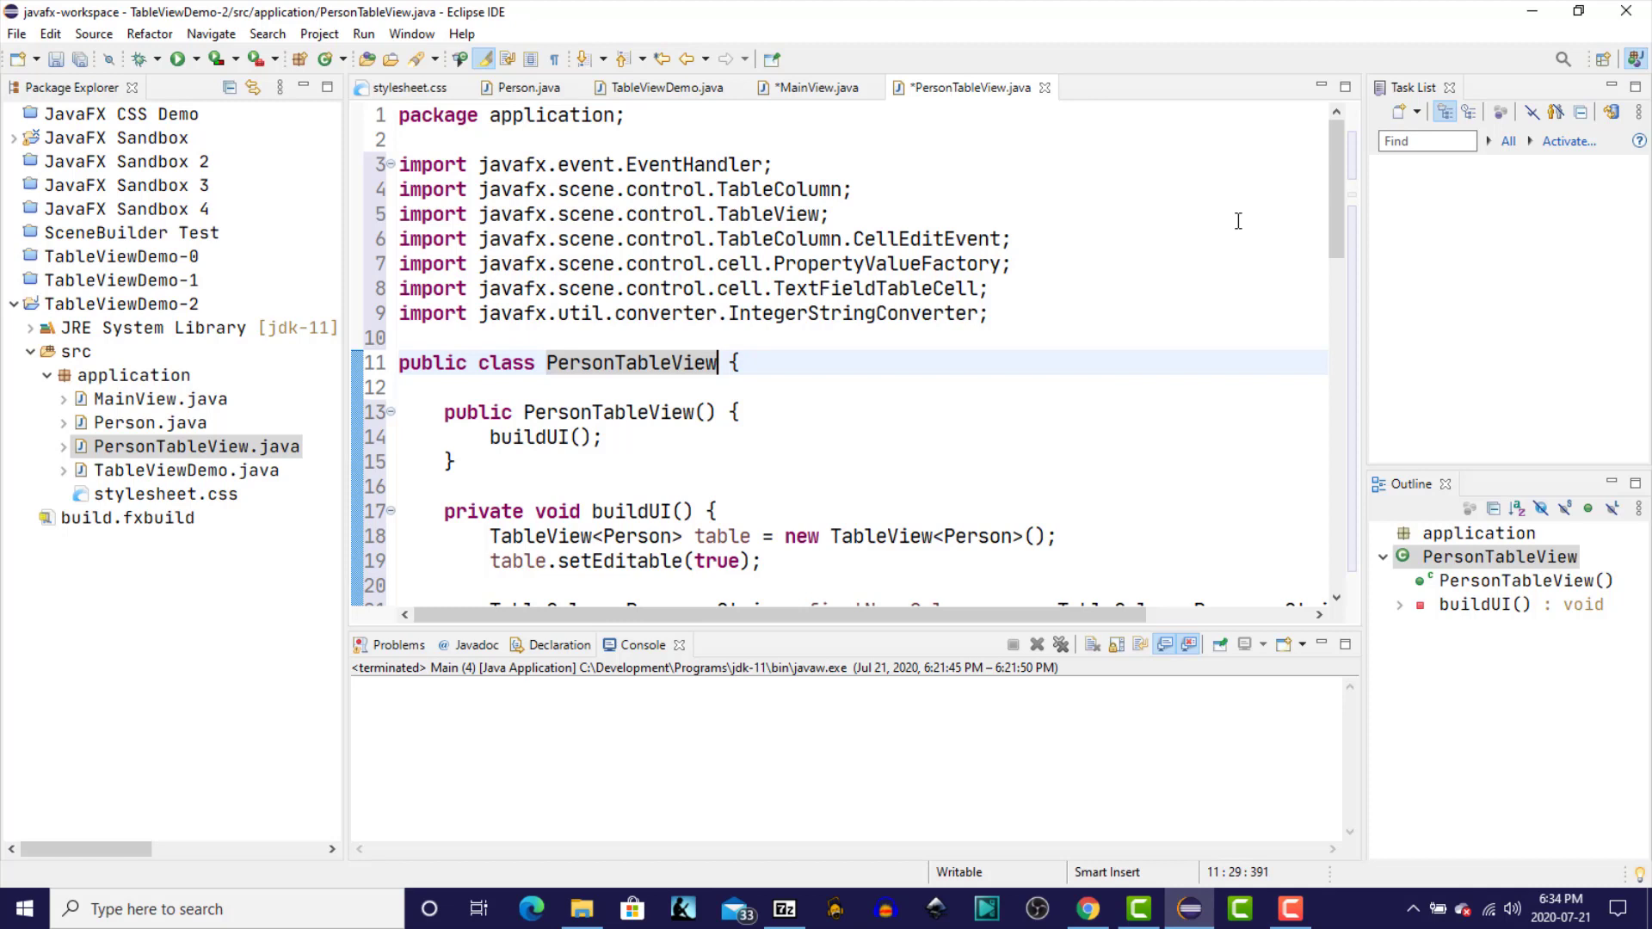
text(ex)
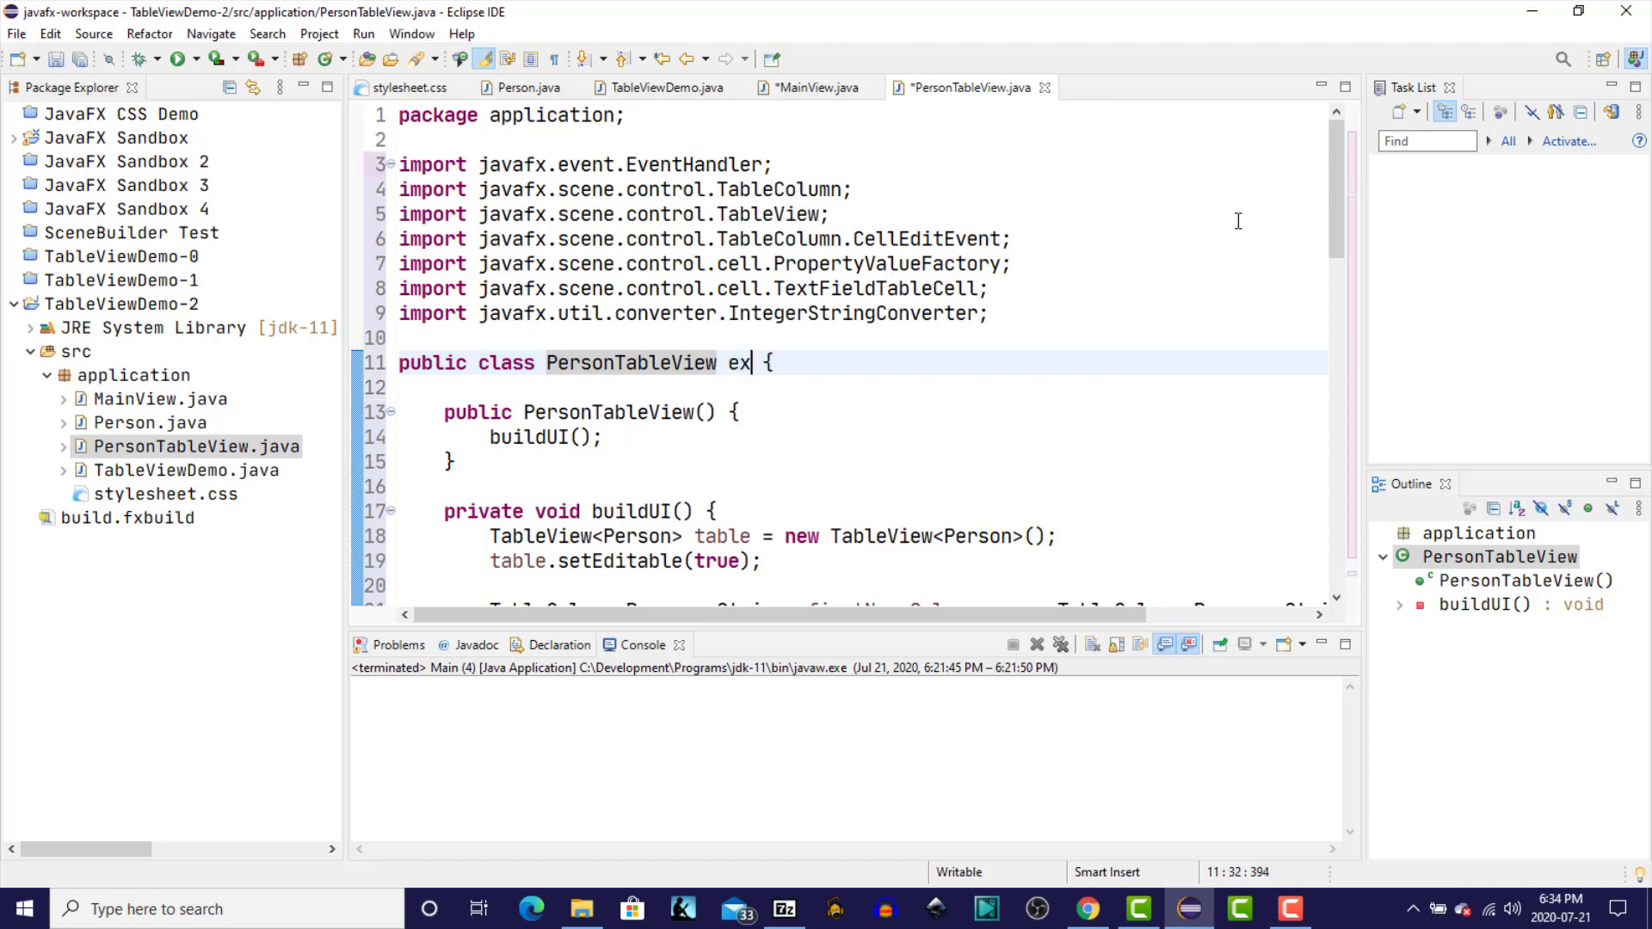
text(tends)
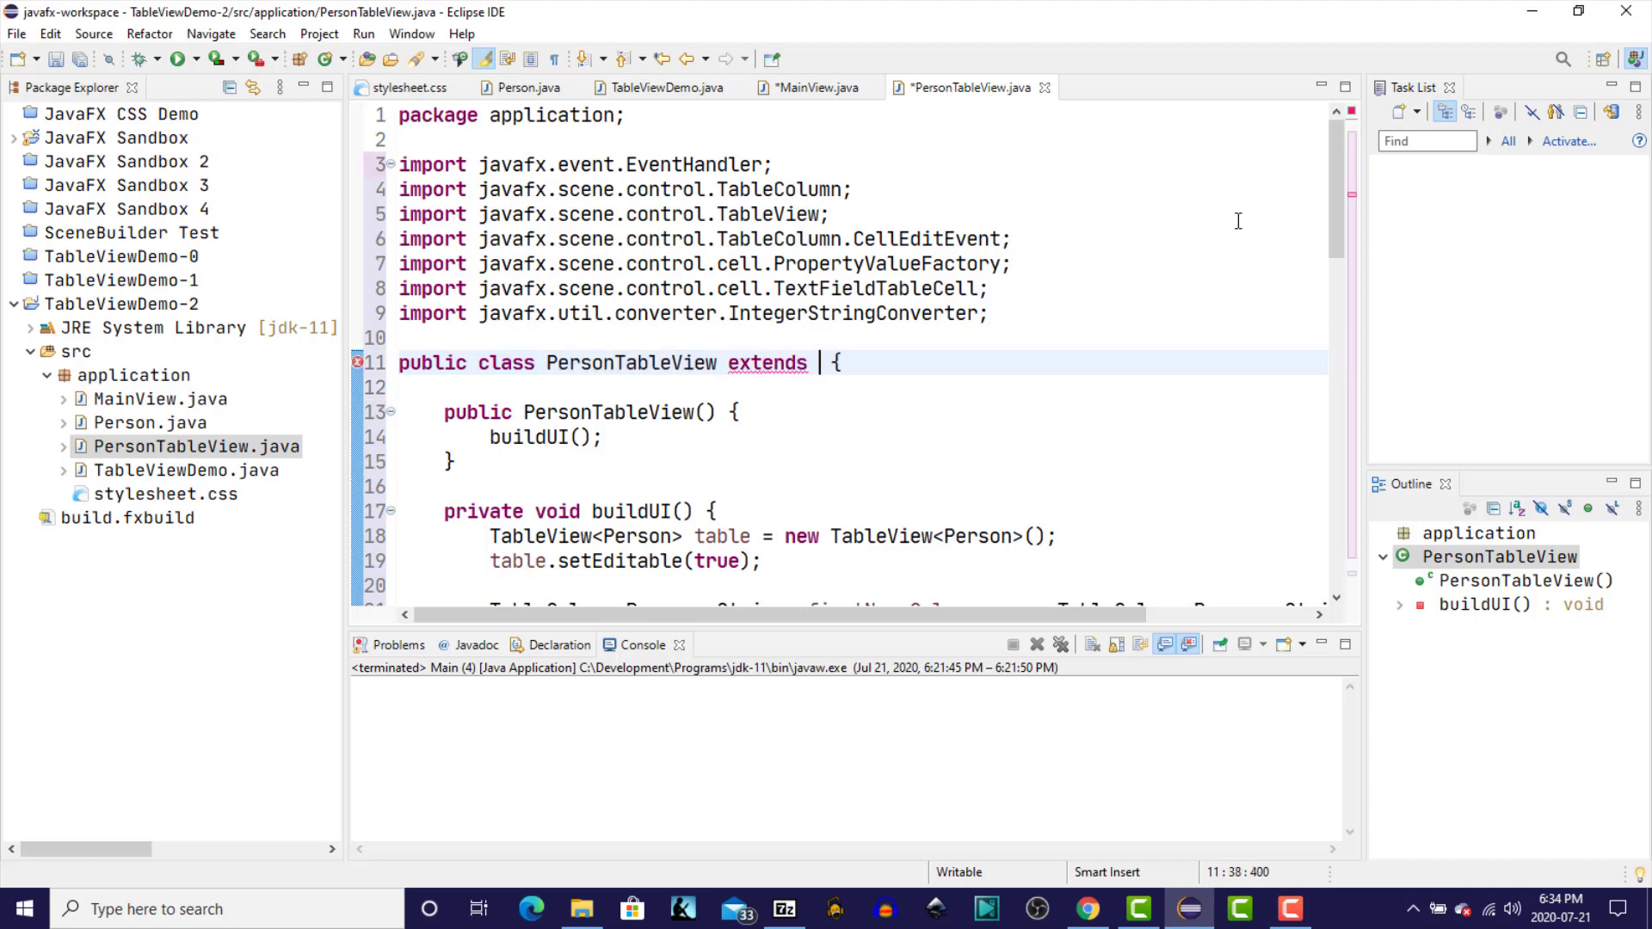
text(VBox)
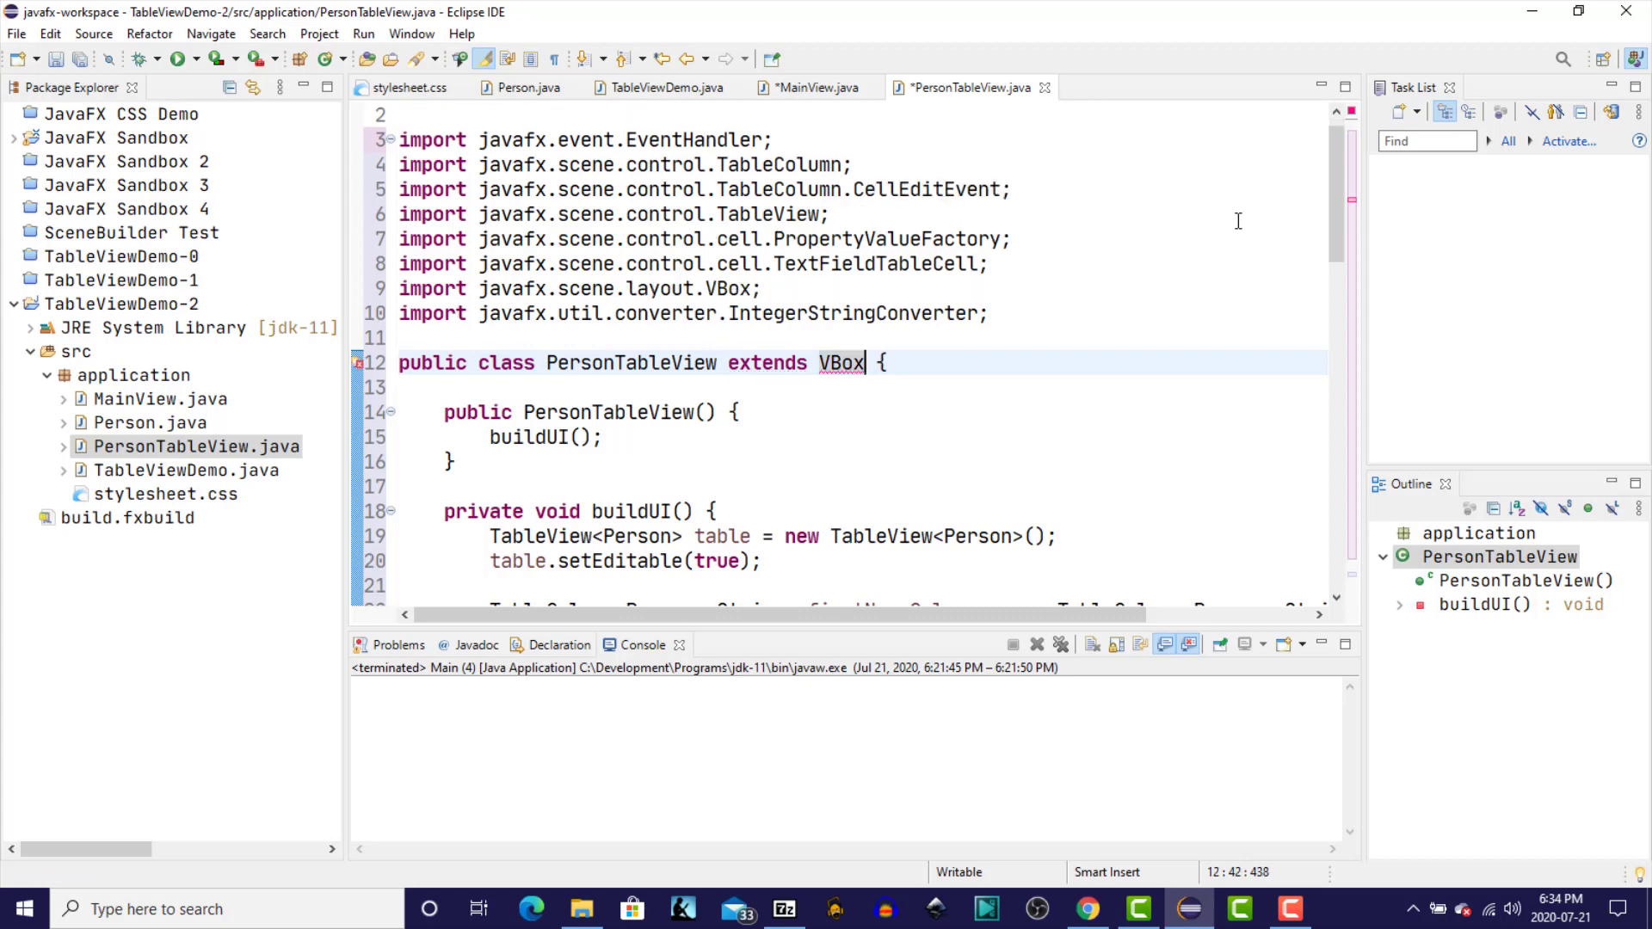
key(ctrl+s)
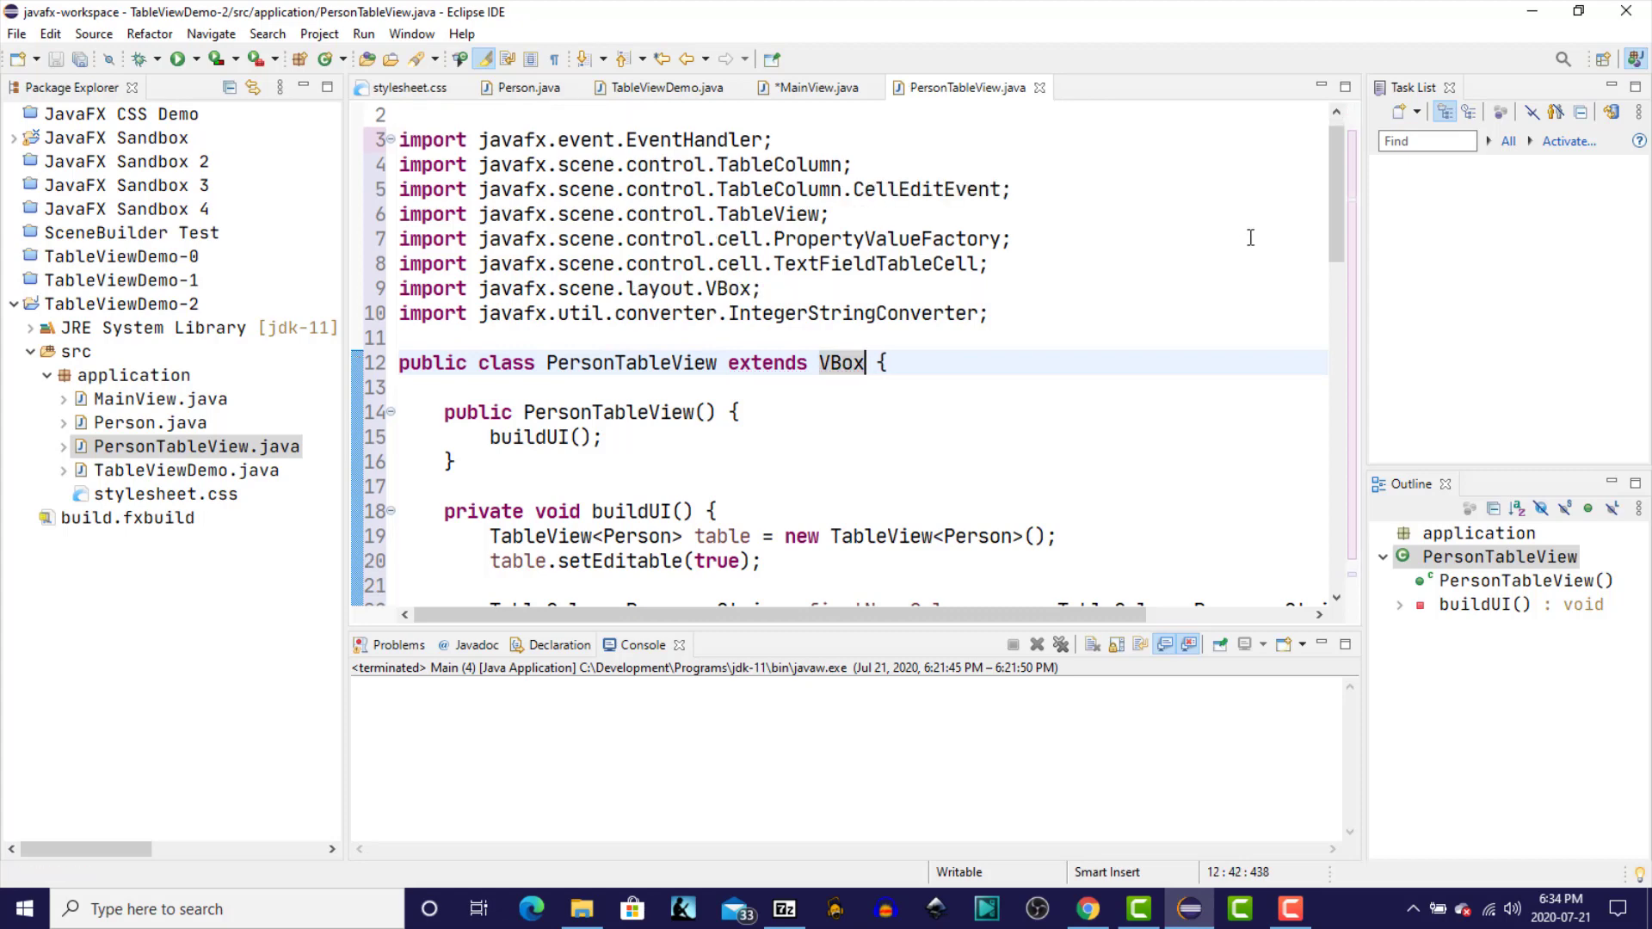
click(813, 88)
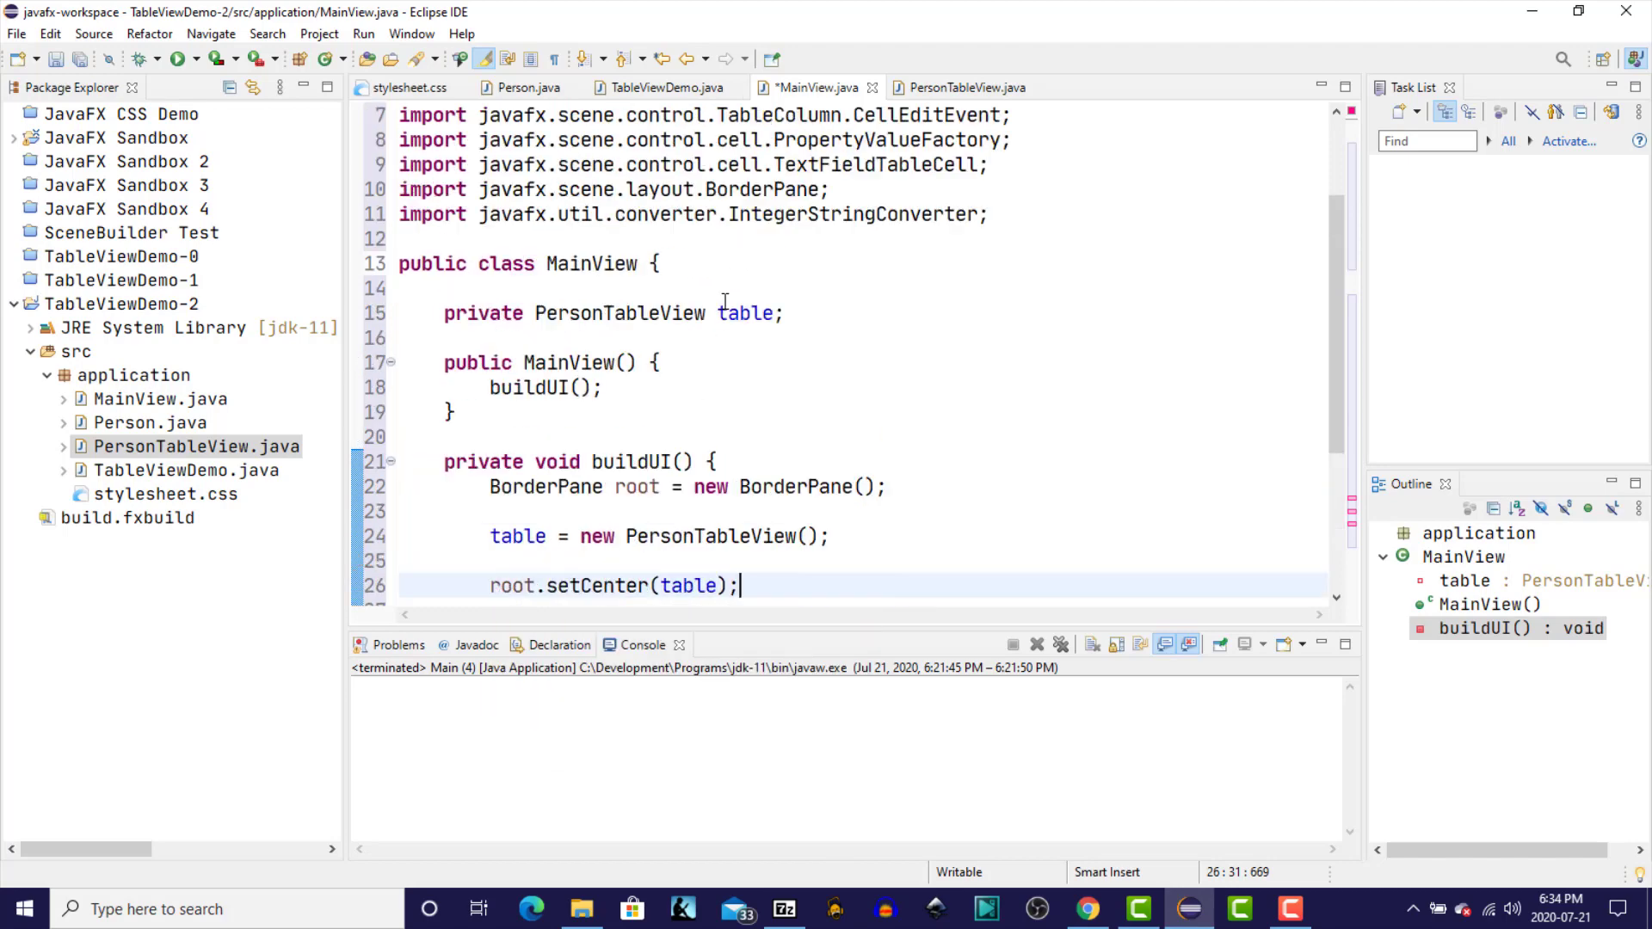
mouse_move(797, 303)
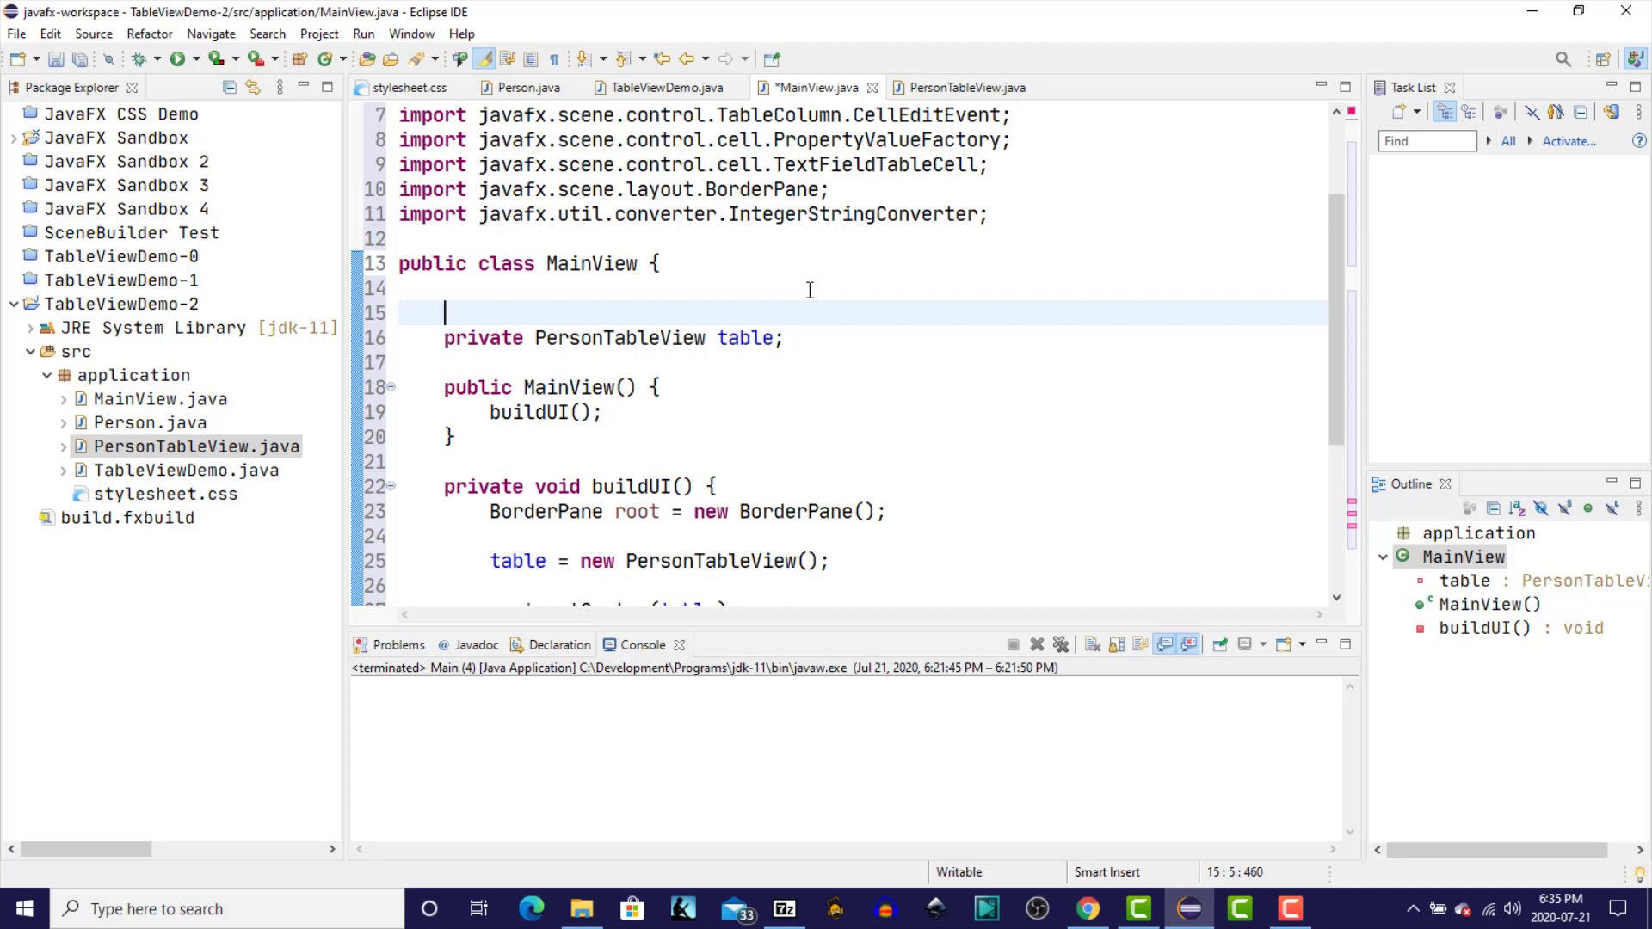
- Declare 'private Stage stage;' and start creating it with new Stage() in buildUI
text(private Stge)
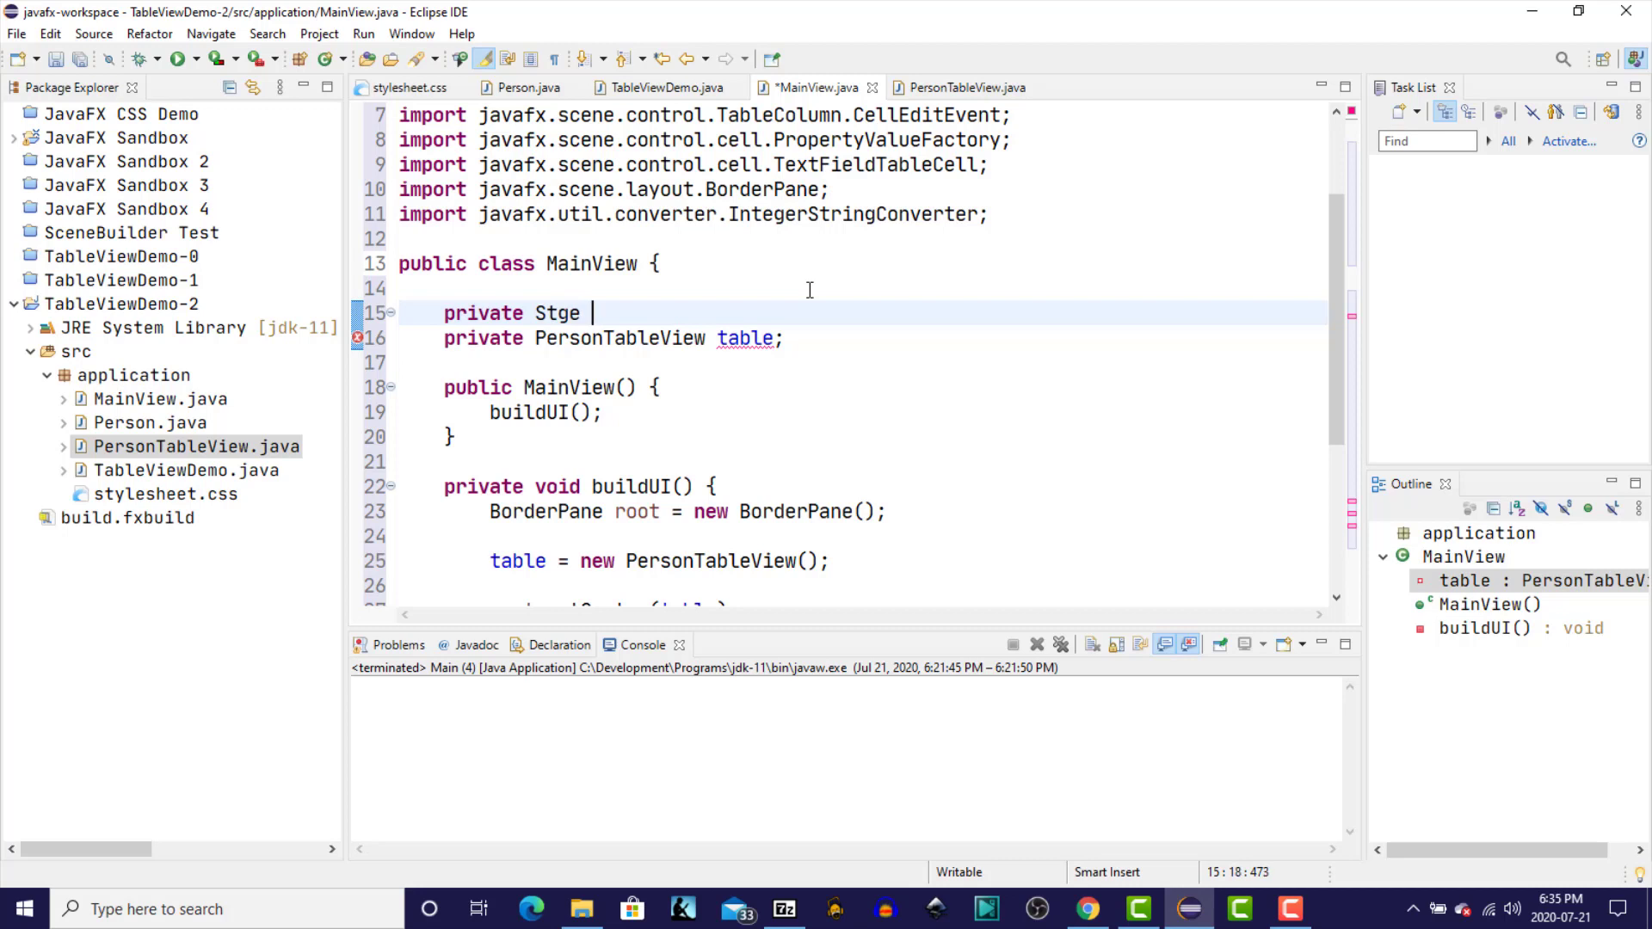
text(stage;)
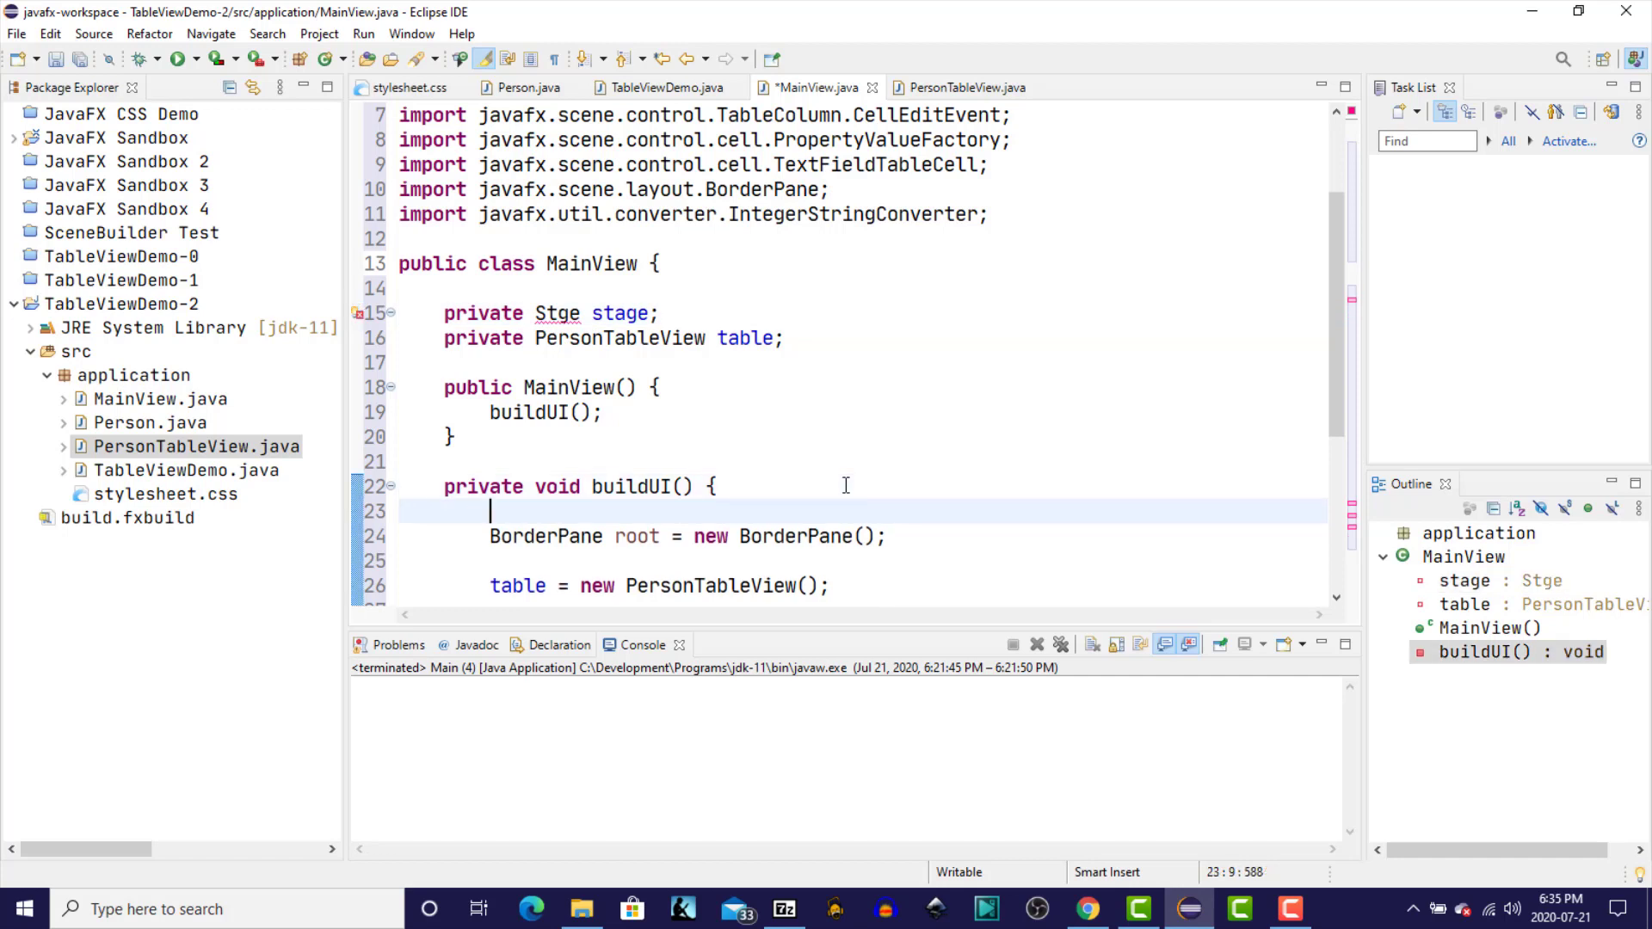
text(stage)
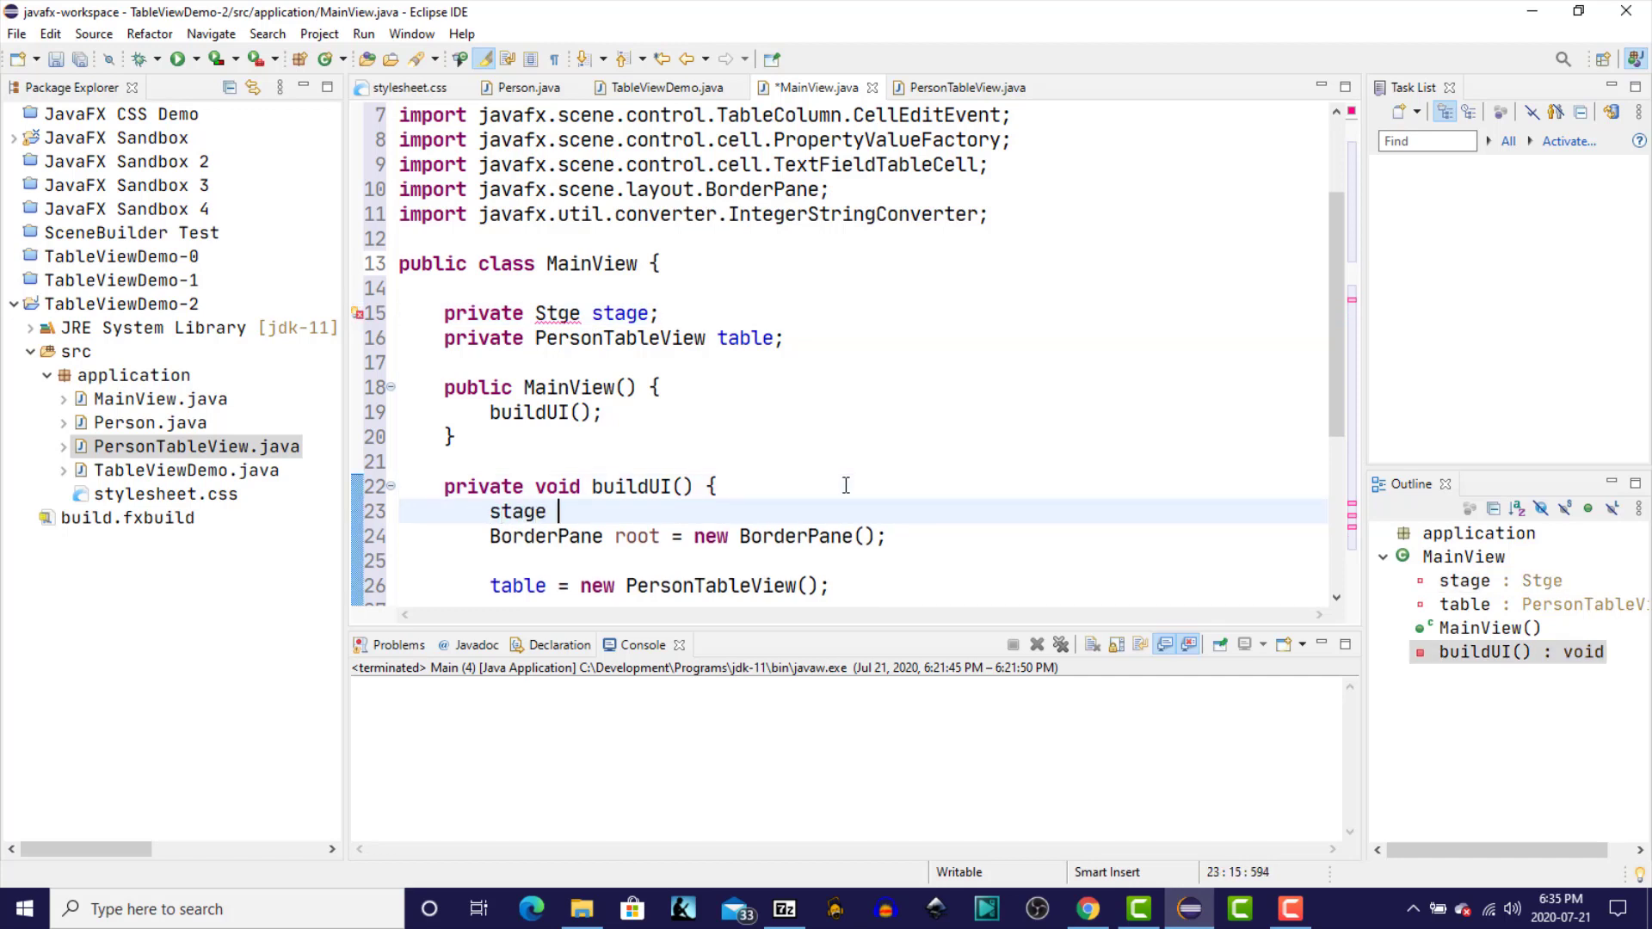
text(= new S)
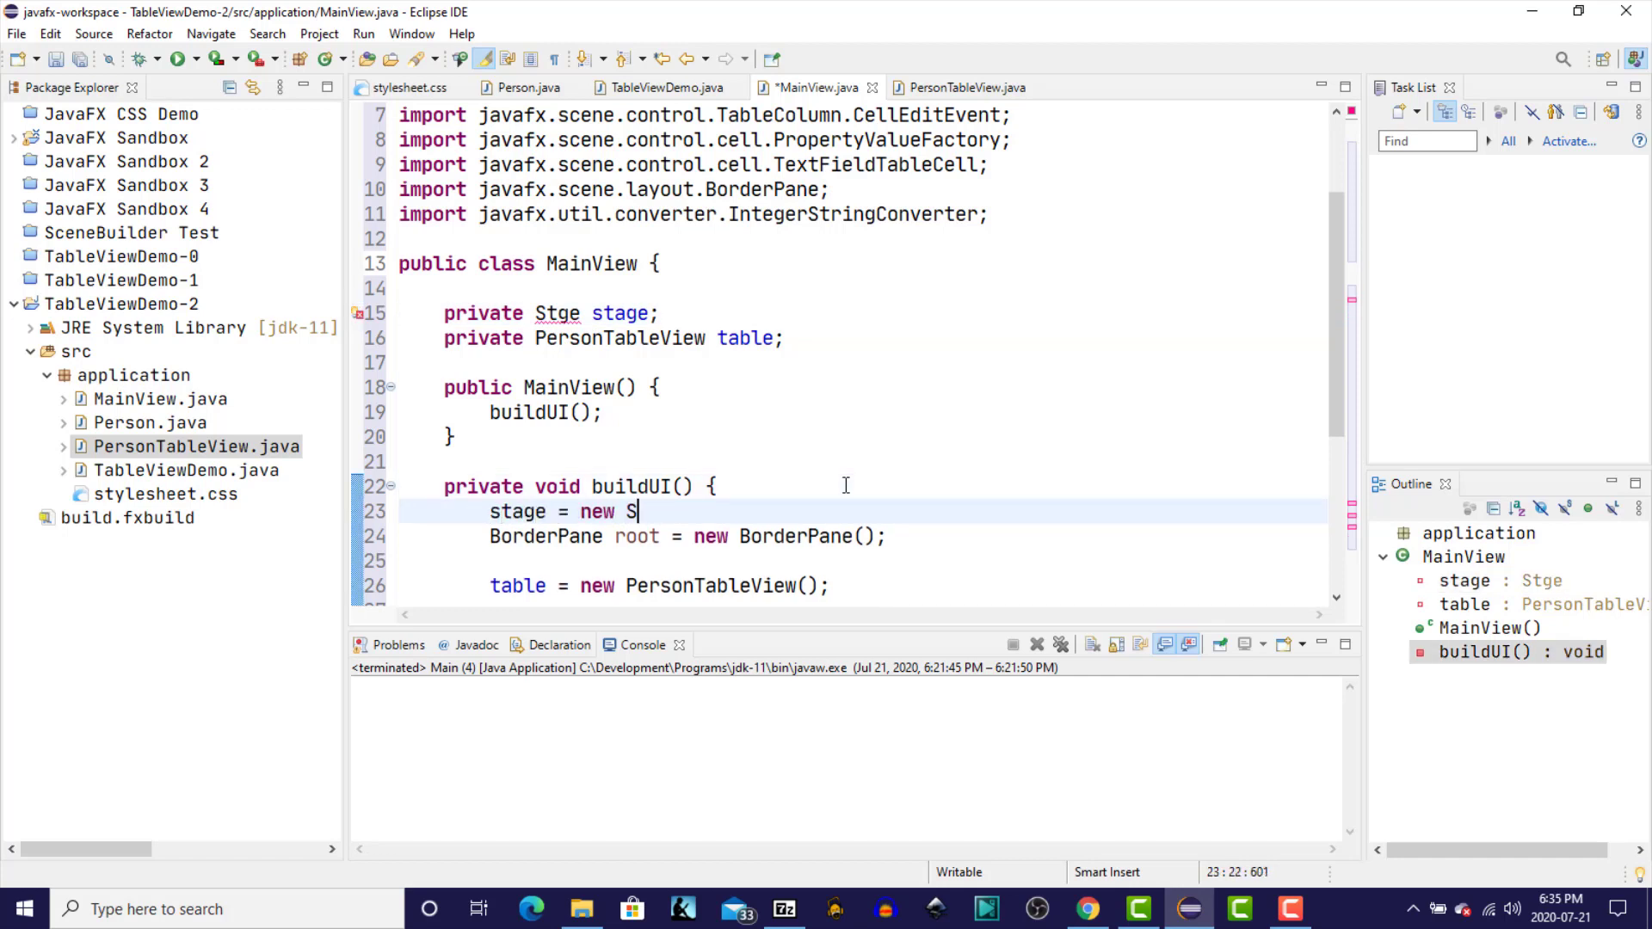
text(tage)
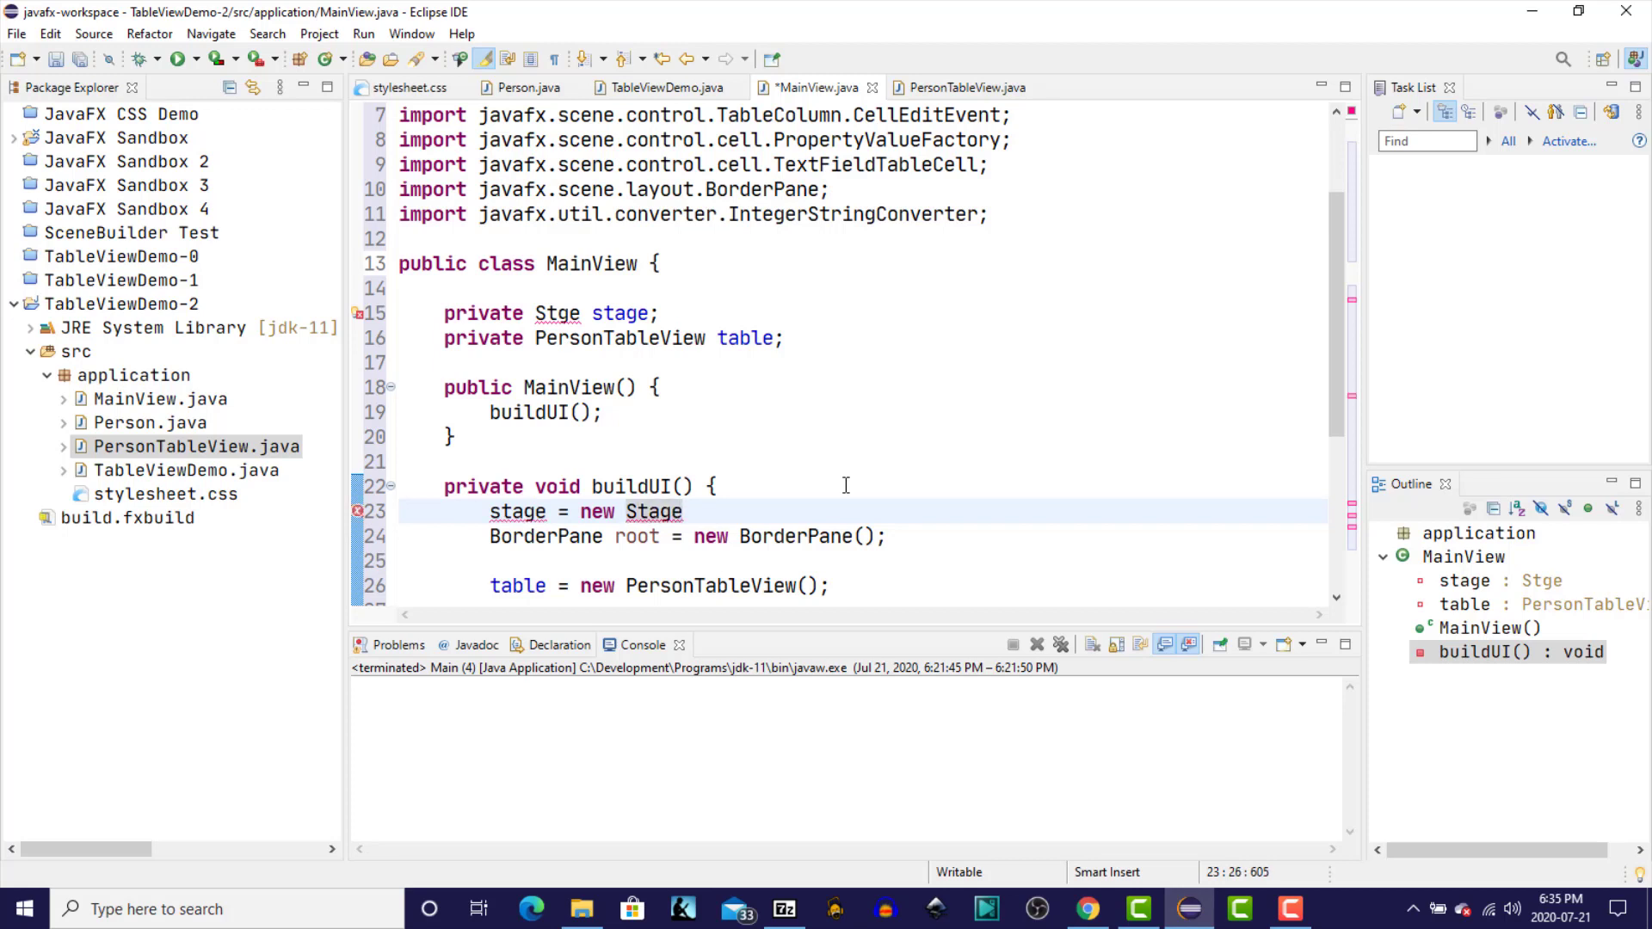
text(())
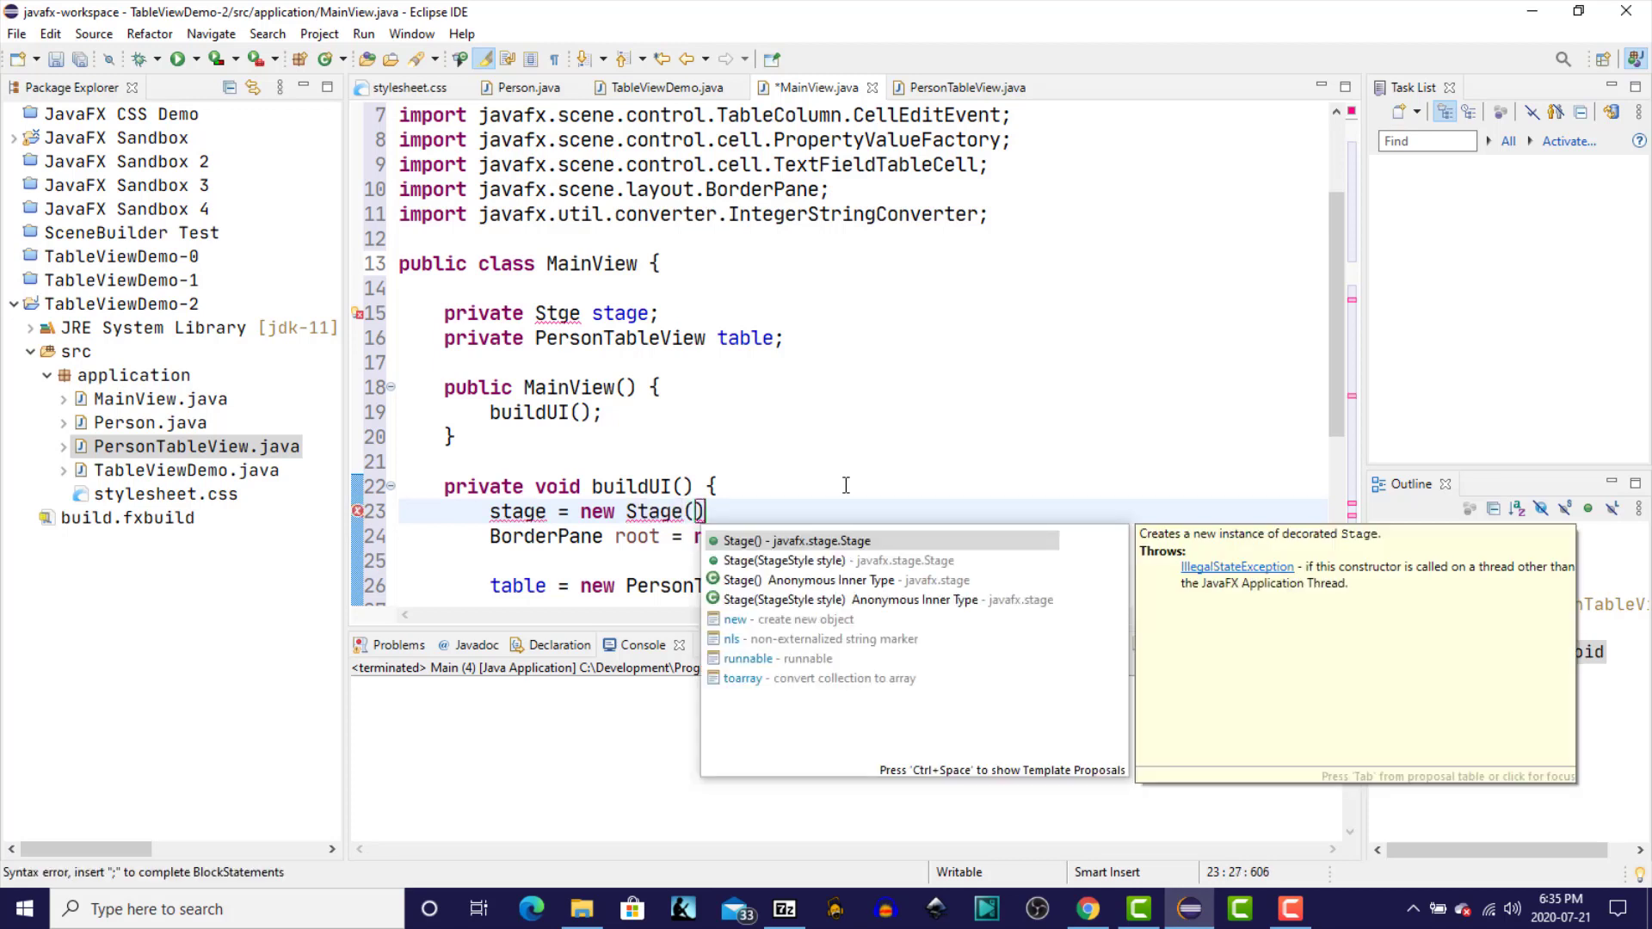
mouse_move(790, 559)
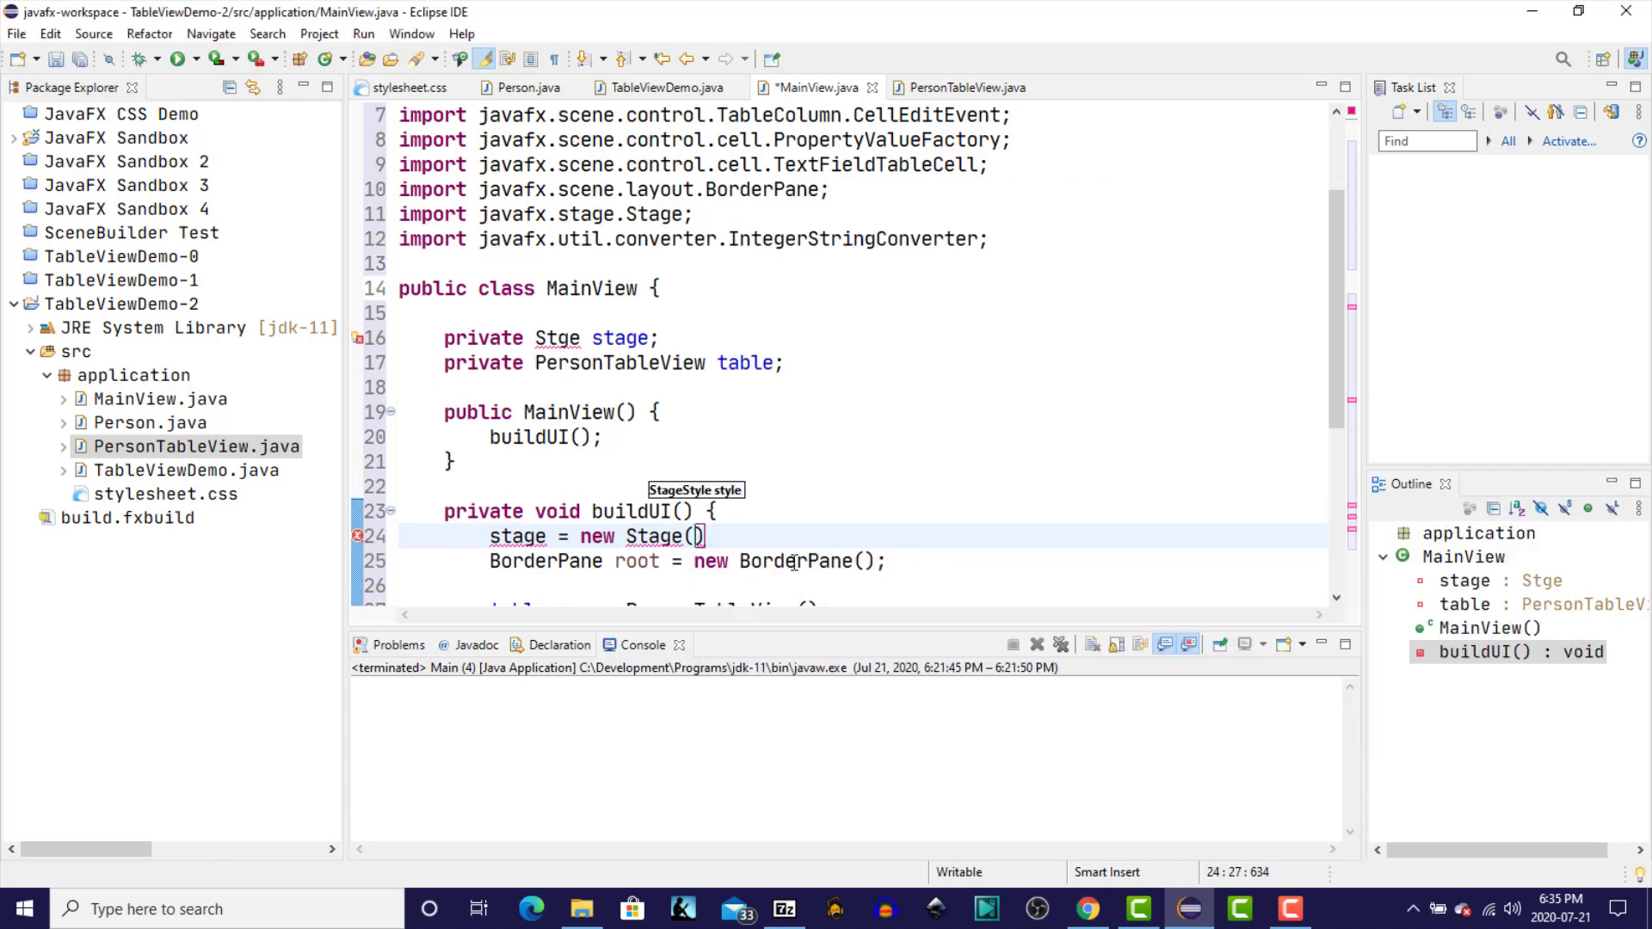
- Pass StageStyle.DECORATED to the Stage constructor and end the statement
text(StageS)
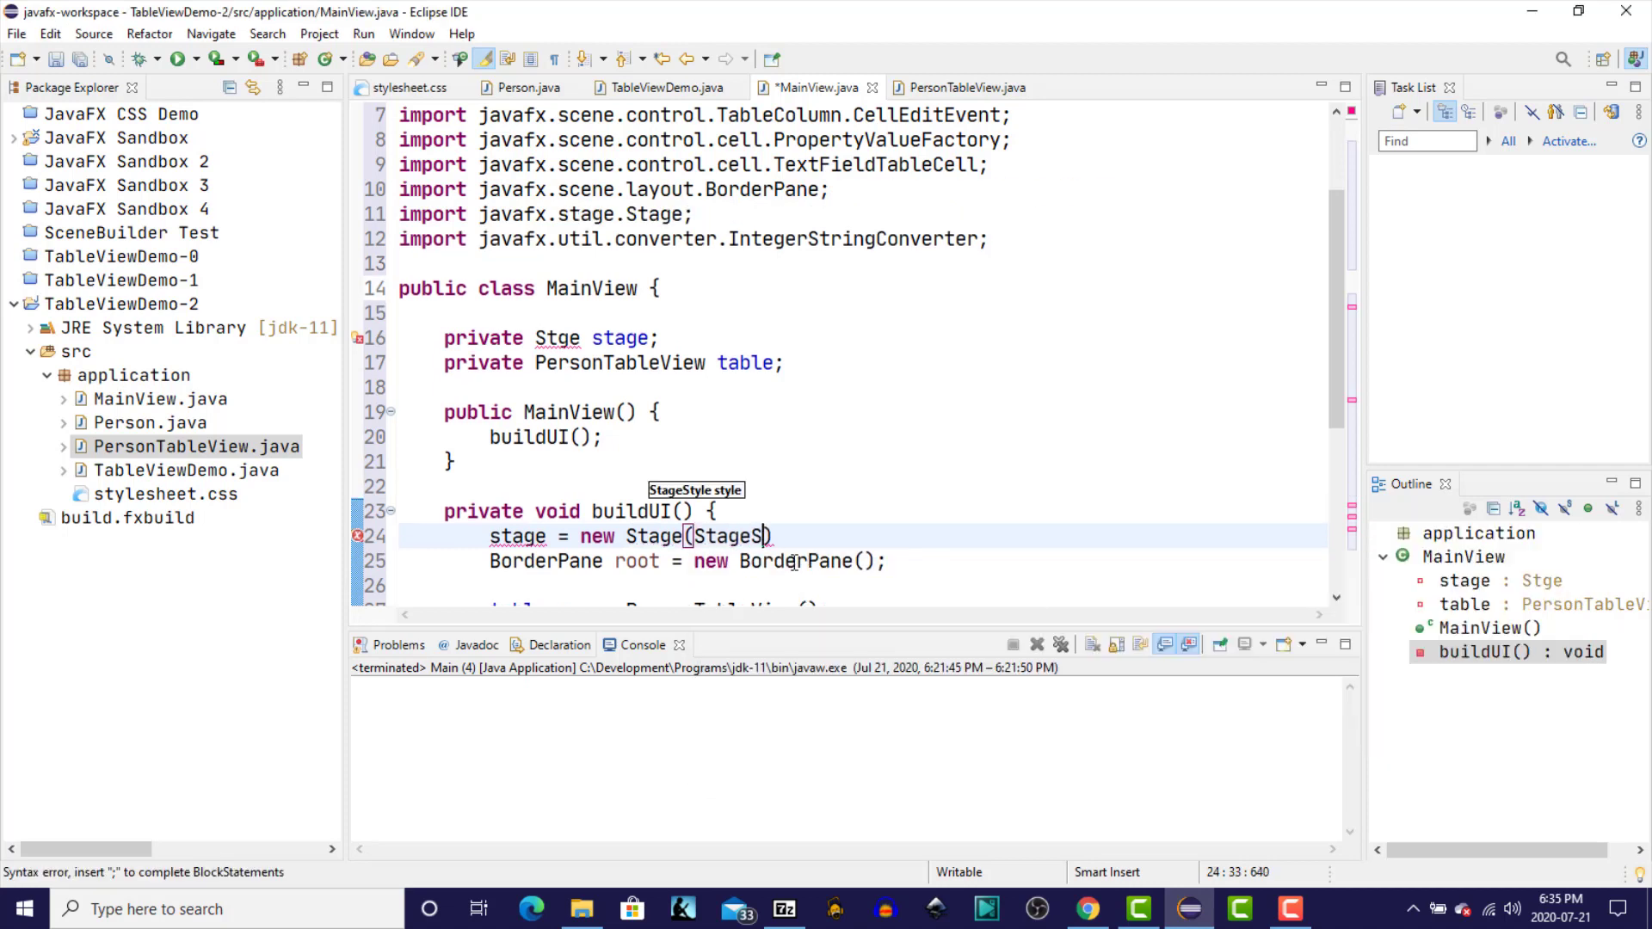
text(tyle)
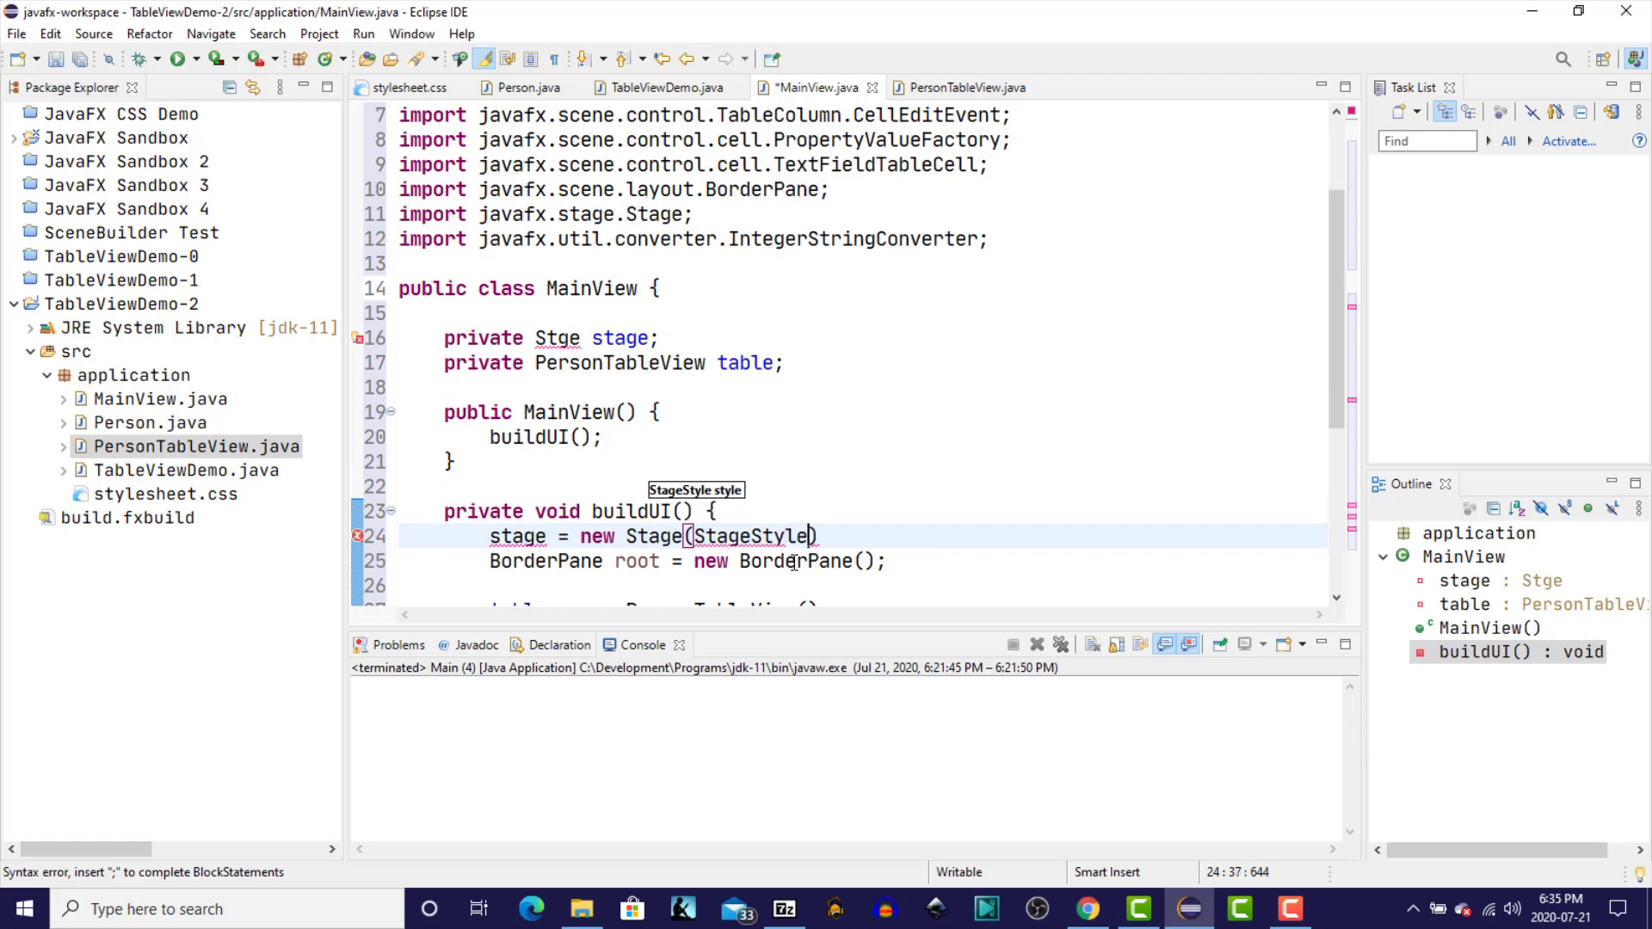
text(.DECORATED)
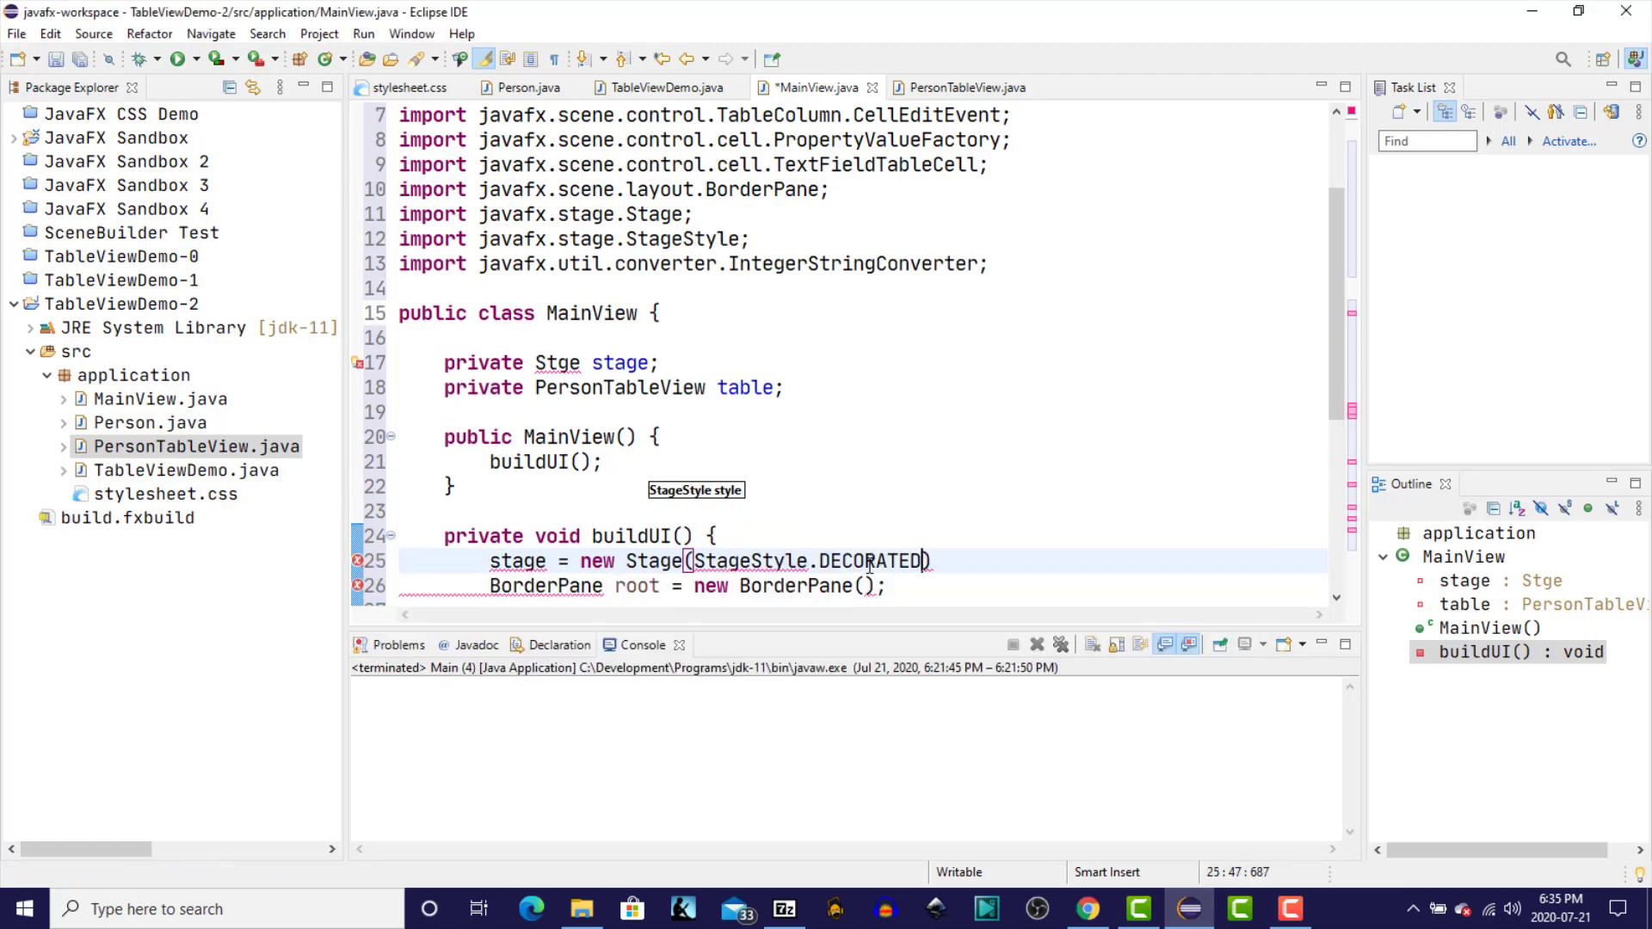
text(;)
click(864, 363)
text(a)
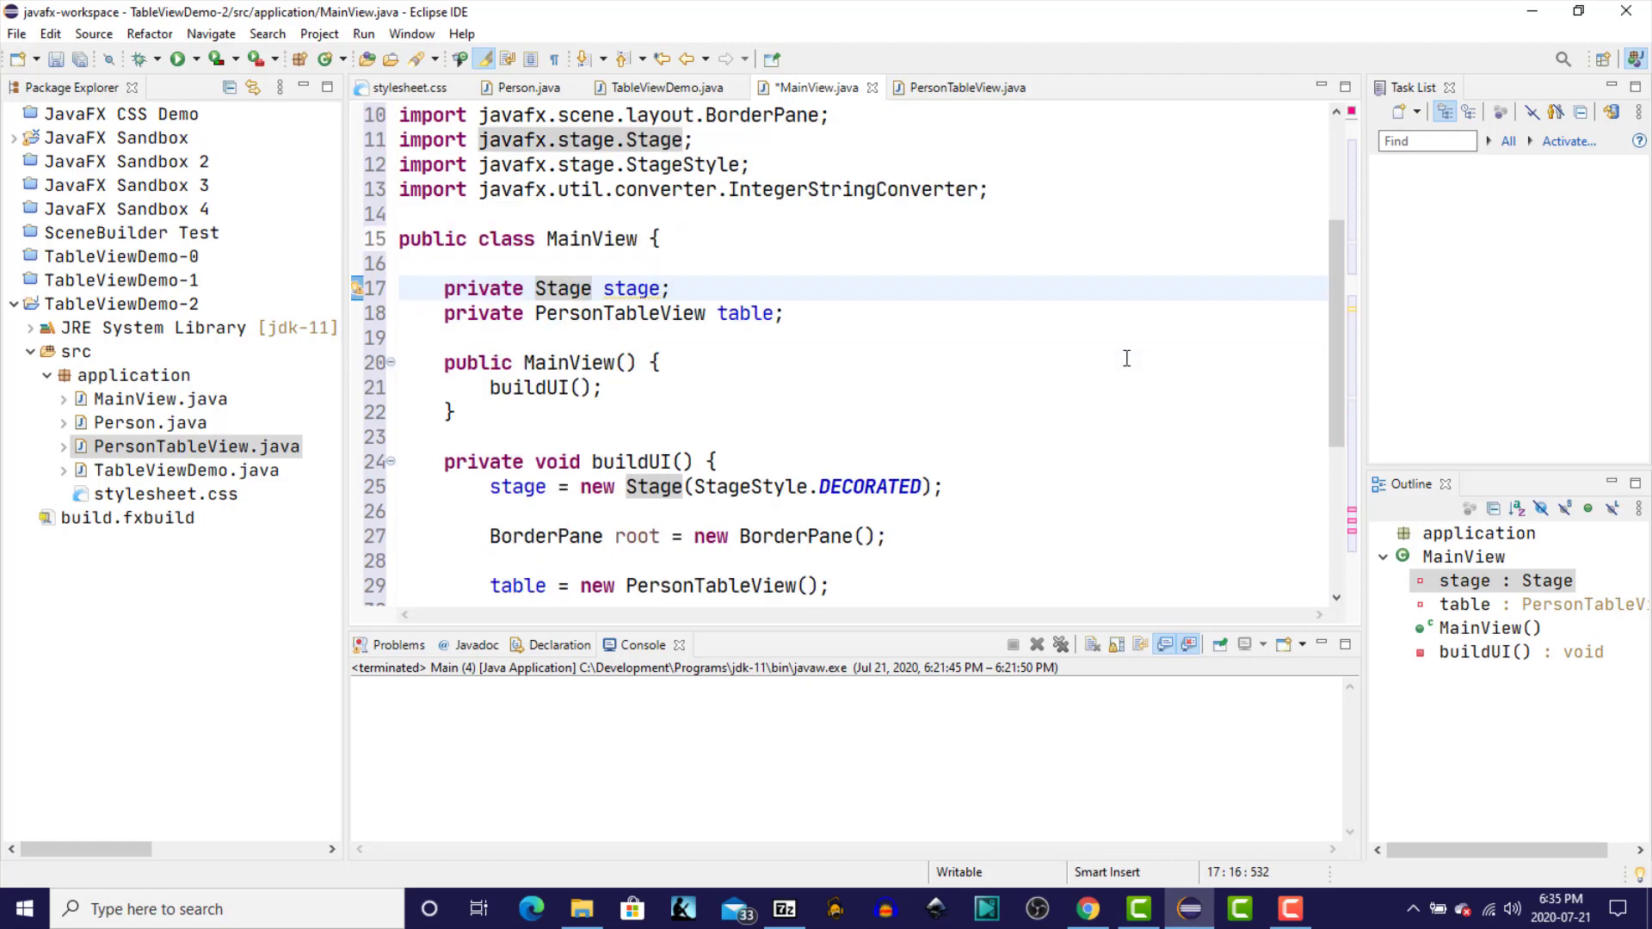
- Replace primaryStage with stage in buildUI, organize imports and save MainView
scroll(down, 3)
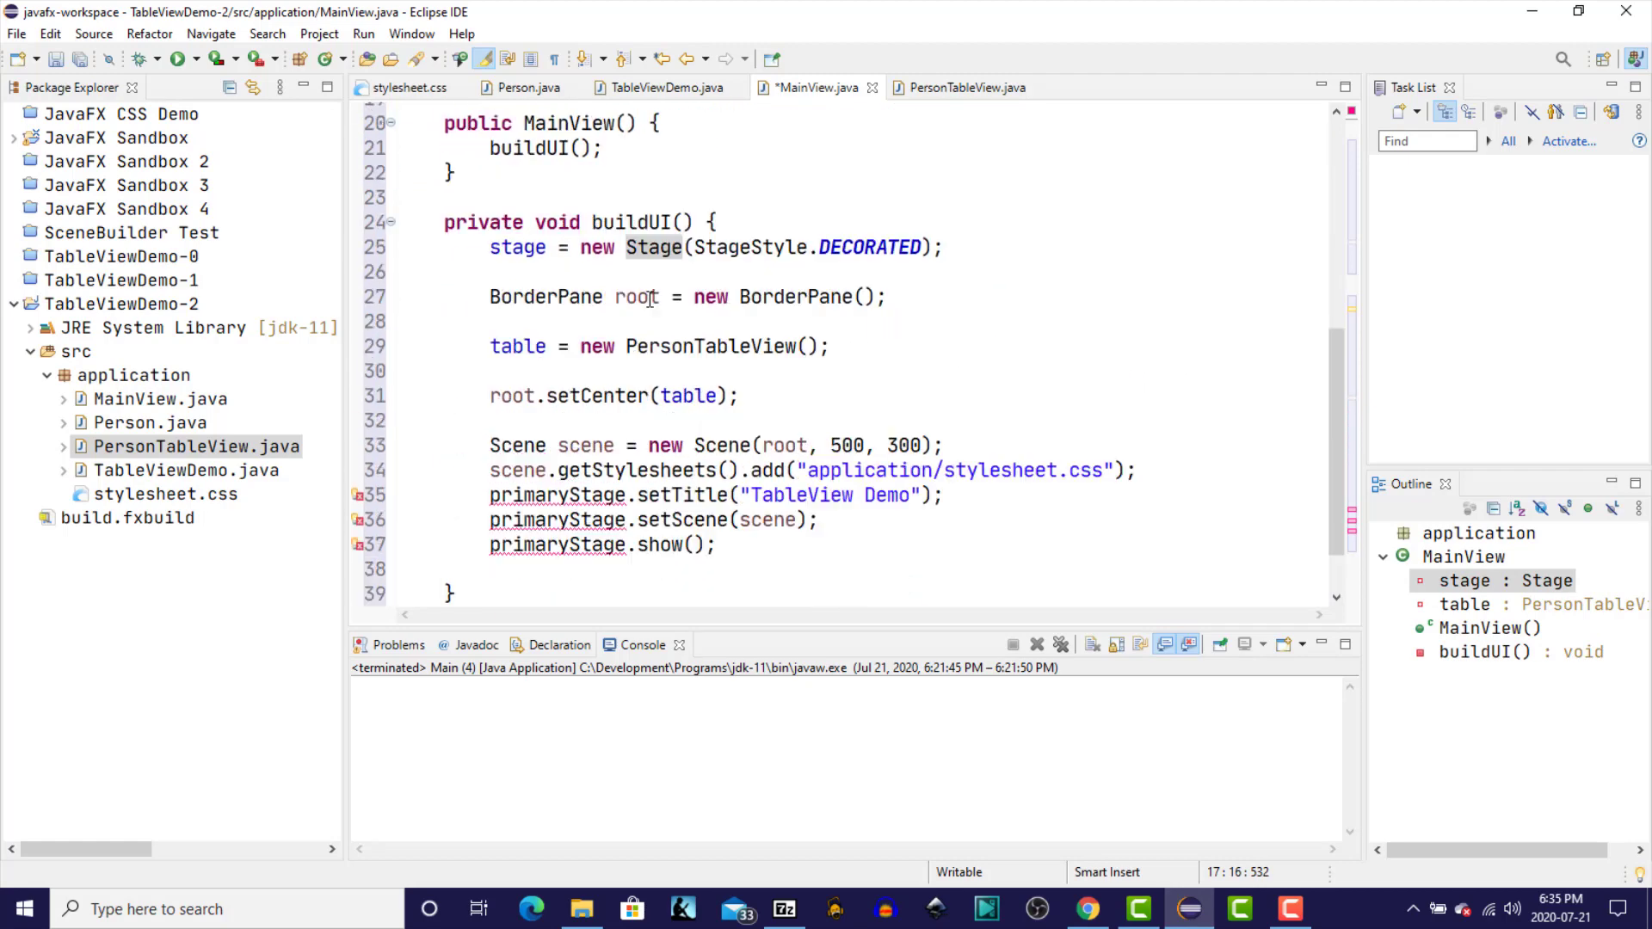
double_click(518, 246)
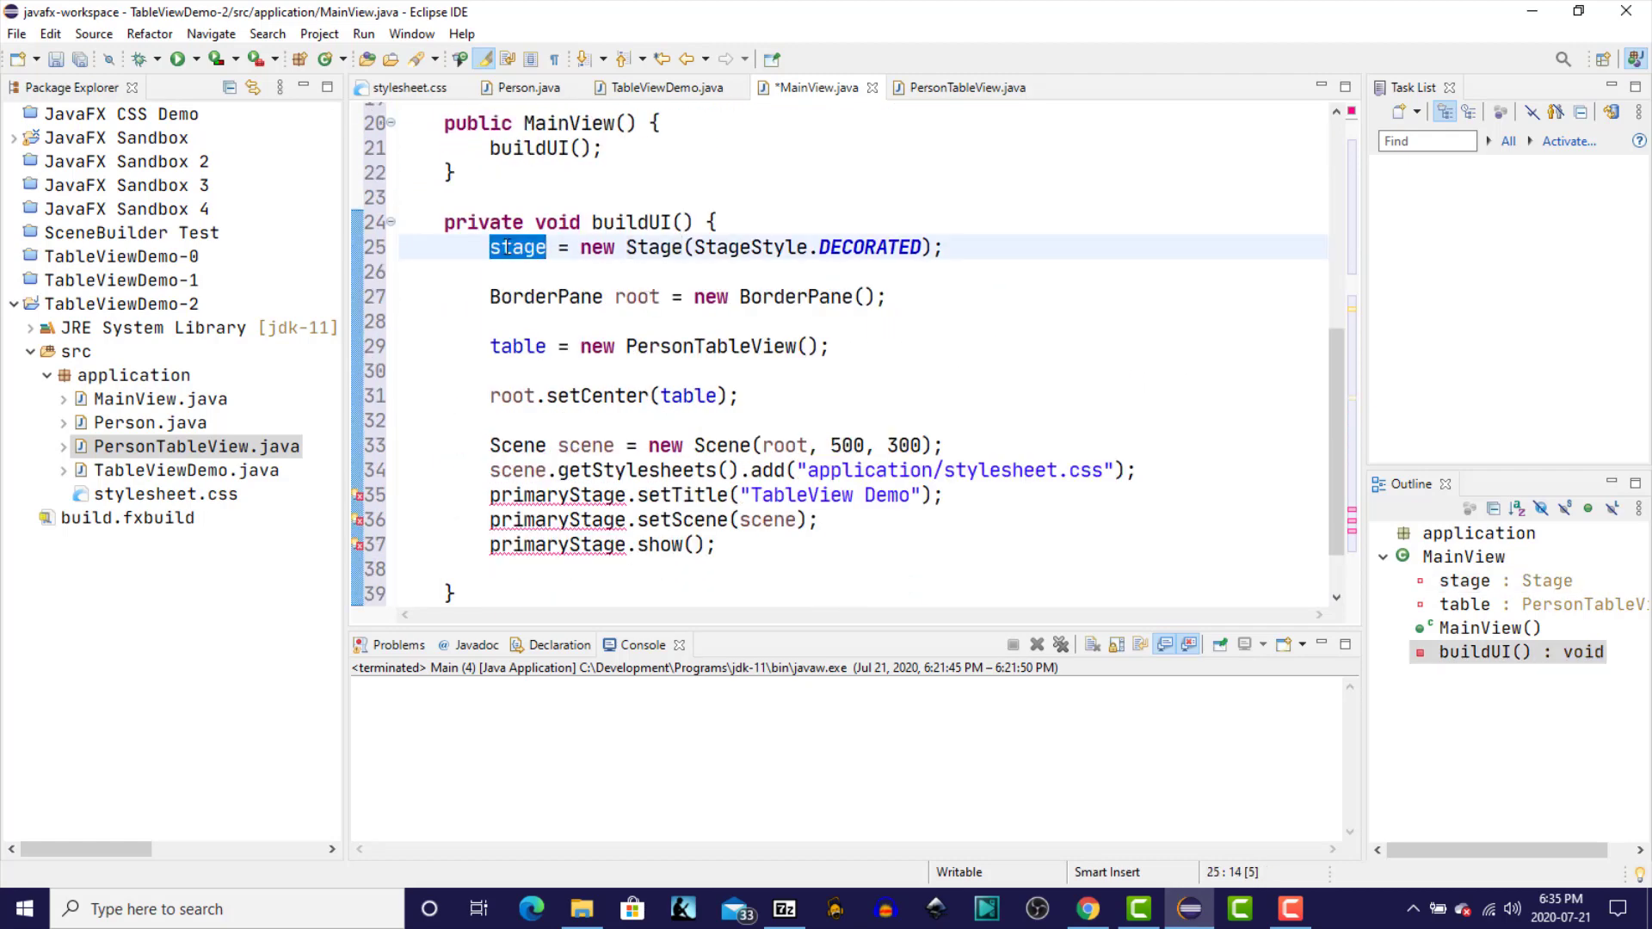
text(stage)
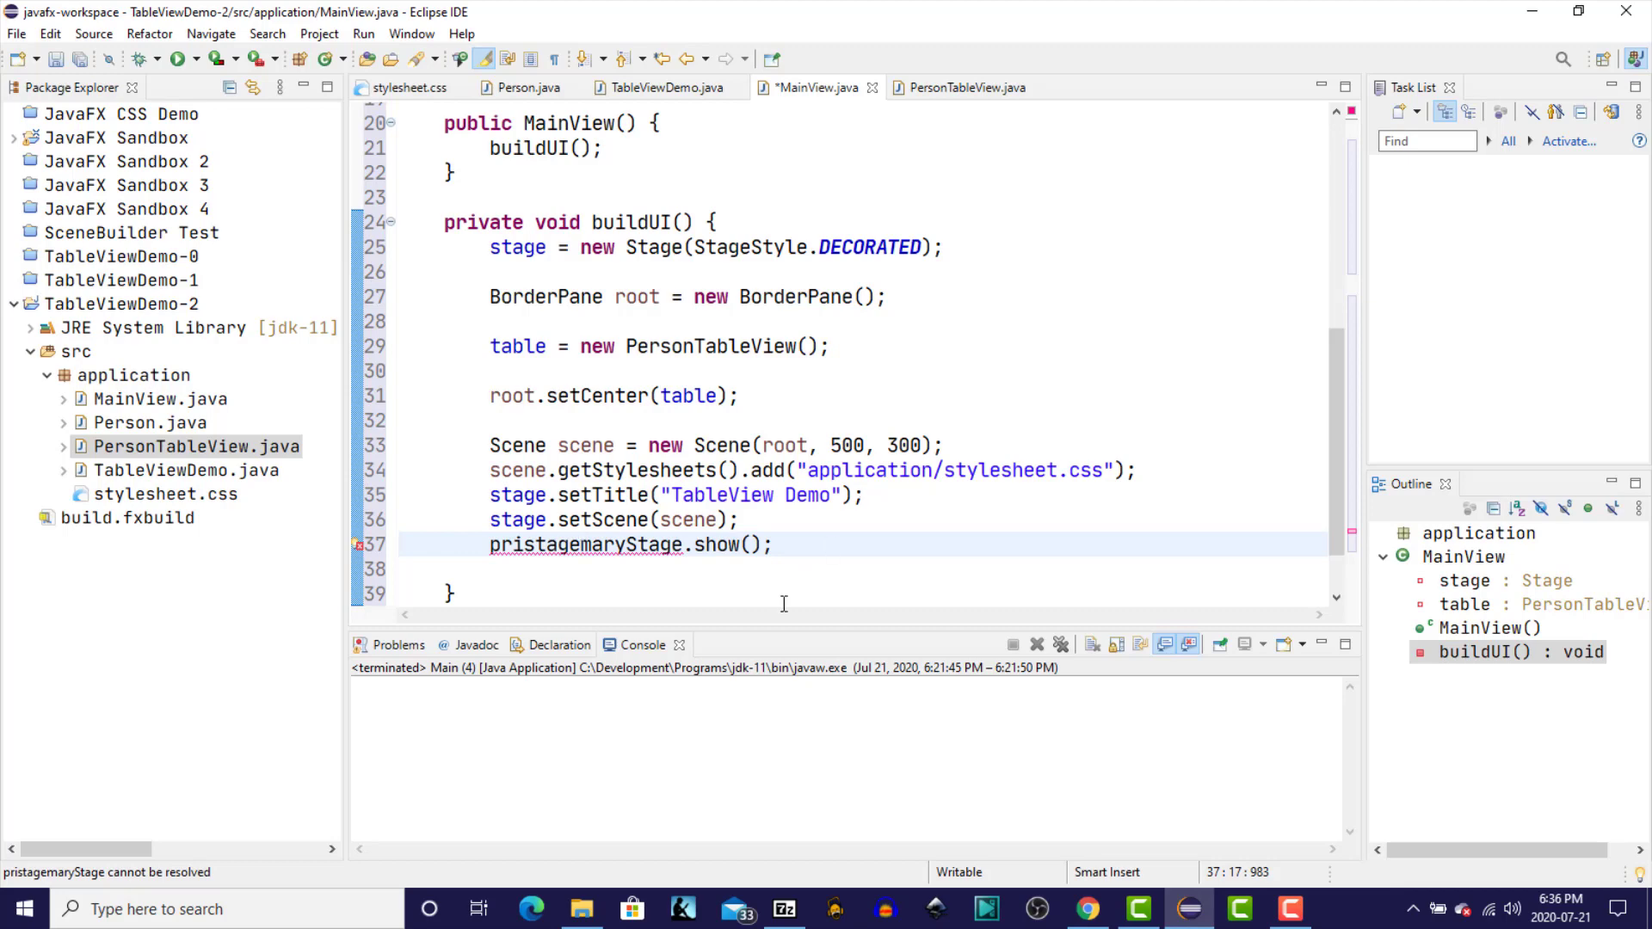
double_click(586, 546)
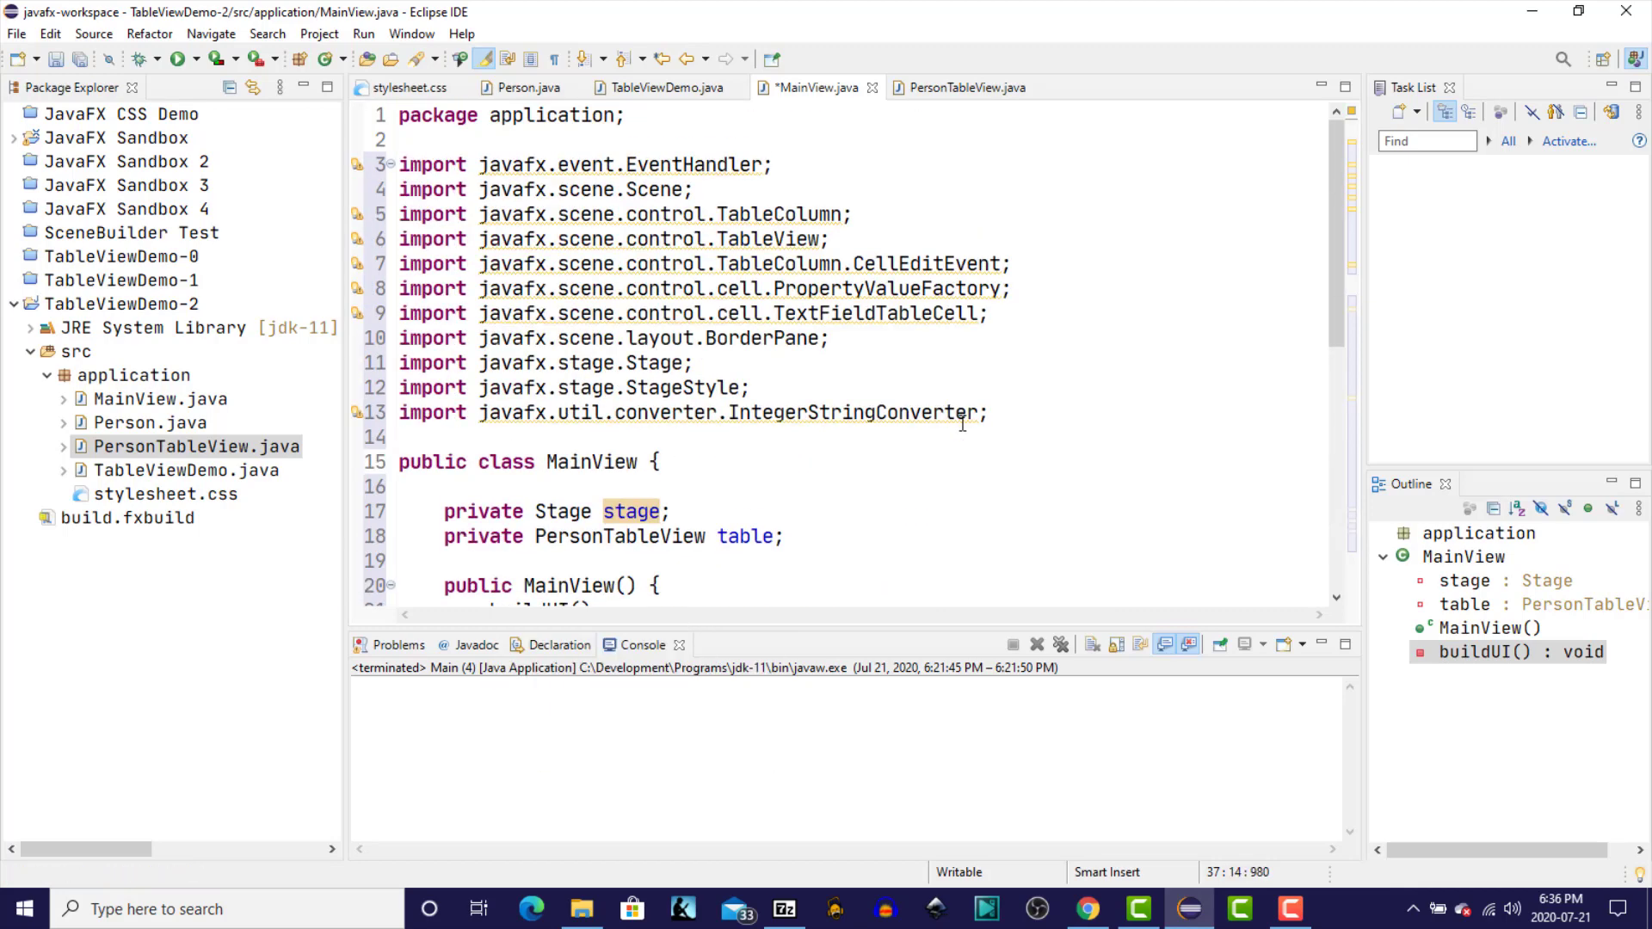
key(ctrl+shift+o)
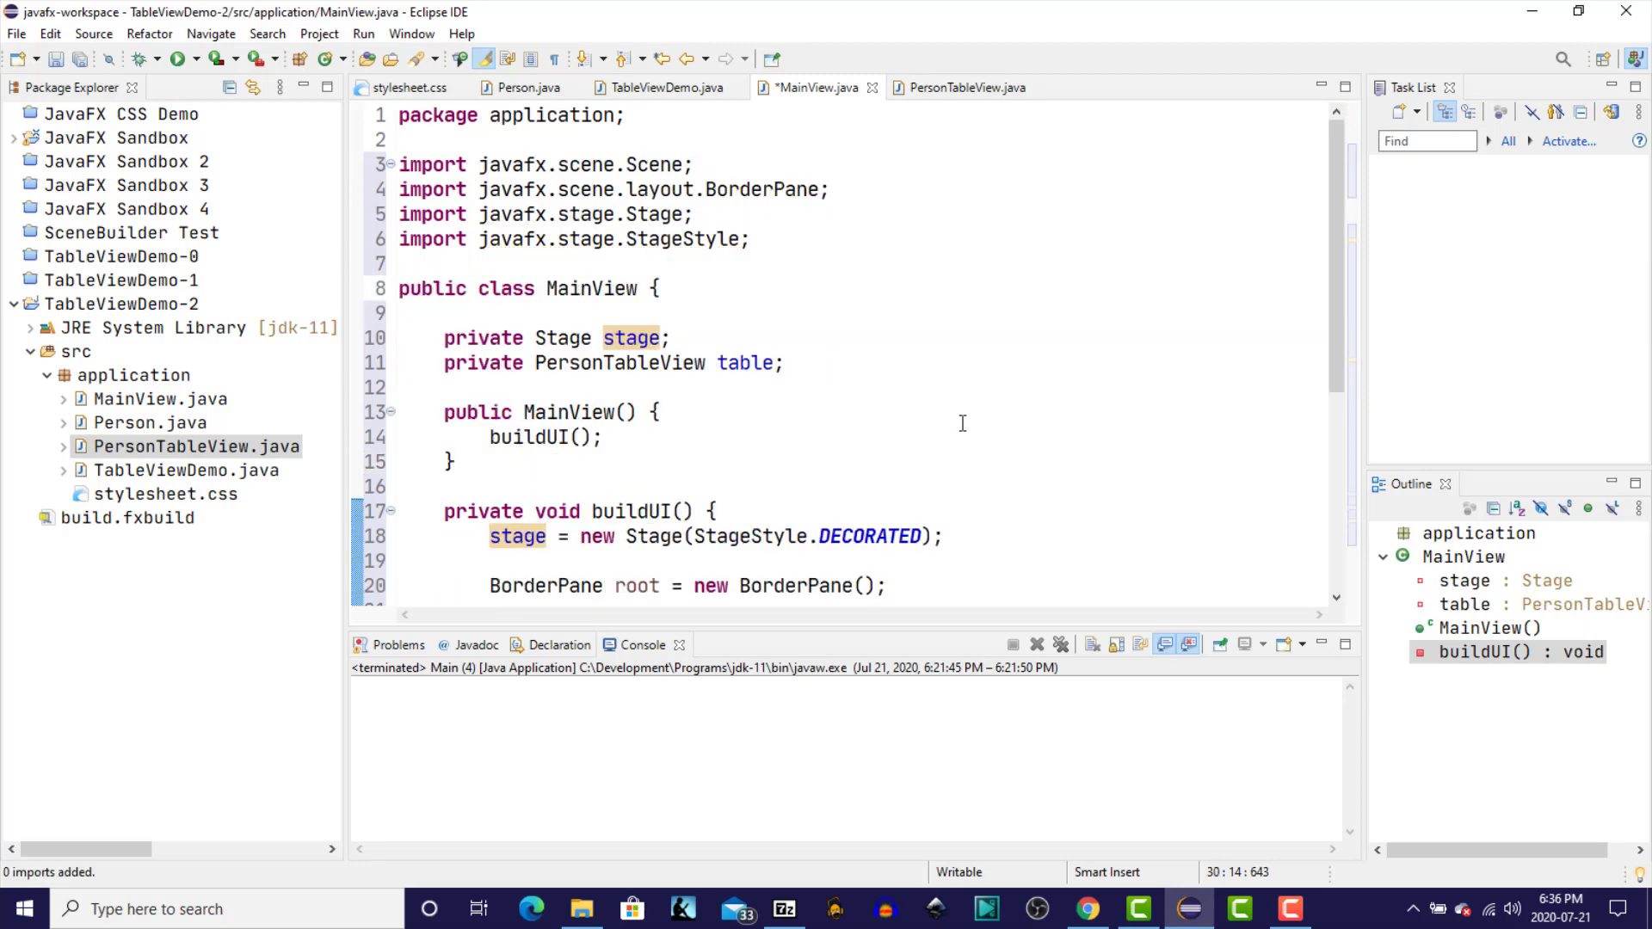
key(ctrl+s)
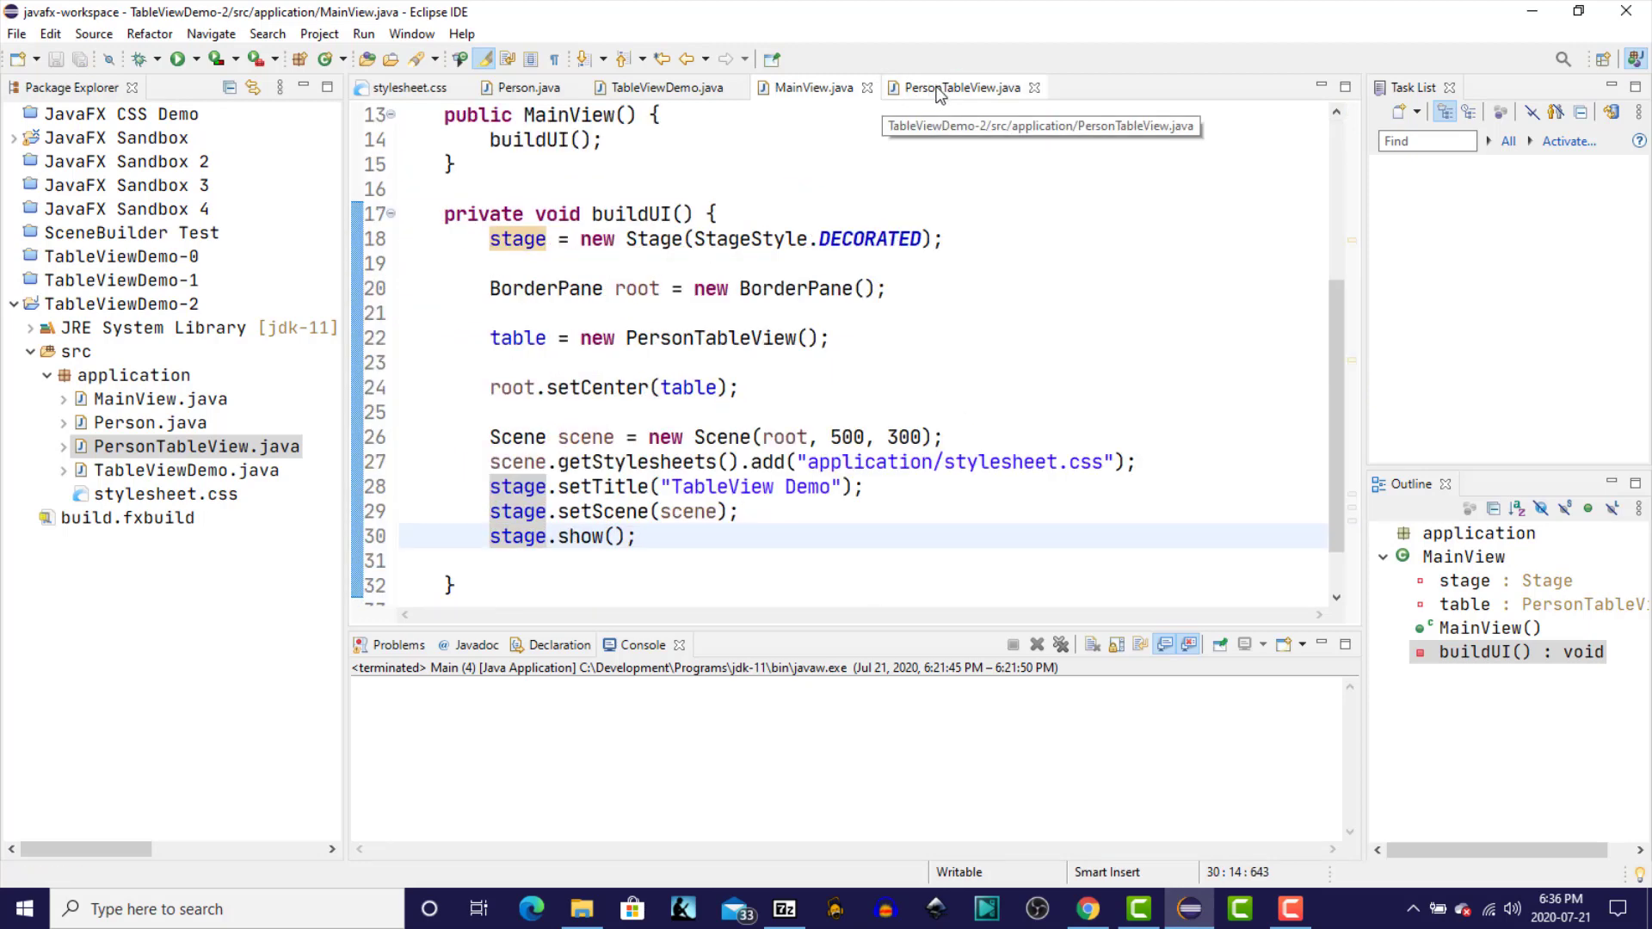
- Declare 'private TableView<Person> table;' at the top of PersonTableView
click(960, 88)
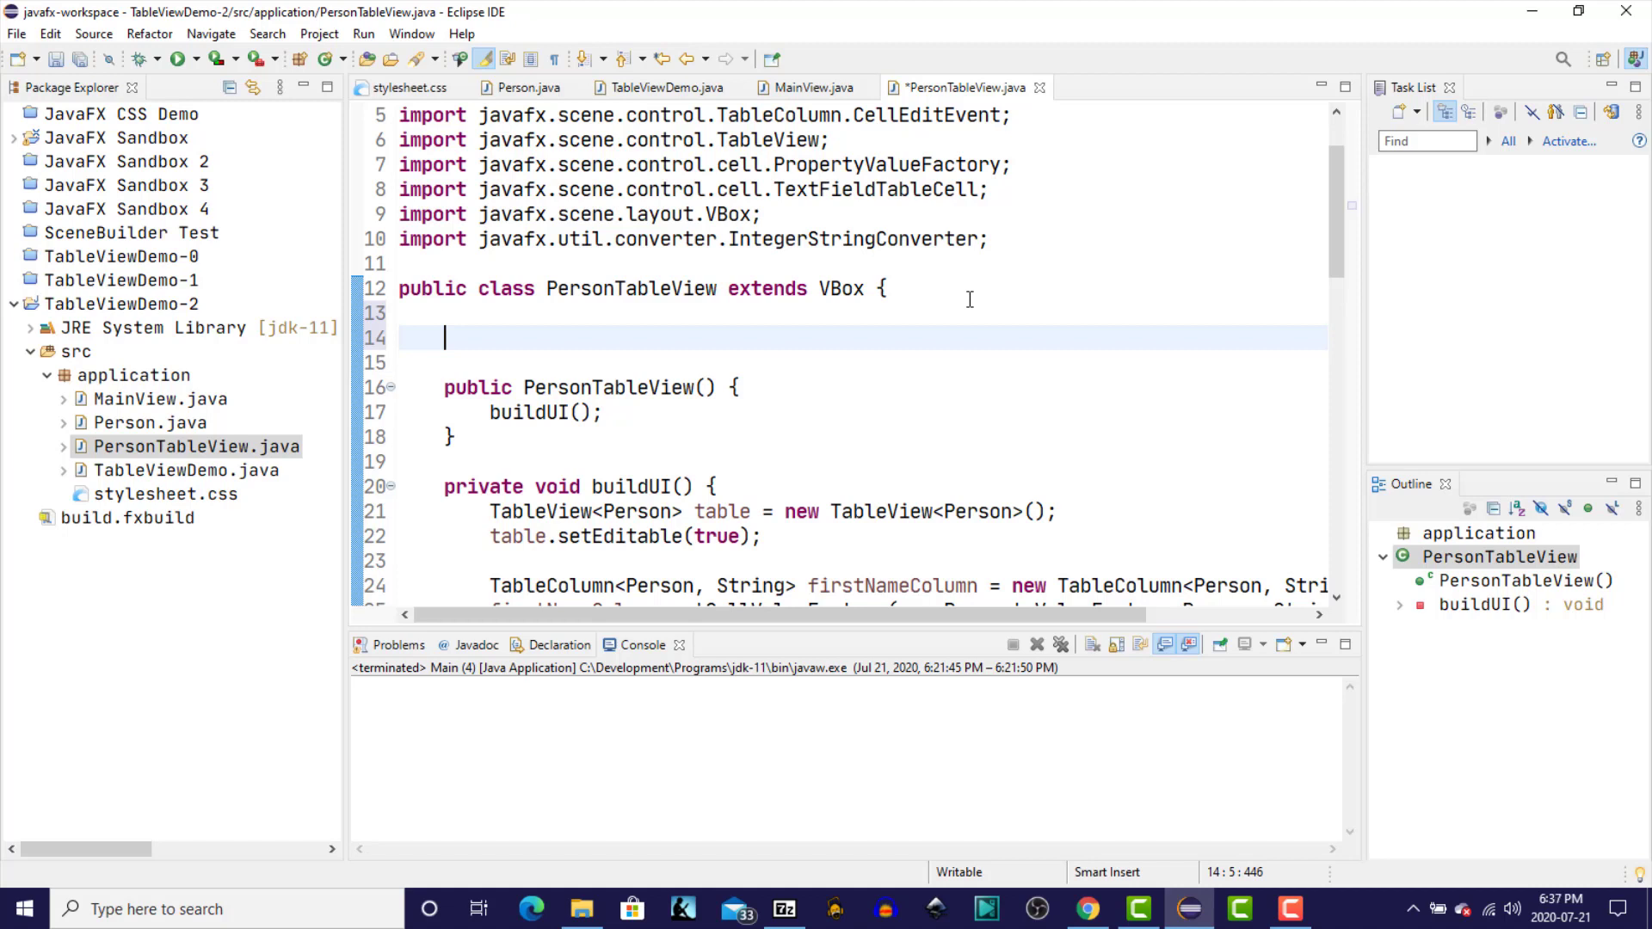
text(pri)
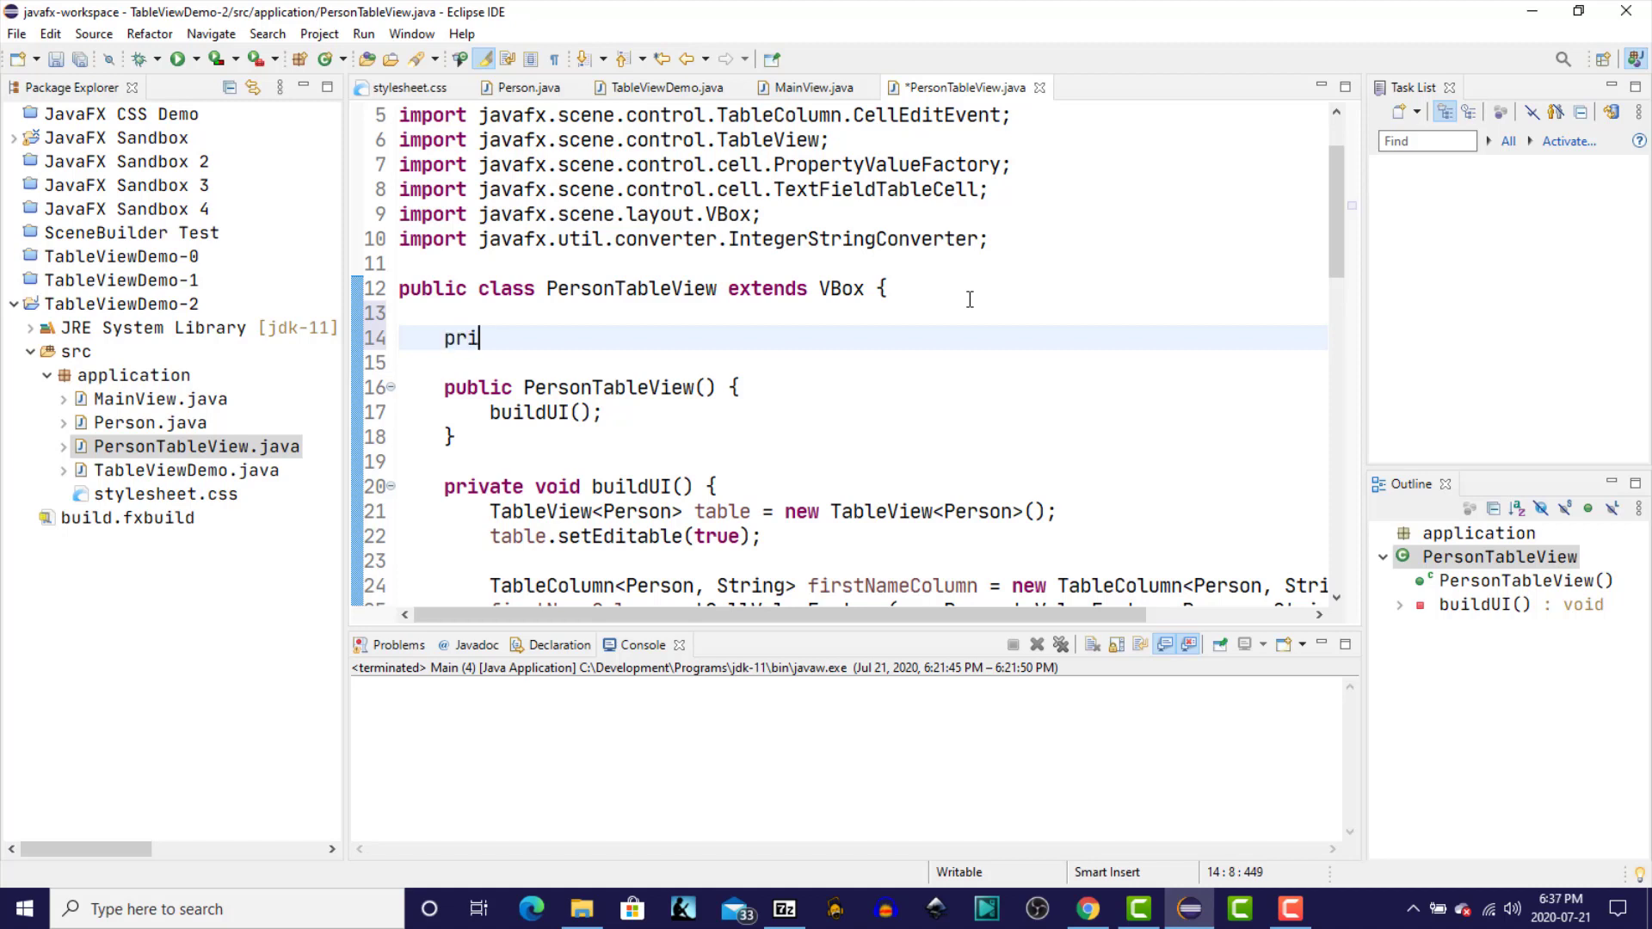
text(vate Tabl)
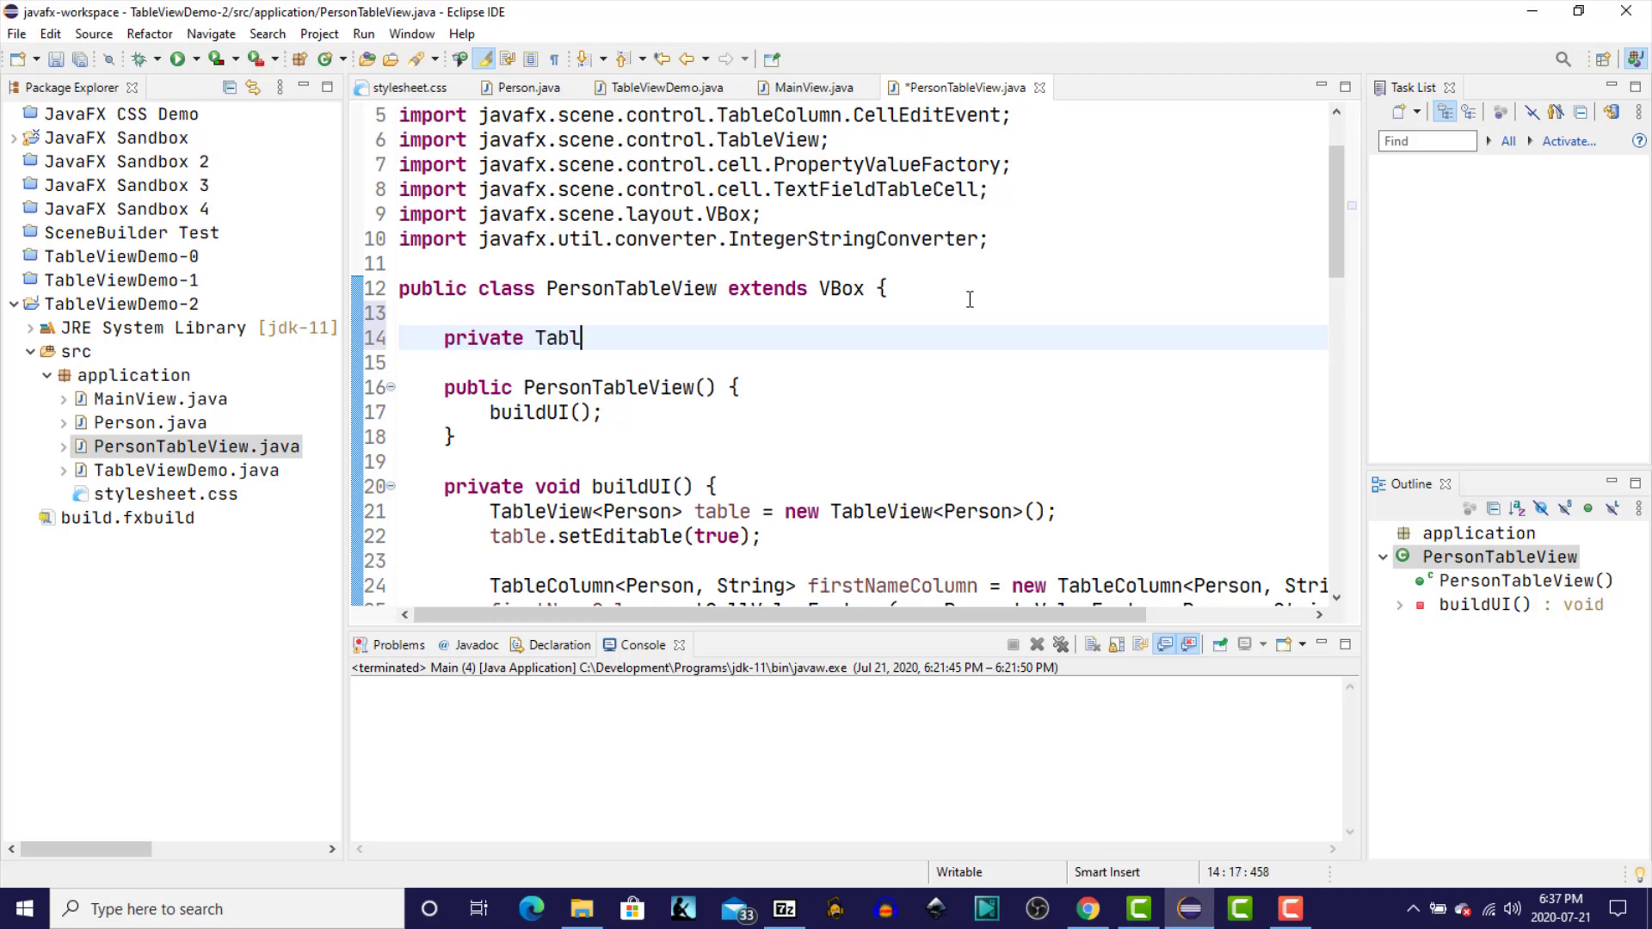
text(eView<>)
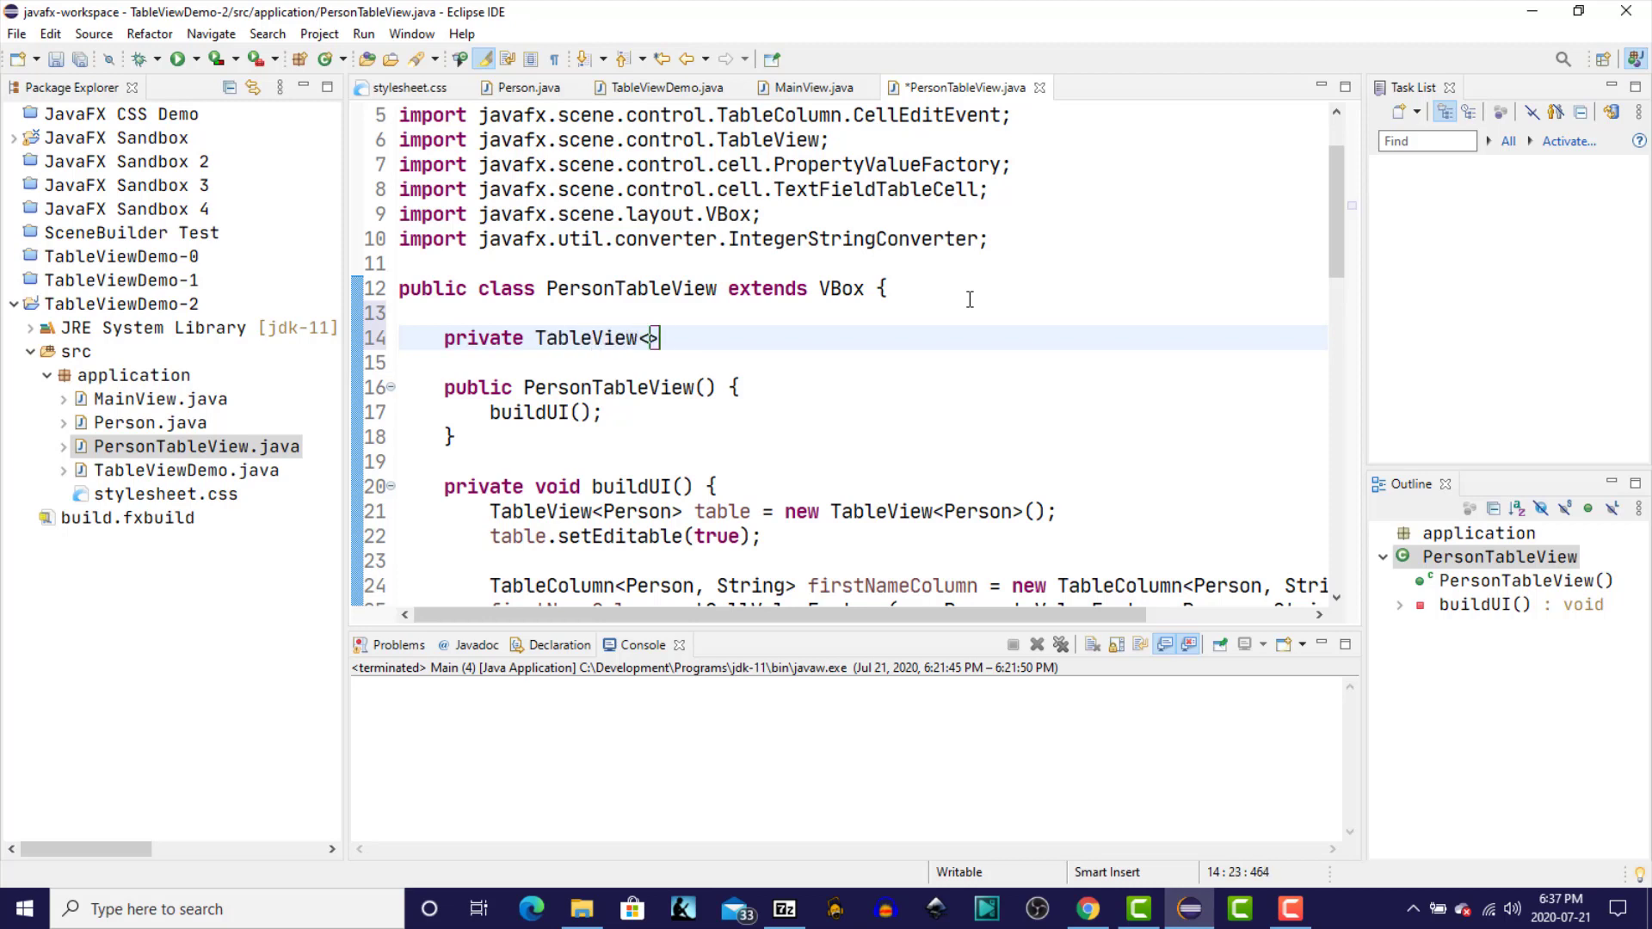
text(Person>)
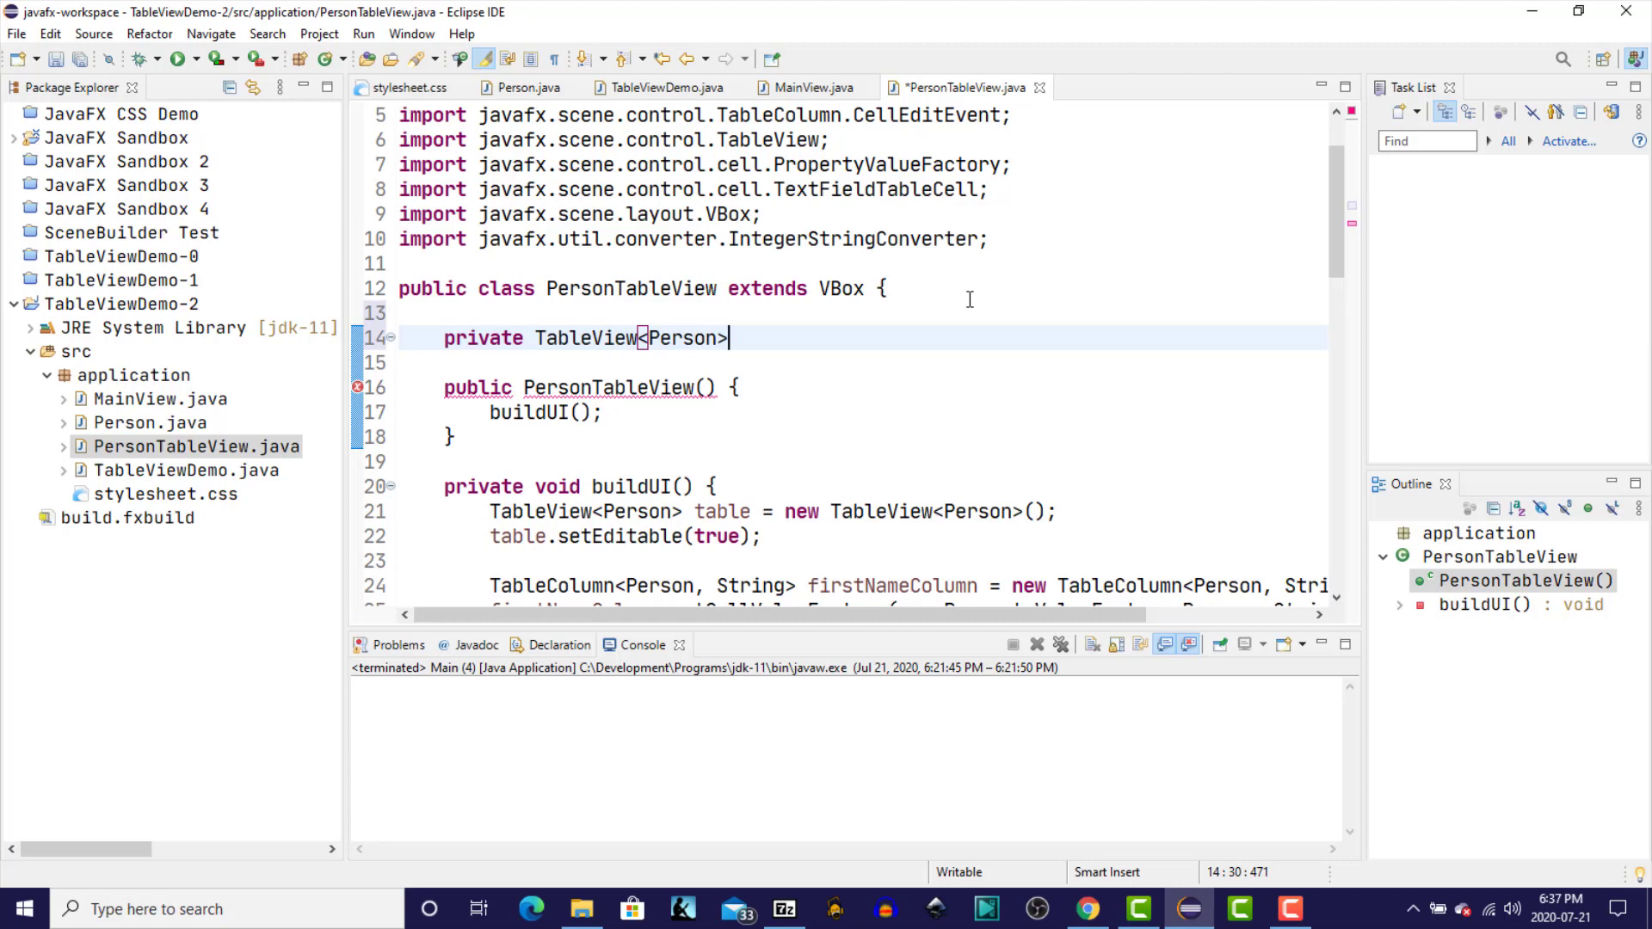
text(table;)
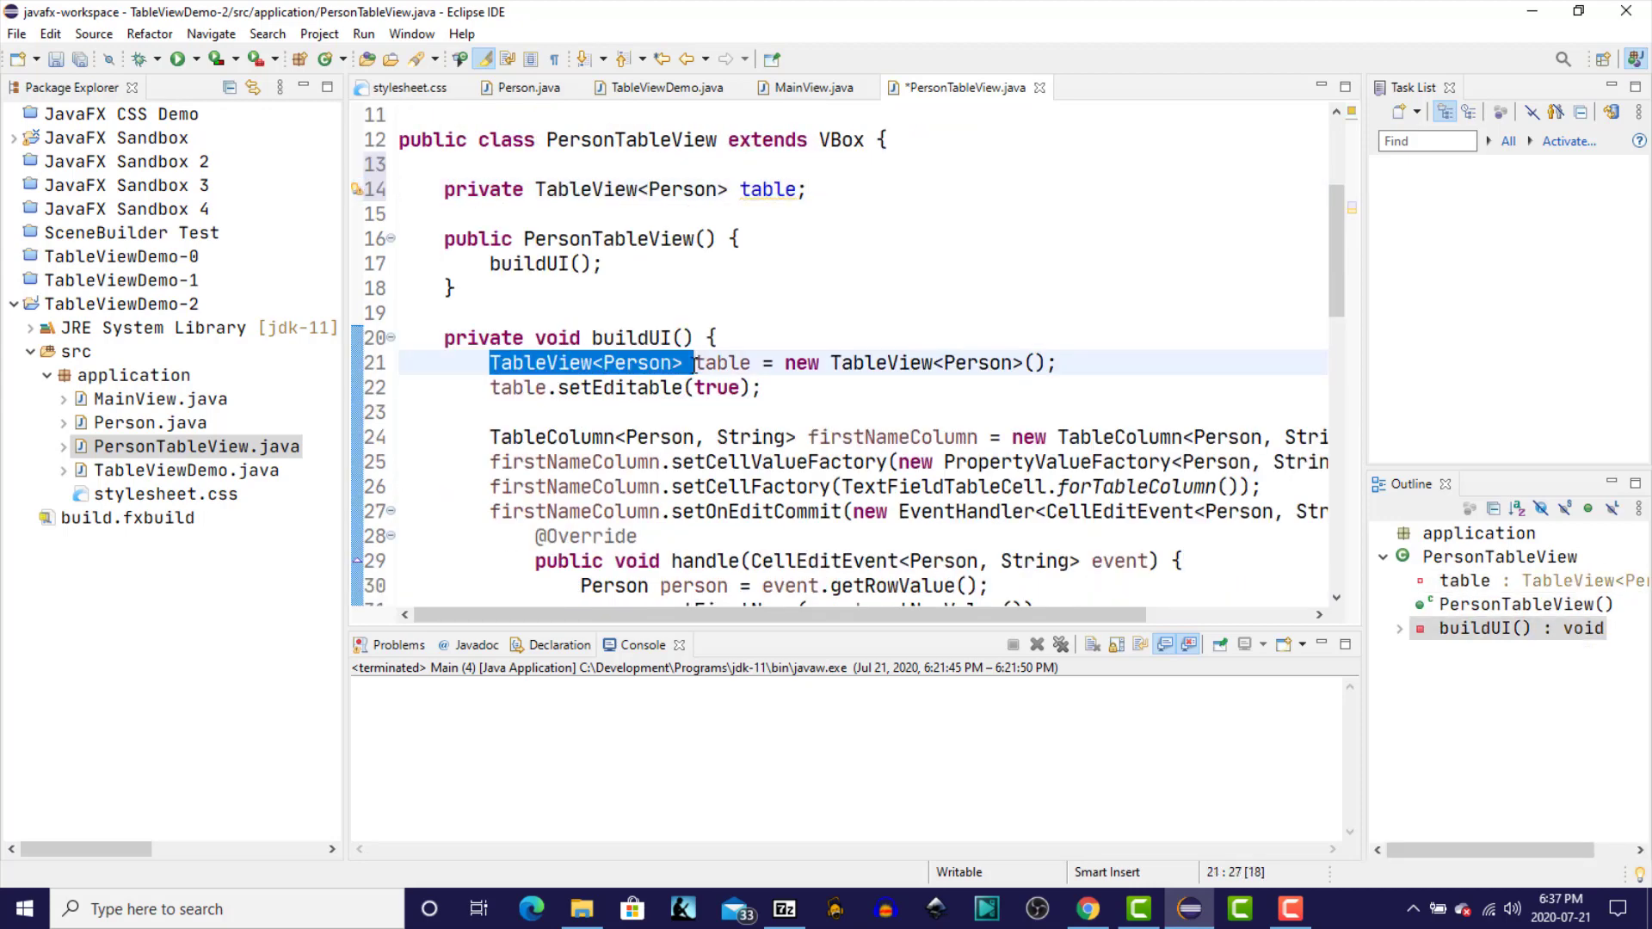
- Turn table and firstNameColumn into private fields, dropping their local type declarations in buildUI
key(Delete)
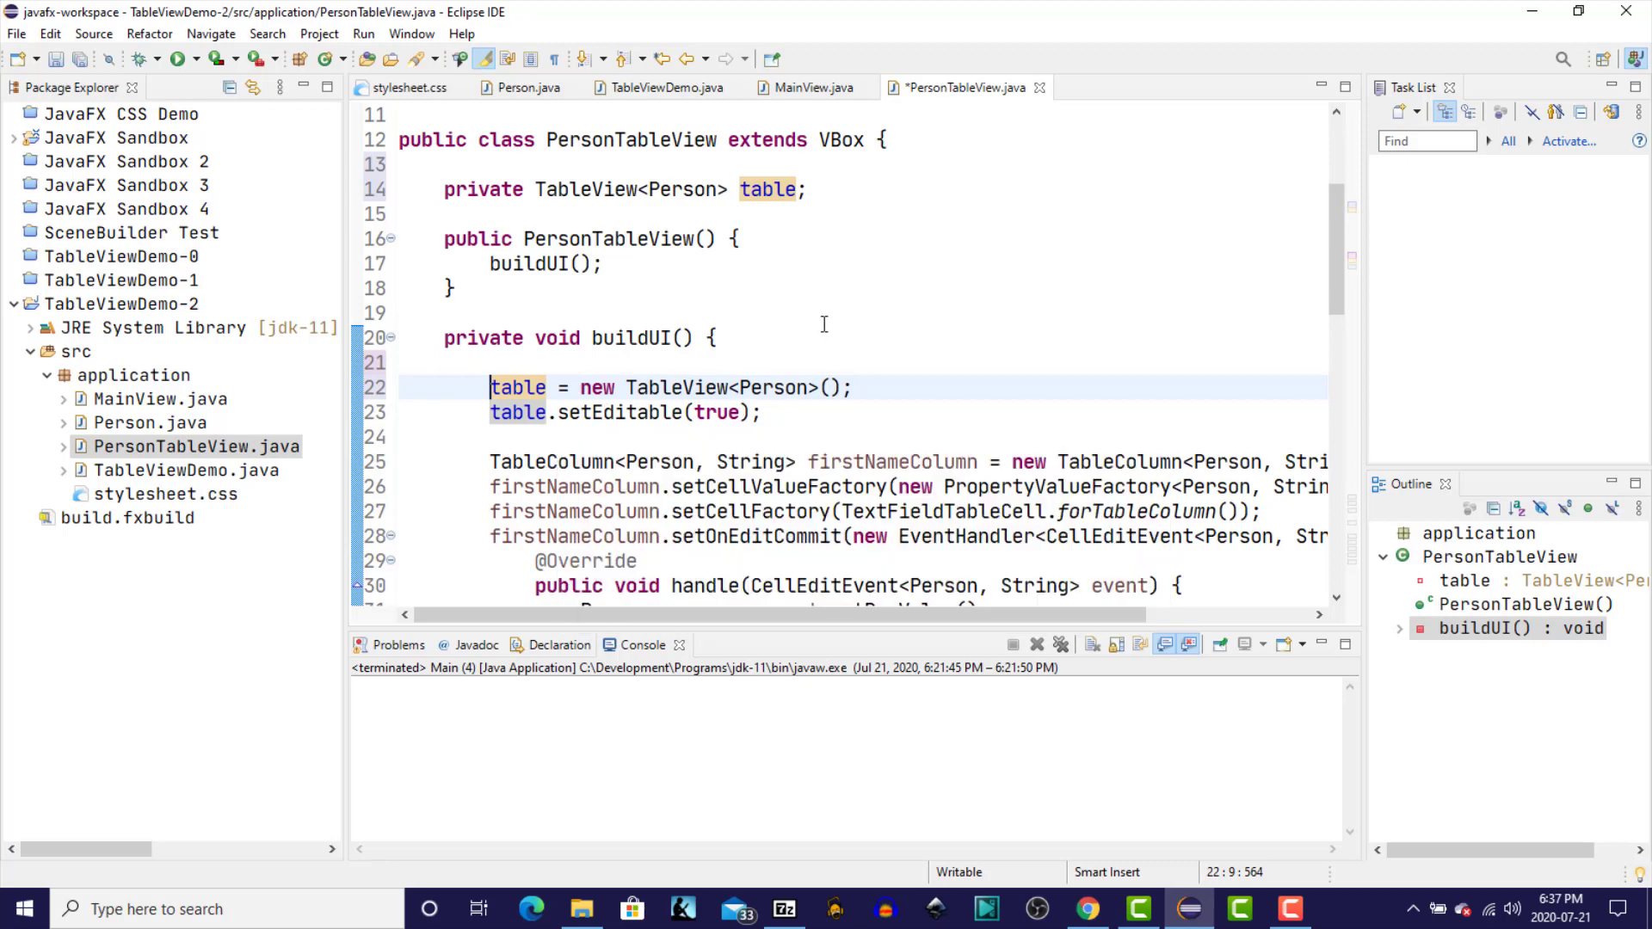
click(492, 461)
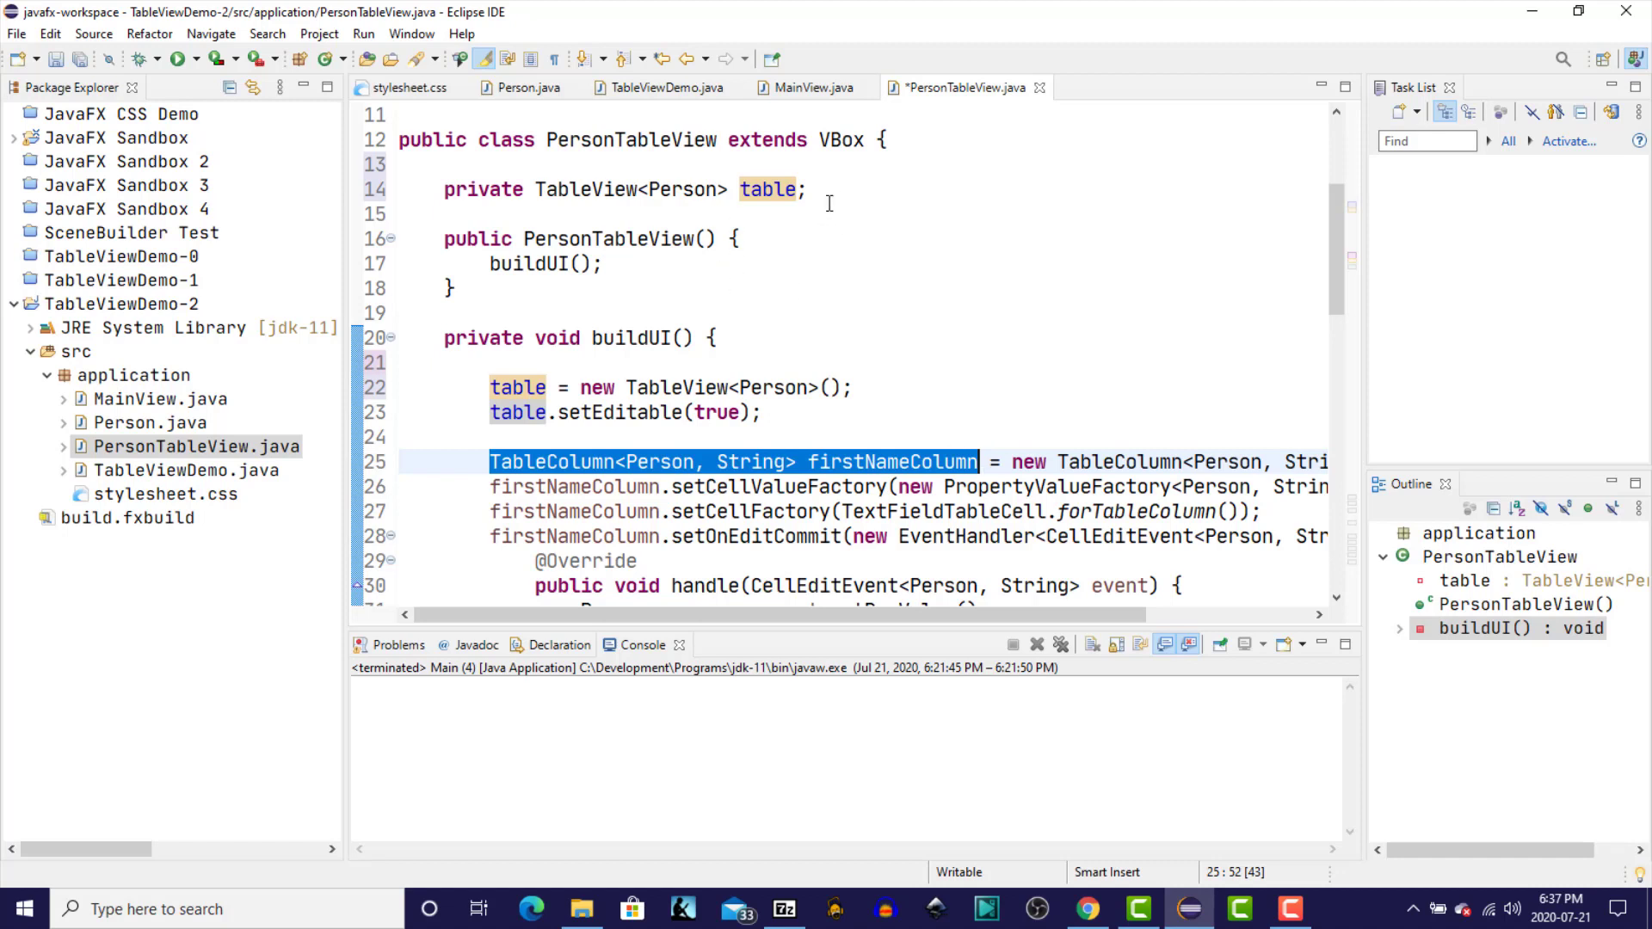
text(pr)
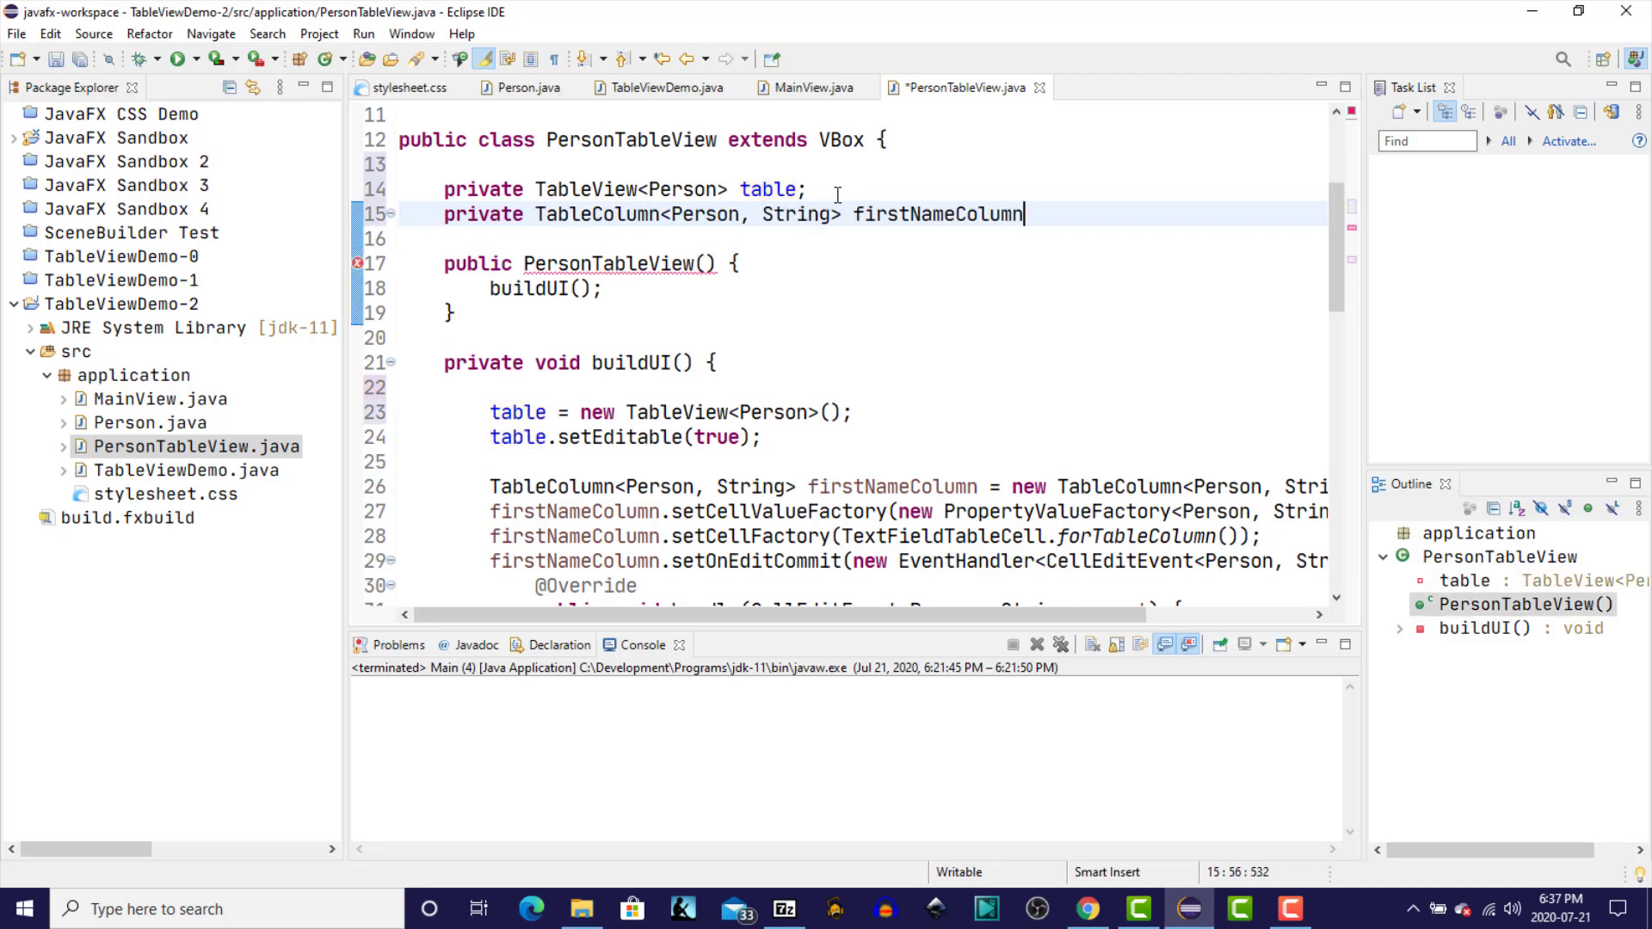
text(;)
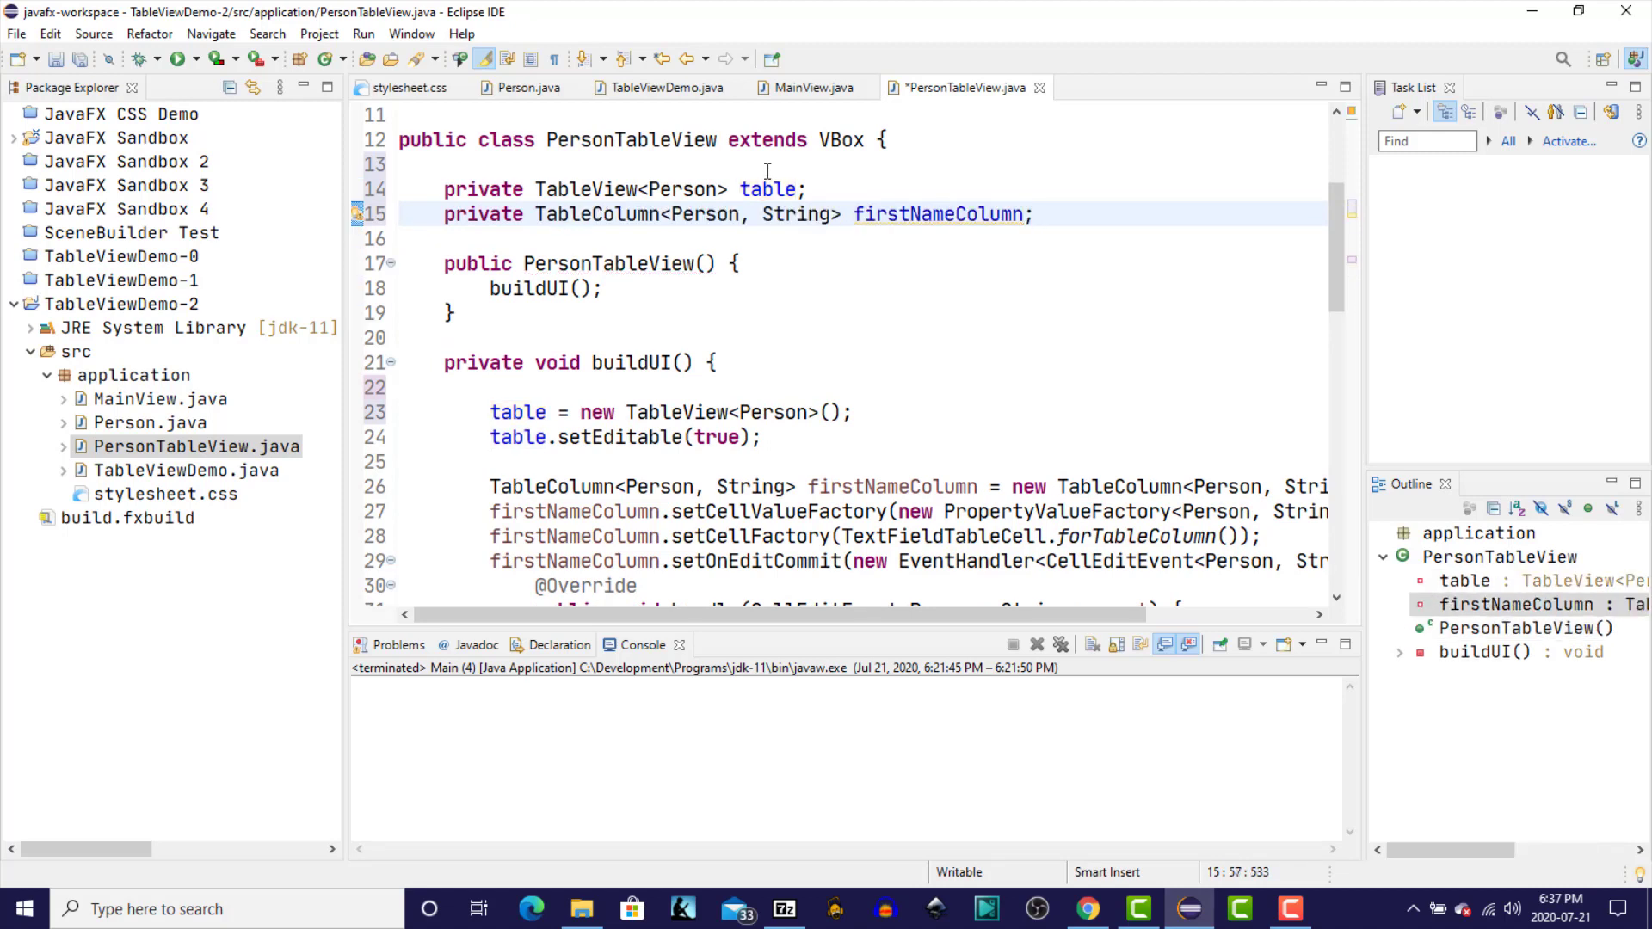
drag(491, 486, 814, 486)
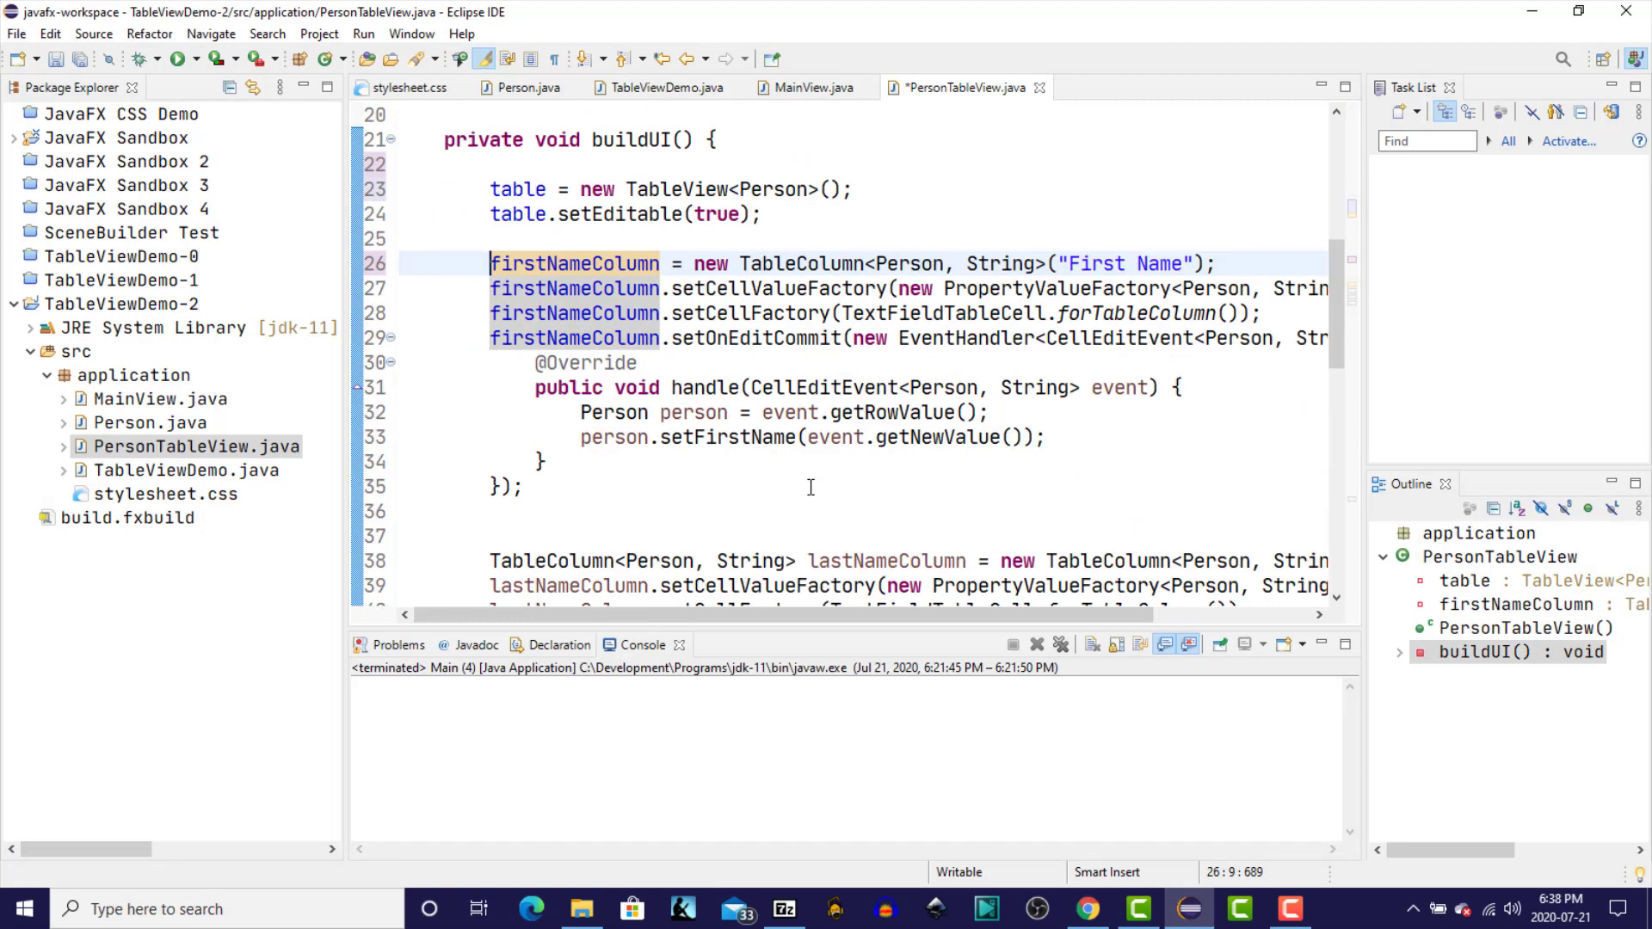
double_click(545, 559)
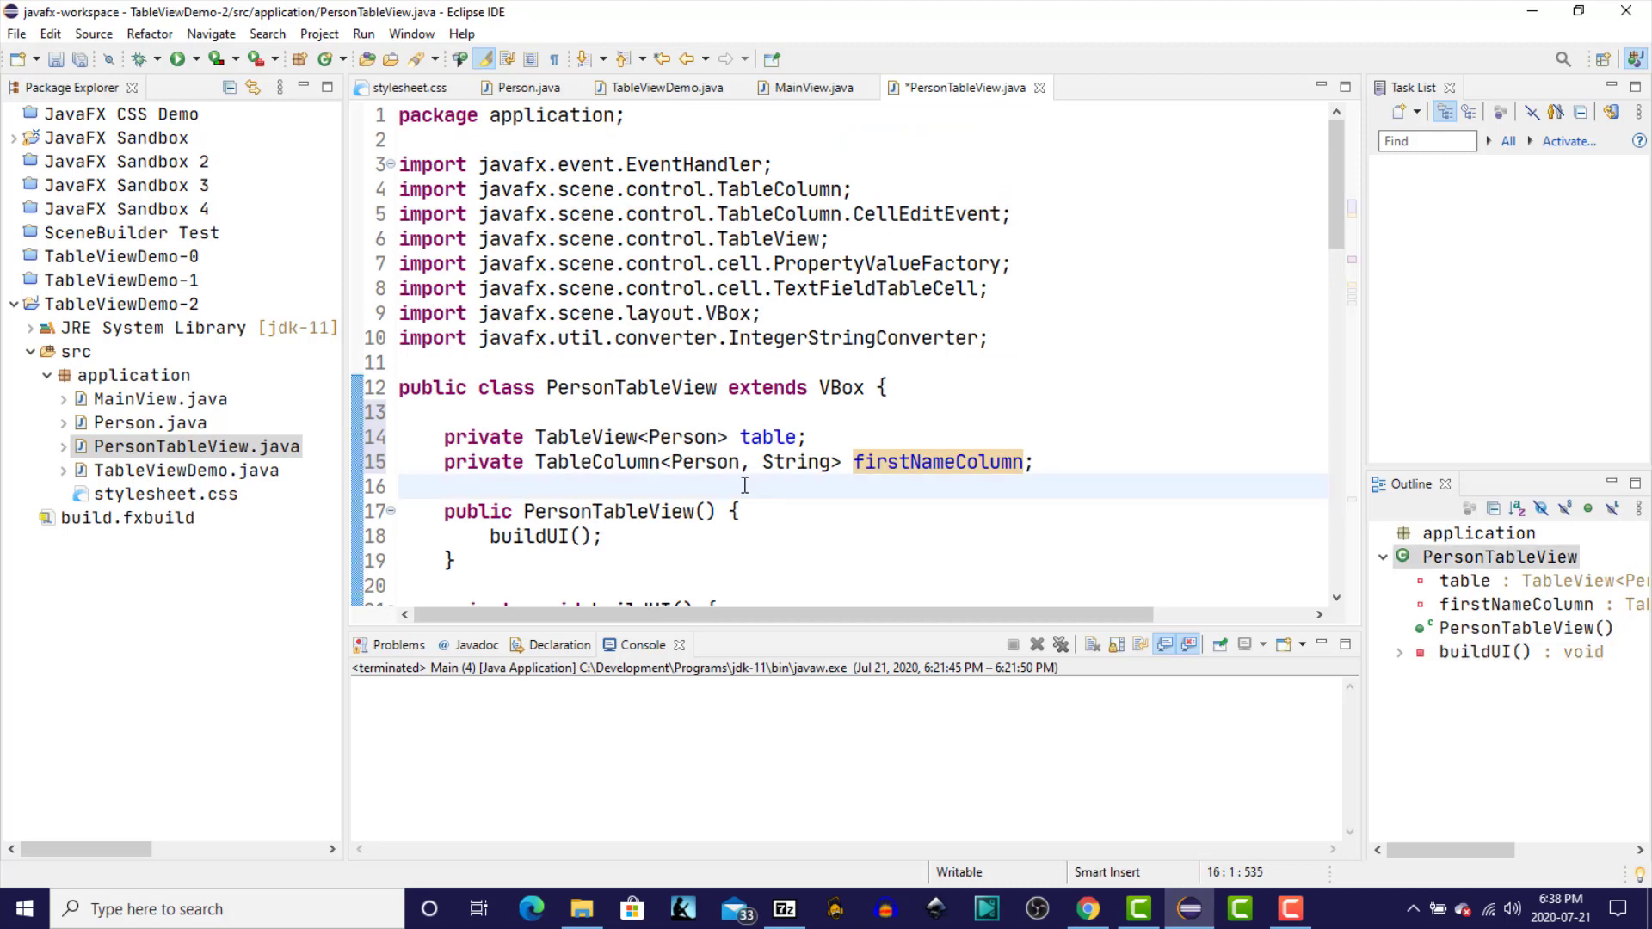
text(private TableColumn<Person, String> lastNameColumn;)
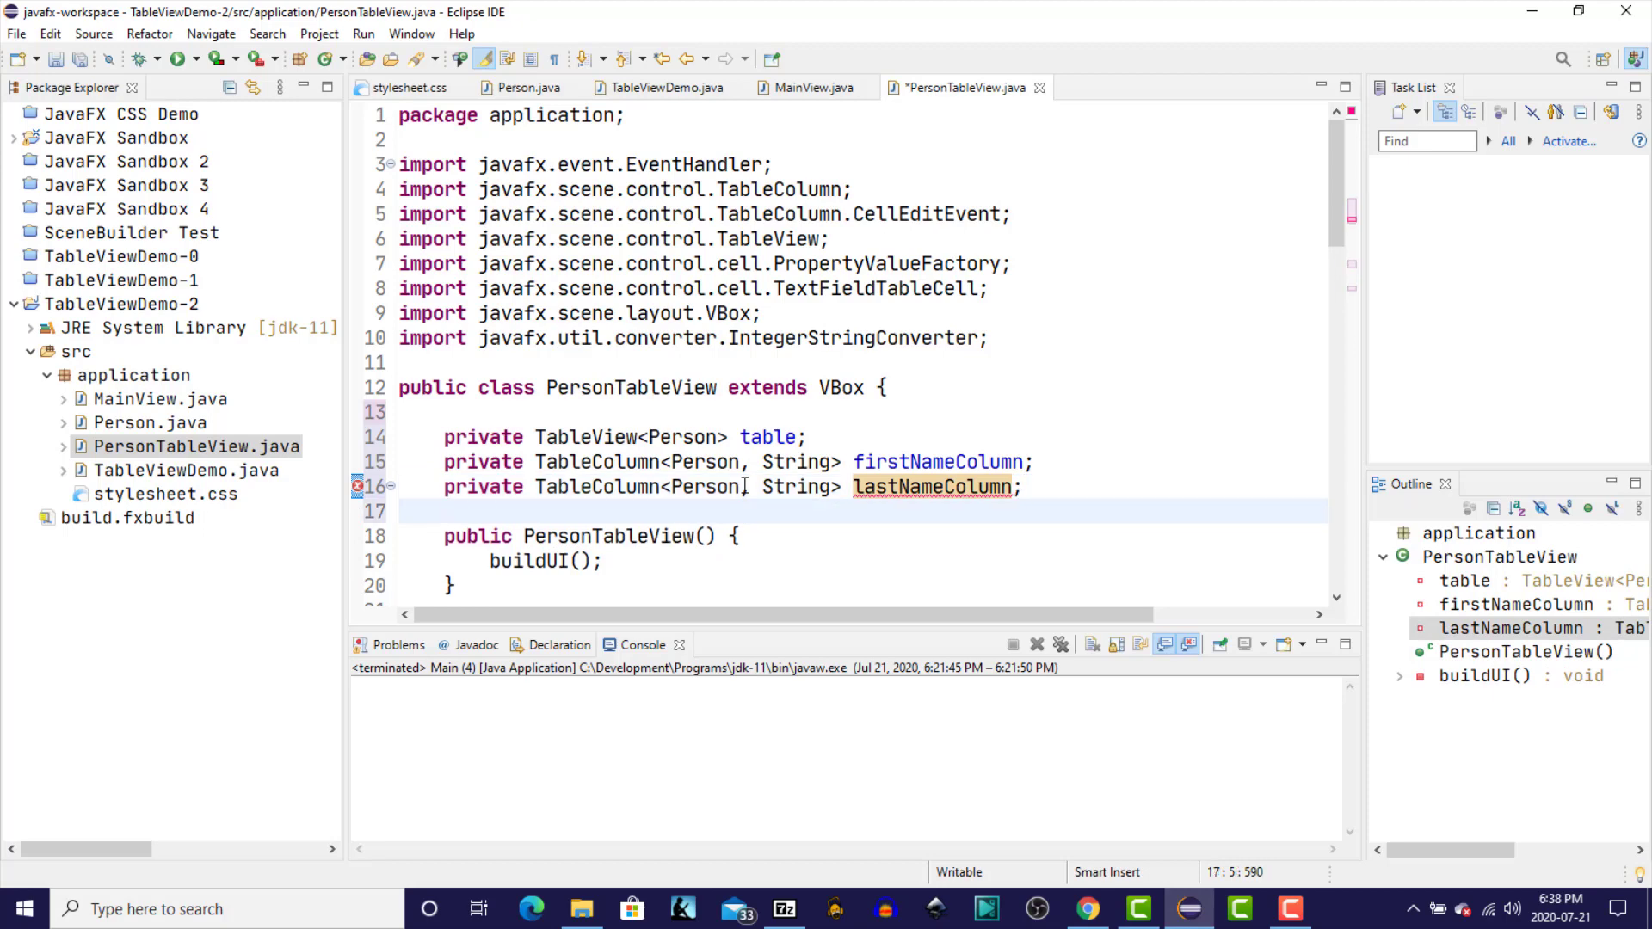
- Declare private TableColumn<Person, Integer> ageColumn and select its local type in buildUI for removal
scroll(down, 3)
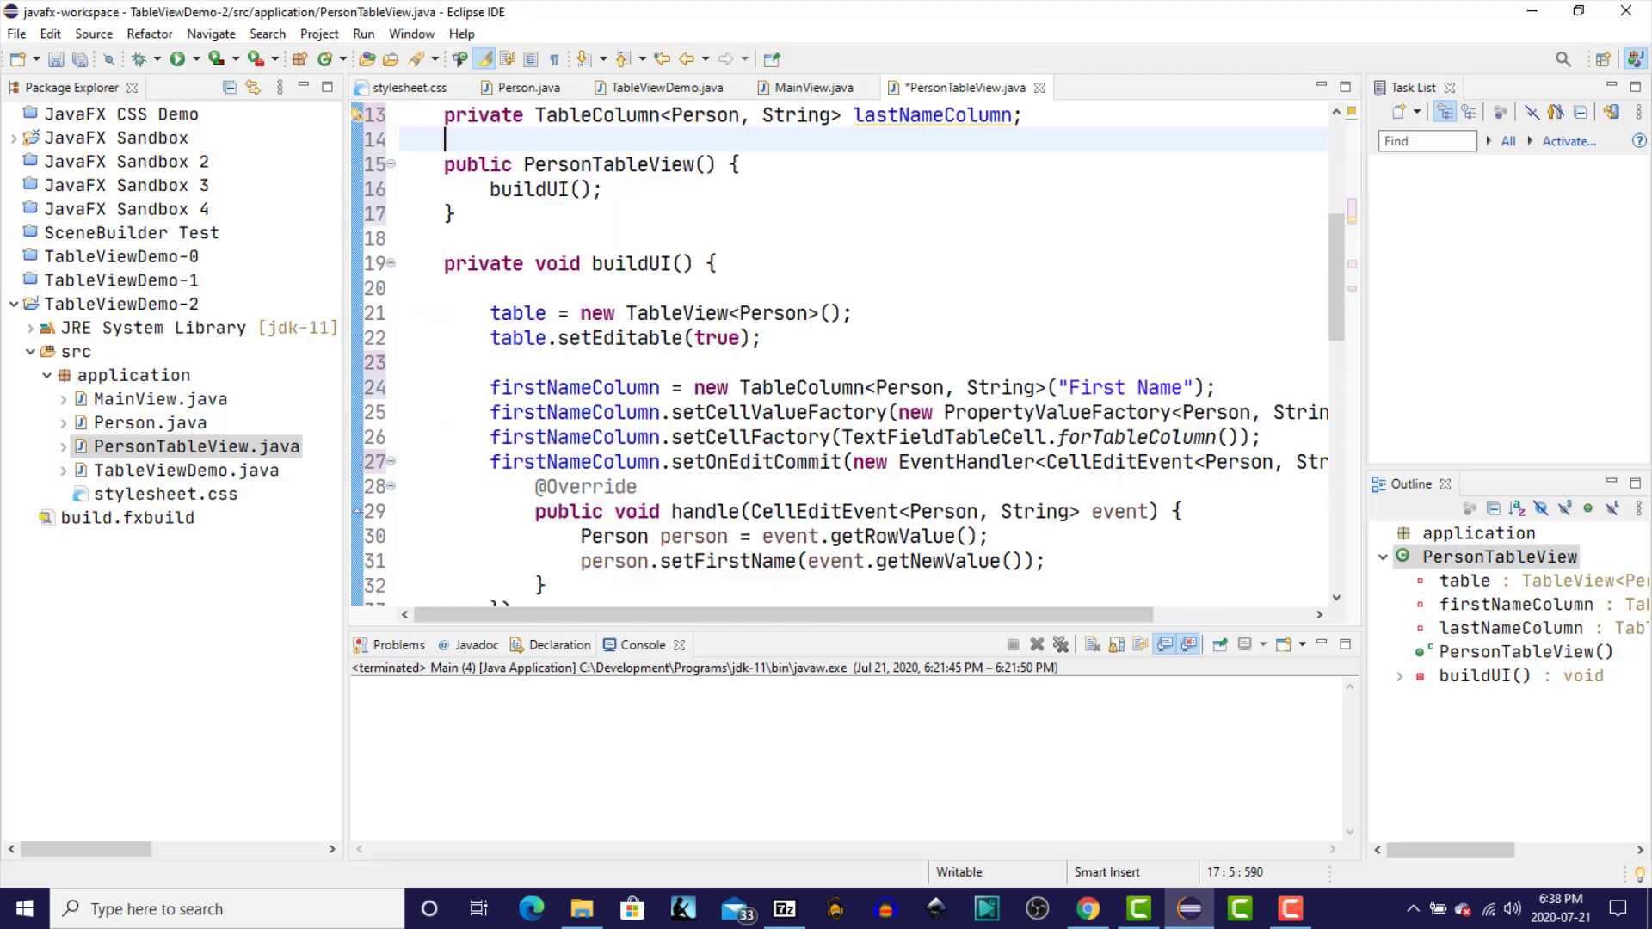
scroll(down, 3)
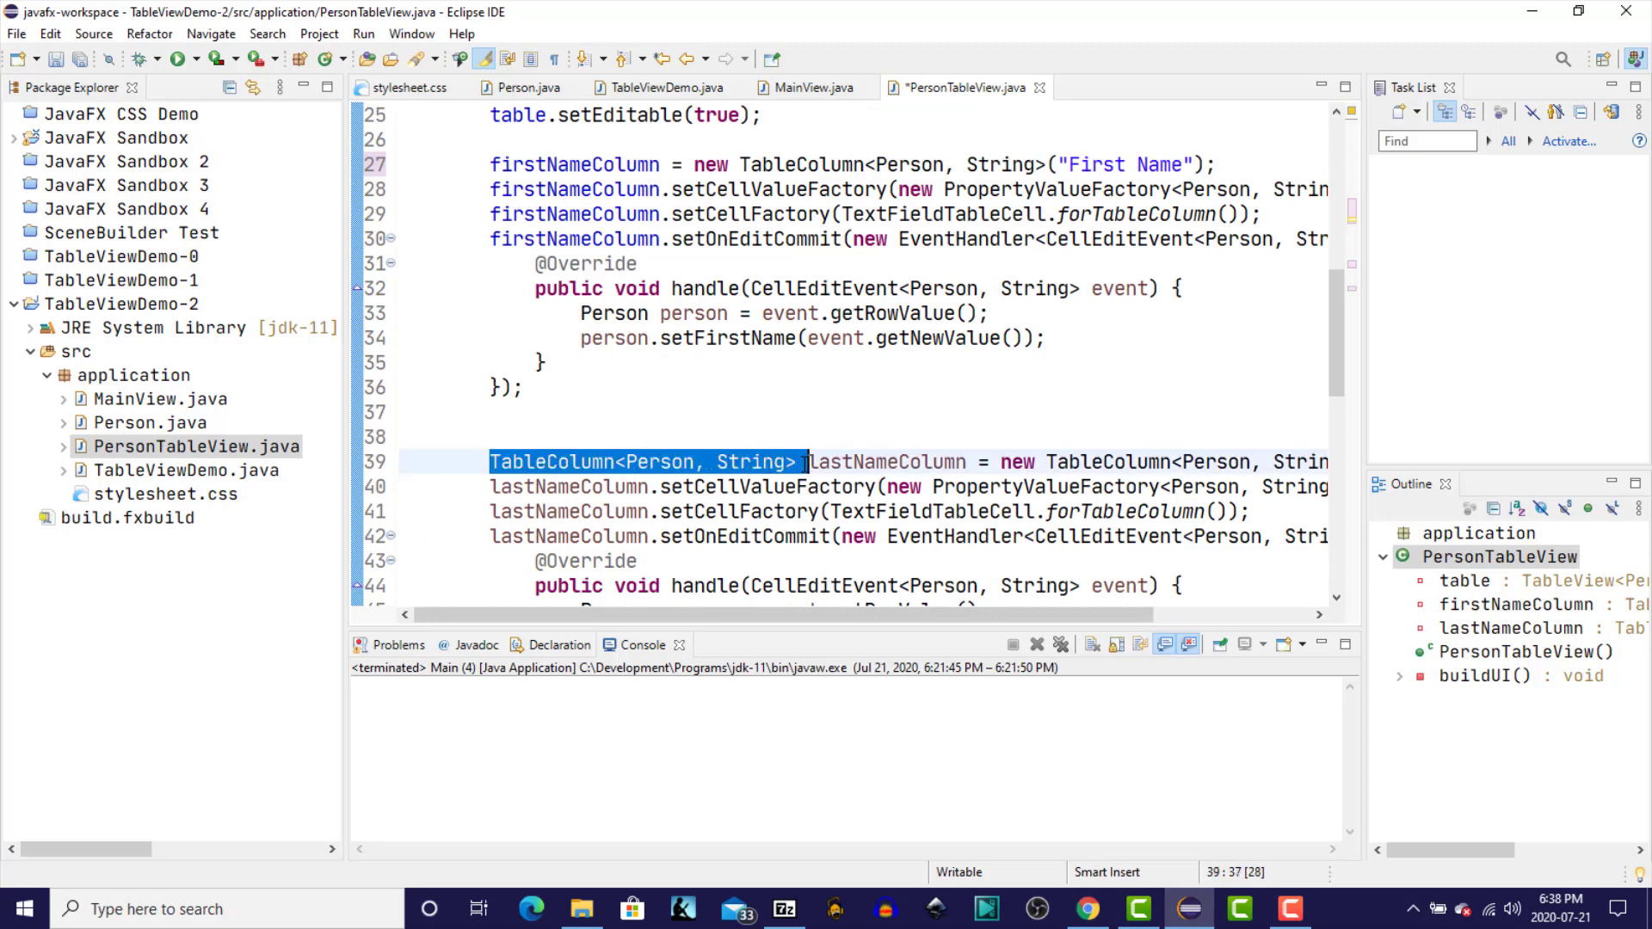
scroll(down, 3)
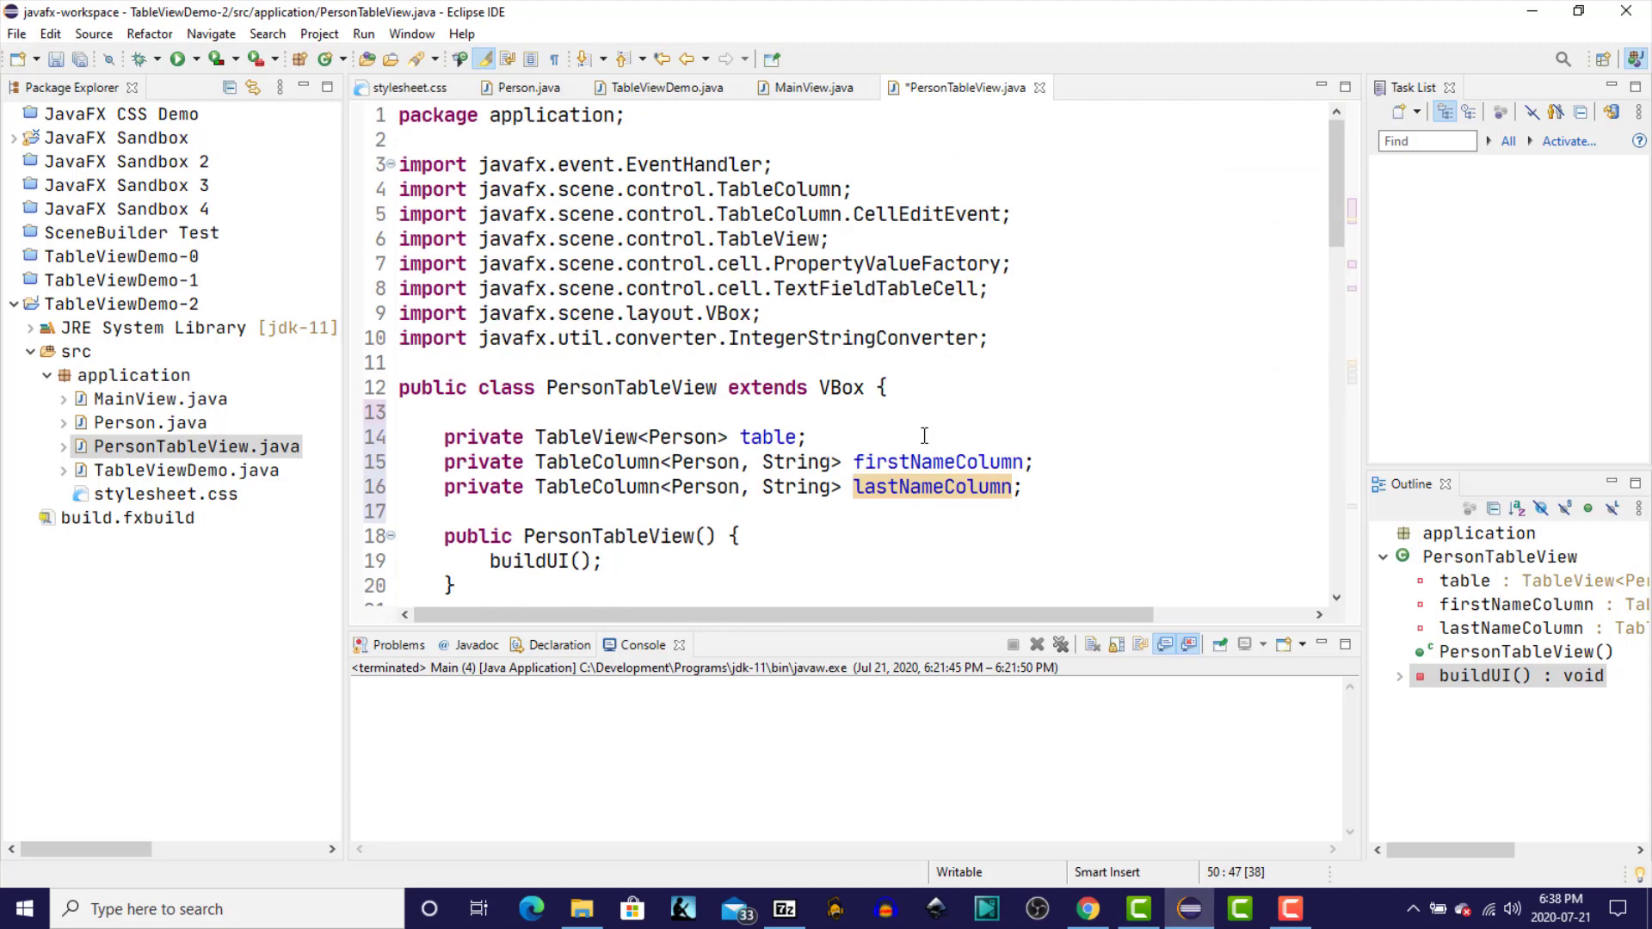
text(pr)
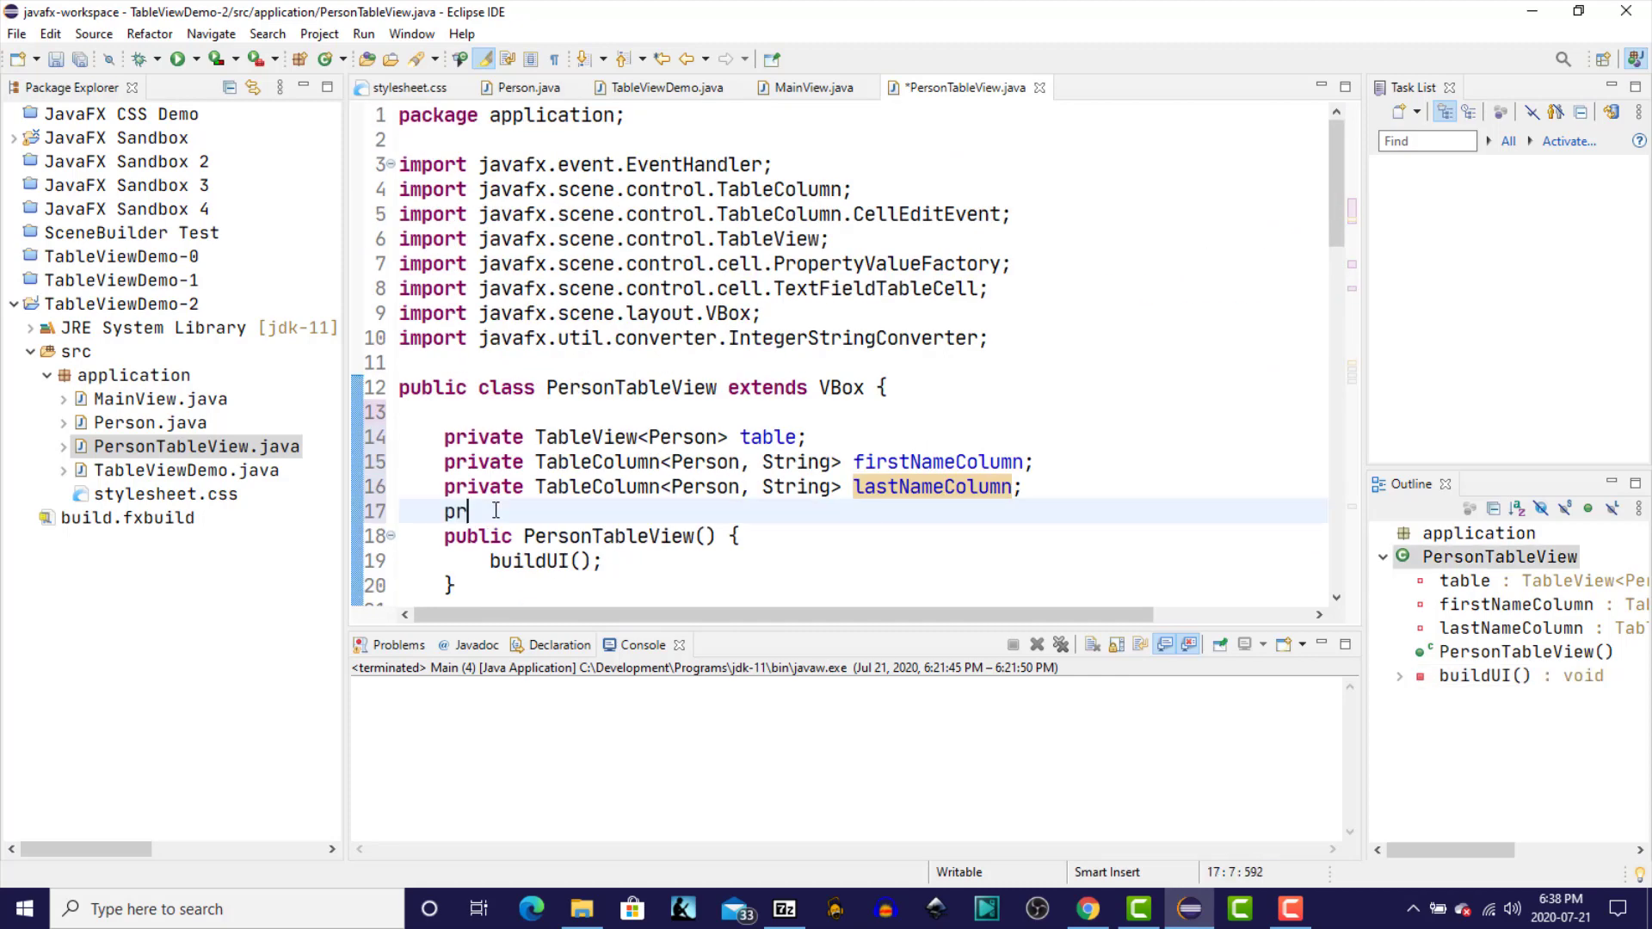
text(ivate TableColumn<Person, Integer> ageColumn;)
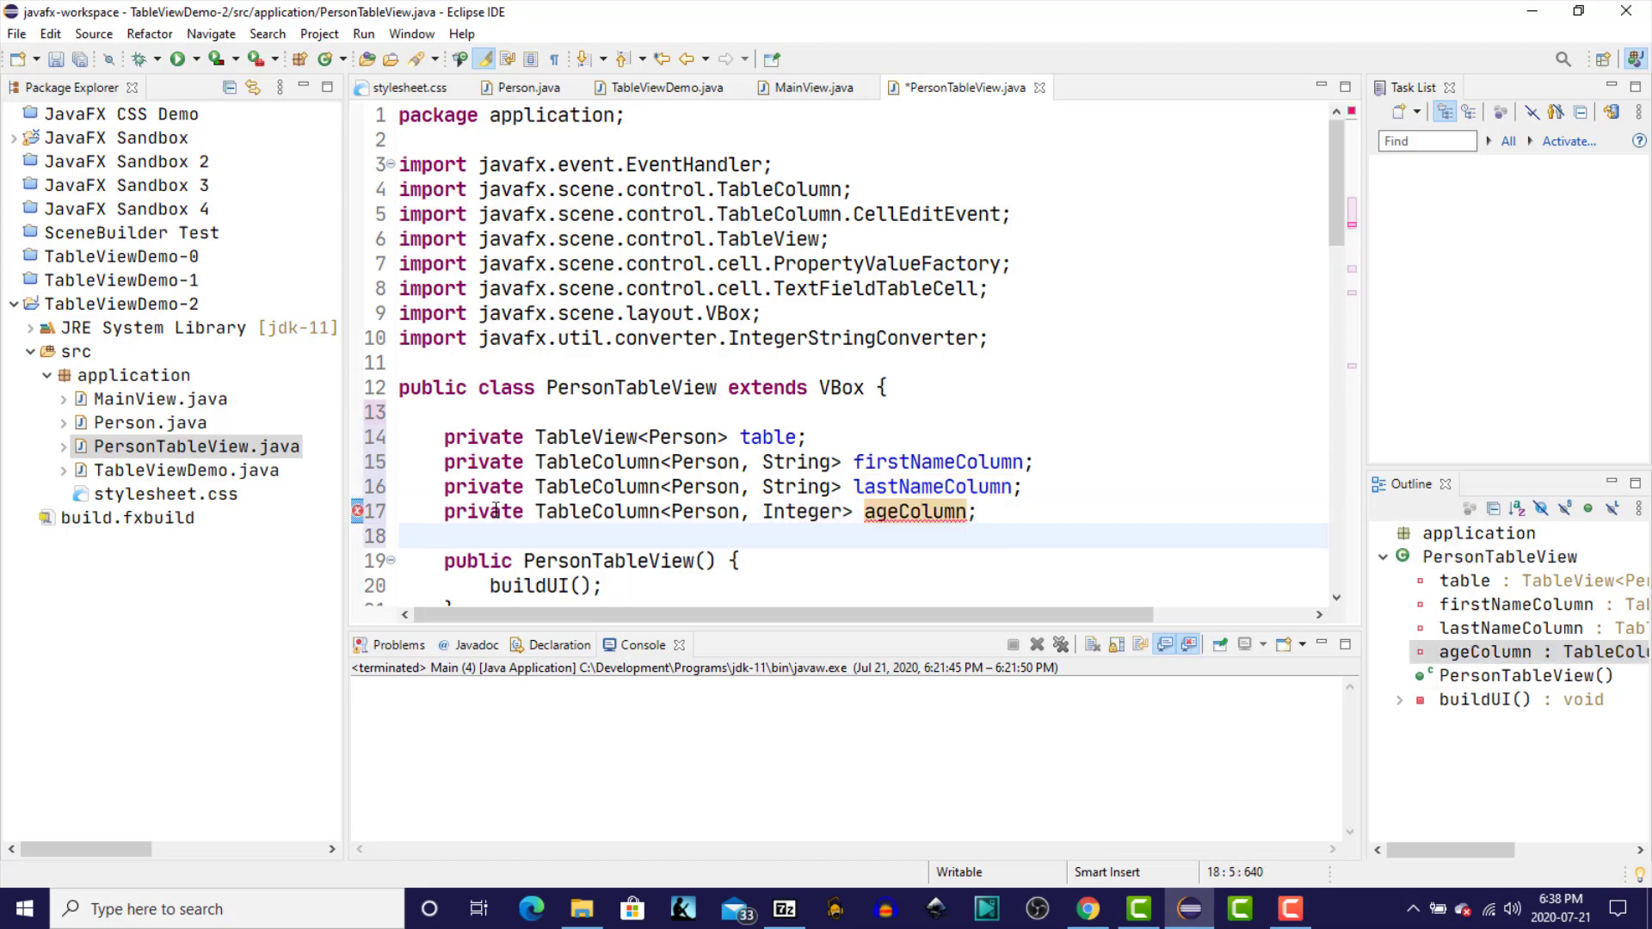
scroll(down, 3)
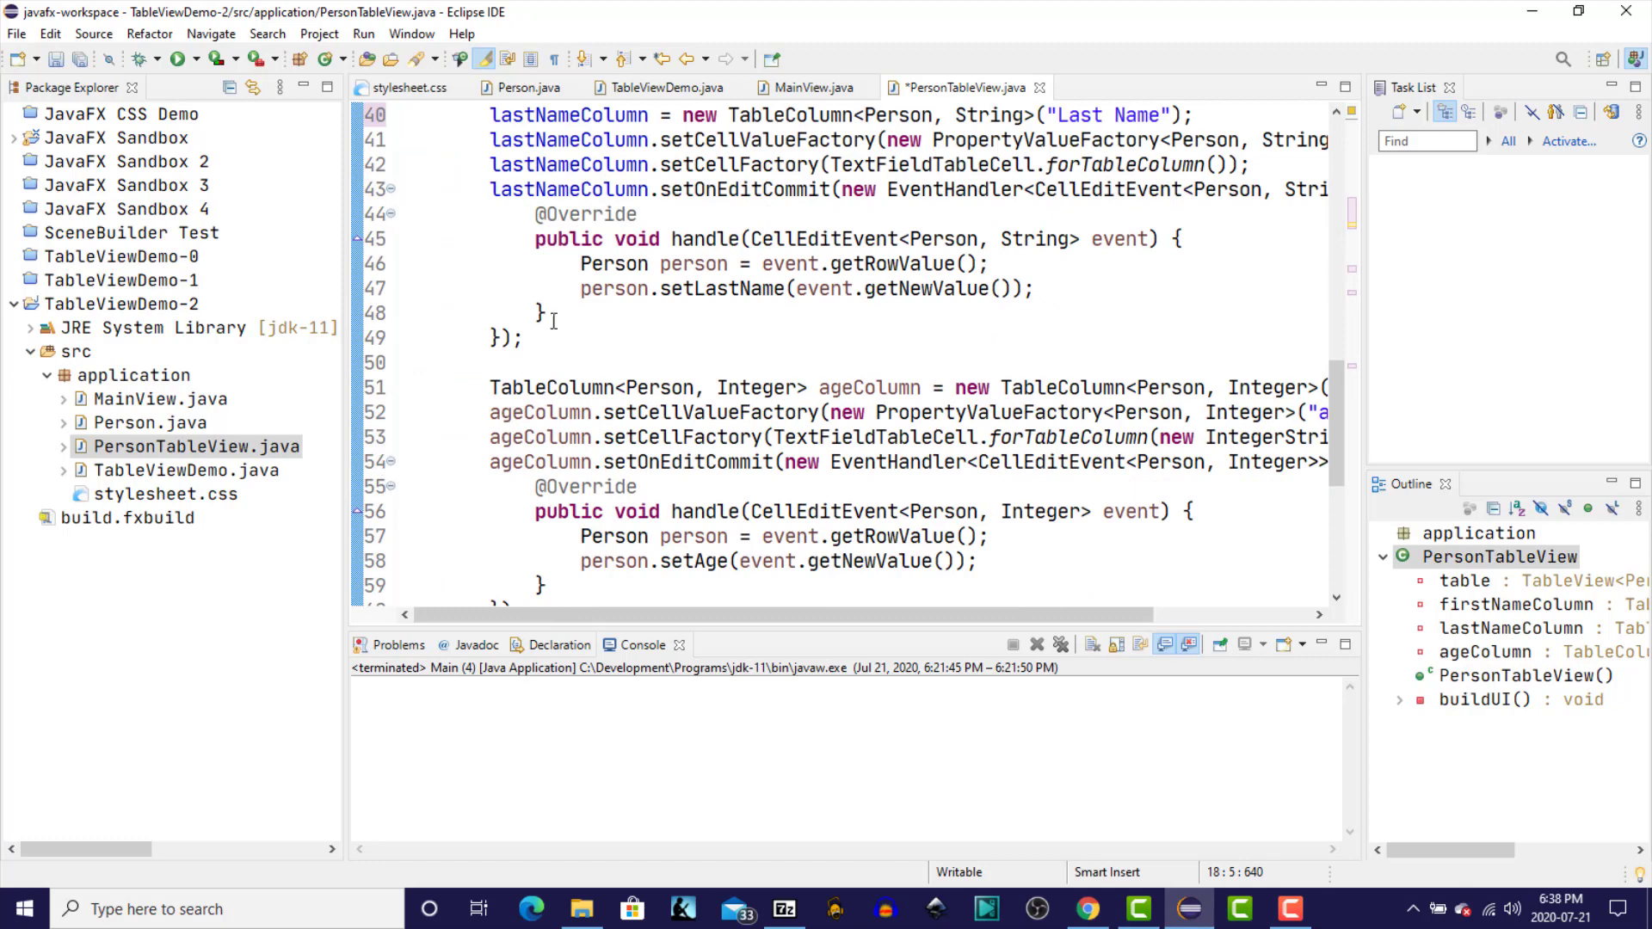
drag(491, 387, 815, 387)
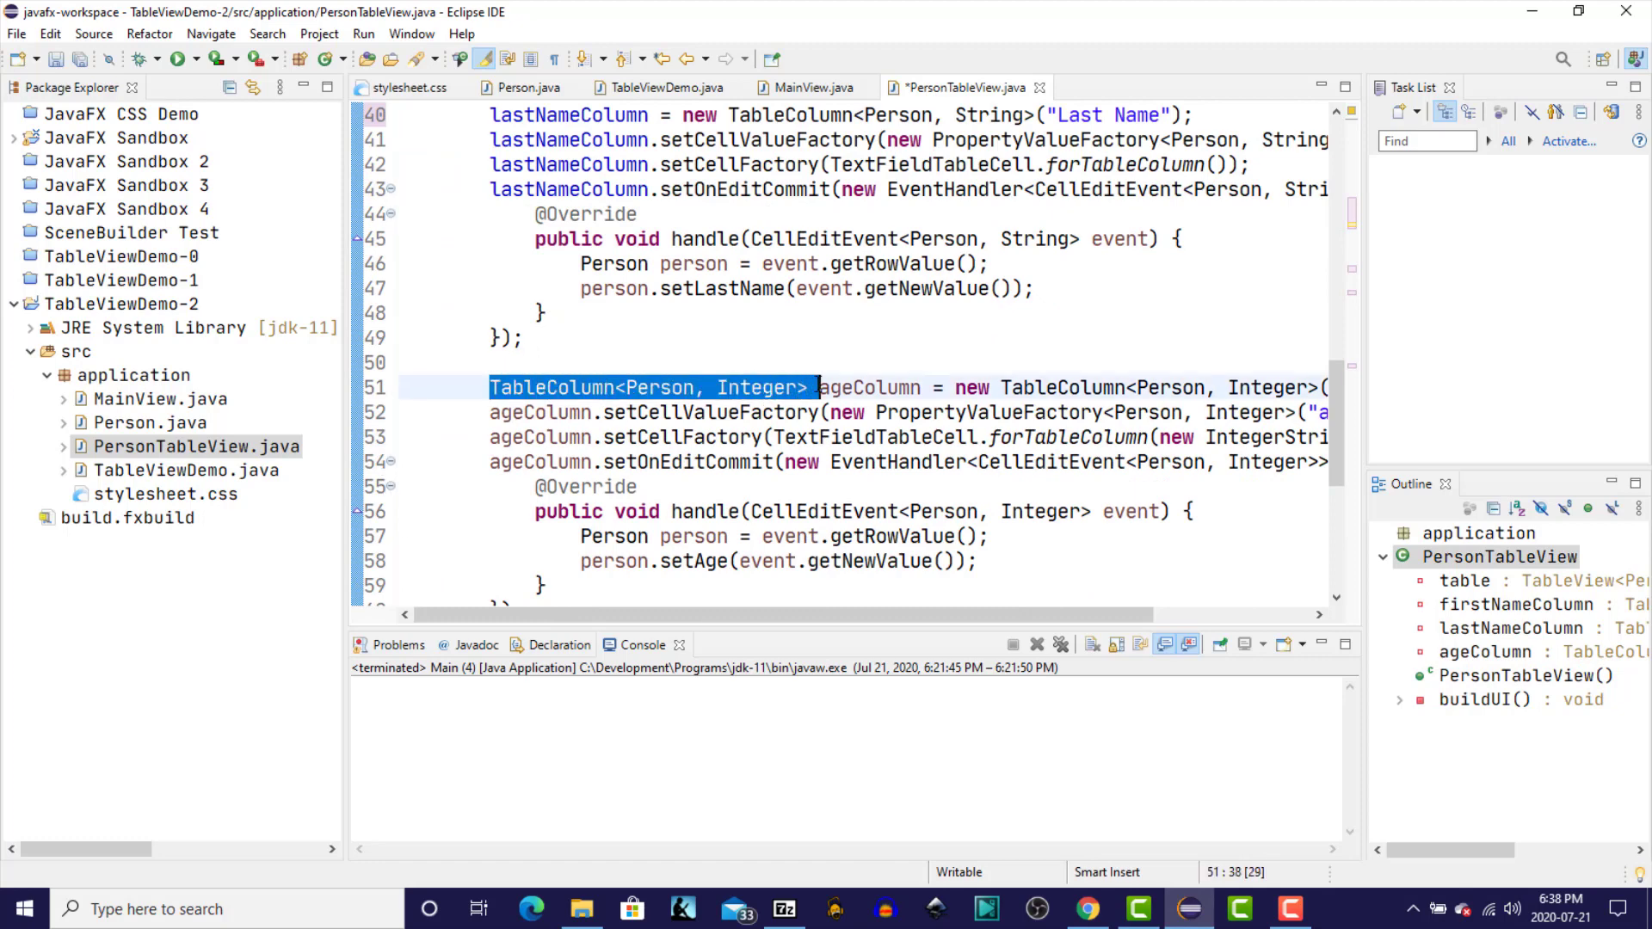
scroll(down, 3)
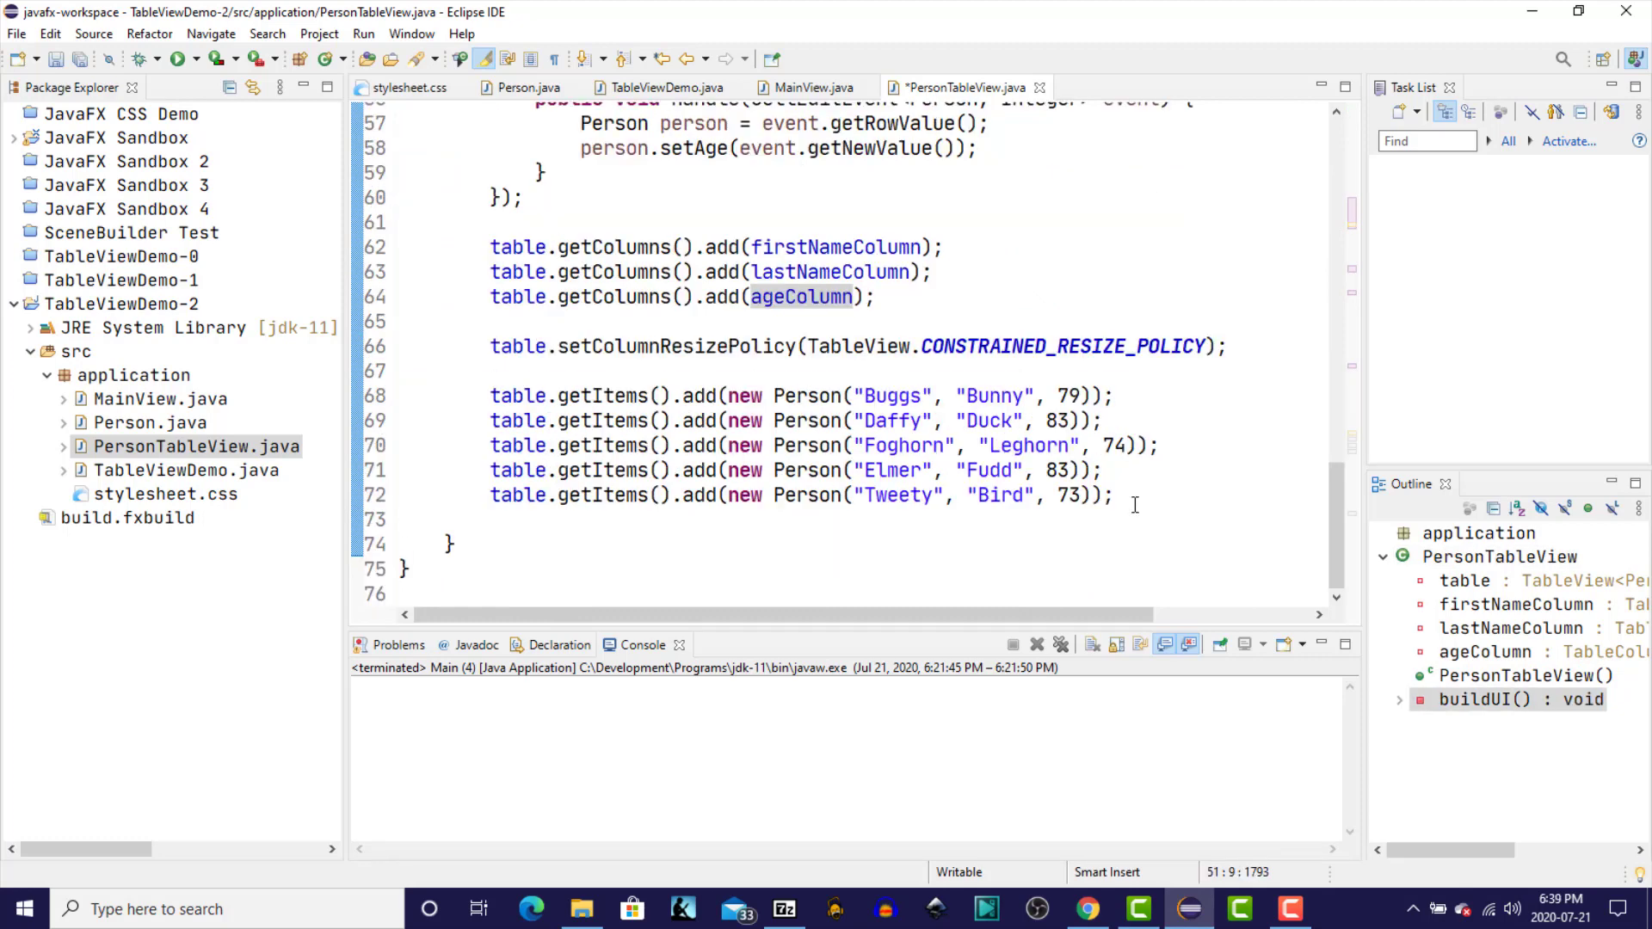
- Highlight the five sample Person rows, then review TableViewDemo.start and MainView.buildUI around stage.show
drag(862, 470, 1116, 495)
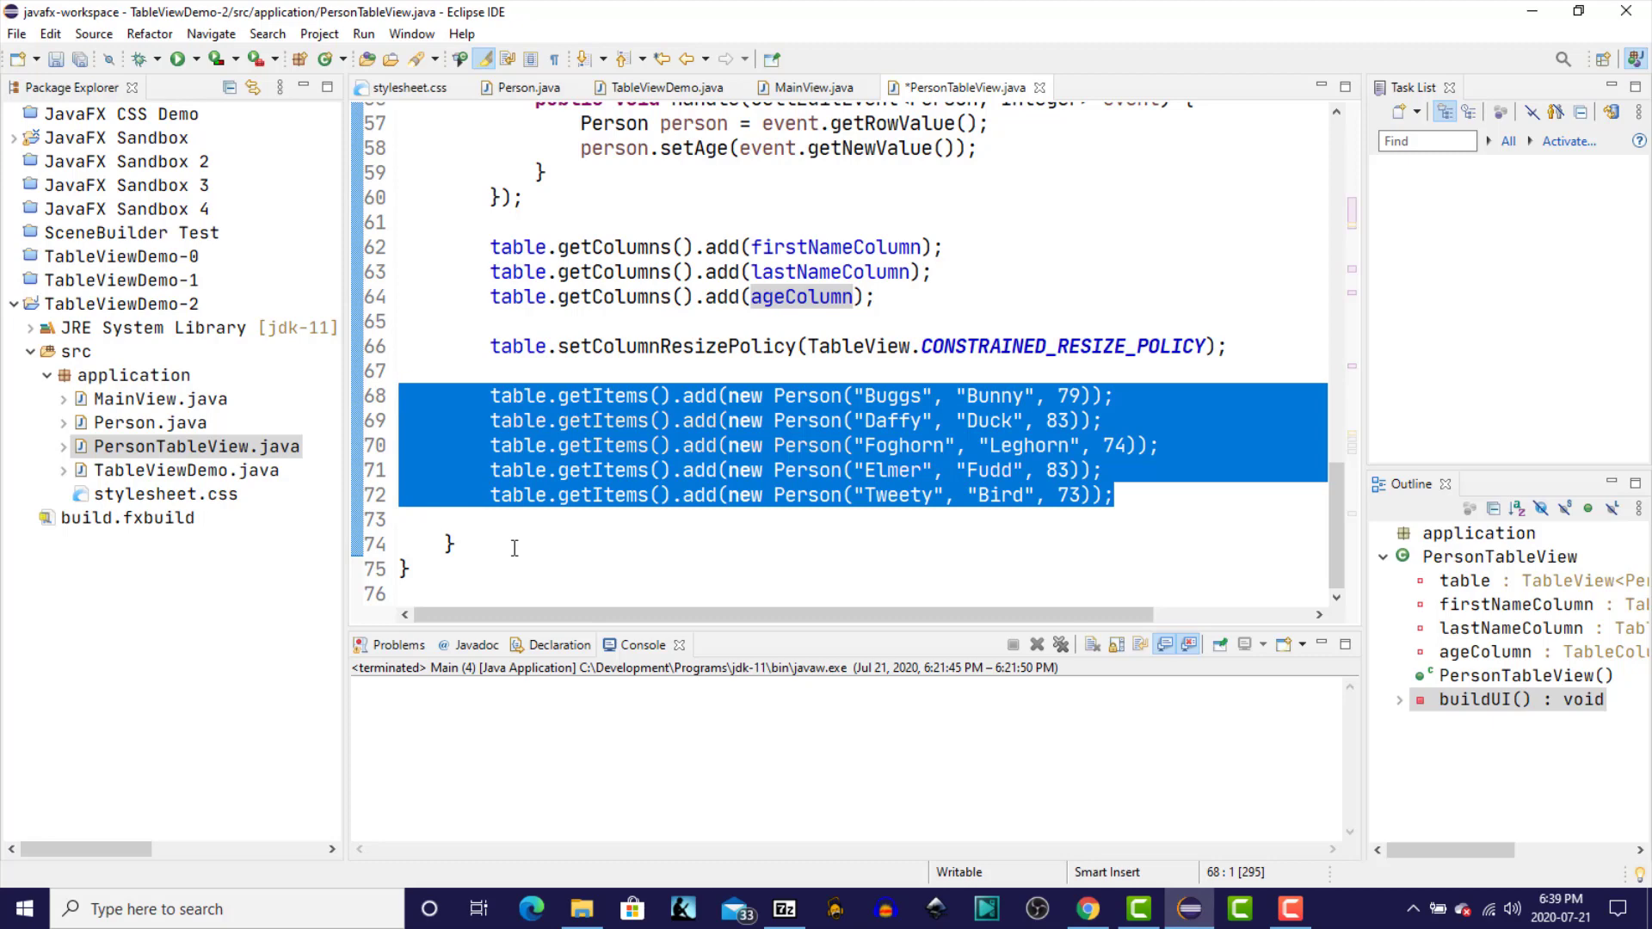
click(664, 88)
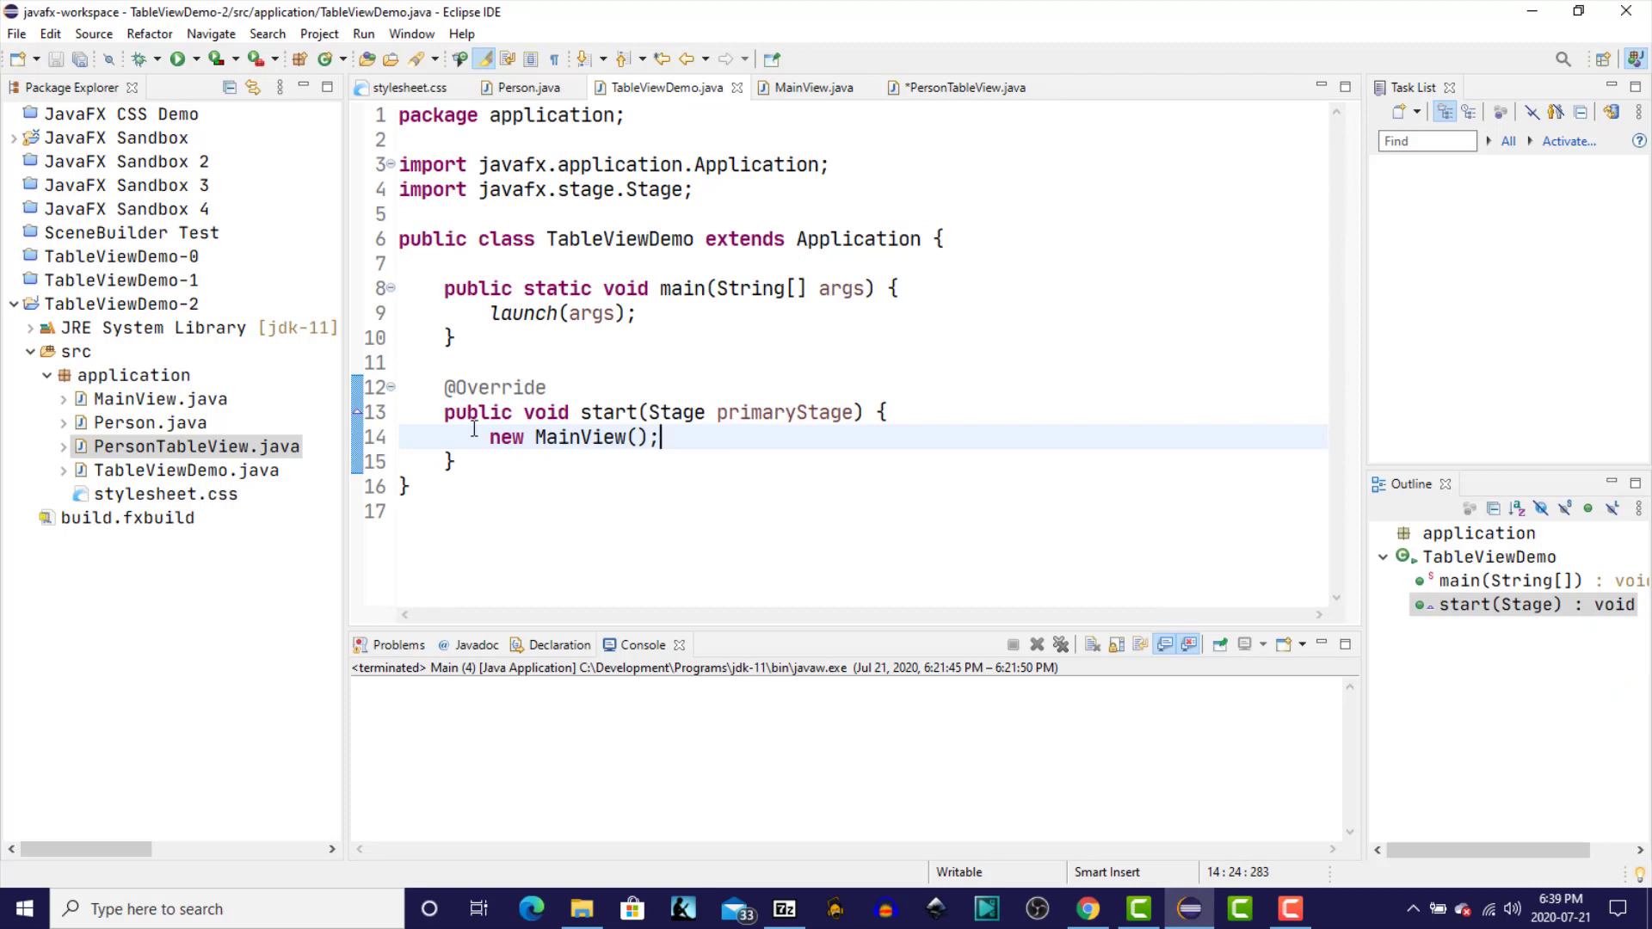
mouse_move(621, 430)
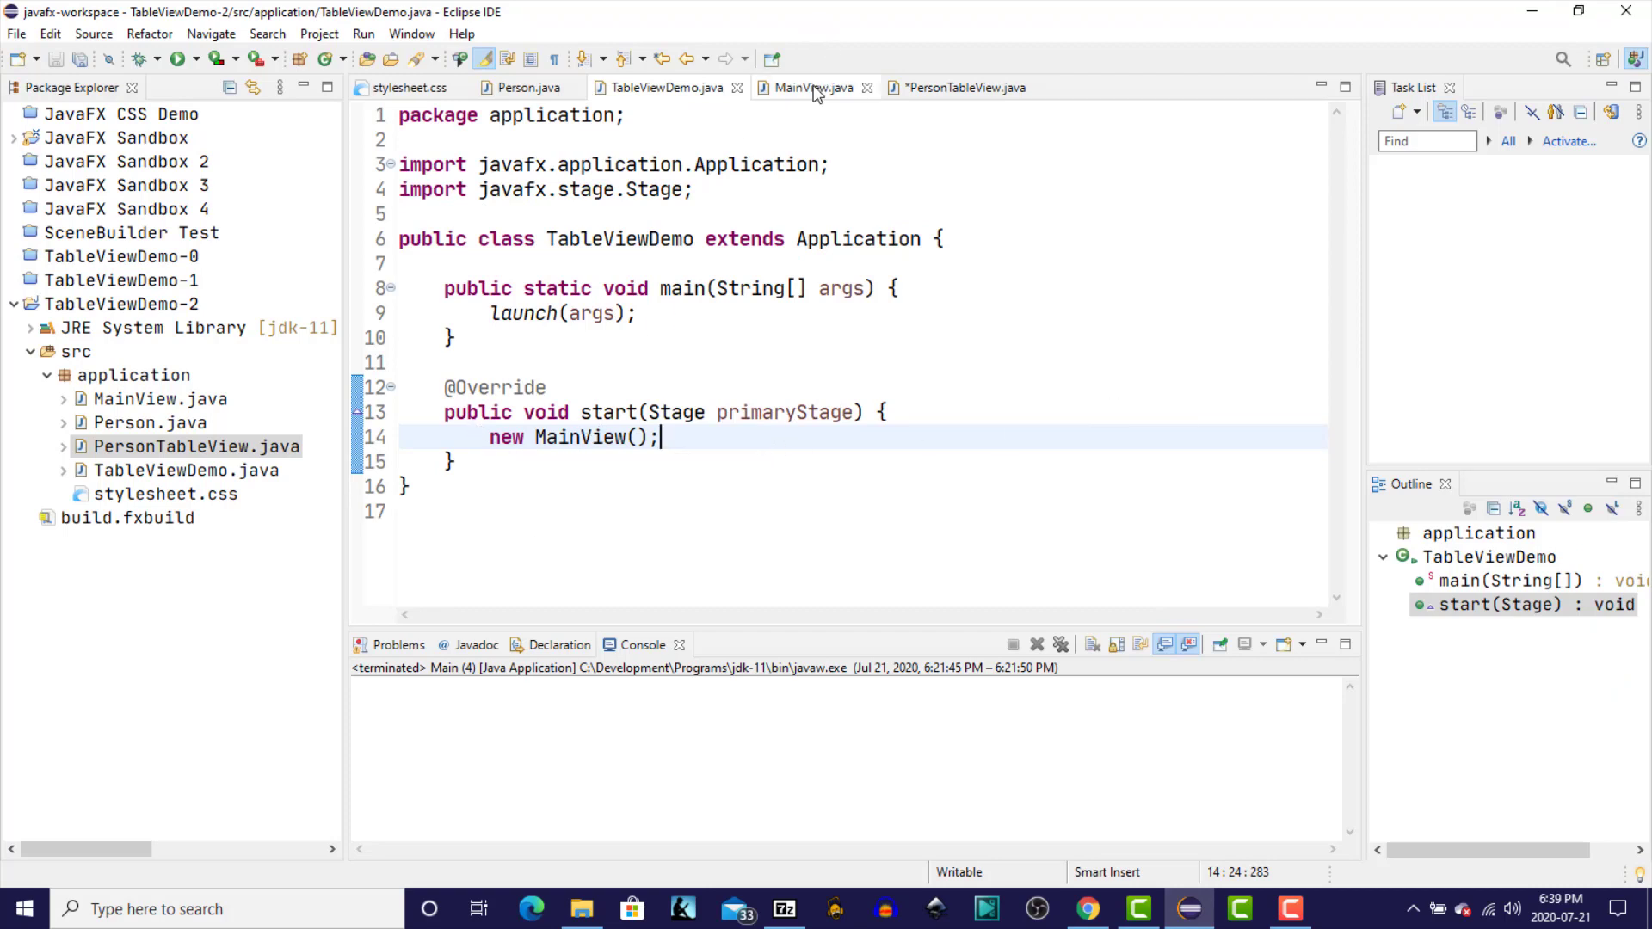
click(815, 88)
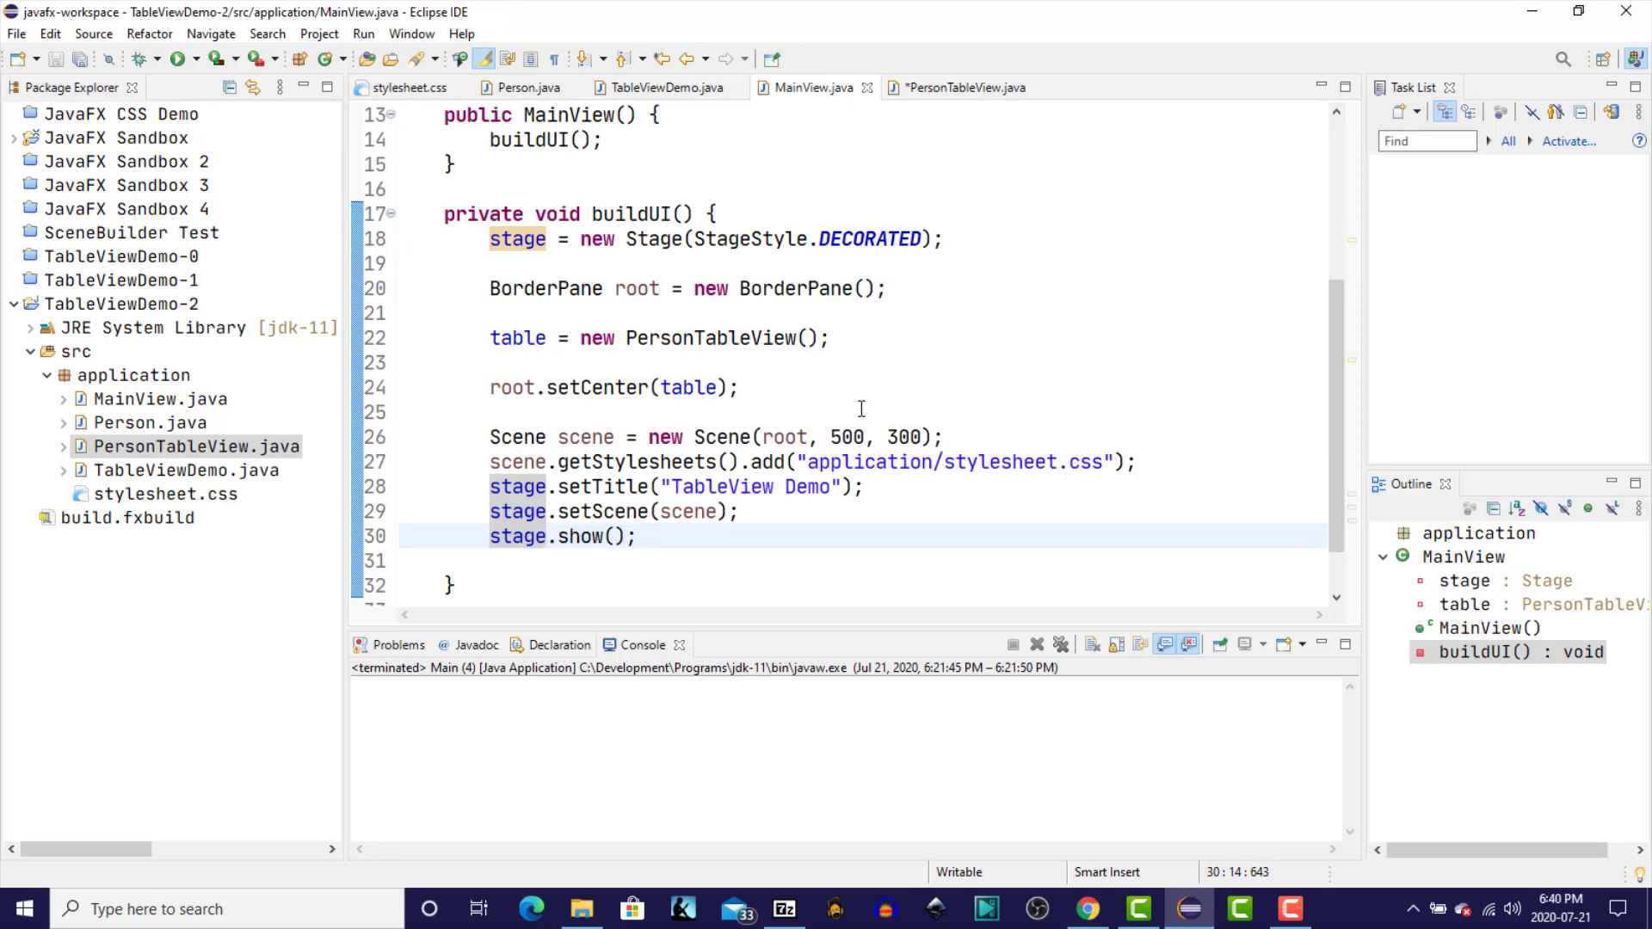
click(547, 537)
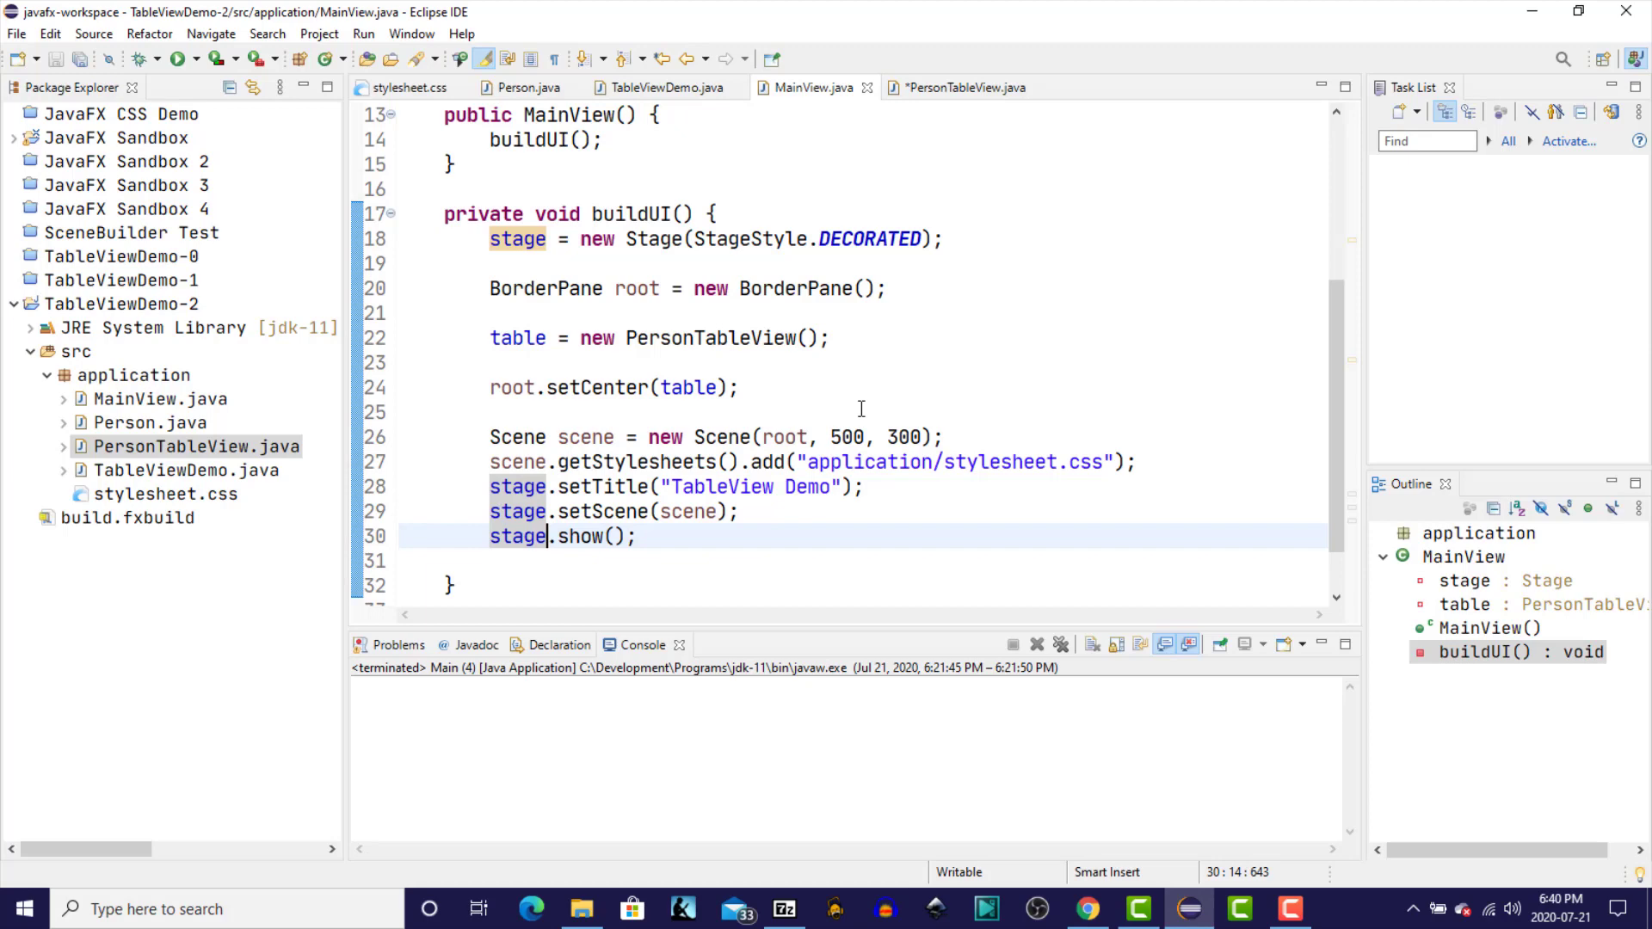
- End PersonTableView.buildUI with getChildren().add(table) after the five sample rows
click(960, 88)
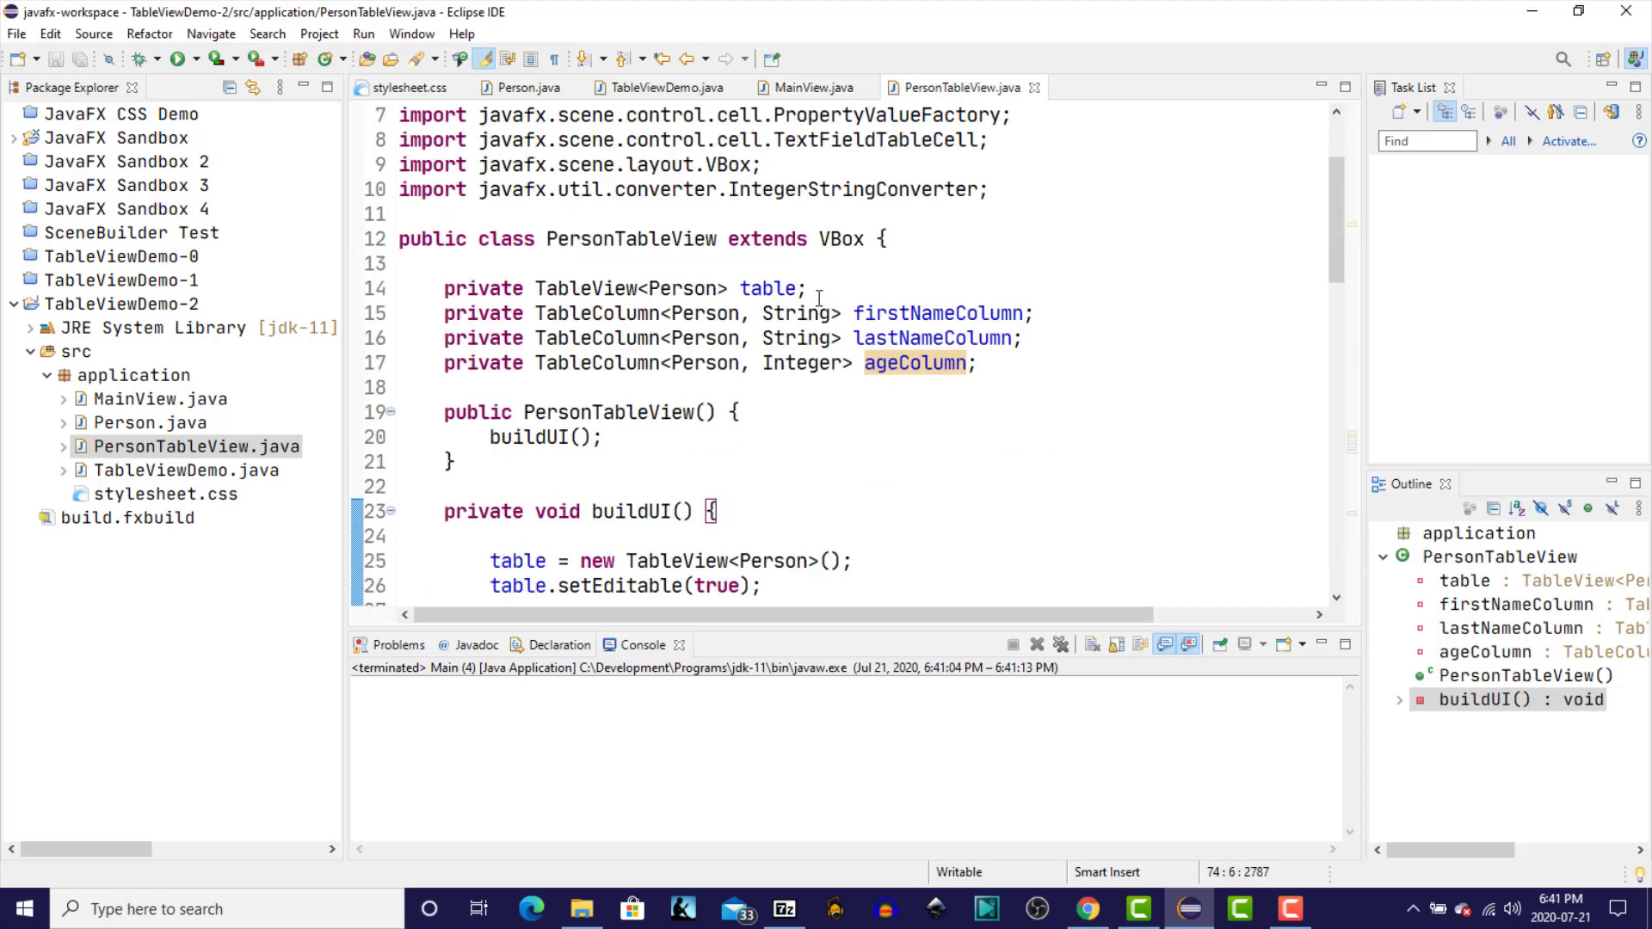
click(810, 287)
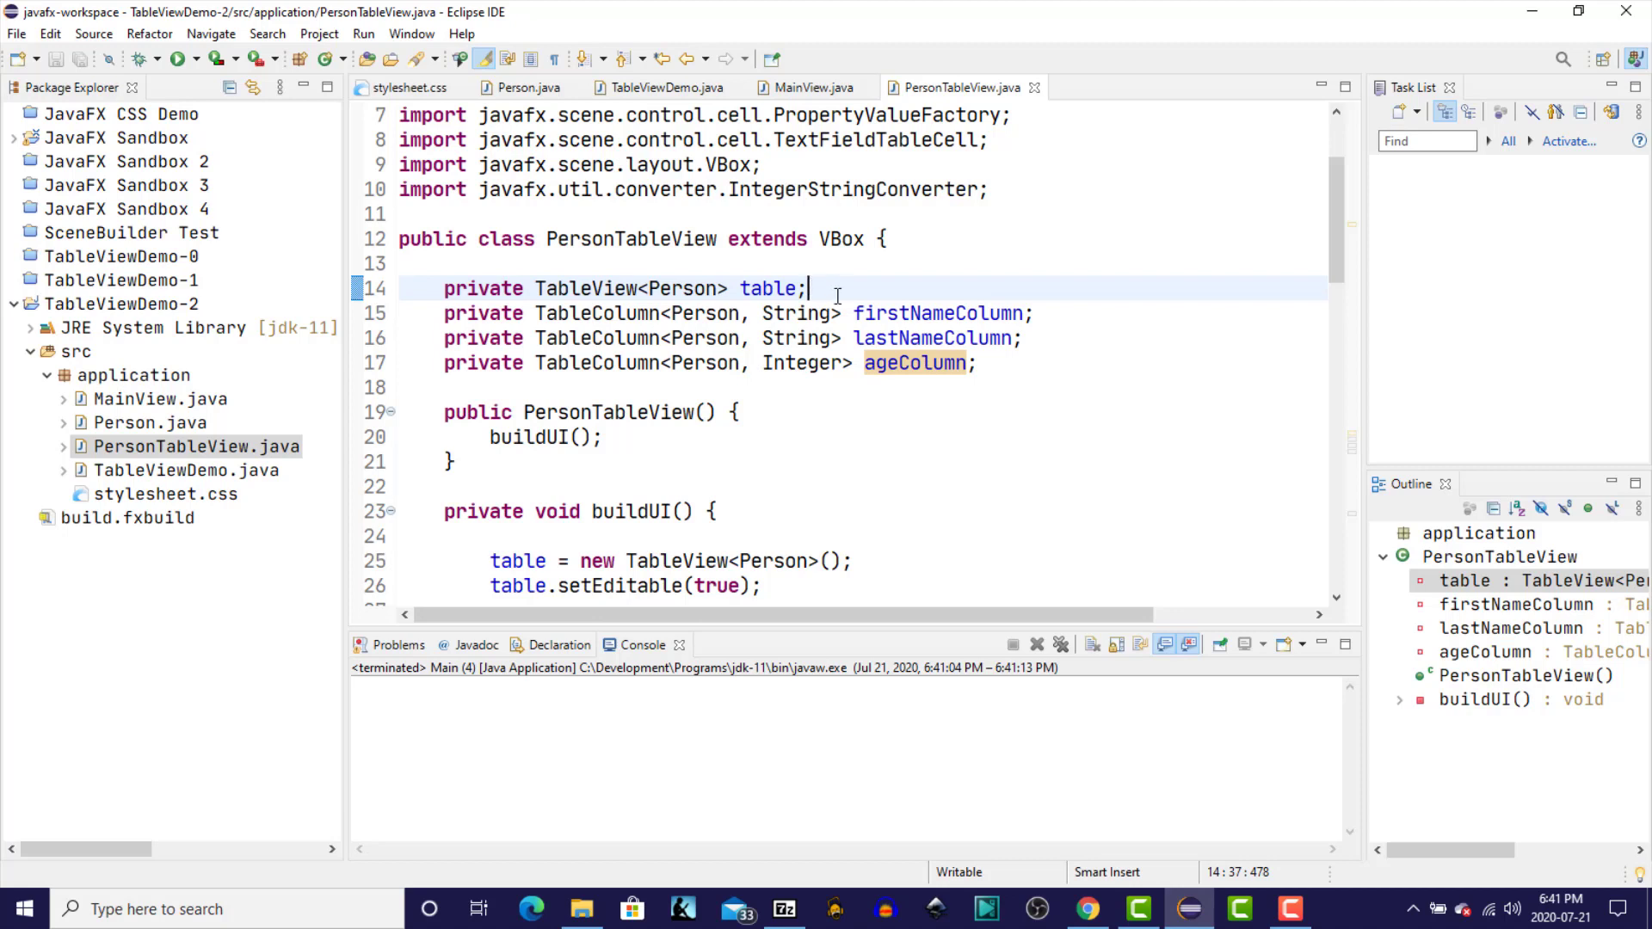
double_click(838, 239)
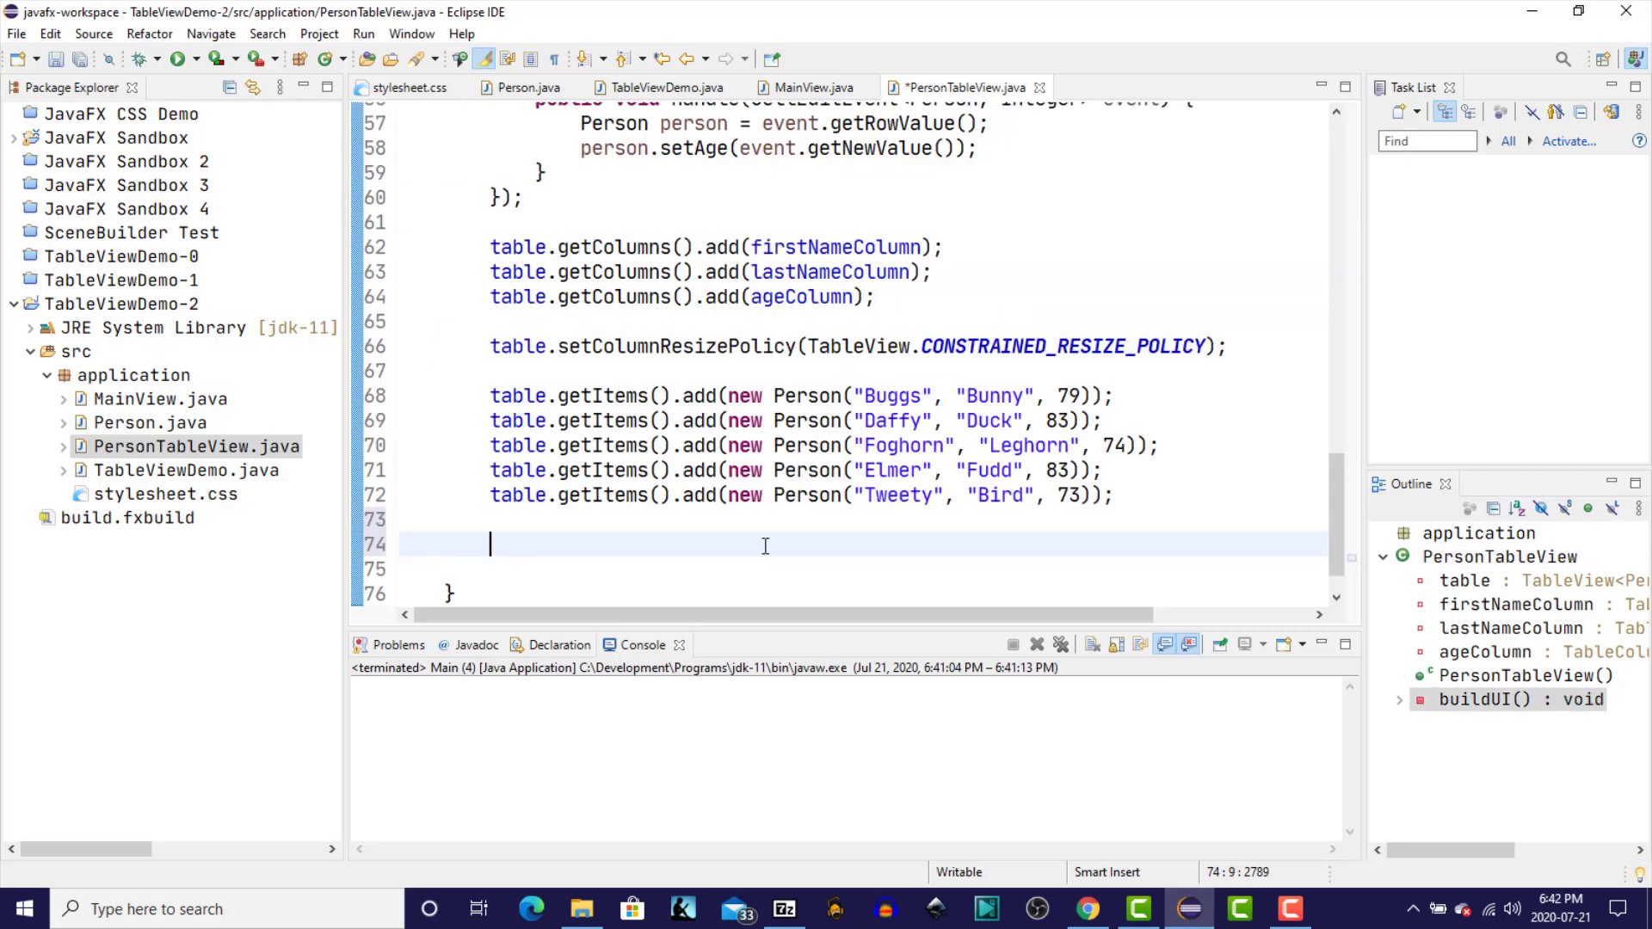
text(getch)
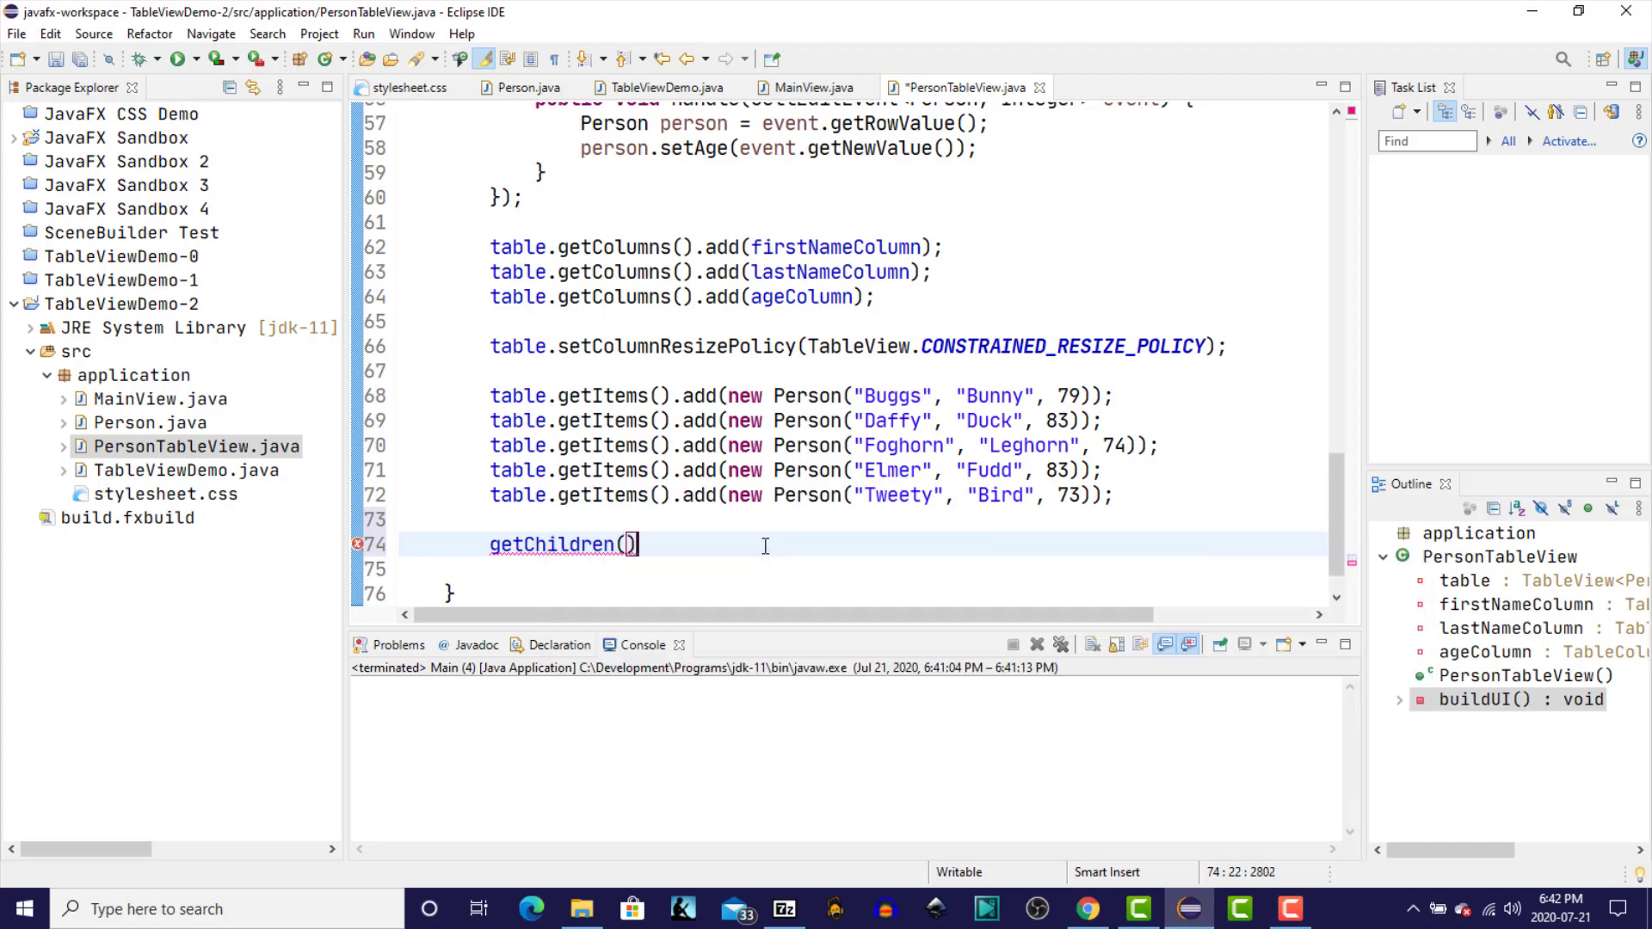
text(.add(table);)
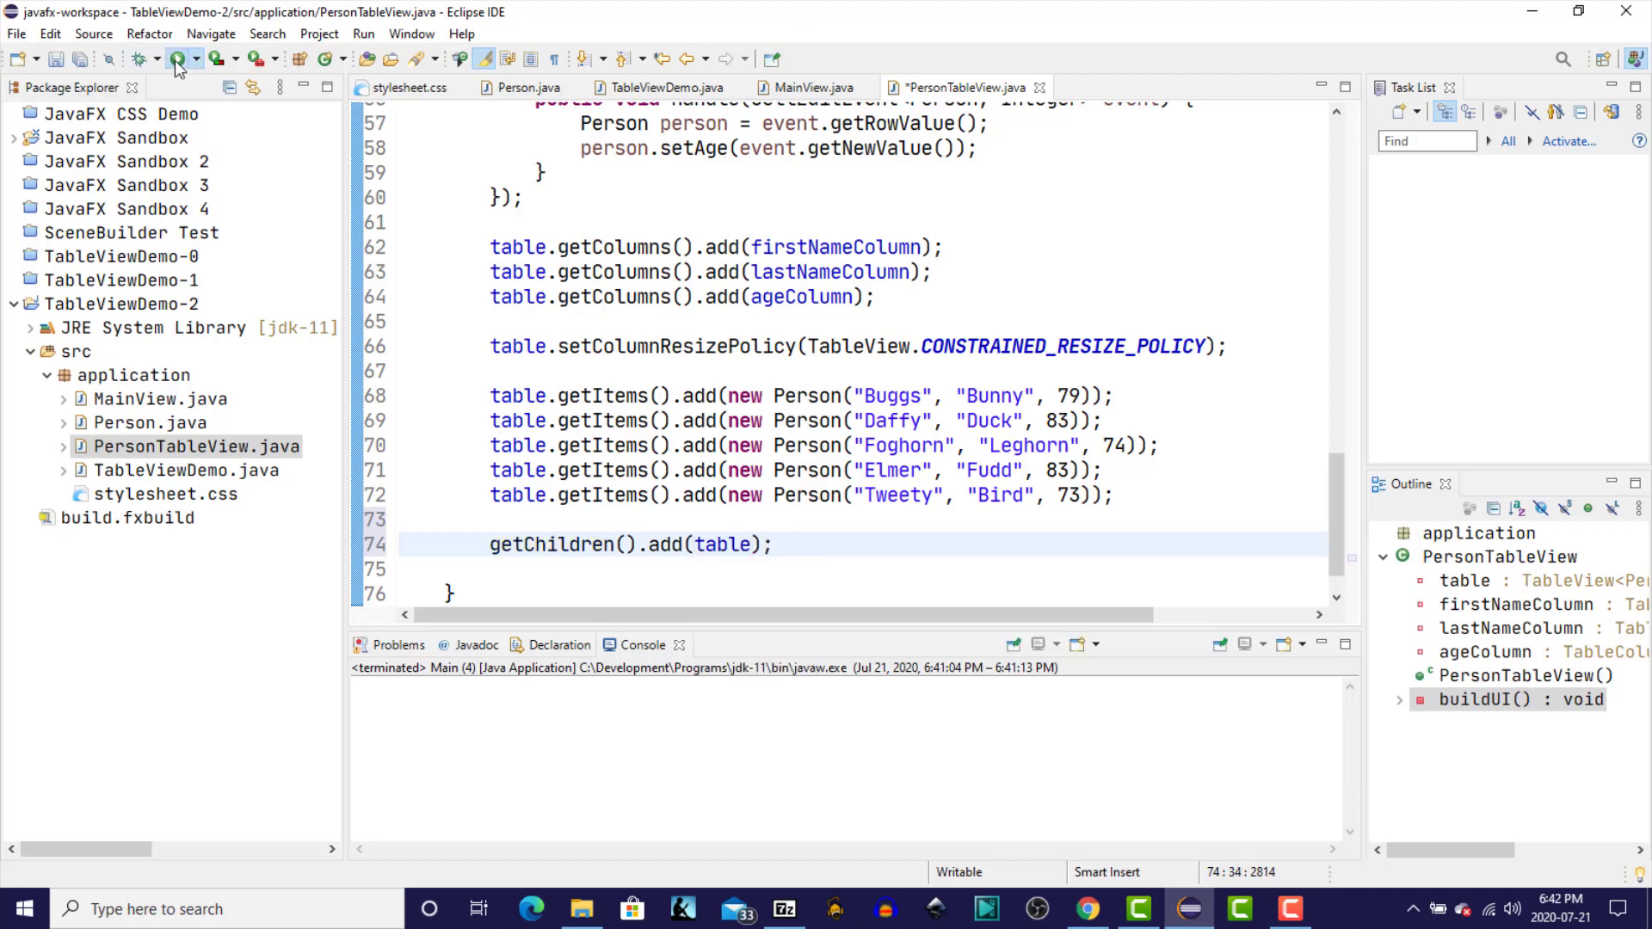
- Run the demo, edit the Bunny cell, sort by Last Name and Age, then close the window
click(176, 59)
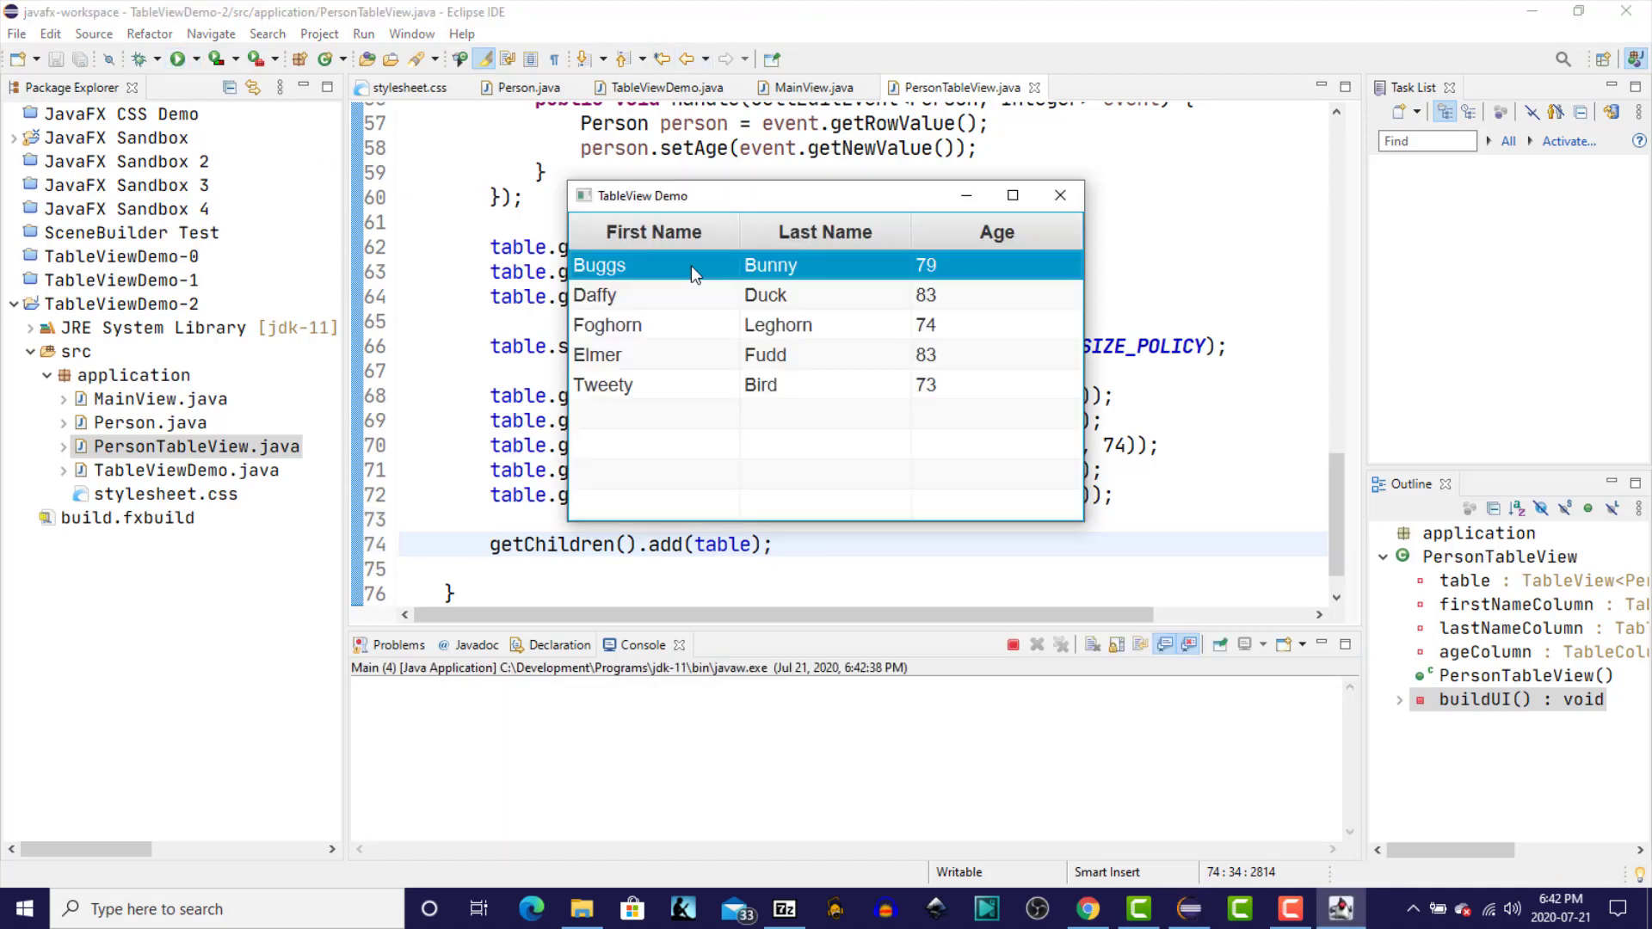
click(607, 326)
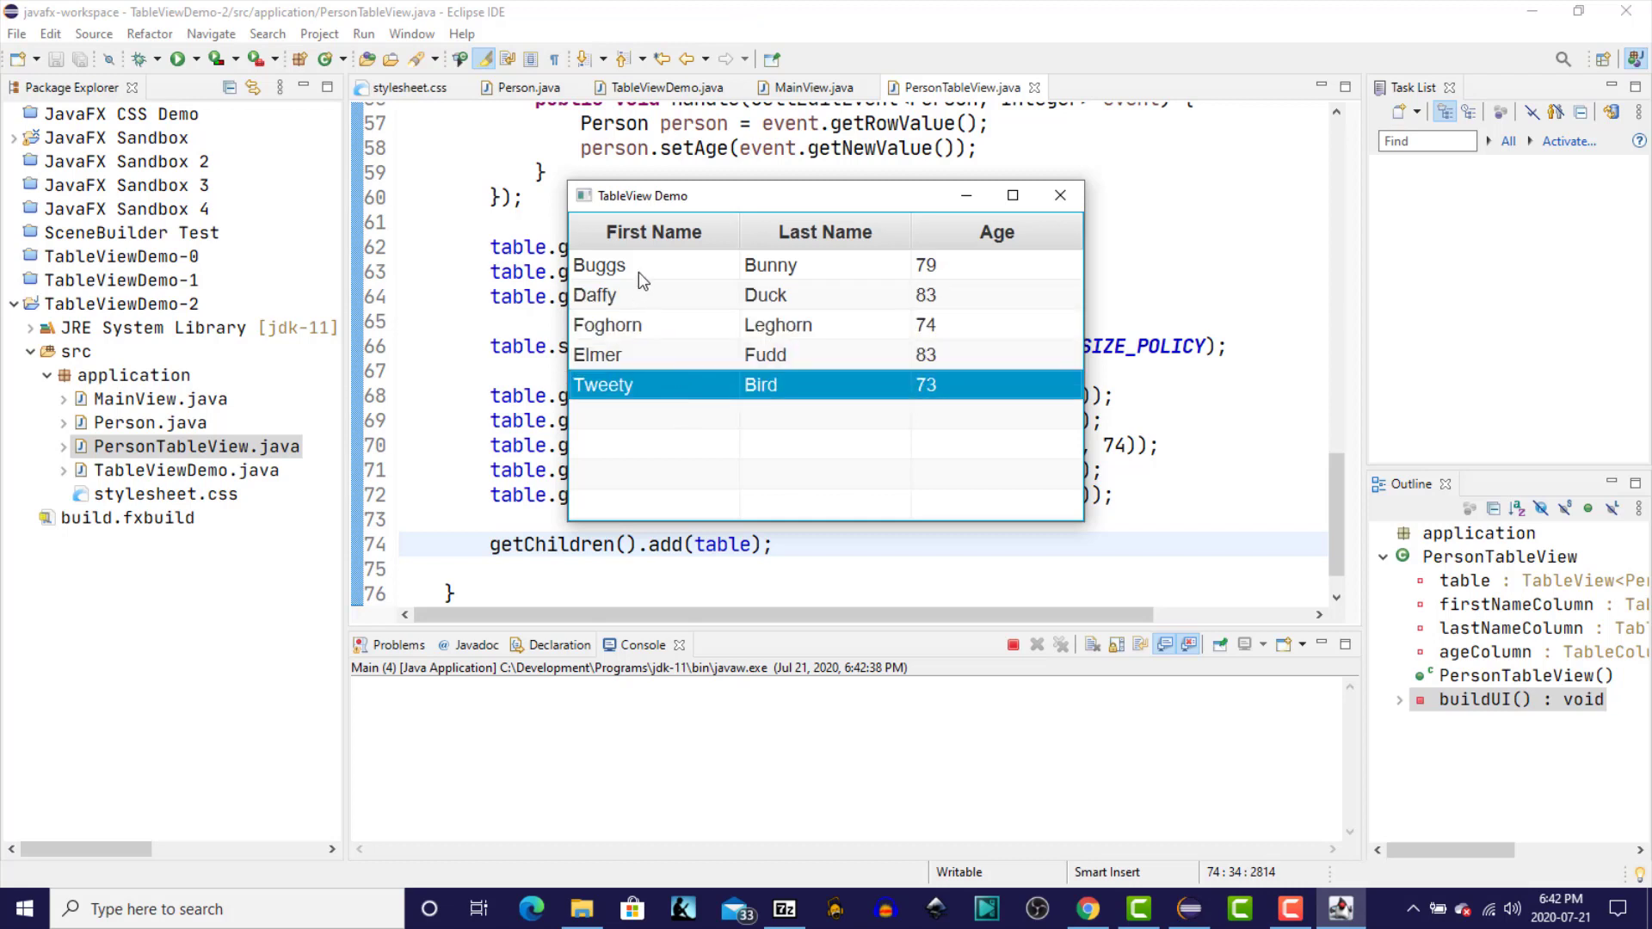
double_click(601, 265)
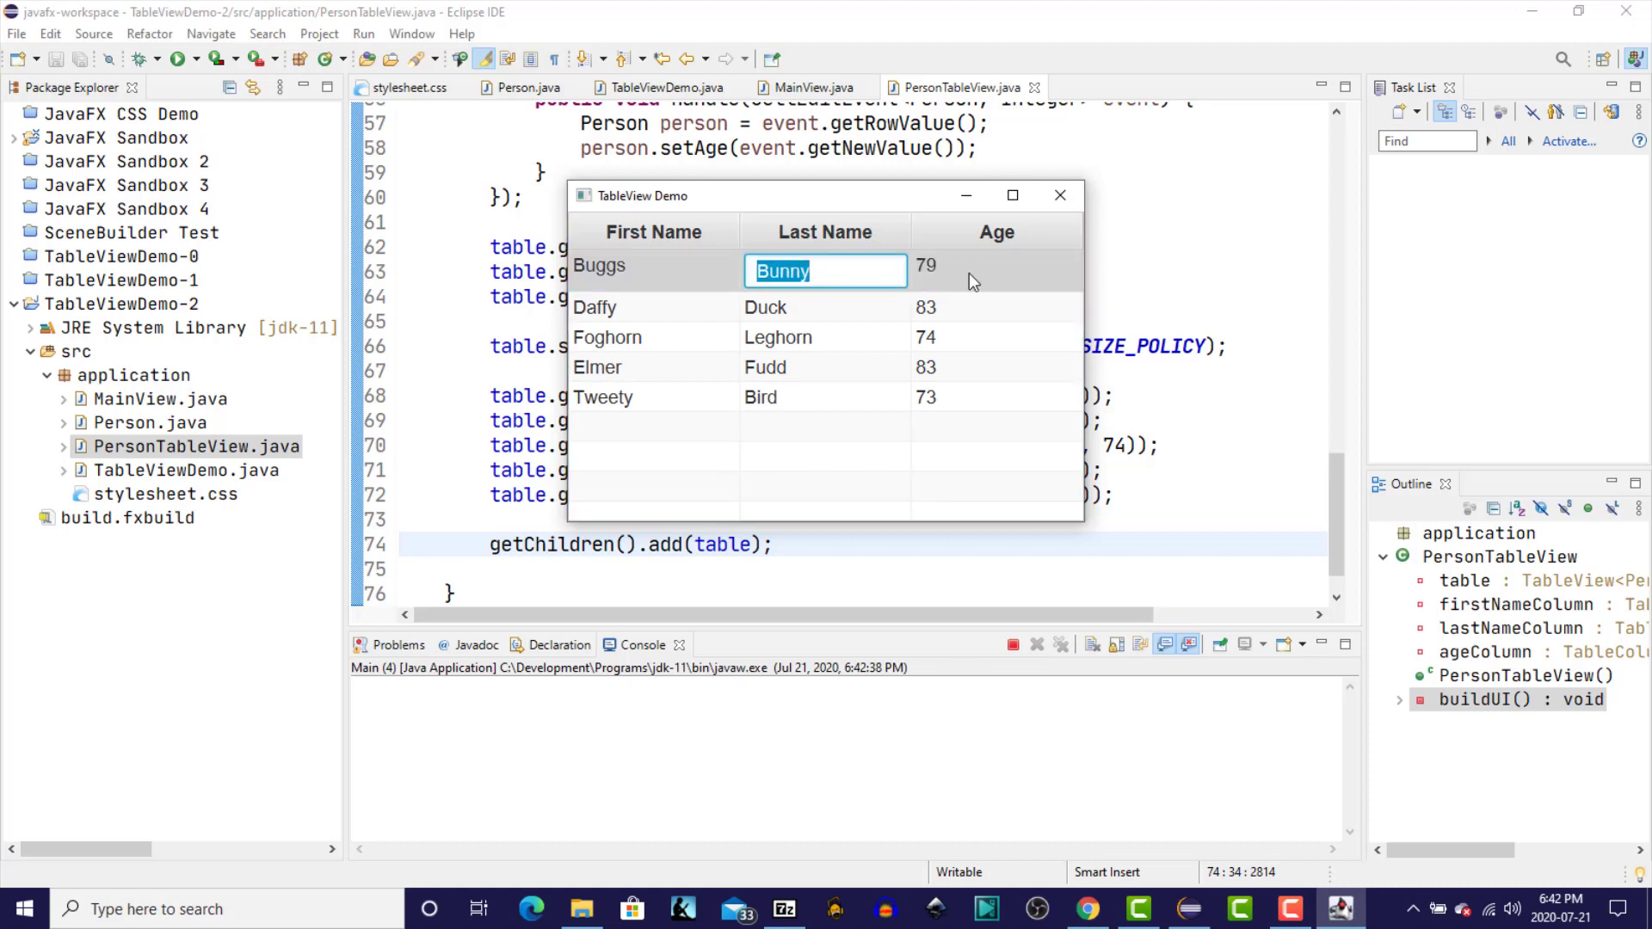
click(602, 384)
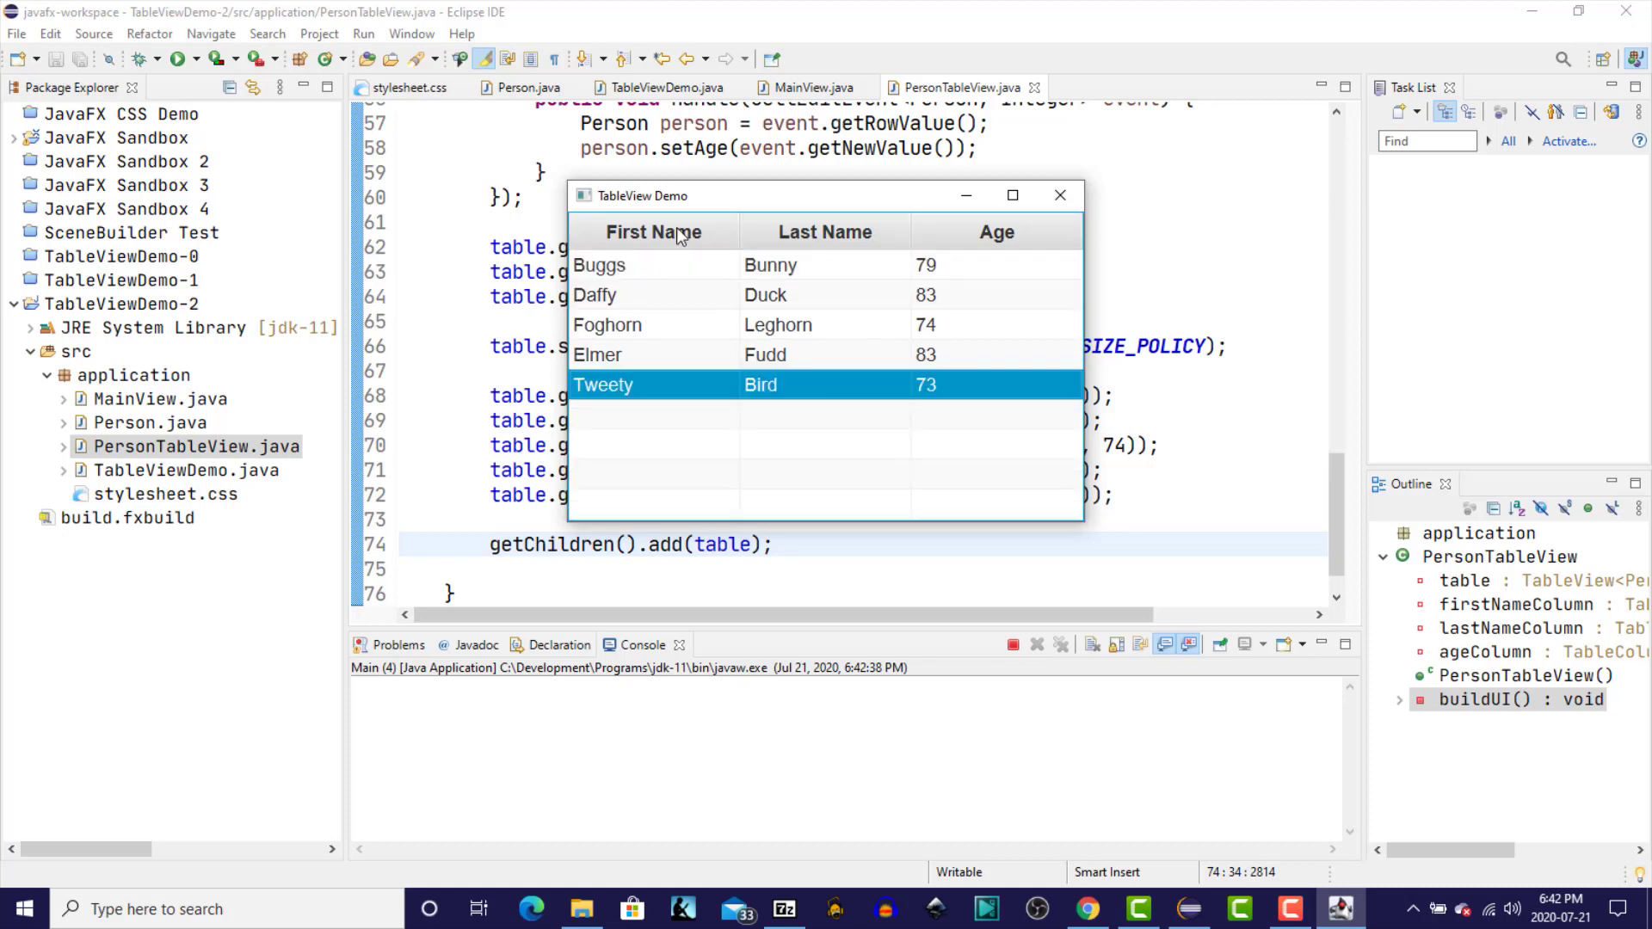
click(815, 233)
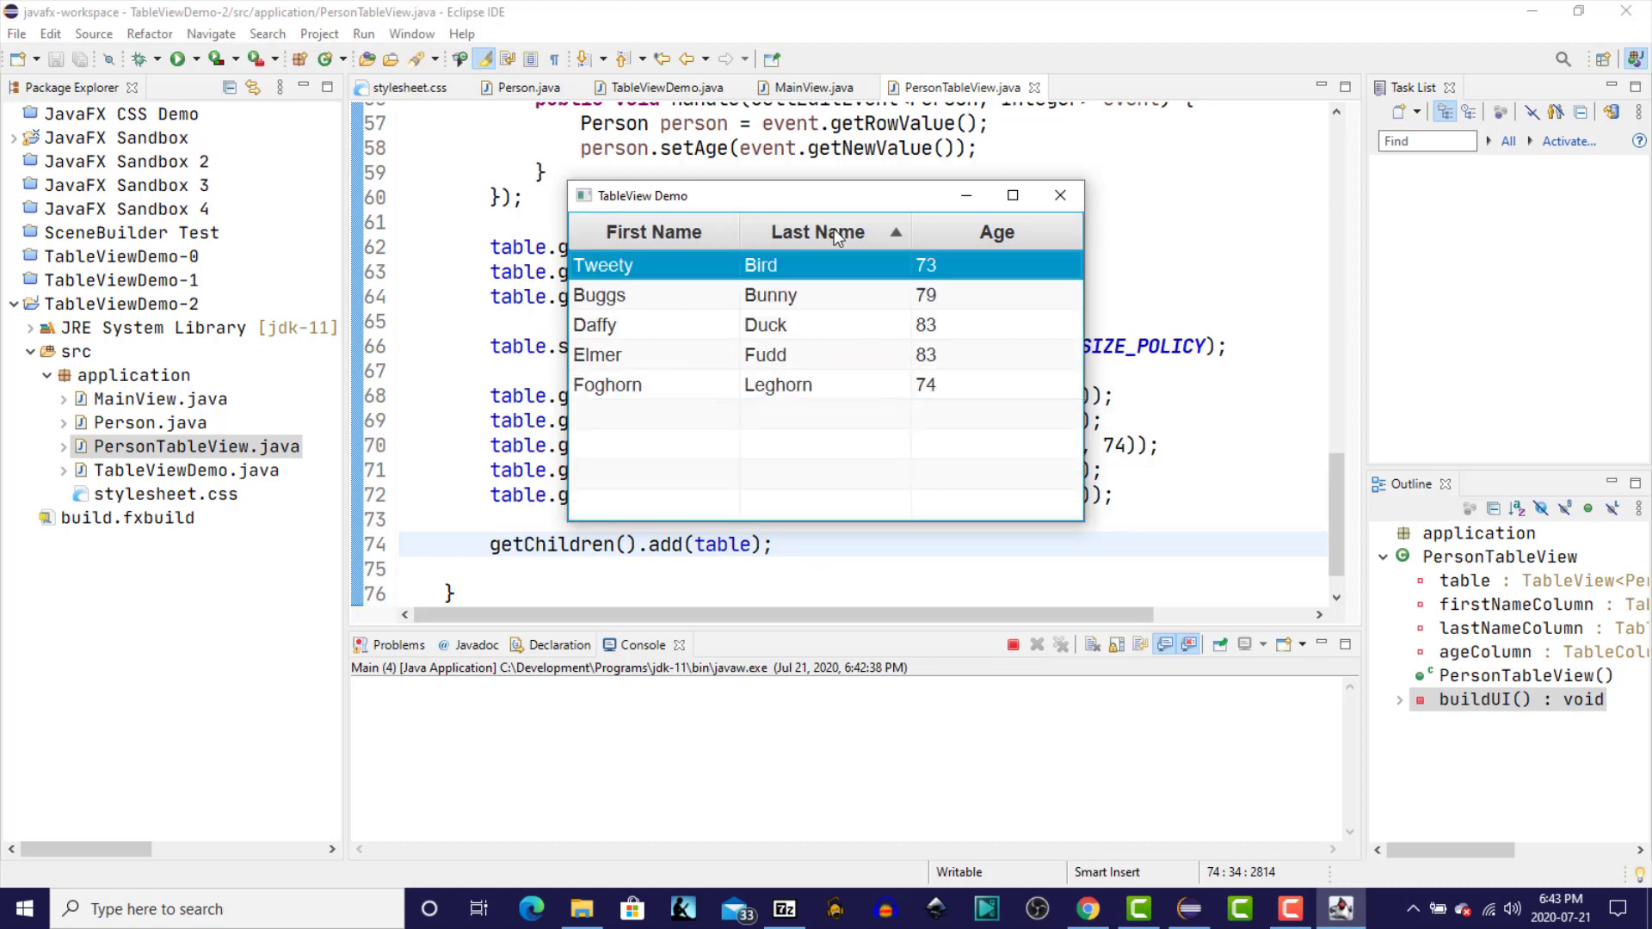
click(988, 233)
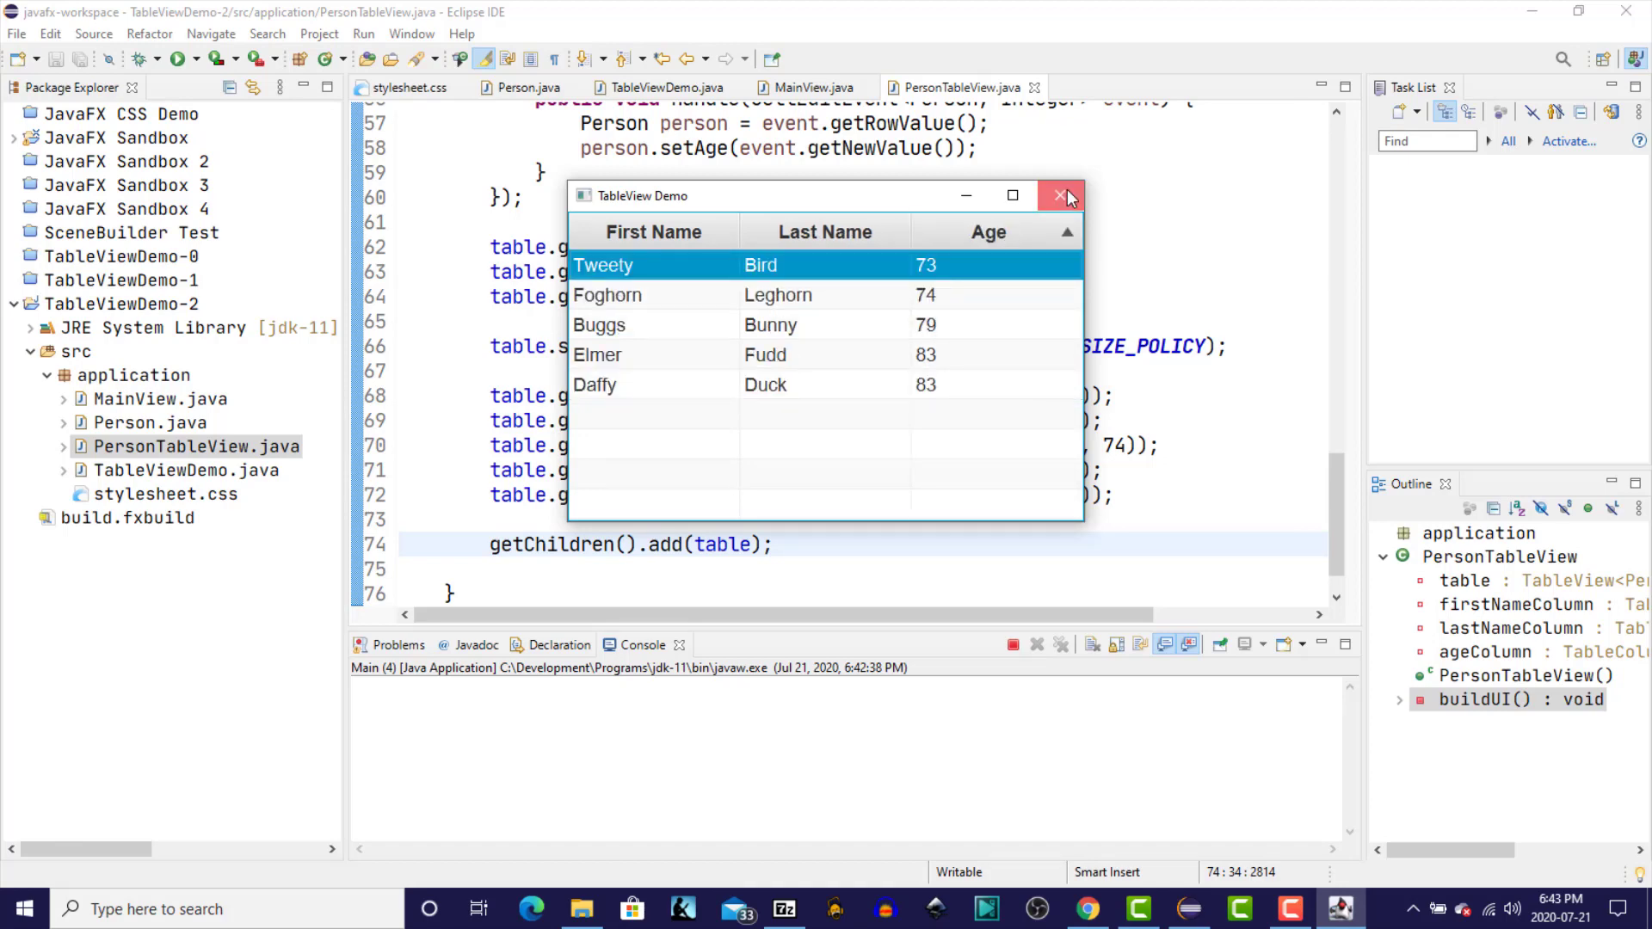
click(1058, 196)
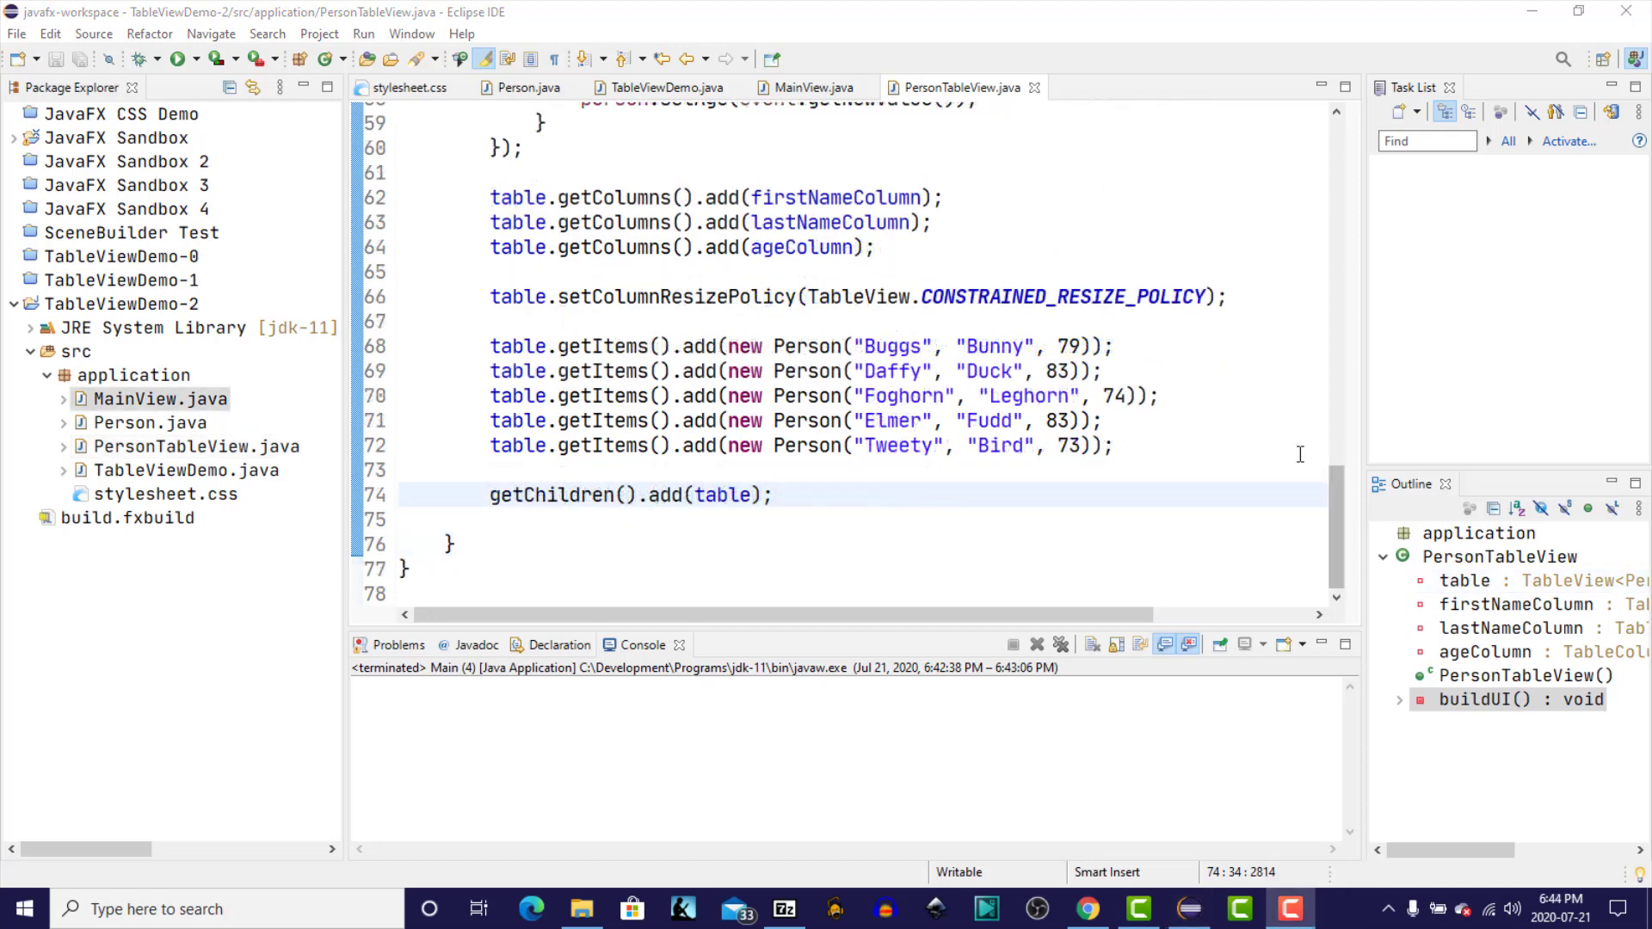
- Move the five sample Person rows from PersonTableView into MainView.buildUI after the table is created
click(1096, 444)
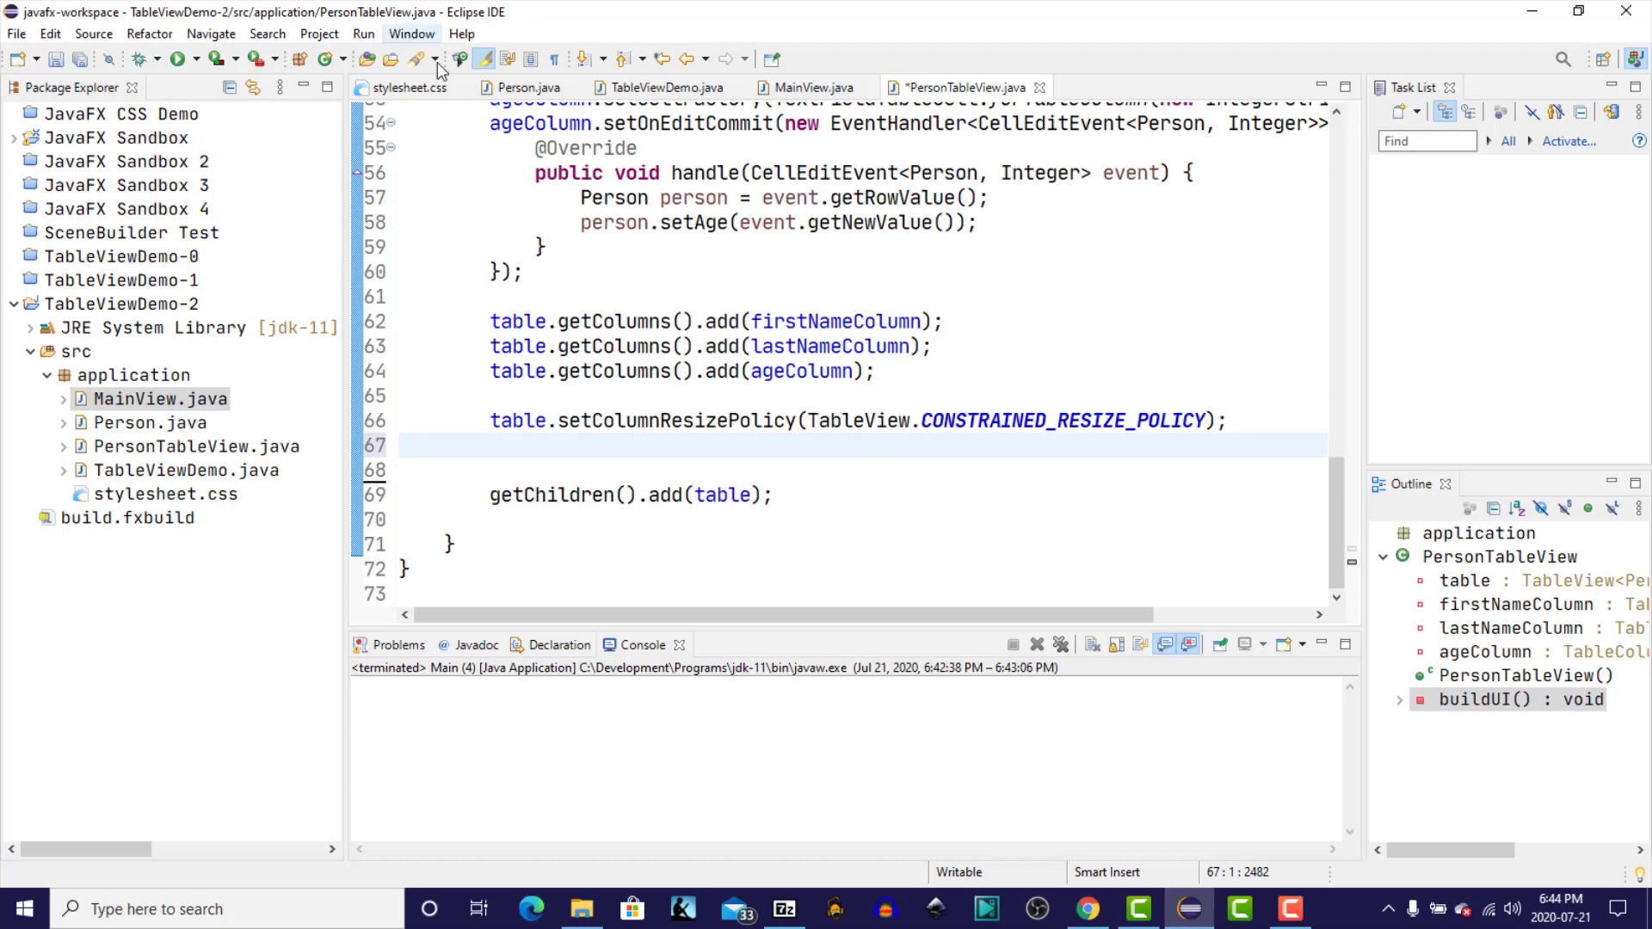
click(815, 88)
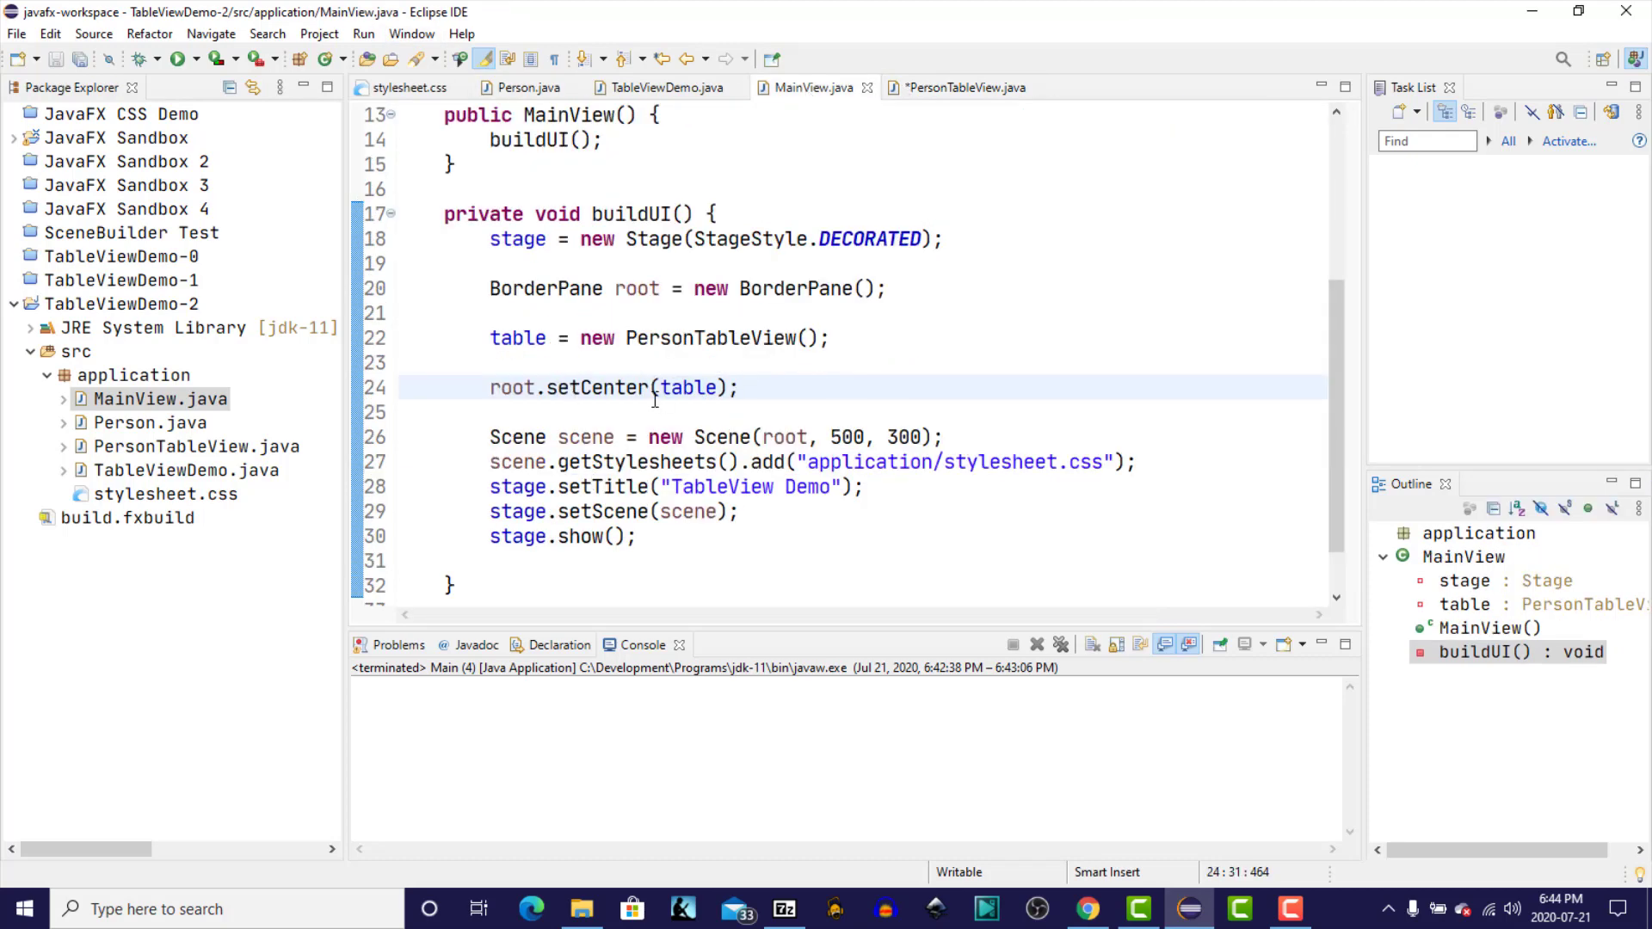
mouse_move(771, 387)
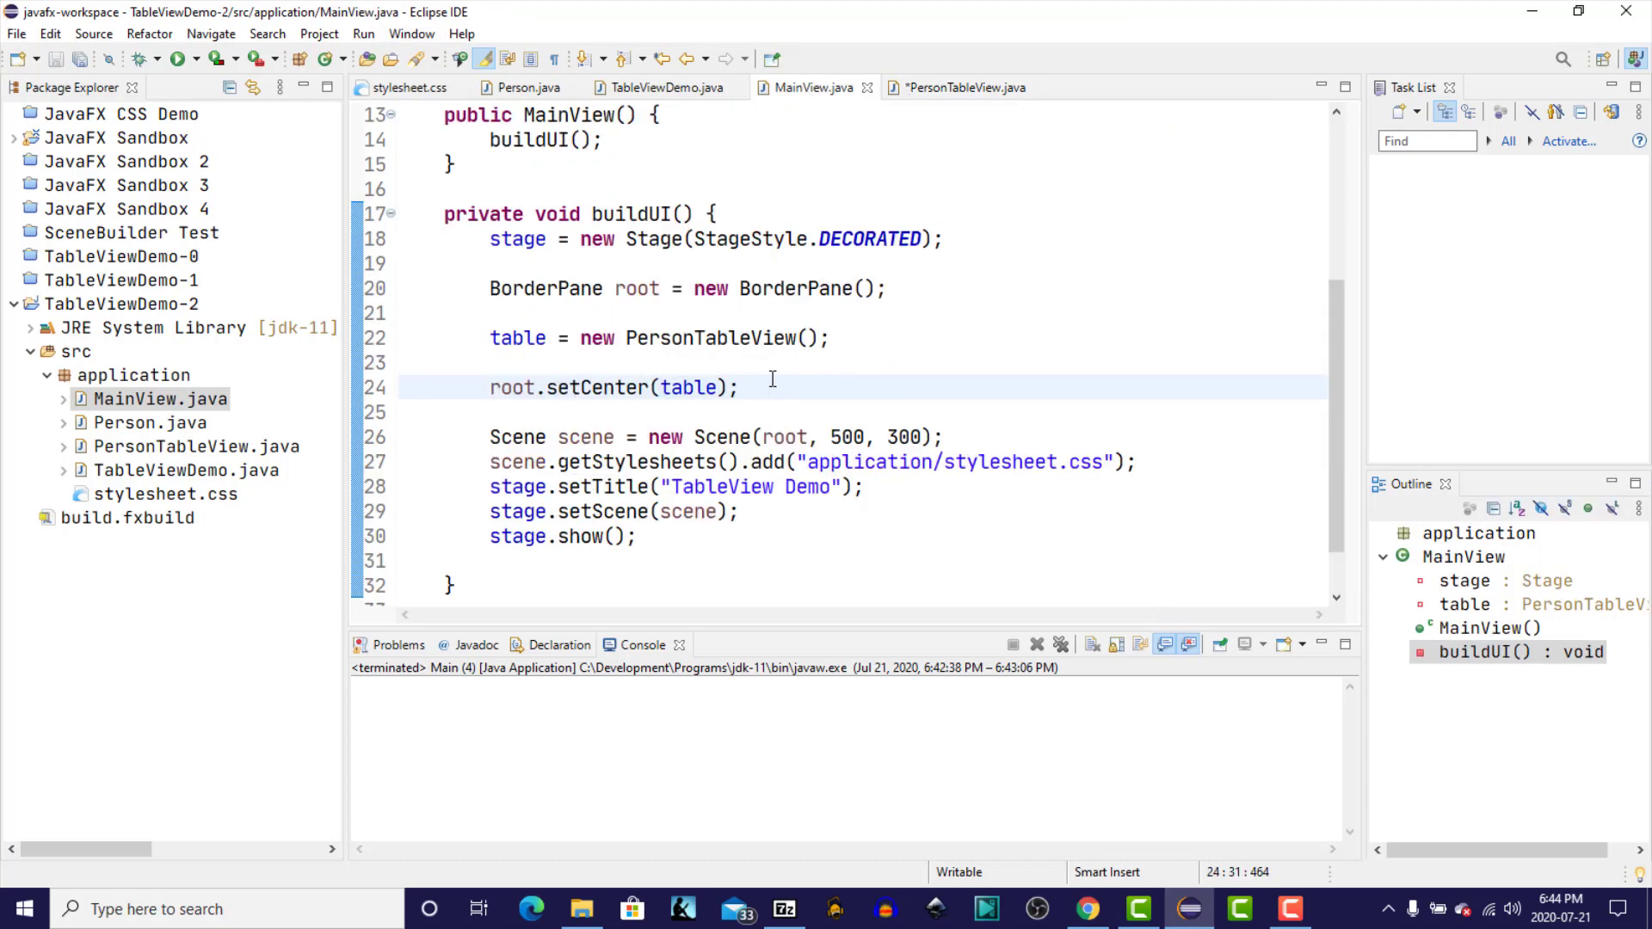
key(Enter)
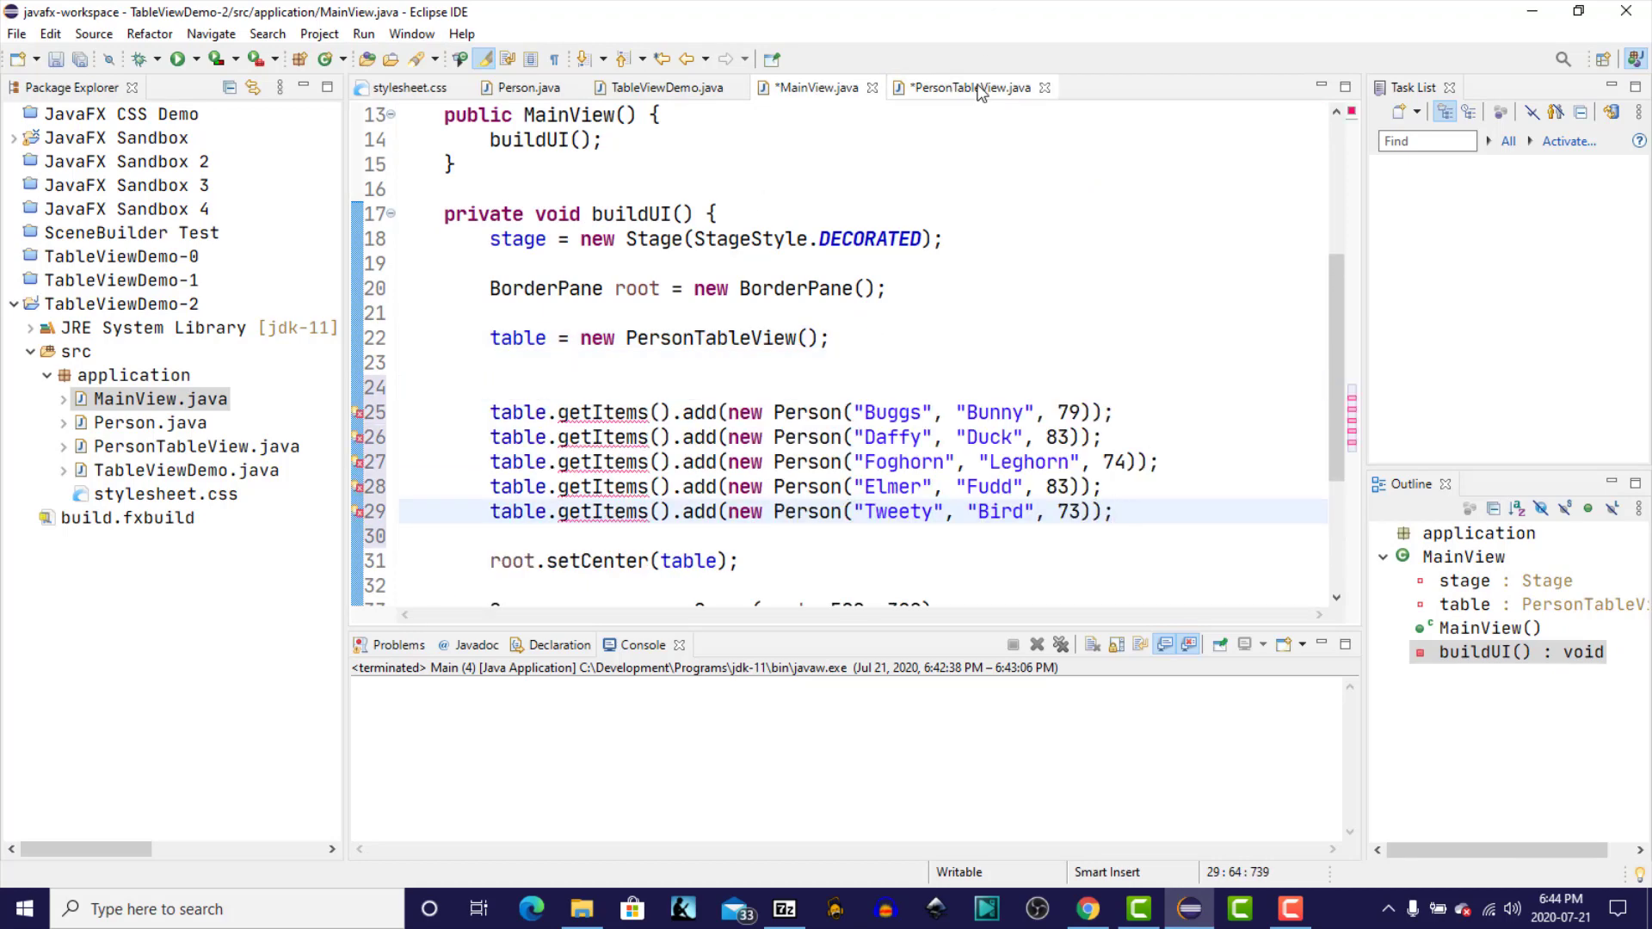
- Write public void add(Person person) in PersonTableView whose body calls table.getItems().add(person)
click(969, 87)
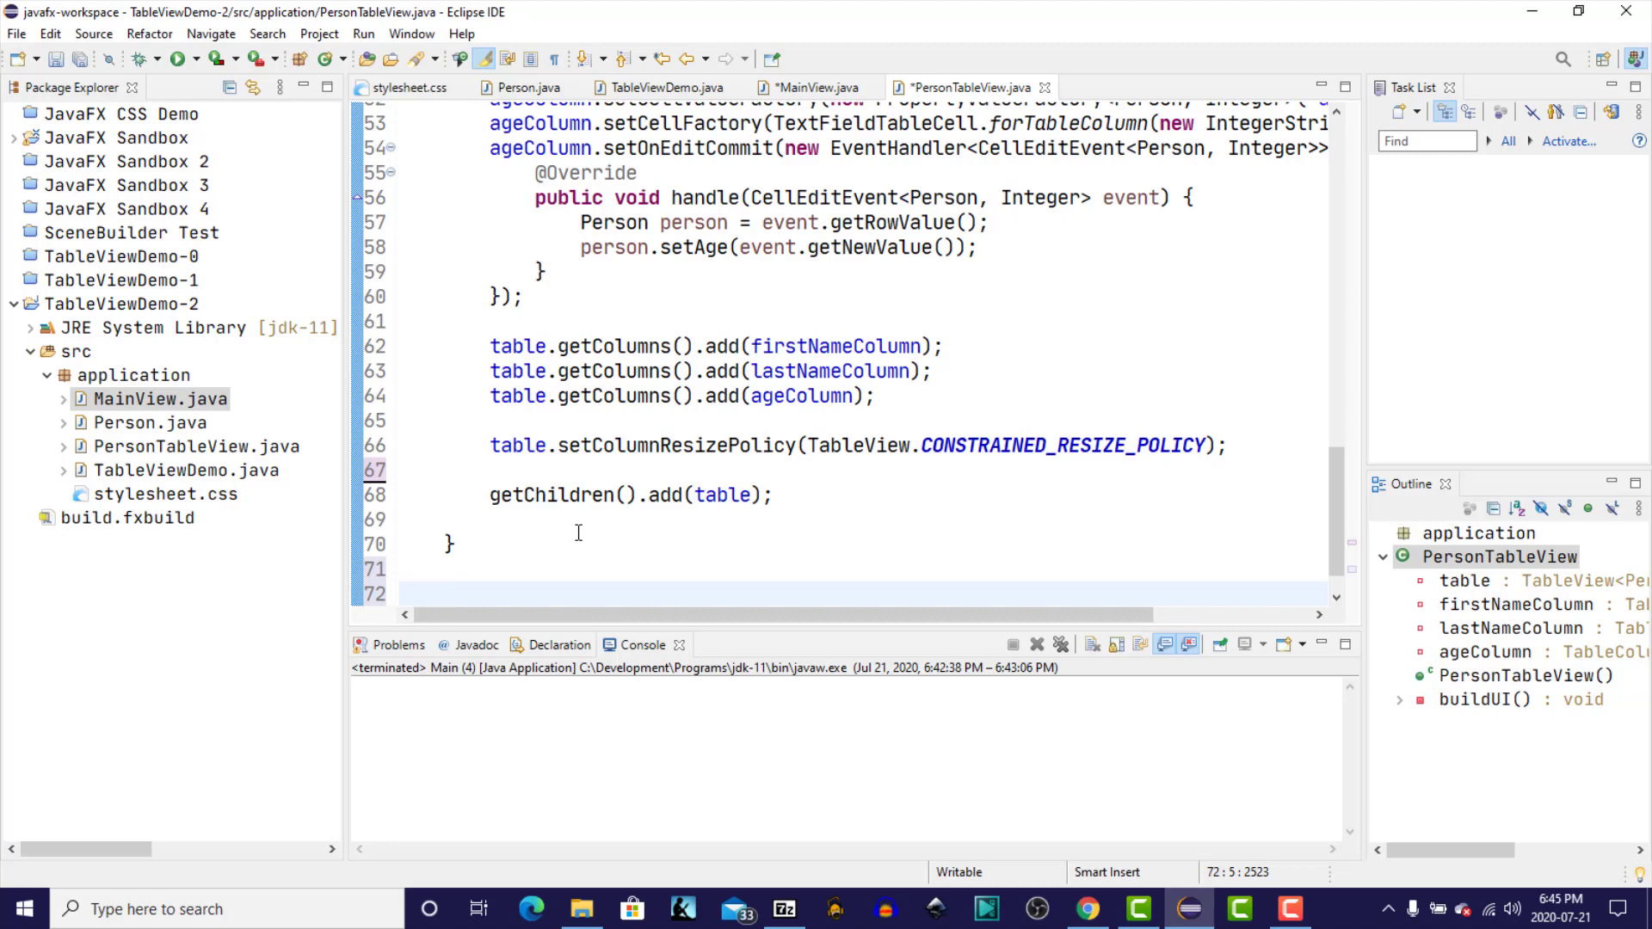
text(public vo)
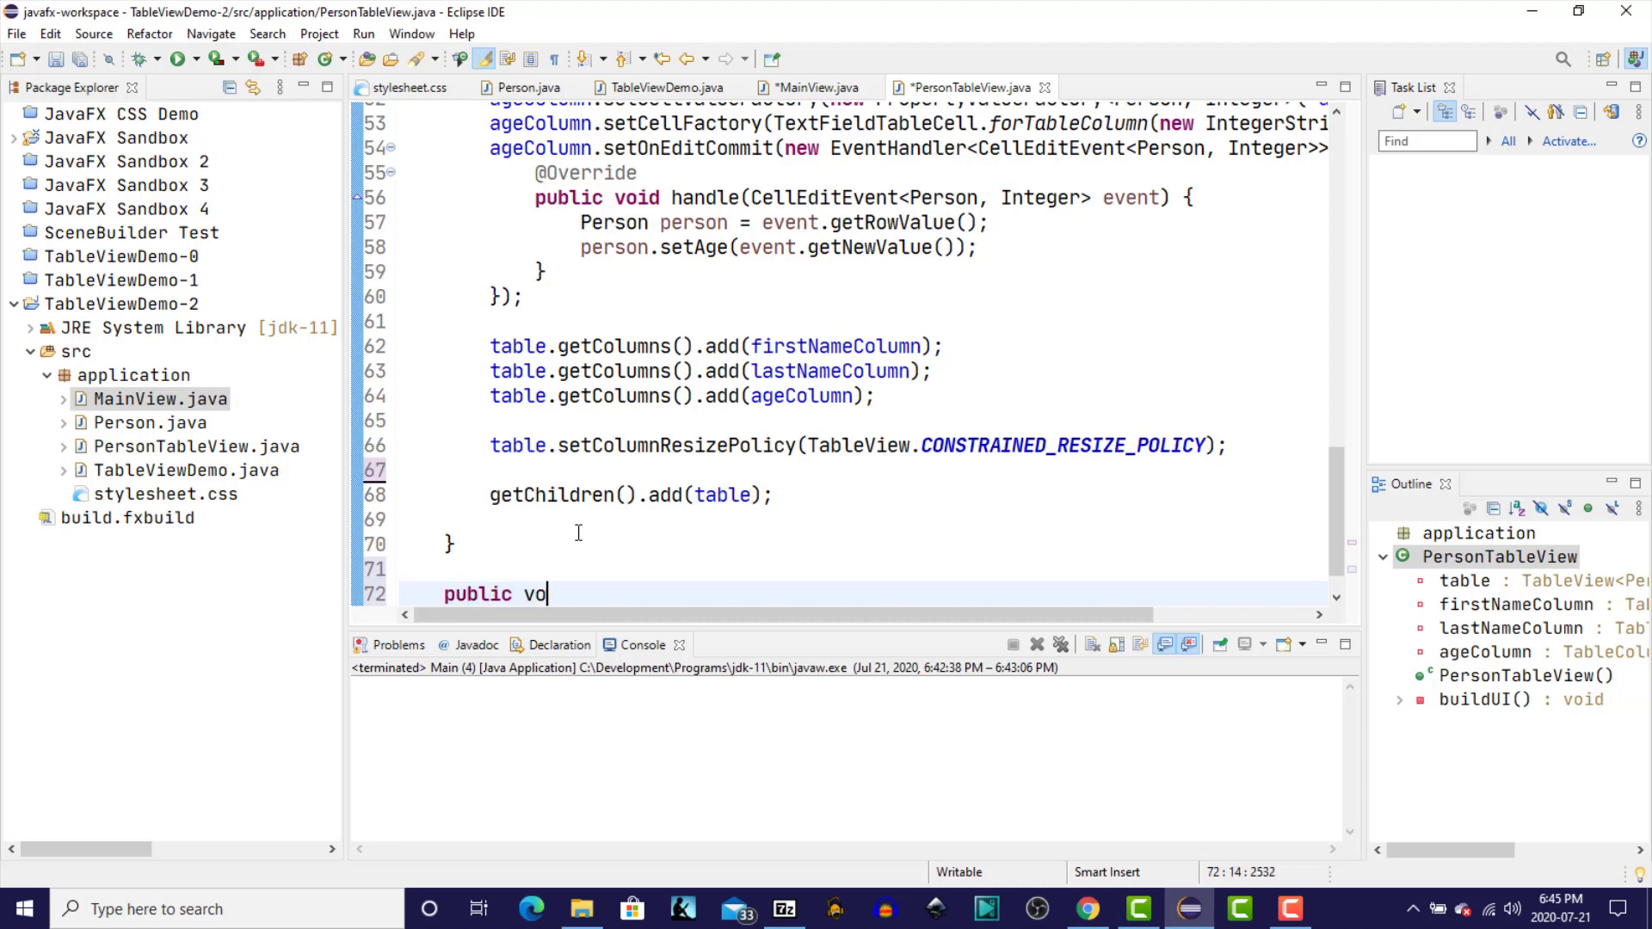
text(id add)
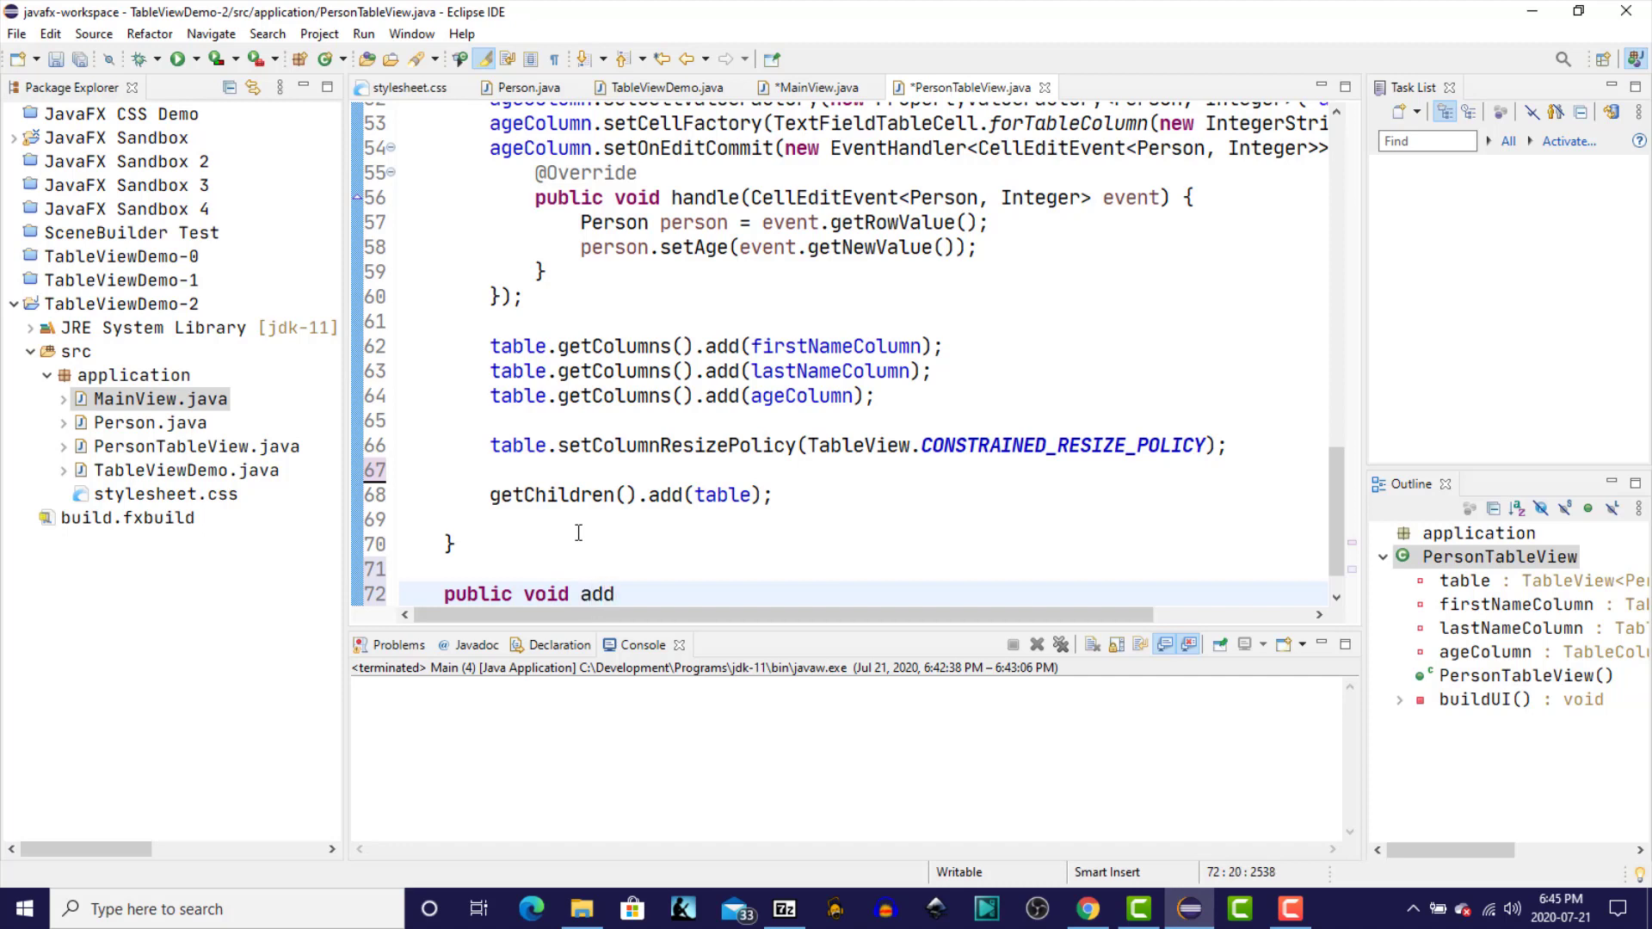
text(())
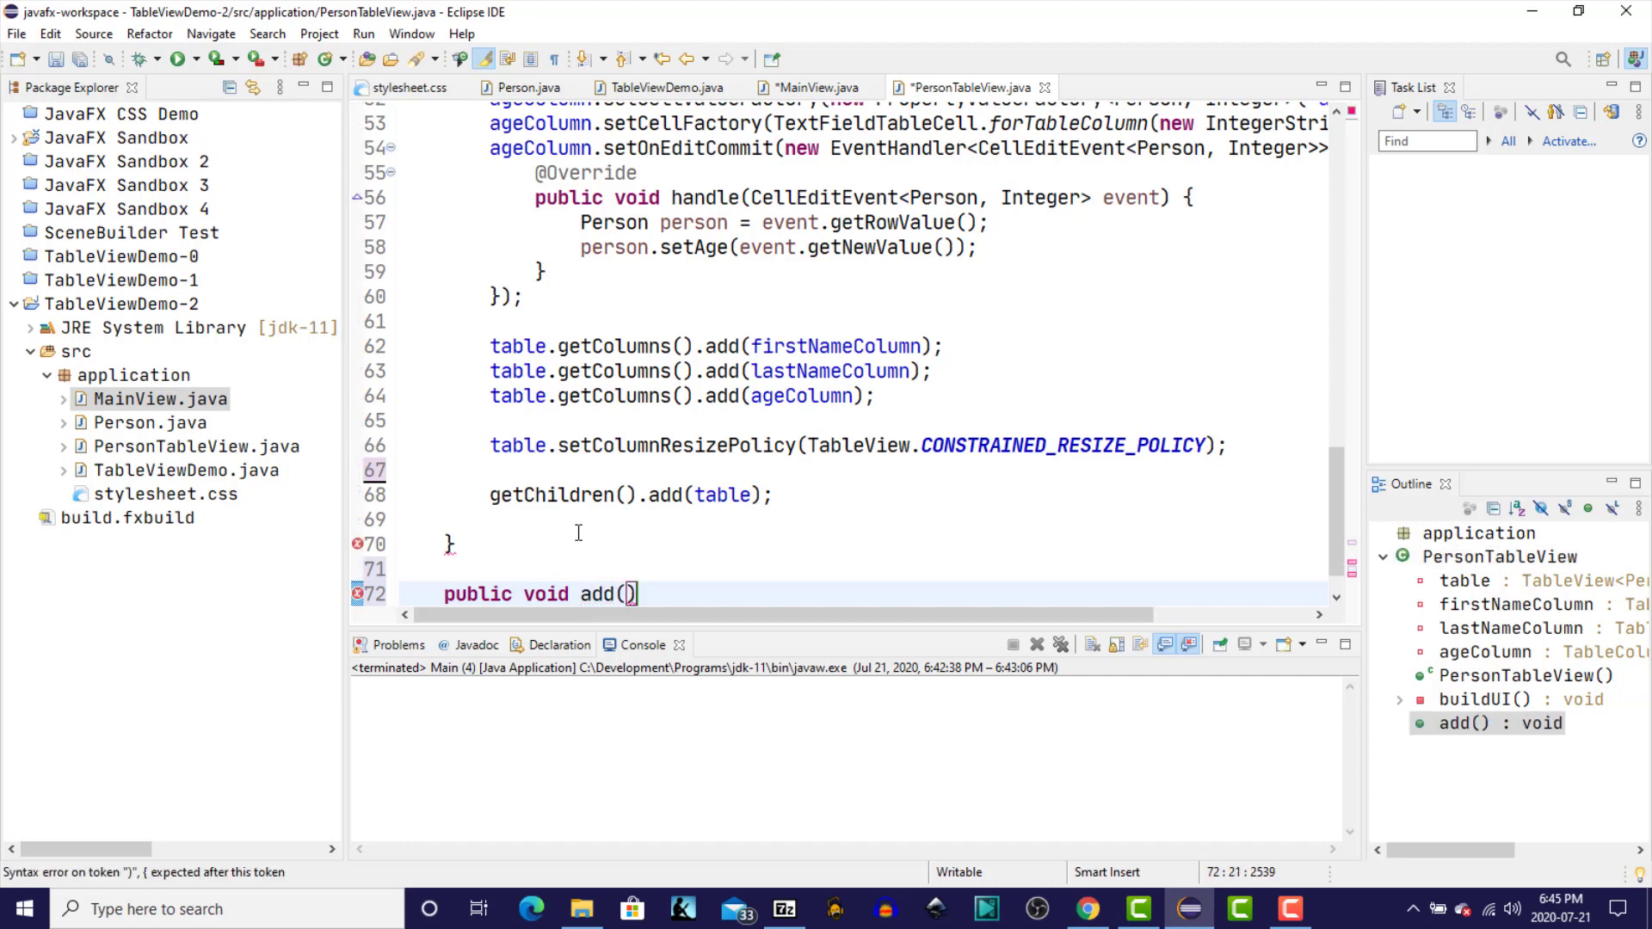
text(P)
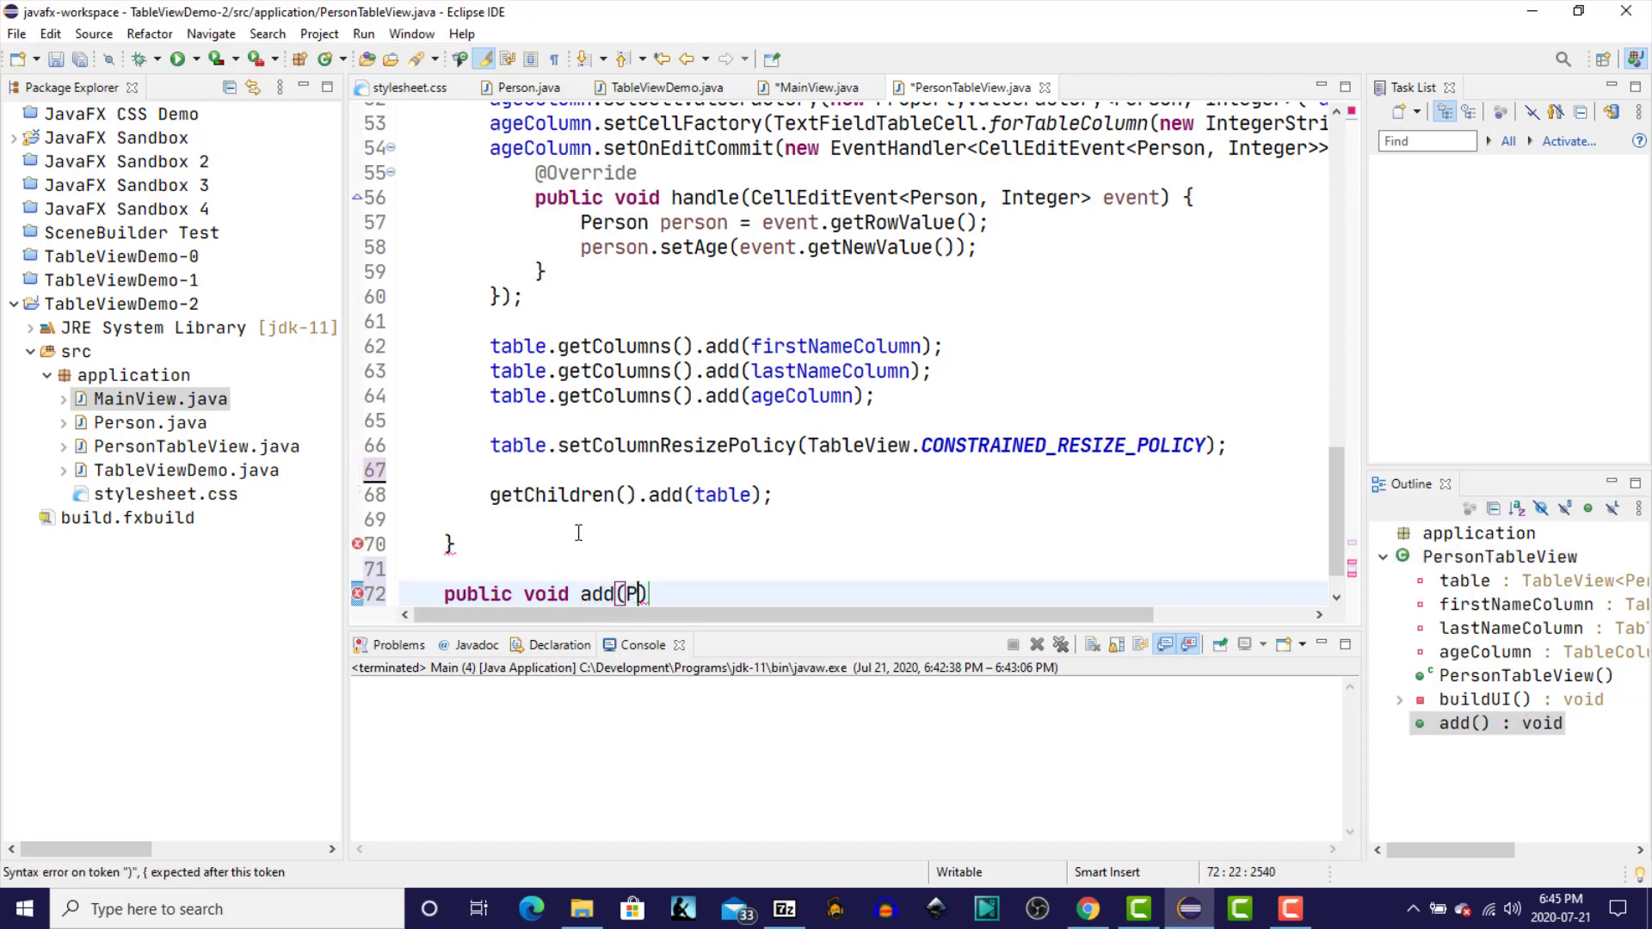
text(erson)
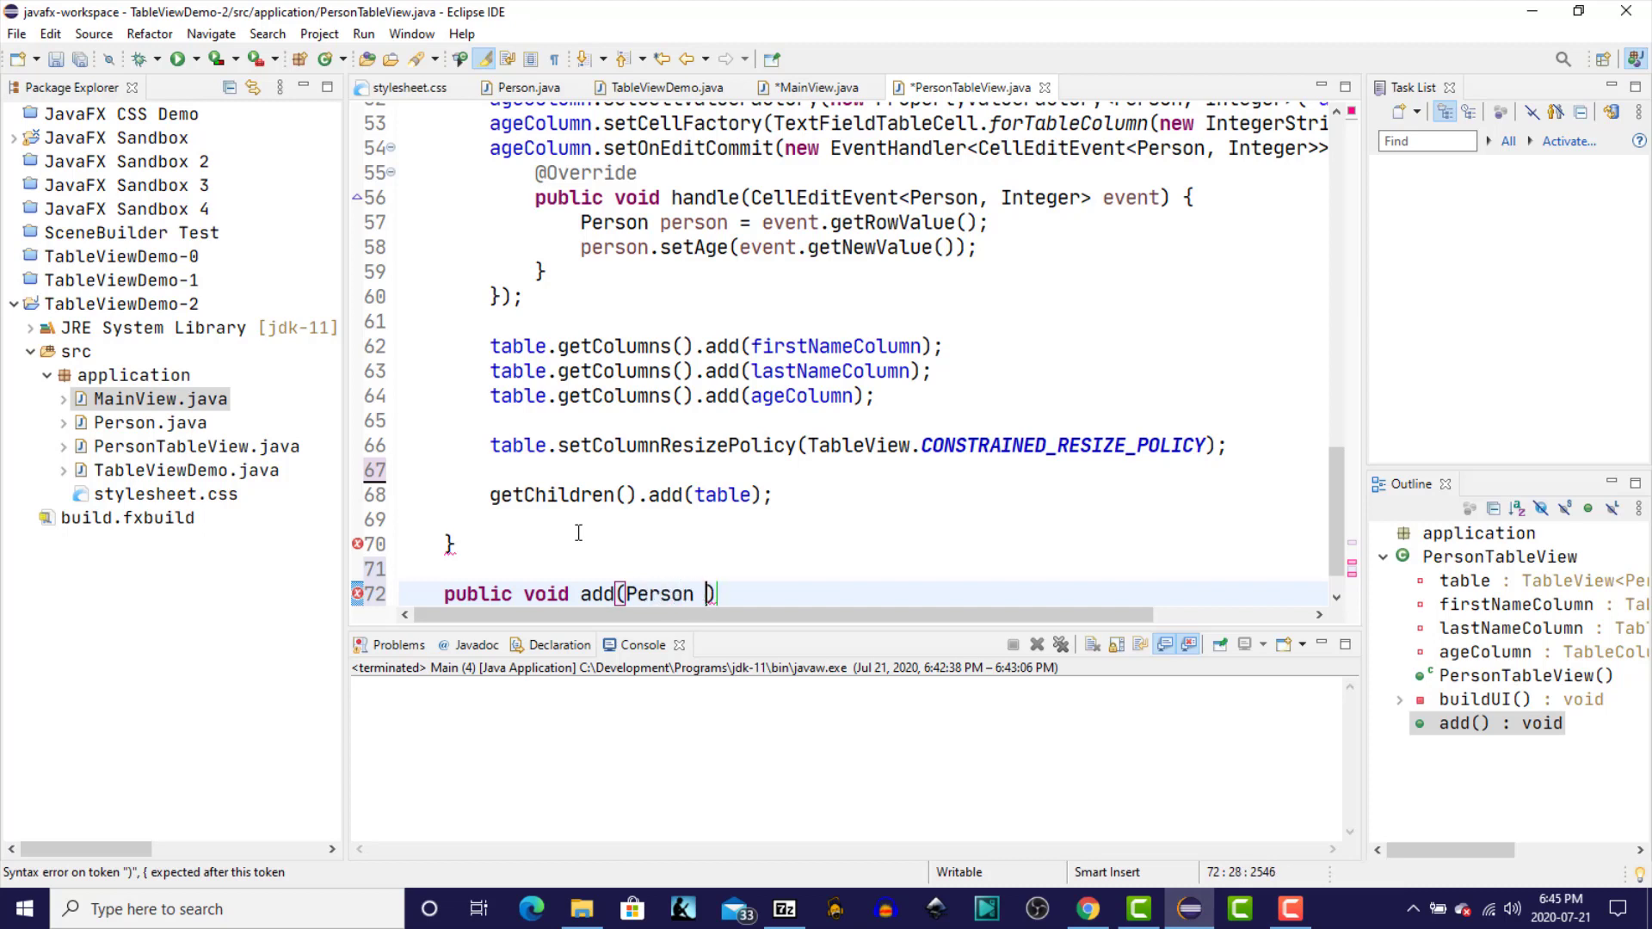
text(person)
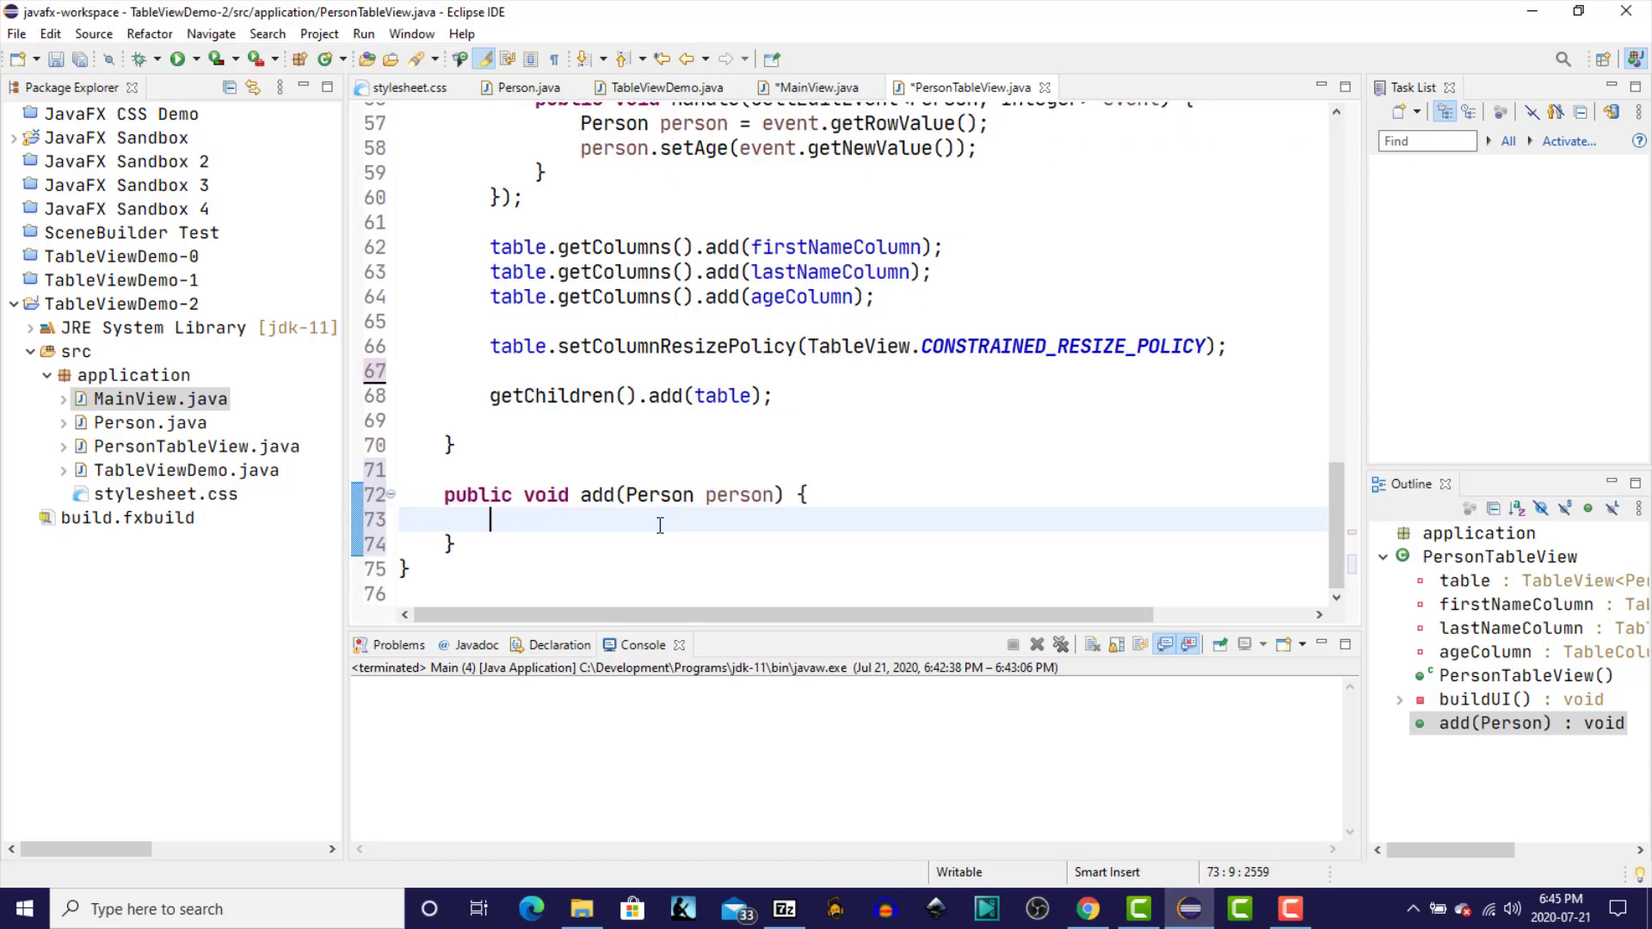
mouse_move(717, 514)
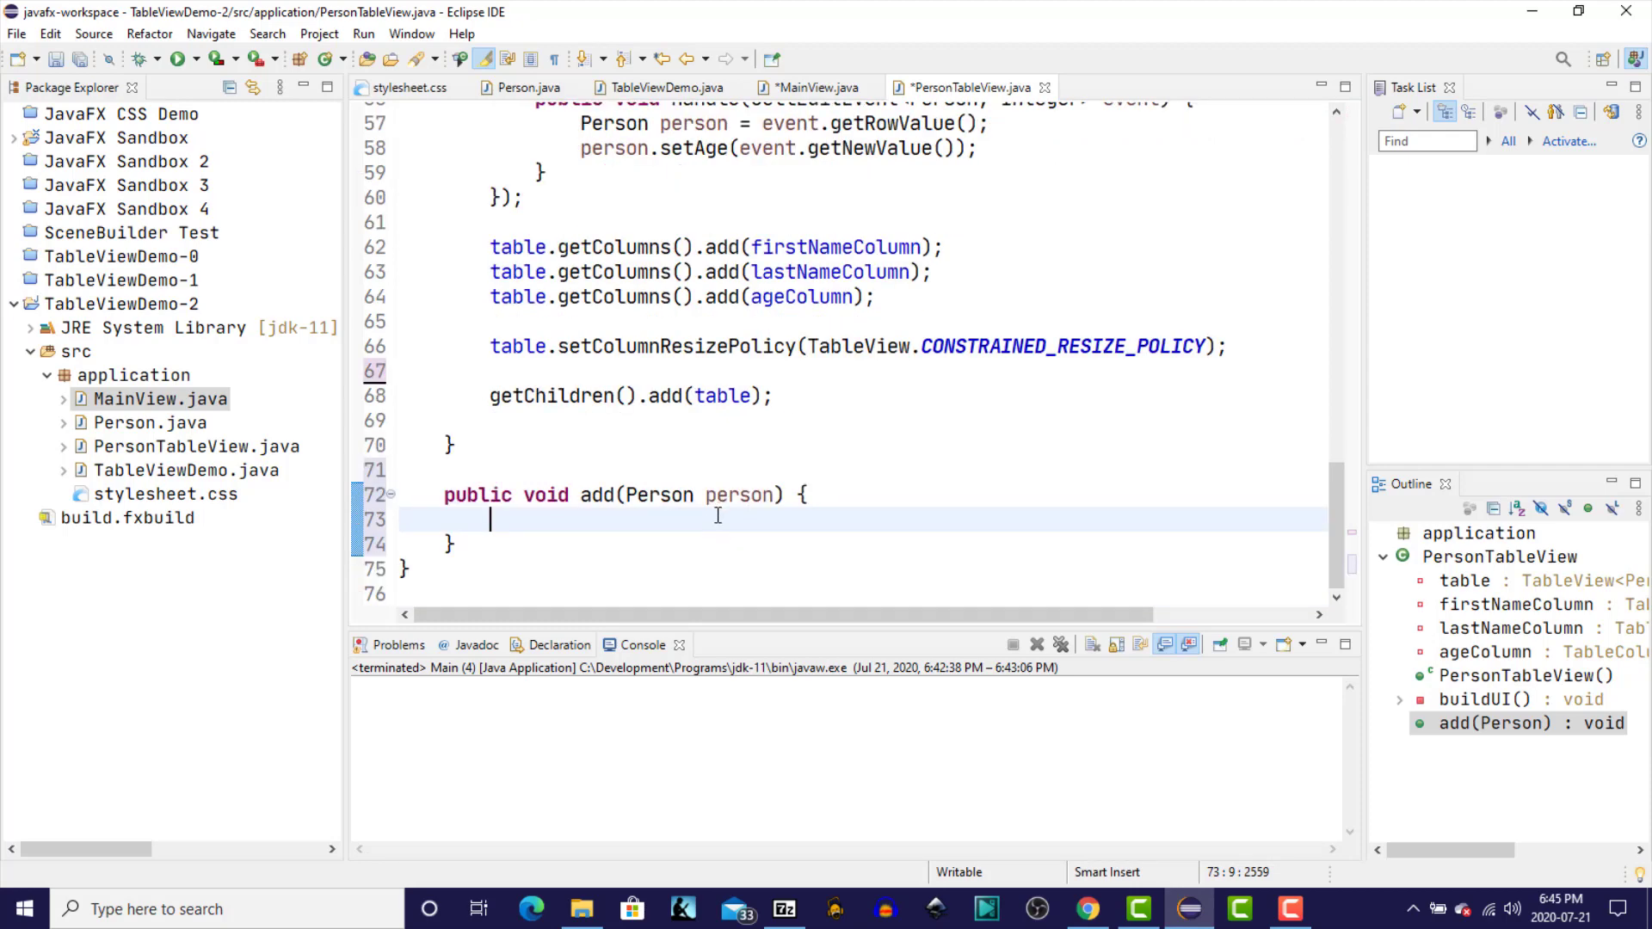
text(table)
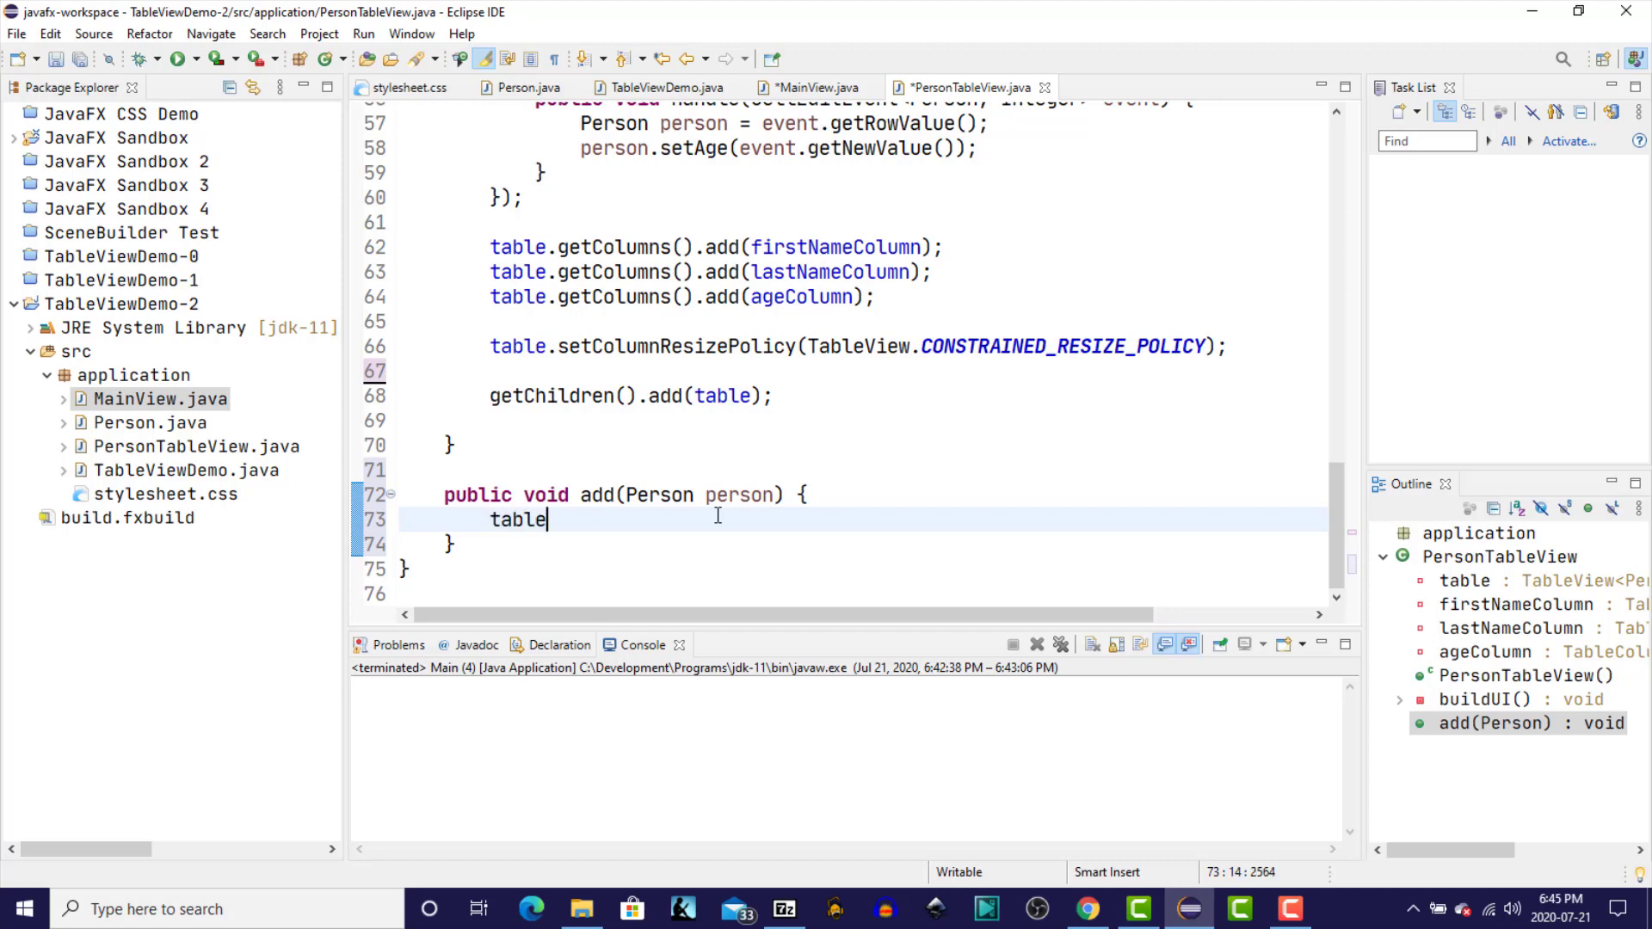
text(.geti)
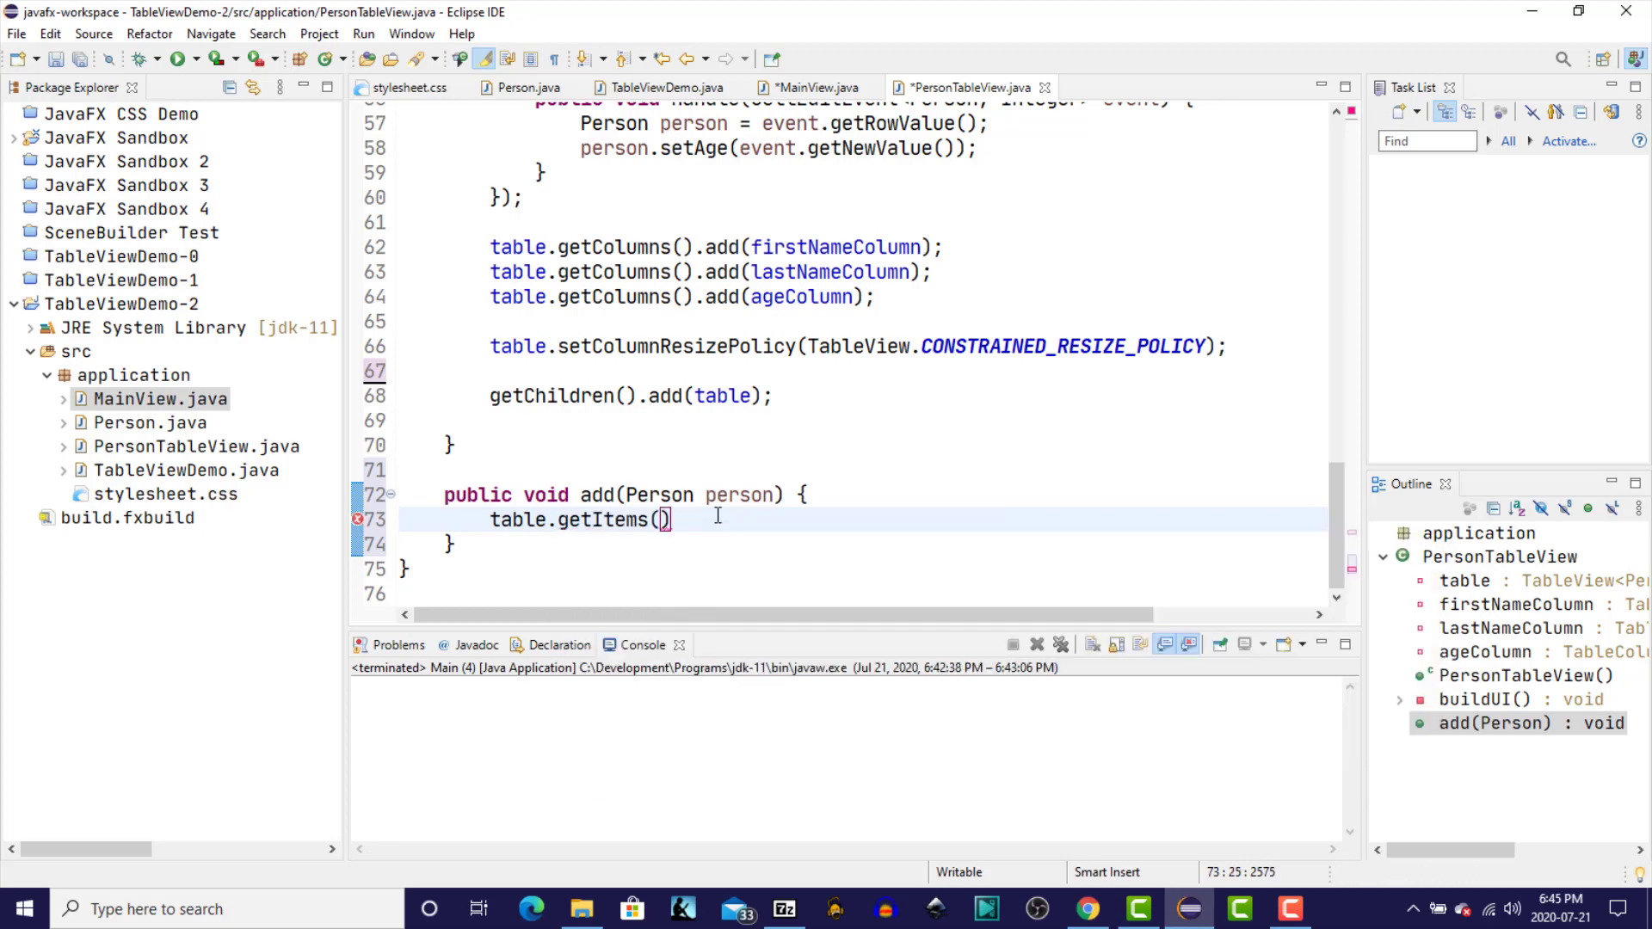
text(.add(e)
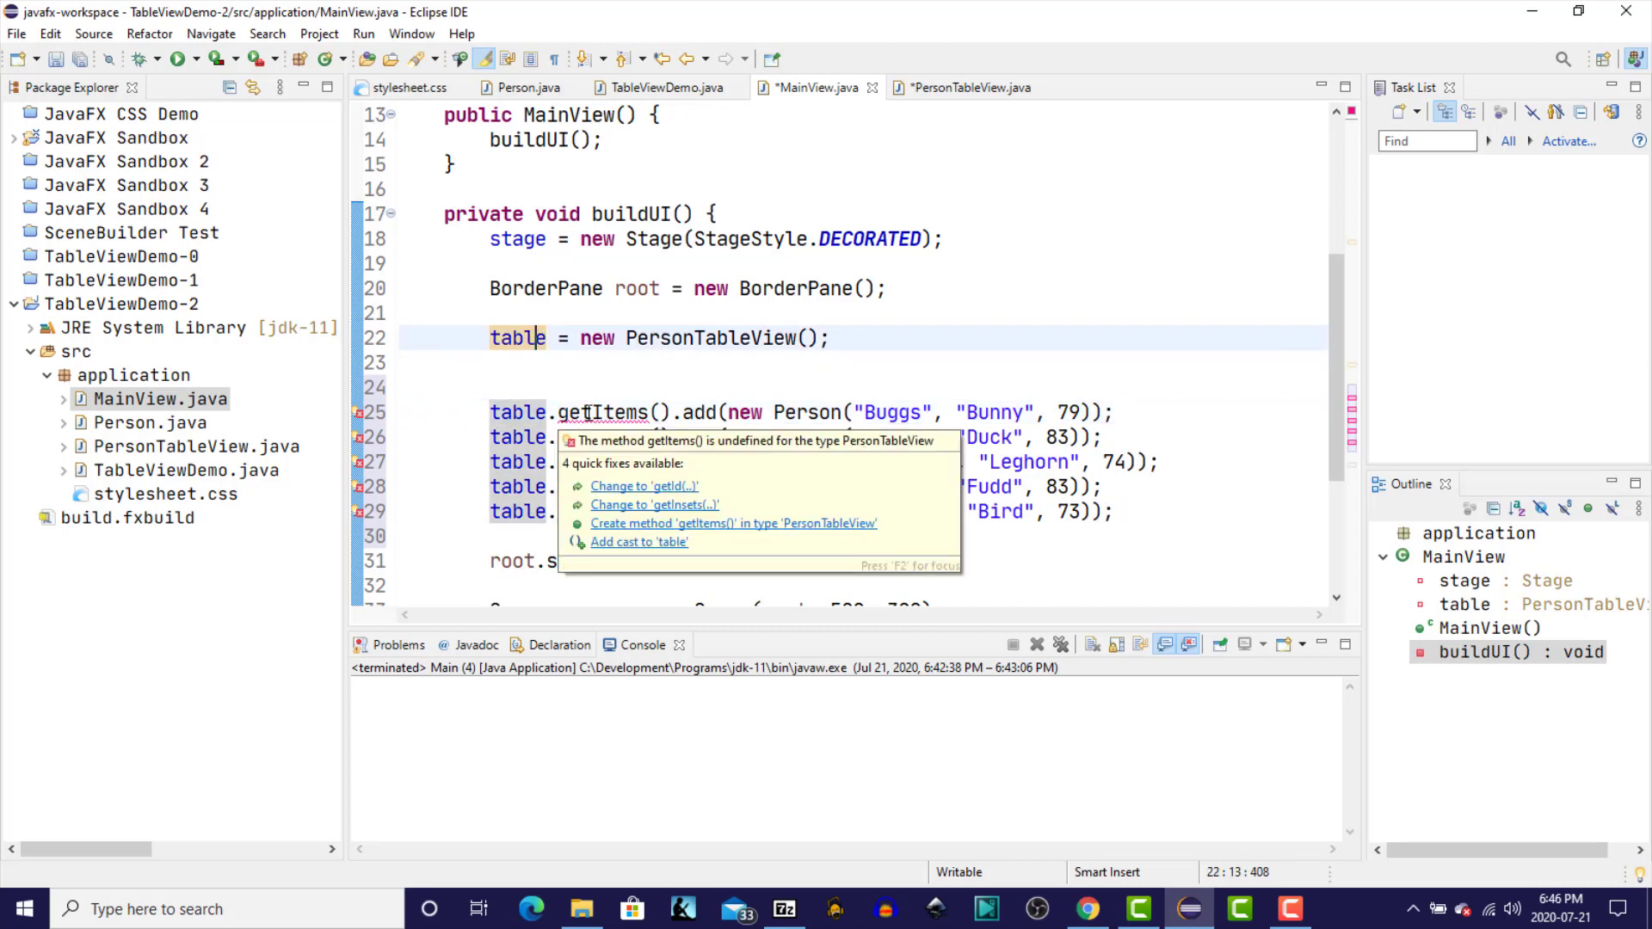
- Replace MainView's getItems calls with table.add(person) on the sample rows and rerun the app
click(961, 87)
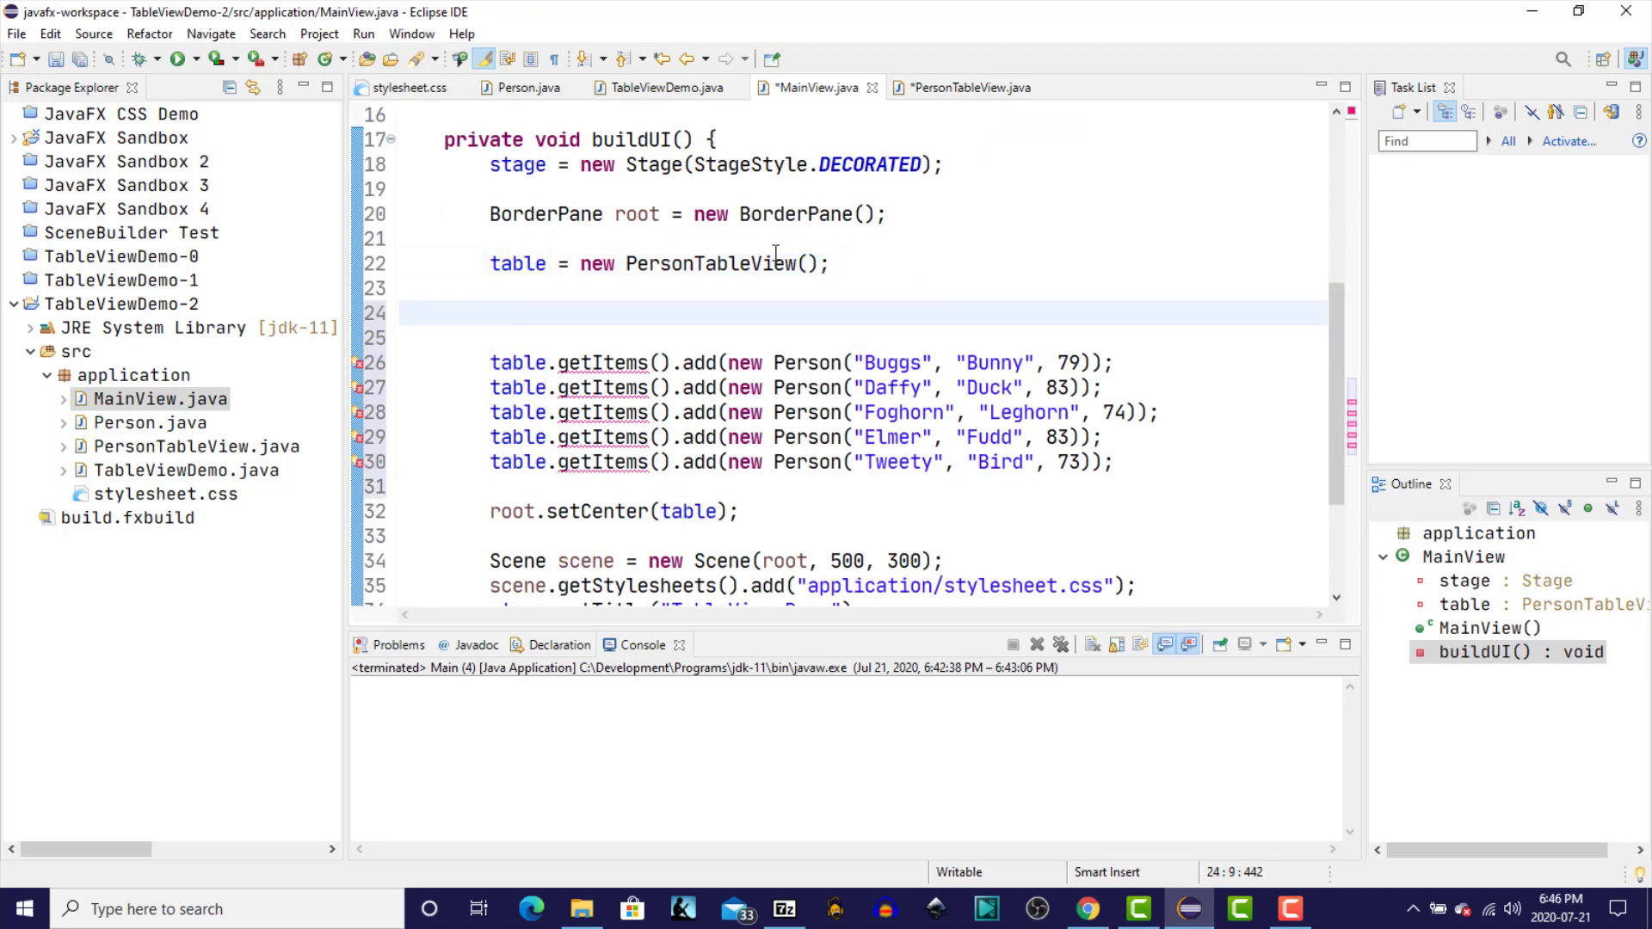
text(table.add(person))
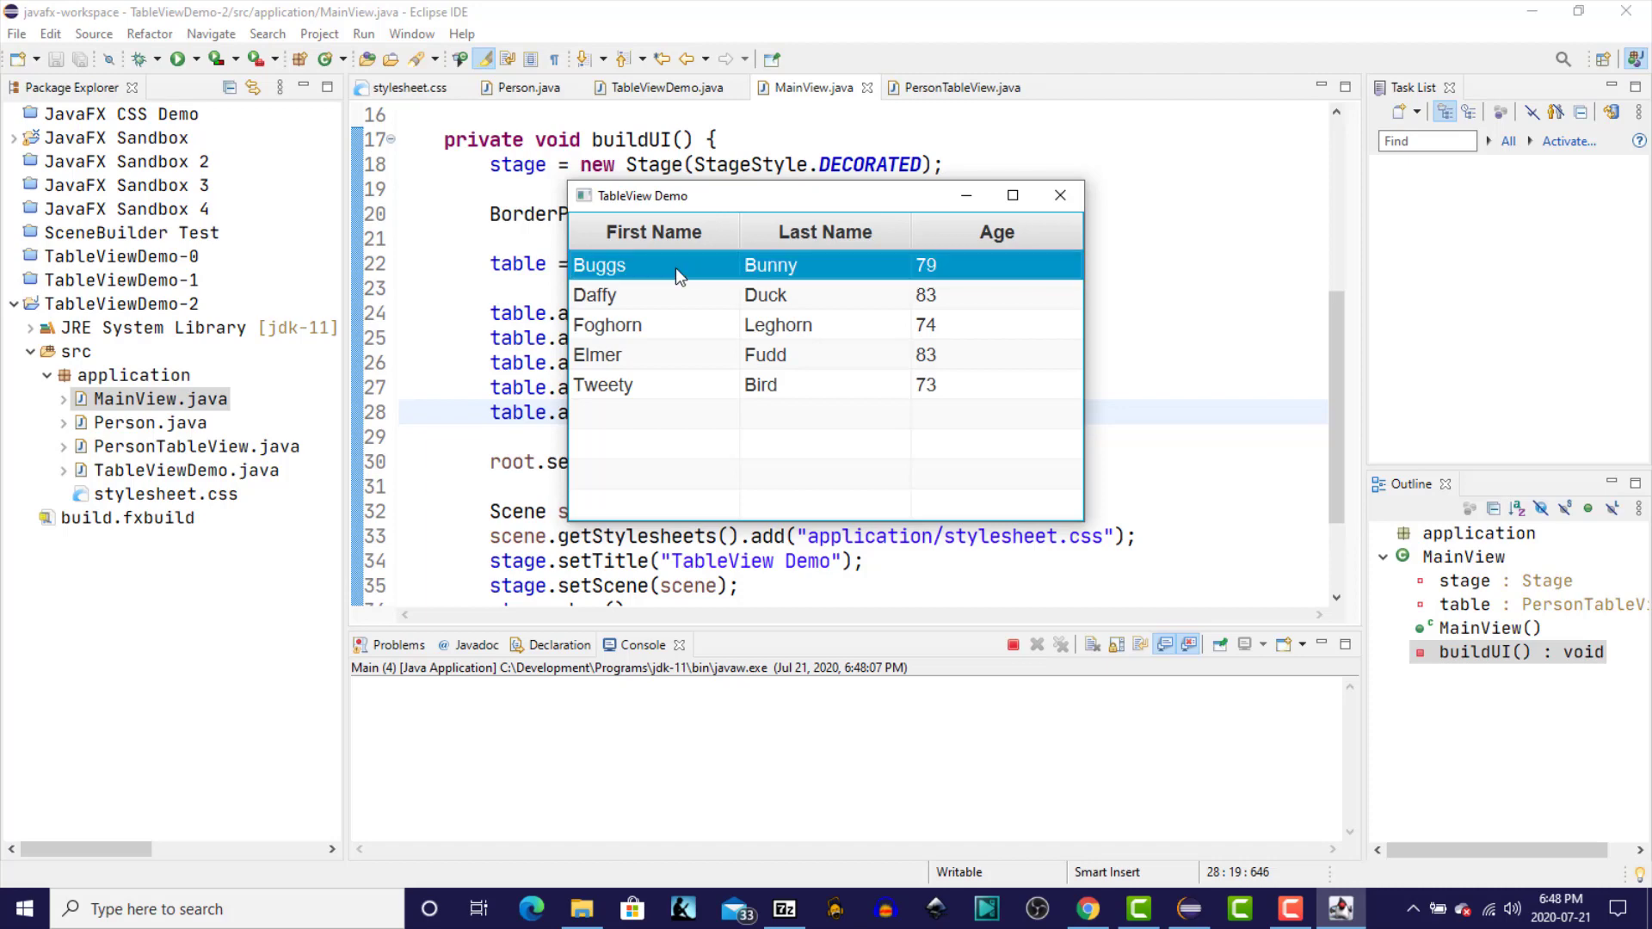
click(1059, 196)
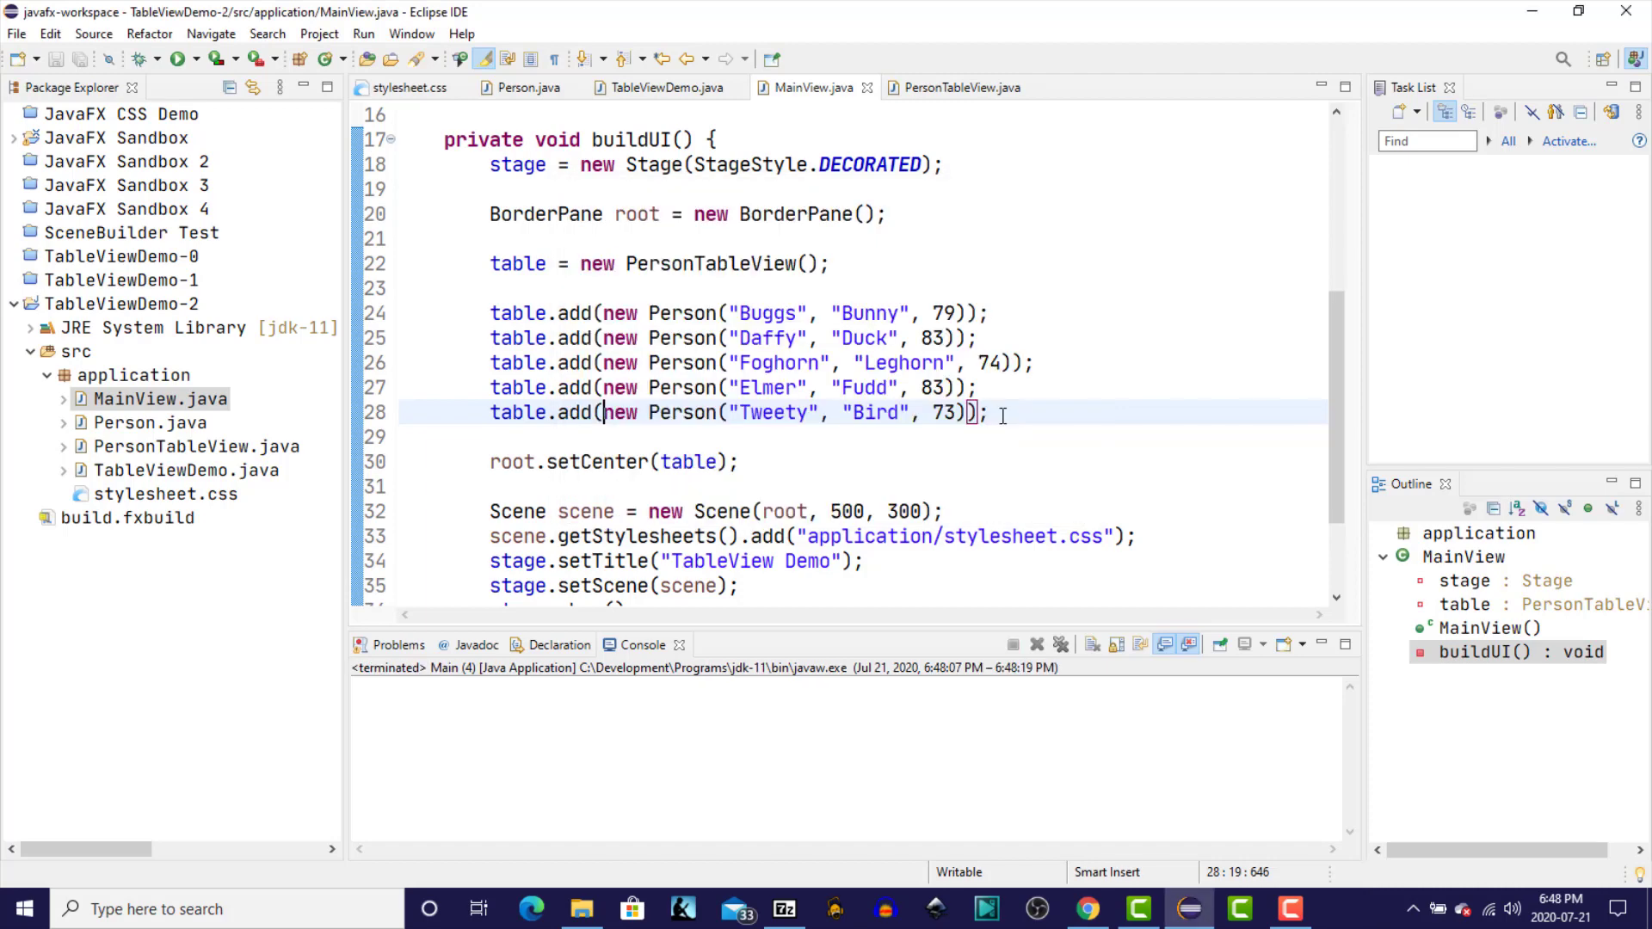